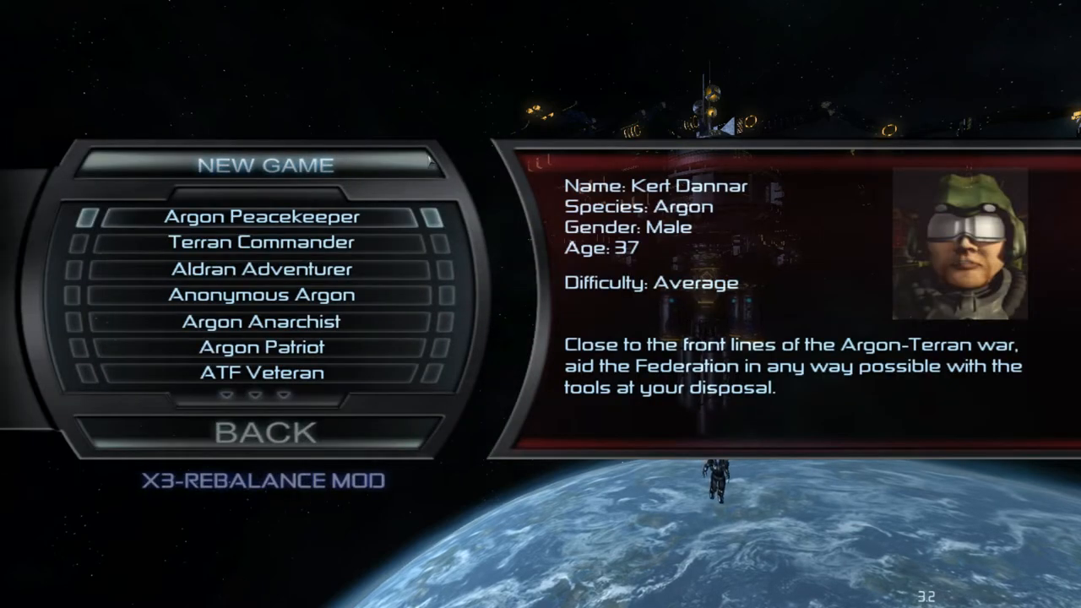
Preview the Aldran Adventurer, Terran Commander and Argon starts, then the ATF Veteran profile
left_click(260, 270)
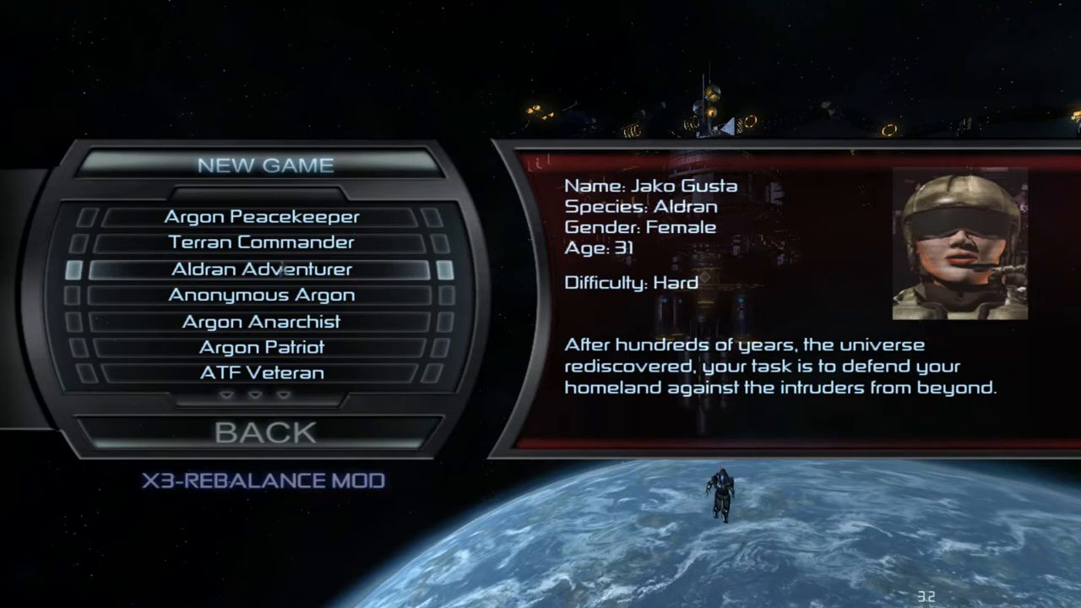
left_click(263, 243)
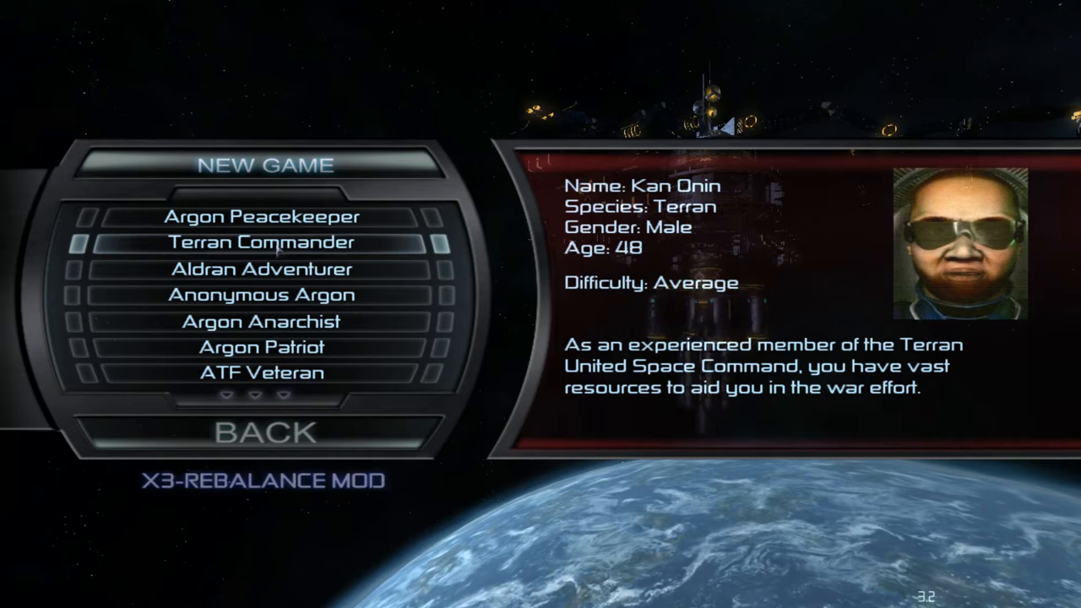
left_click(262, 269)
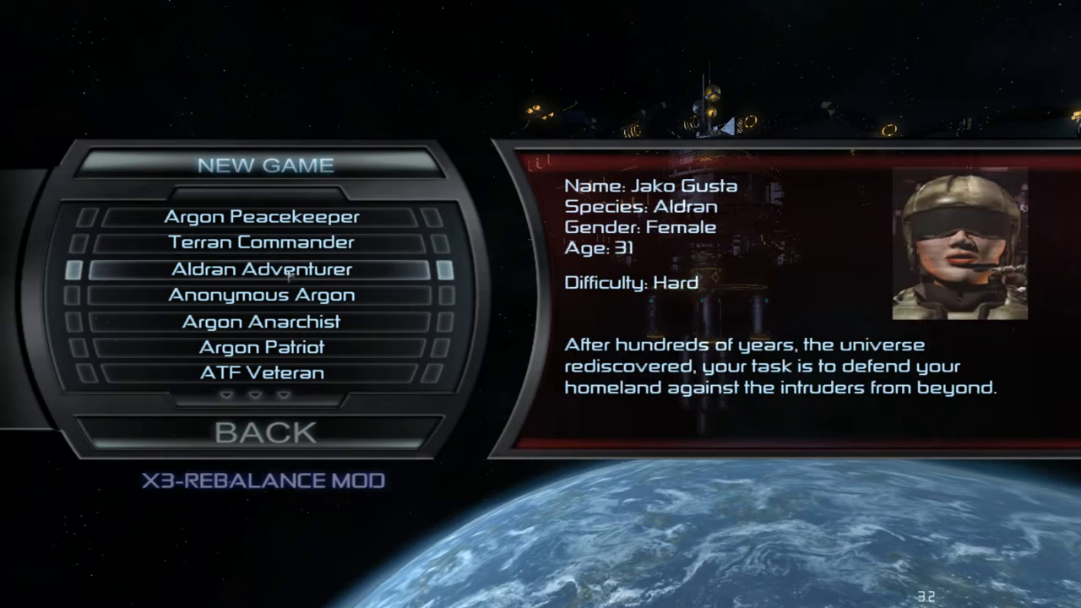
left_click(263, 294)
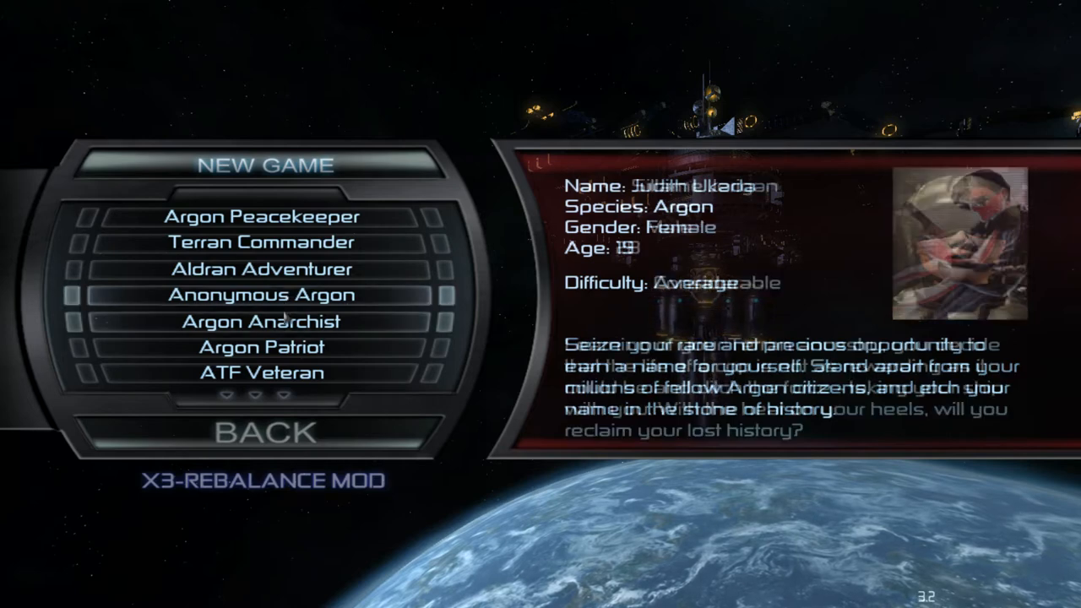
left_click(260, 373)
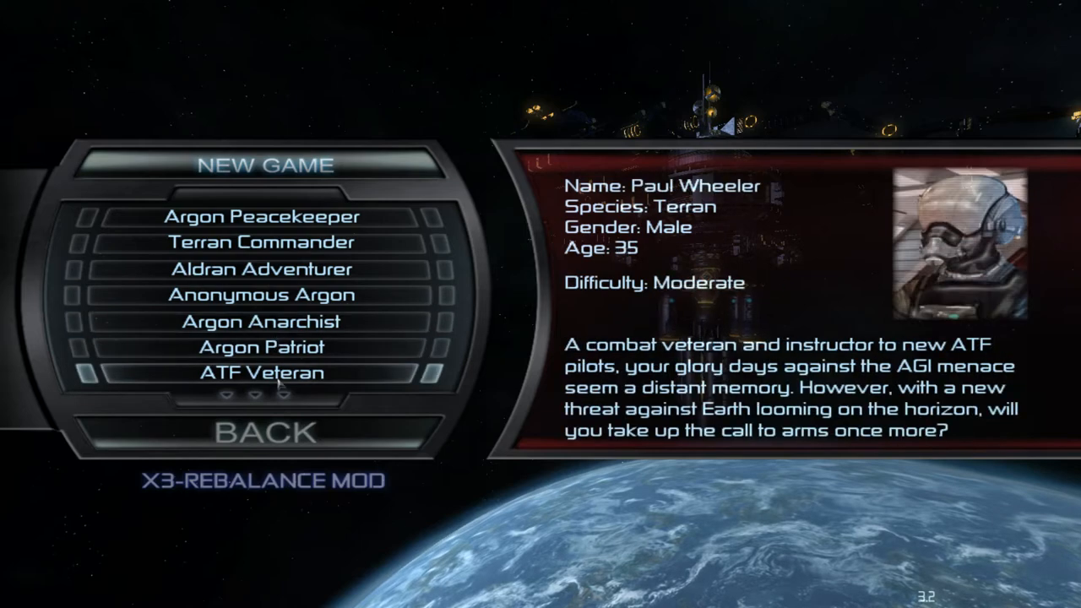
Scroll the start list, preview OTAS Operative and Tormented Teladi, and reveal options down to Advanced Start
scroll("down", 3)
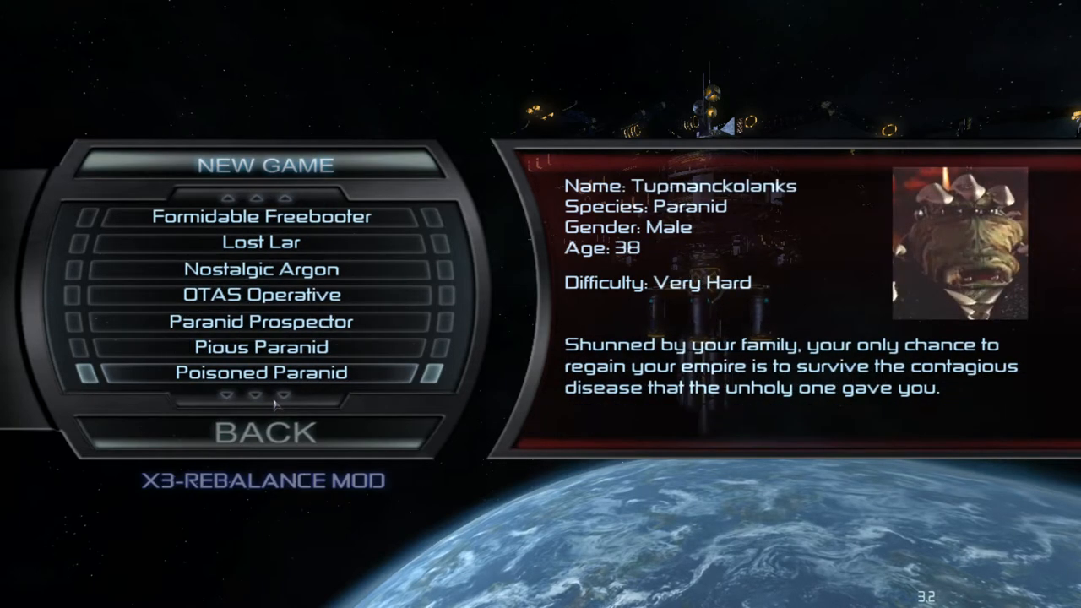
scroll("down", 3)
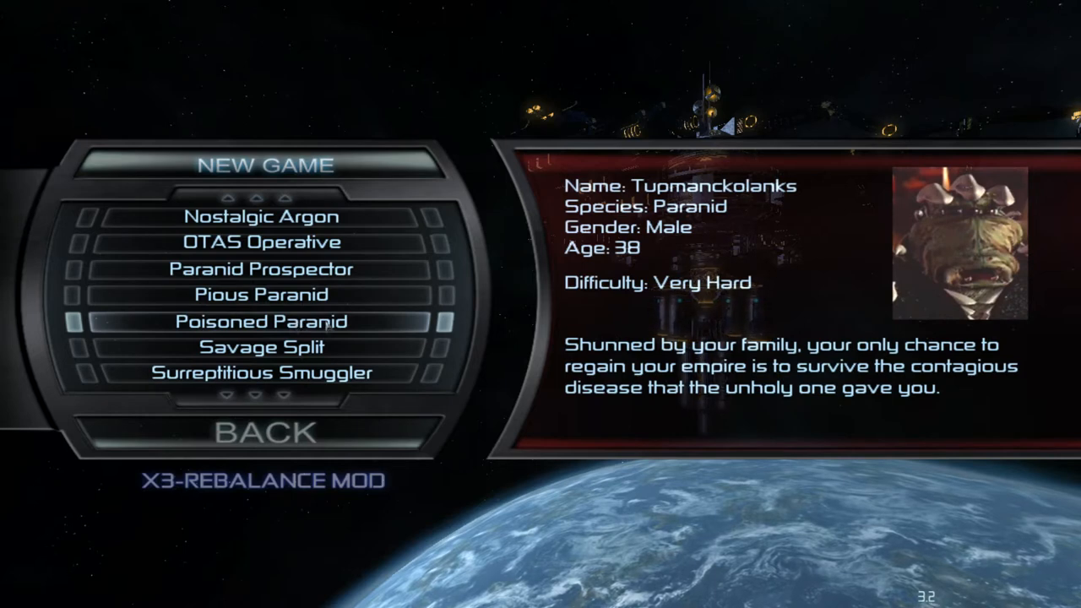
left_click(260, 243)
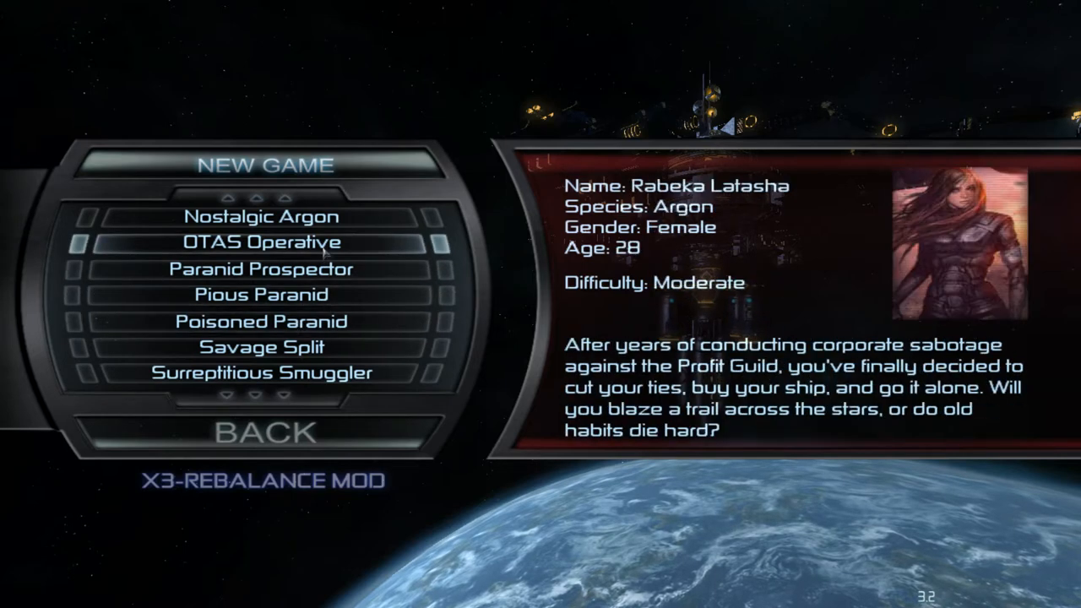
left_click(260, 373)
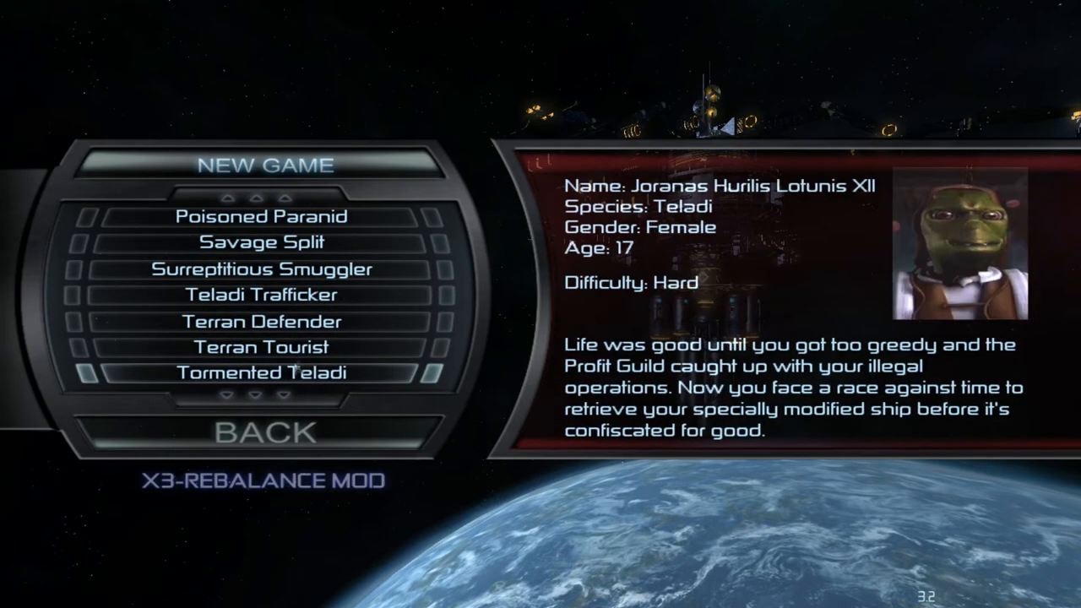
left_click(263, 293)
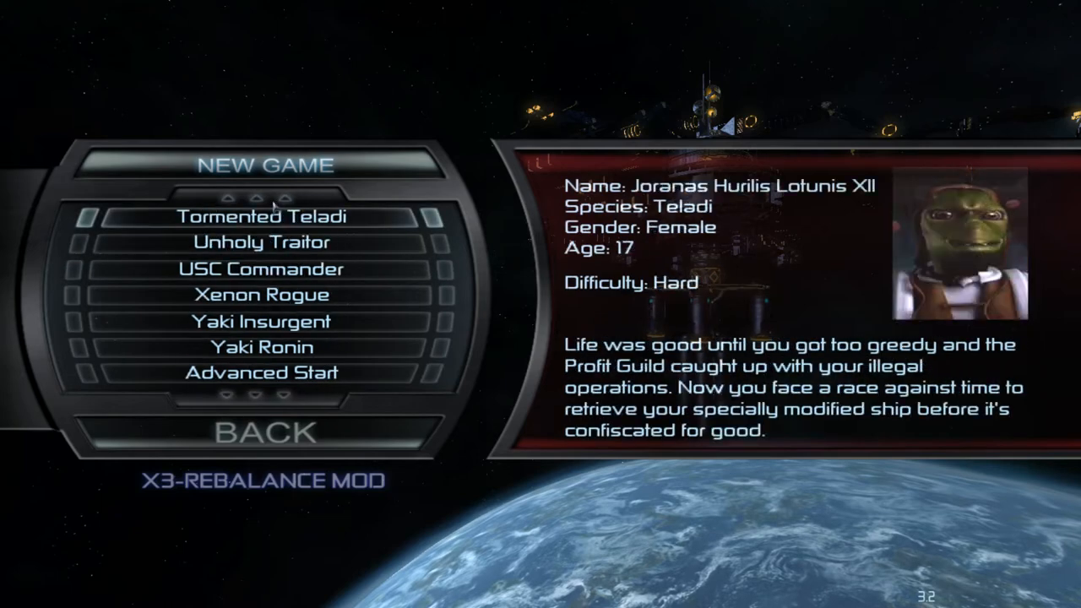
Preview USC Commander, Savage Split and Yaki Insurgent, then begin the game as USC Commander
left_click(263, 268)
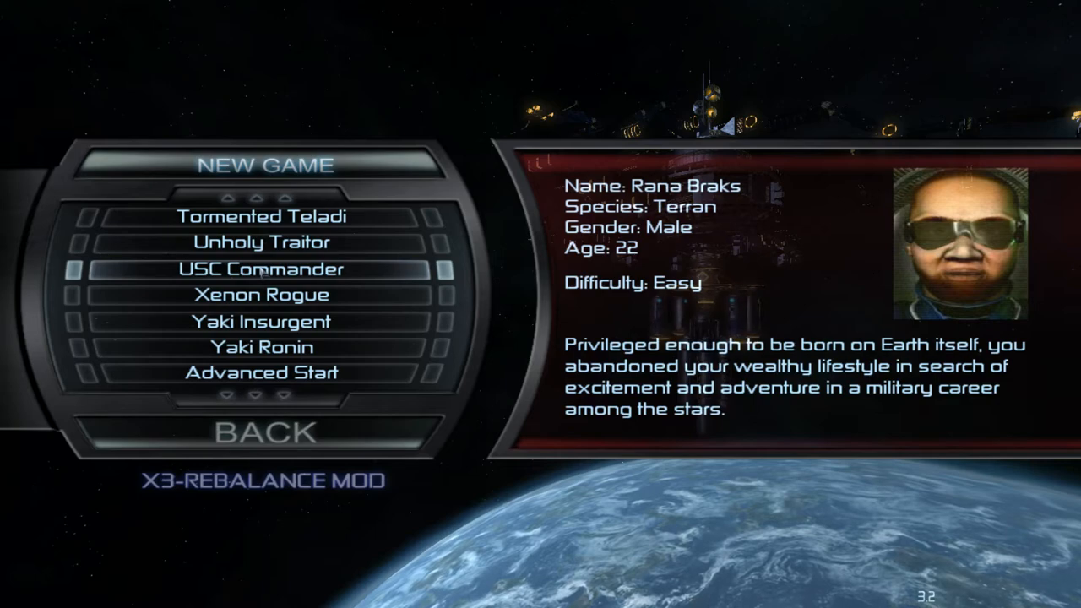
left_click(263, 216)
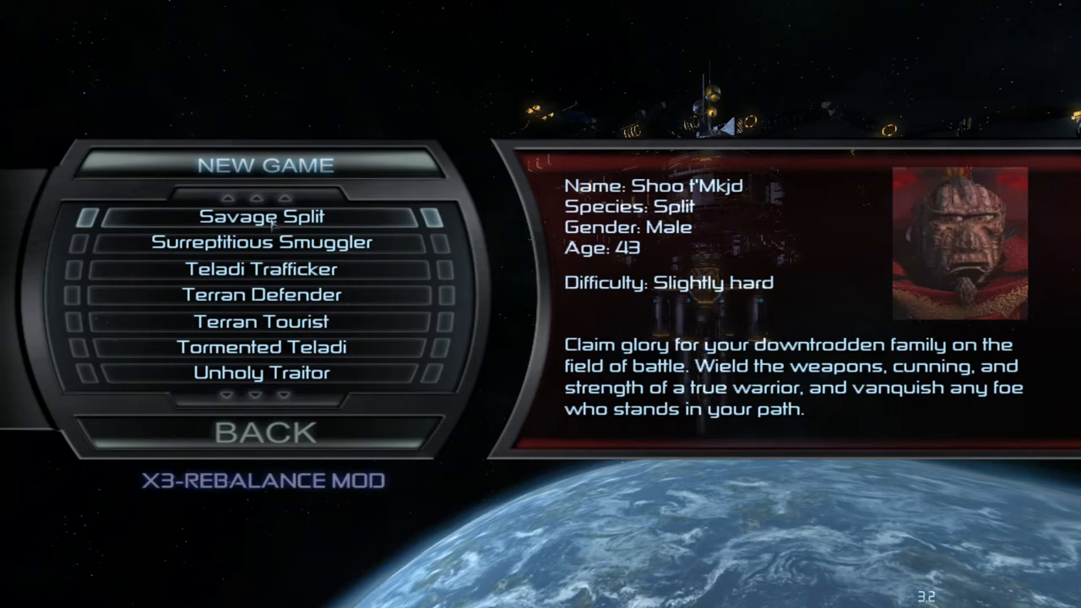
left_click(260, 321)
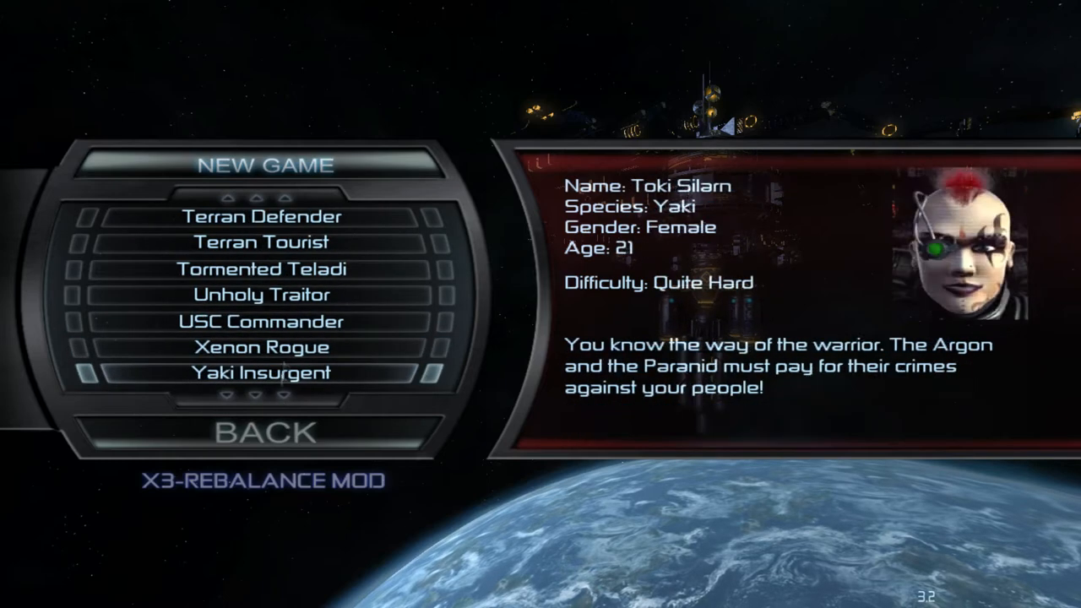
left_click(263, 321)
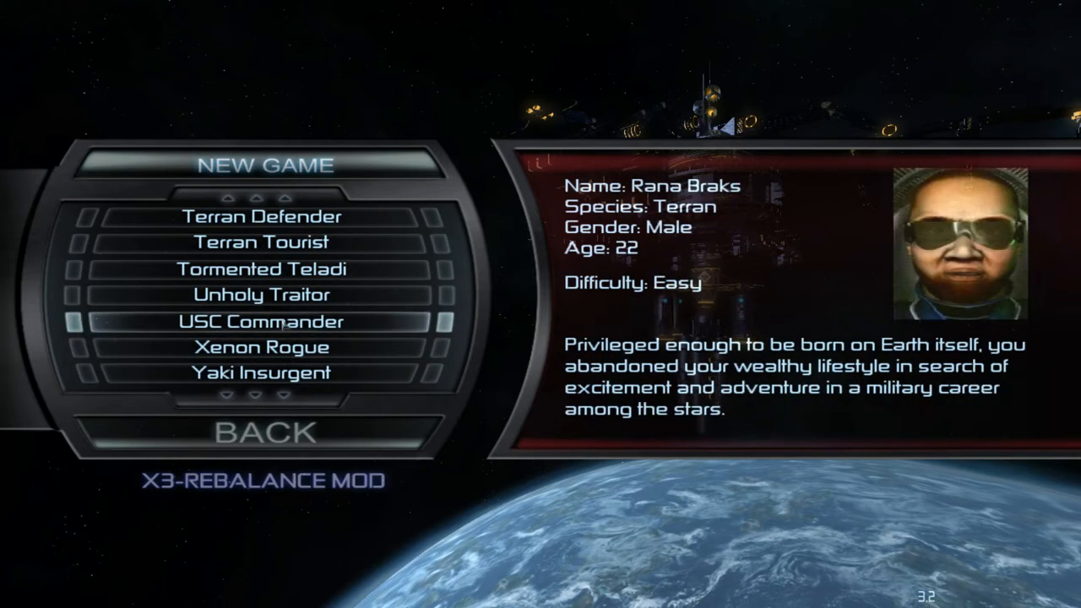
left_click(263, 321)
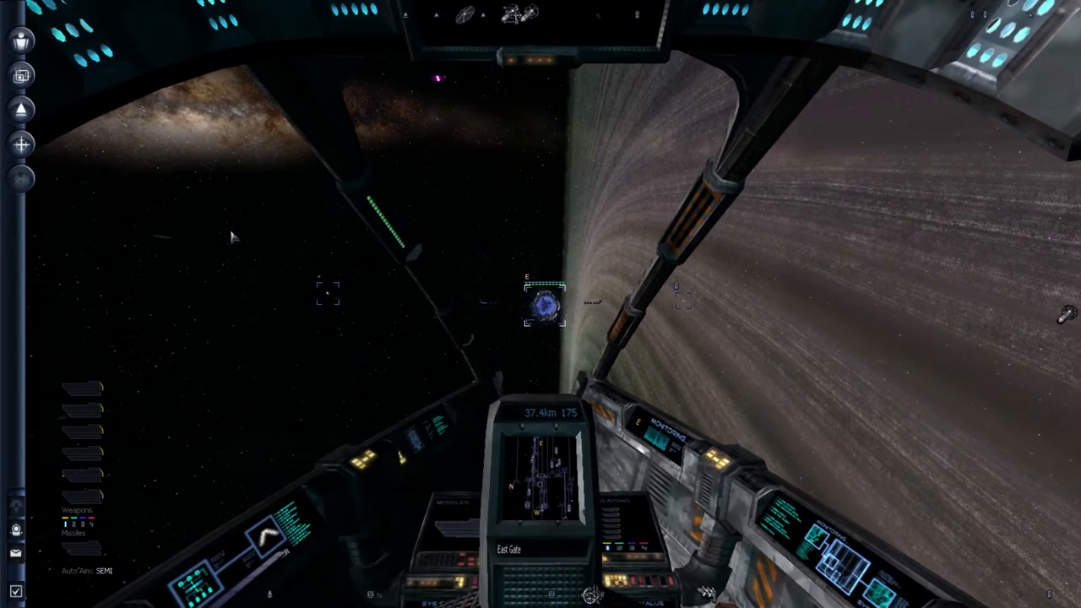
Bring up the Uranus sector map listing its stations, ships and gates
left_click(21, 41)
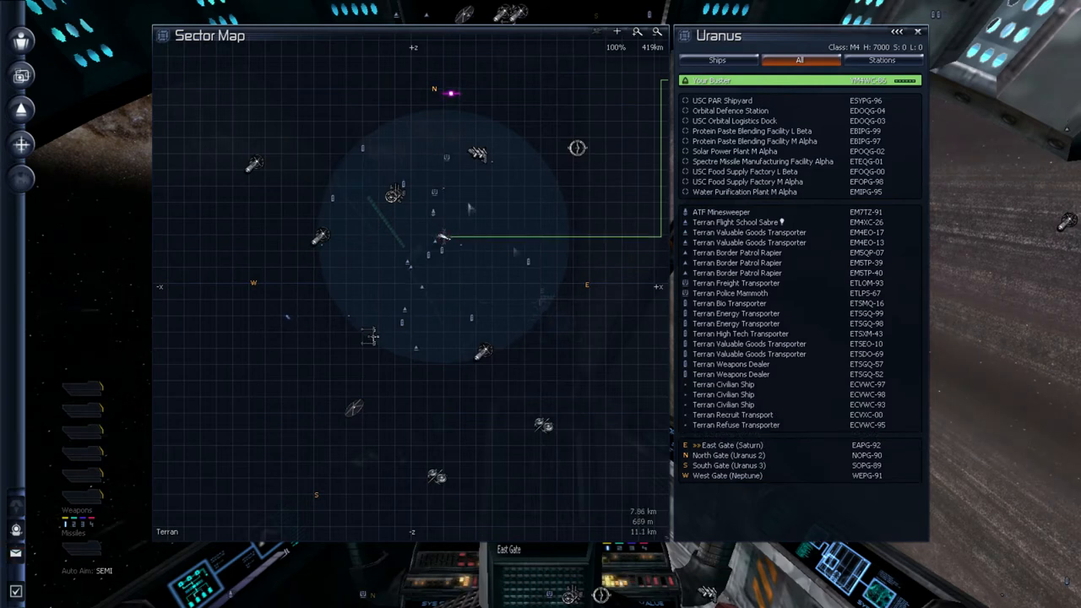
right_click(728, 456)
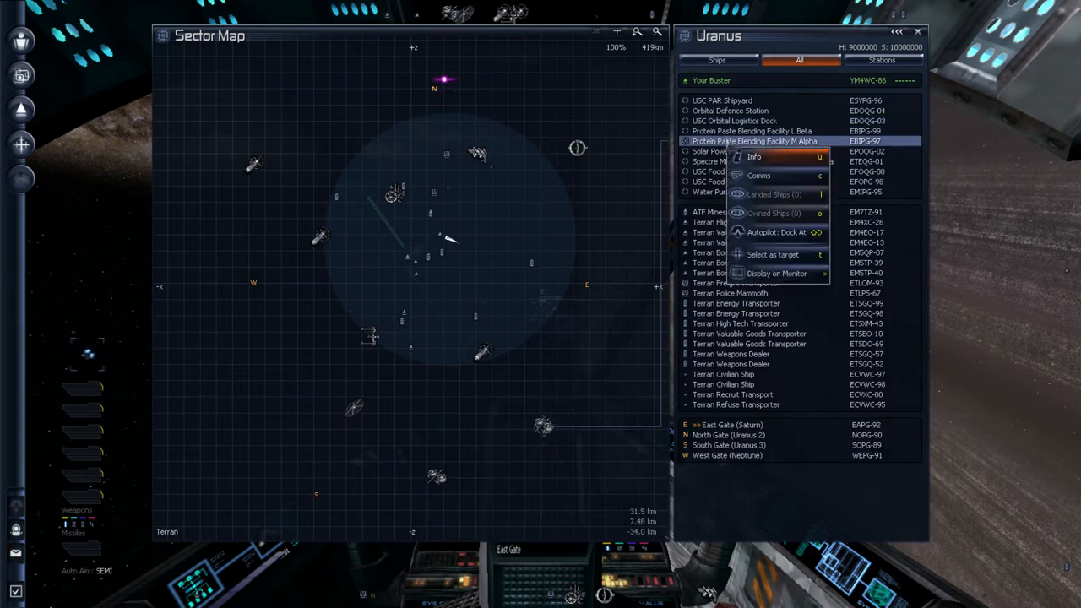
left_click(753, 157)
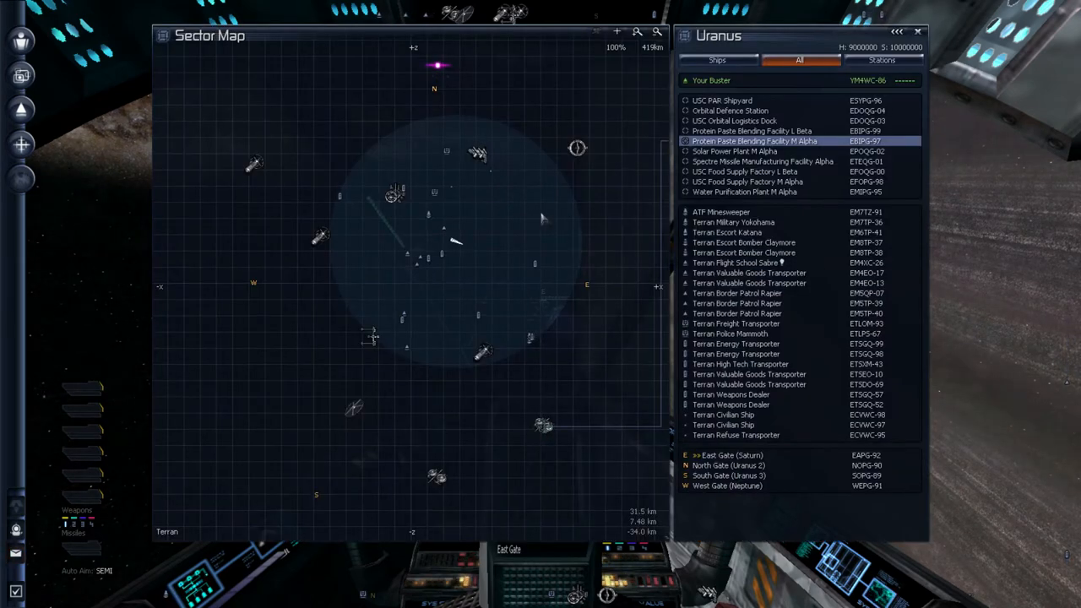
mouse_move(547, 202)
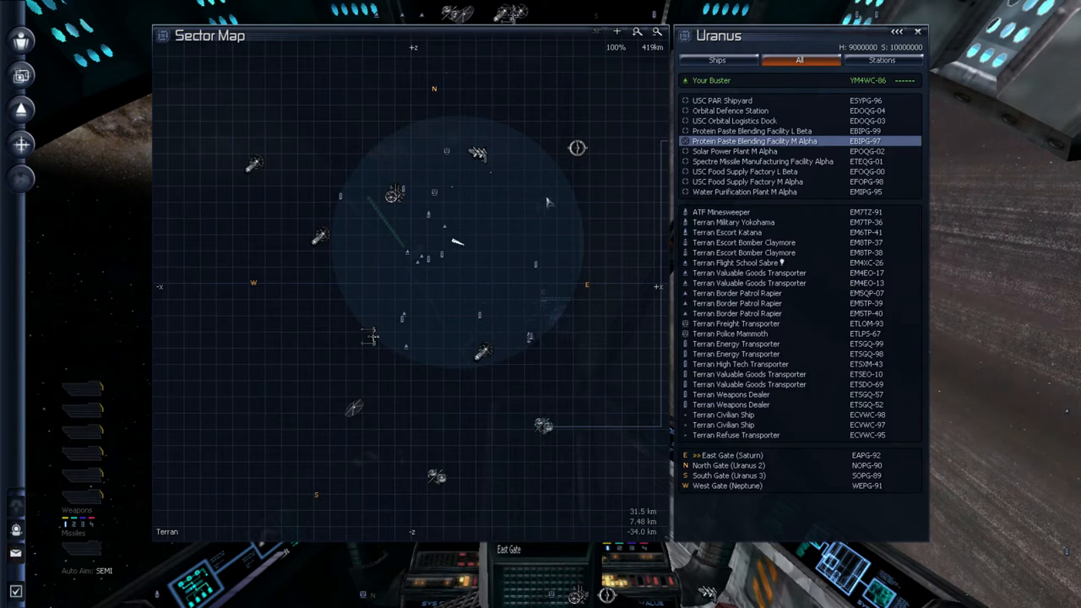
left_click(763, 162)
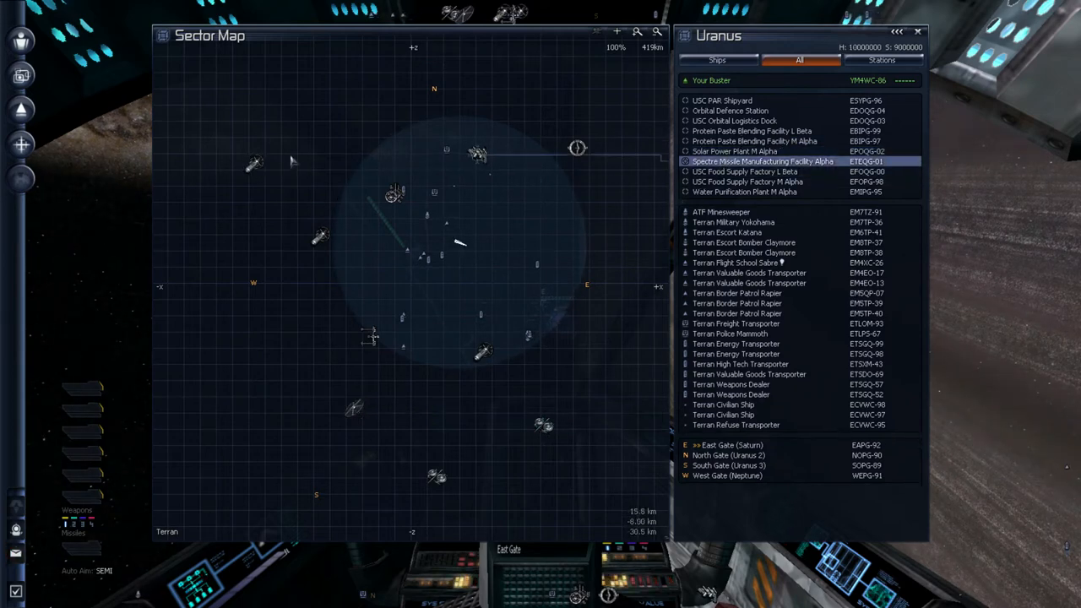
mouse_move(414, 194)
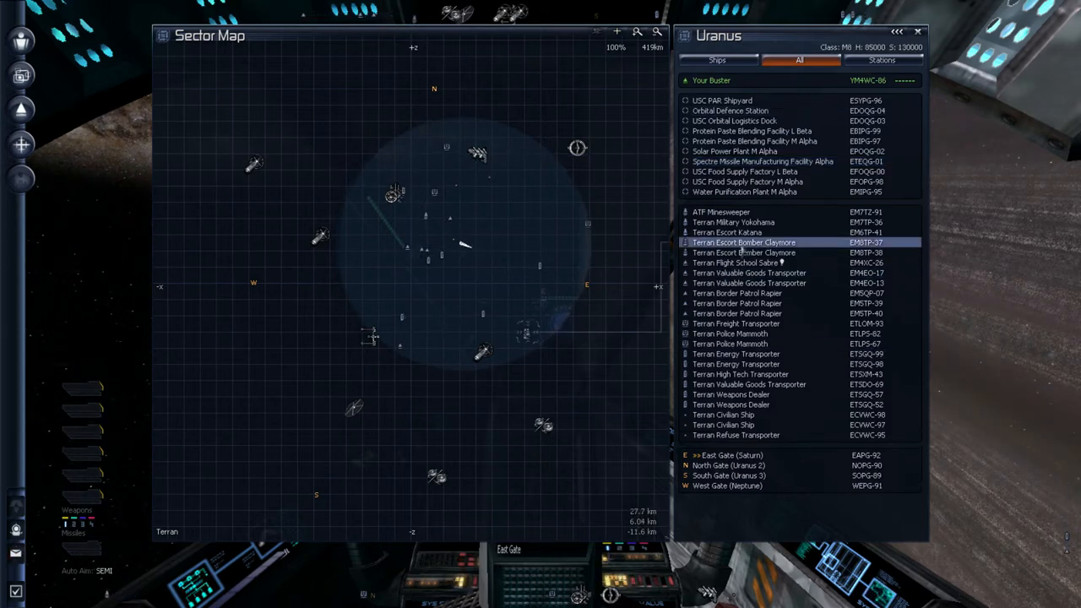
left_click(742, 345)
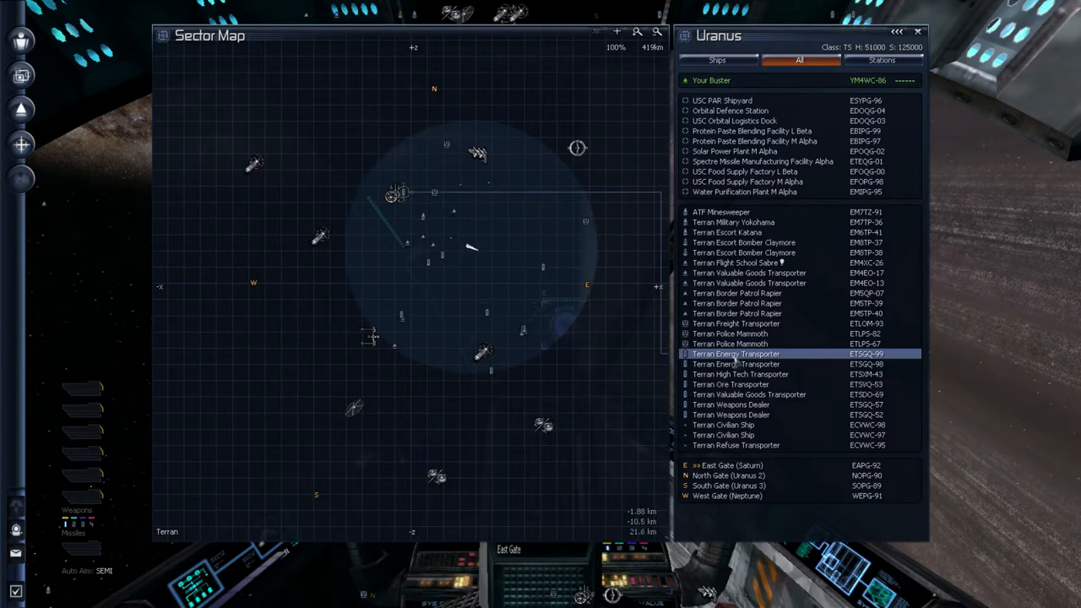
left_click(726, 233)
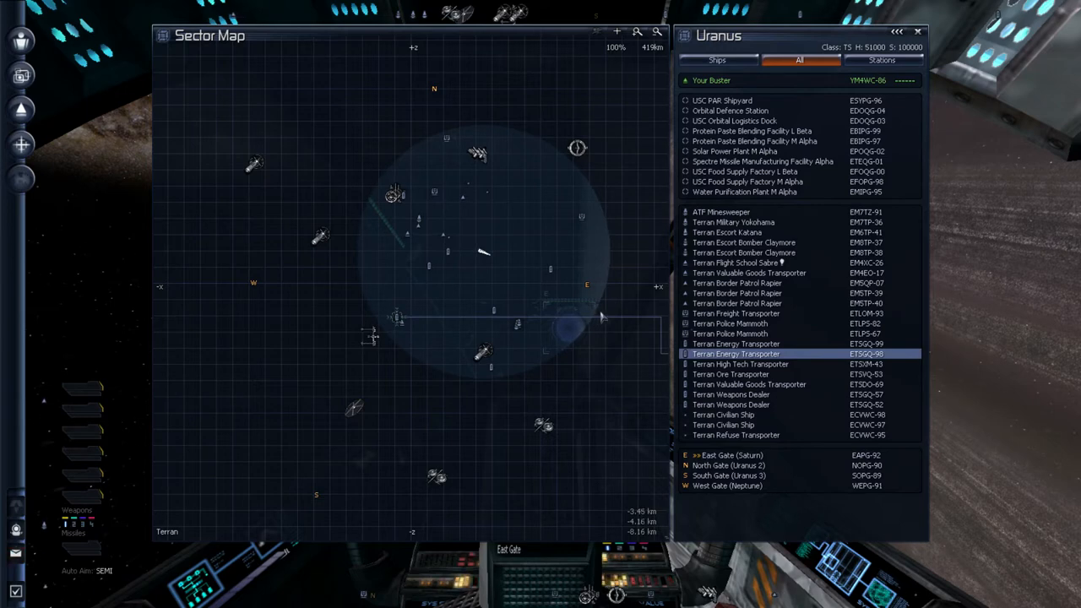
mouse_move(631, 310)
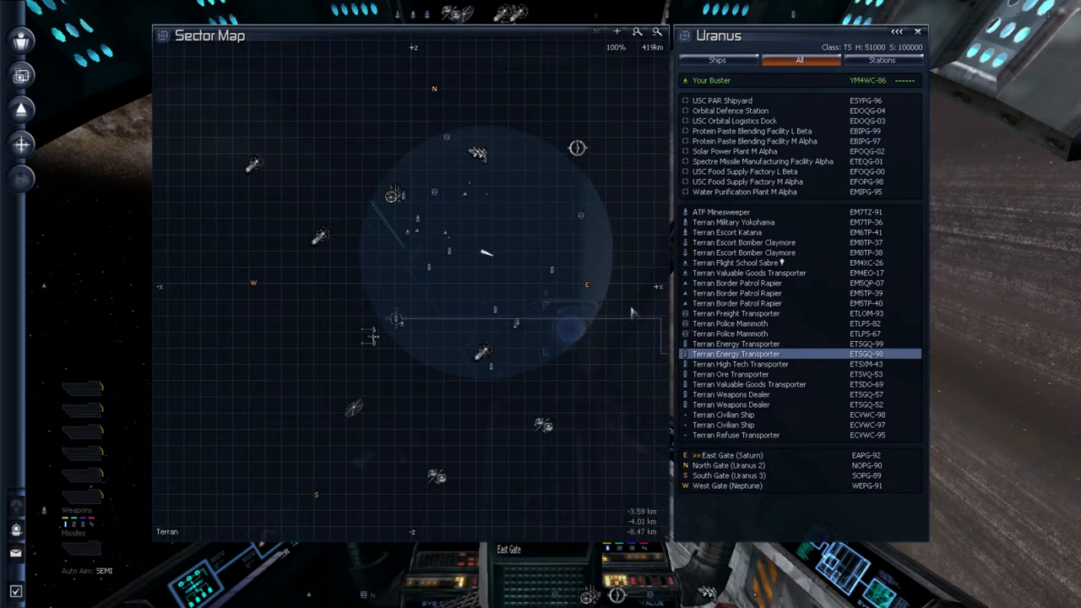
left_click(747, 183)
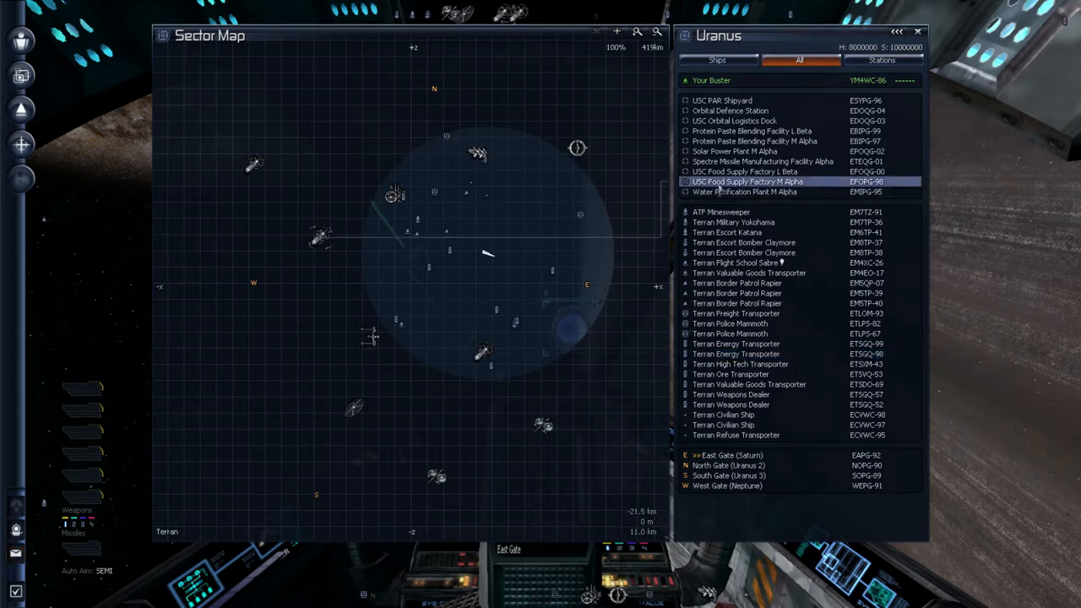
left_click(745, 173)
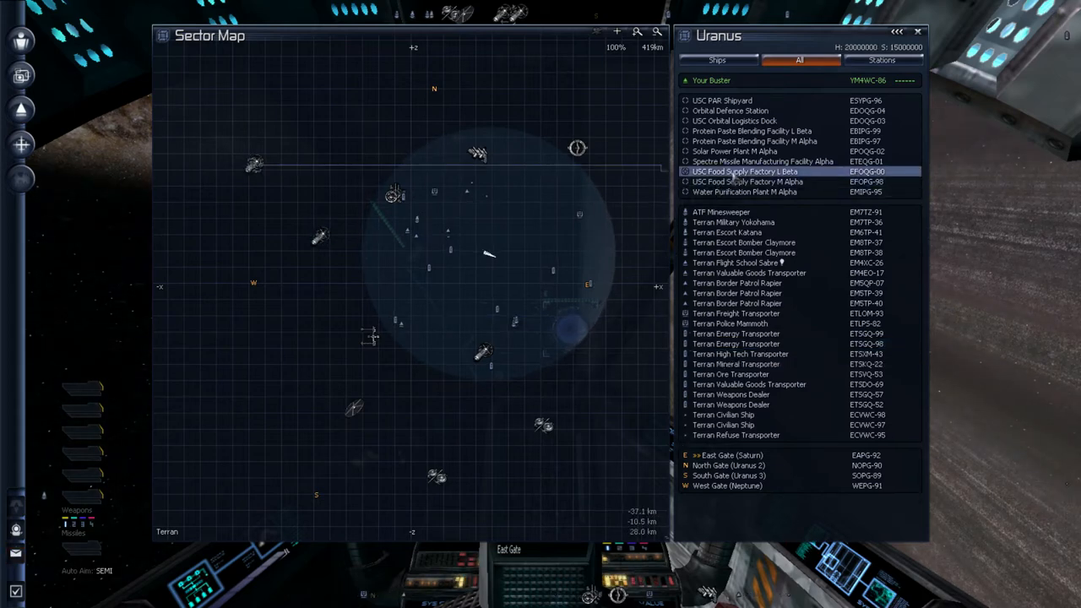
left_click(747, 183)
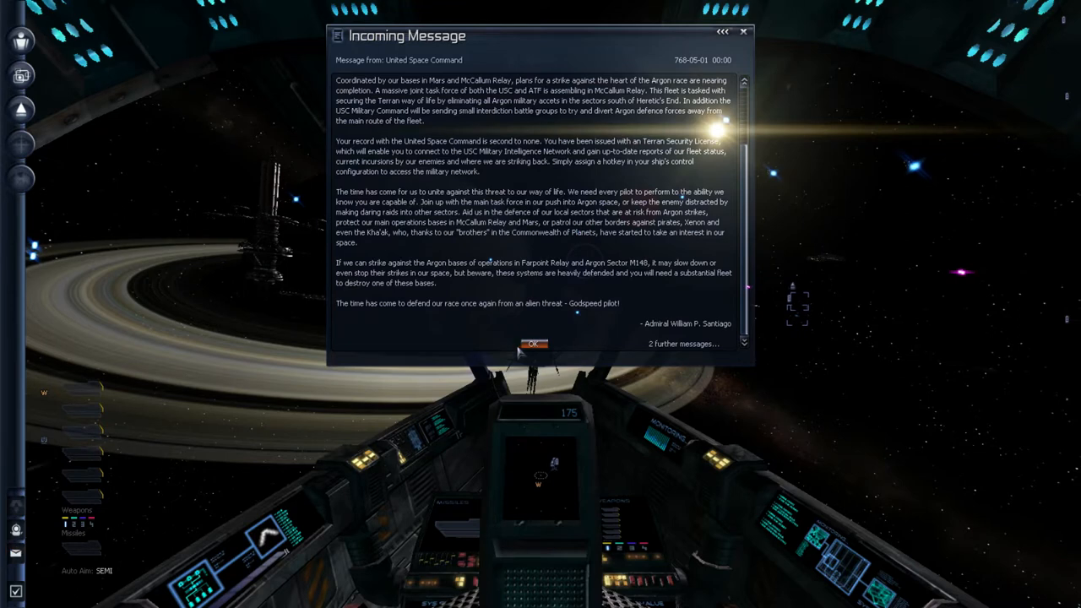
Dismiss the Rebalance Mod install notice and show the Holy Dimensions business proposal message
left_click(534, 345)
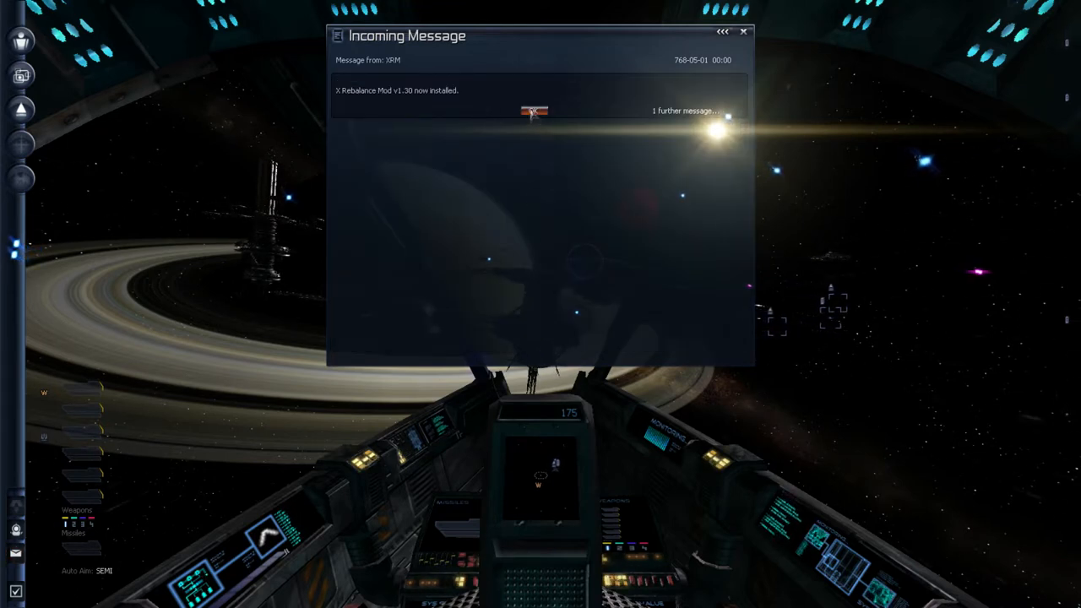
left_click(684, 111)
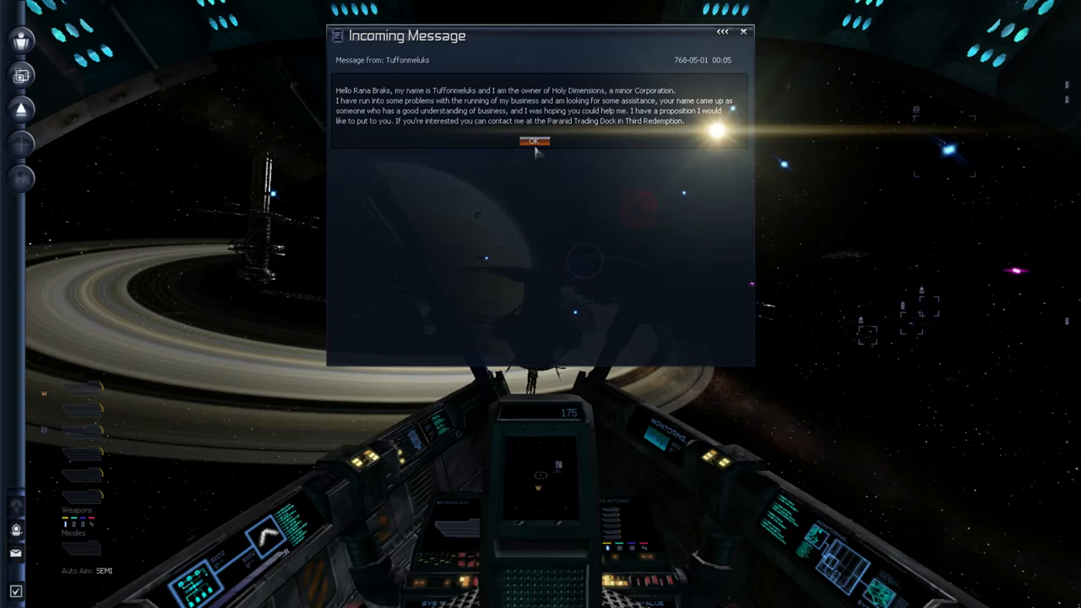
mouse_move(659, 136)
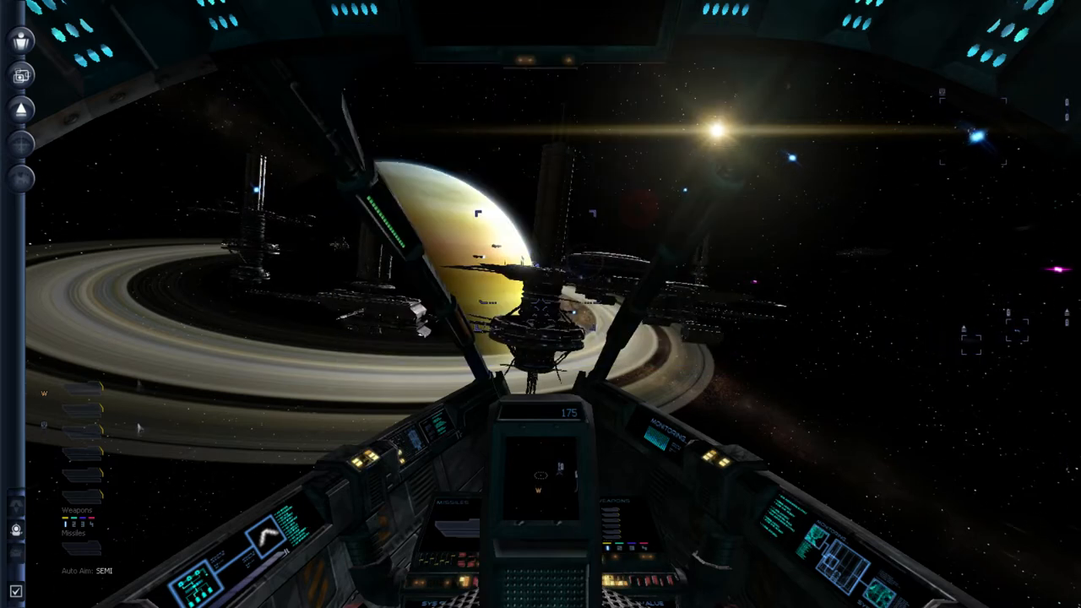
Accept the proposal so Corporation Troubles appears with guidance to Third Redemption
left_click(20, 40)
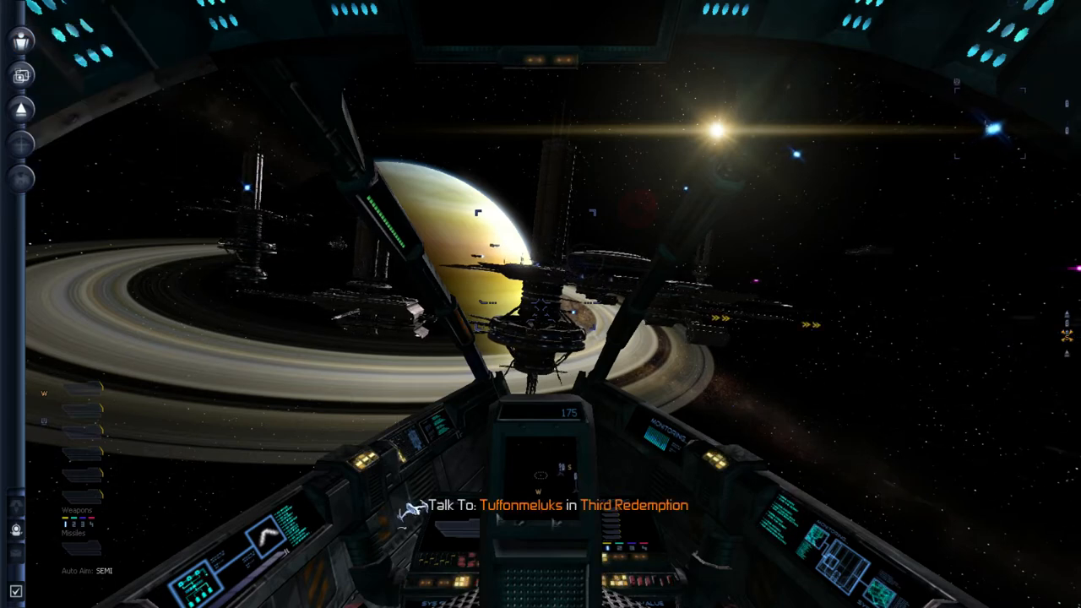
left_click(20, 41)
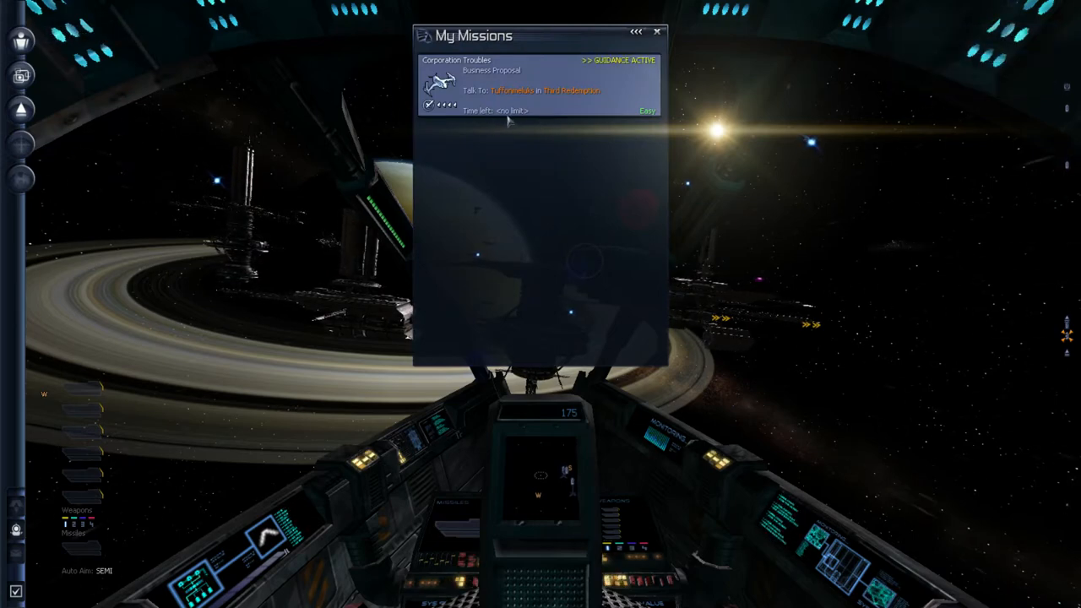
Show the Corporation Troubles mission location on the Saturn sector map
left_click(635, 31)
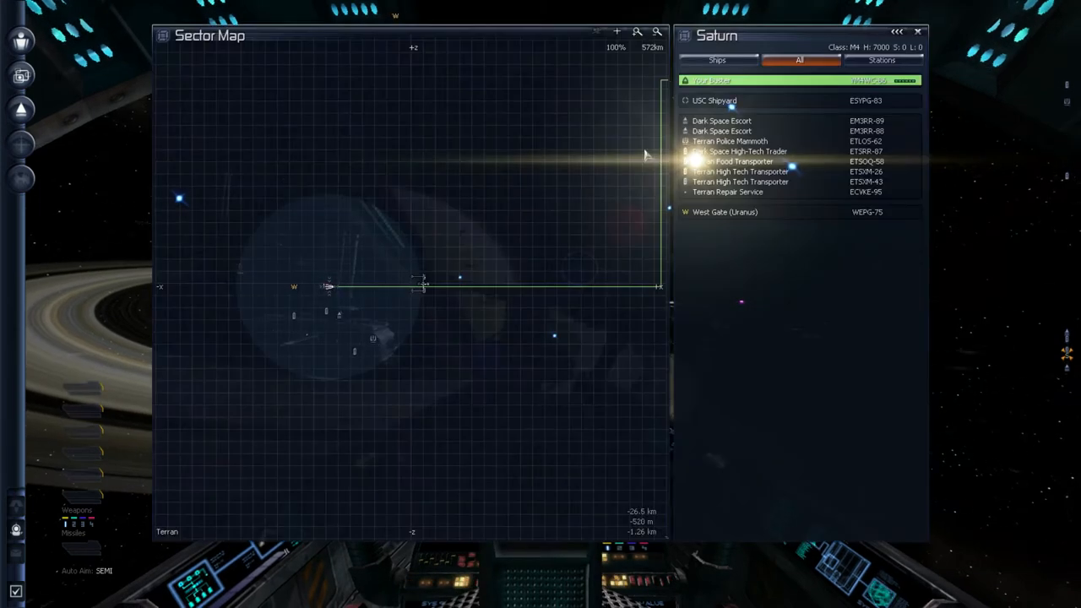
Close the Saturn sector map and resume steering the ship among the ring stations
left_click(714, 99)
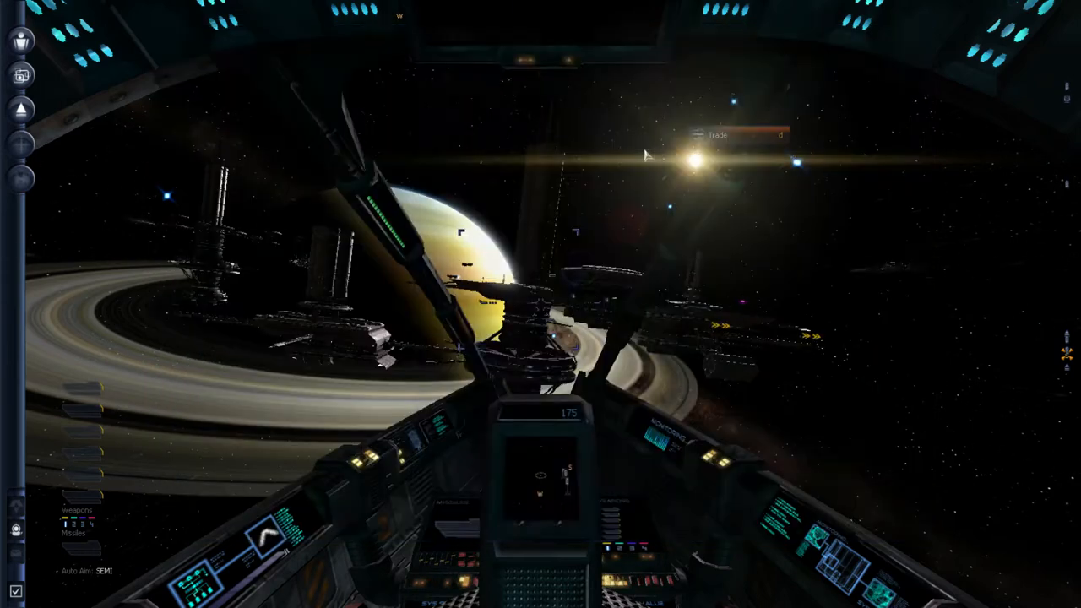
left_click(719, 135)
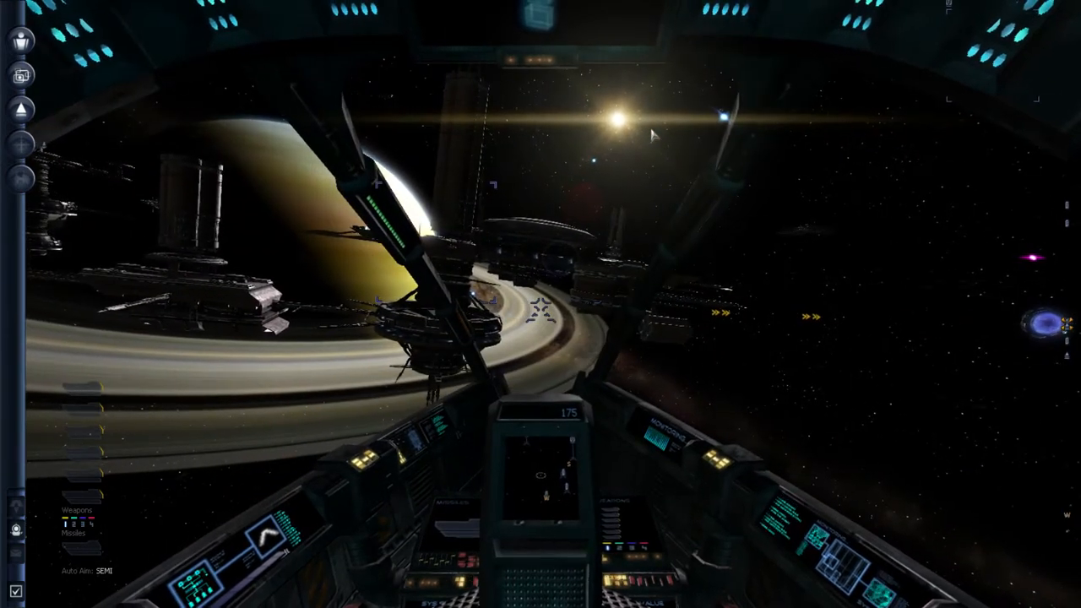
key("j")
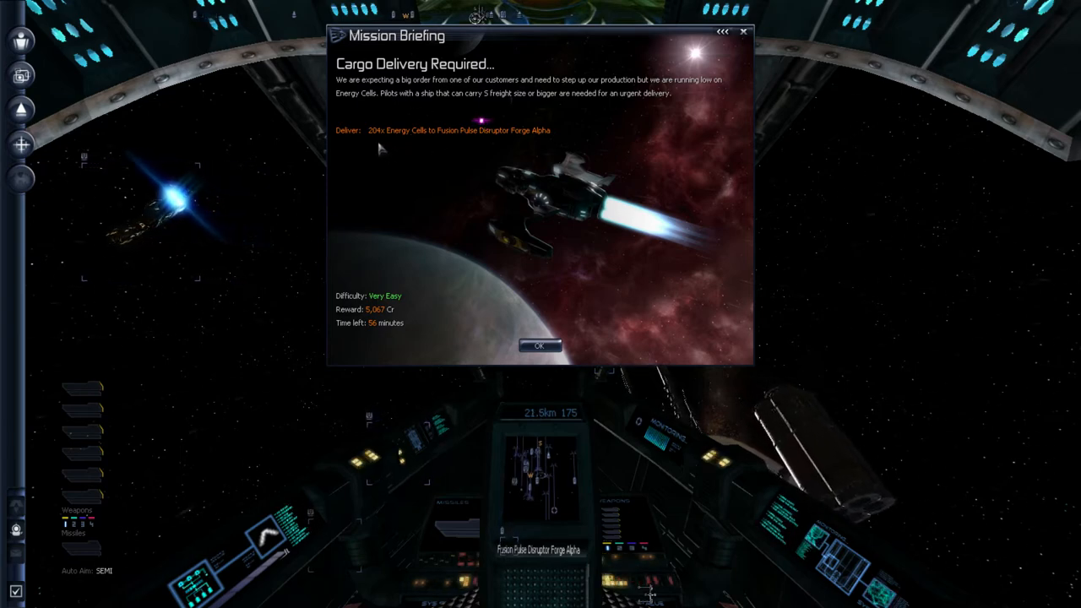
mouse_move(382, 141)
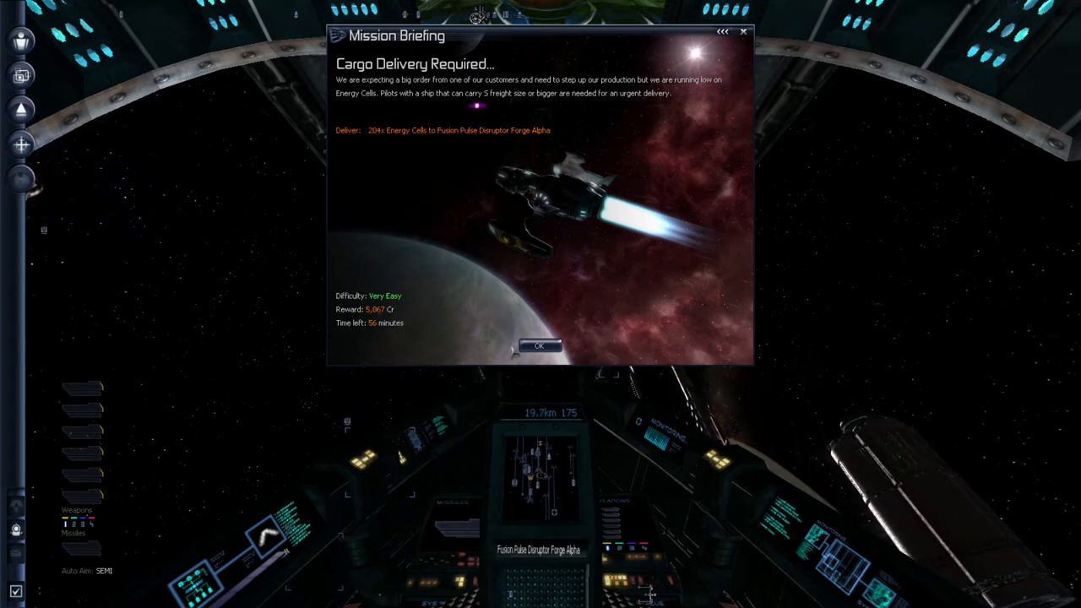
Close the energy cell cargo delivery briefing to reach the Fusion Pulse Disruptor Forge Alpha info
left_click(536, 346)
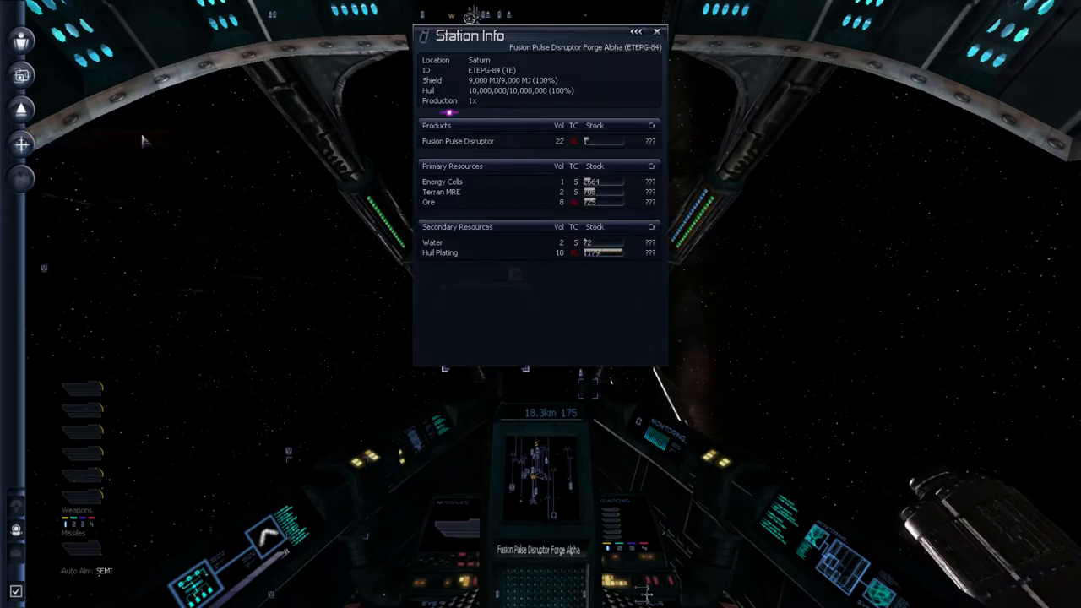
Review the pilot's status and statistics under Personal, scrolling through them, then close the view
left_click(656, 31)
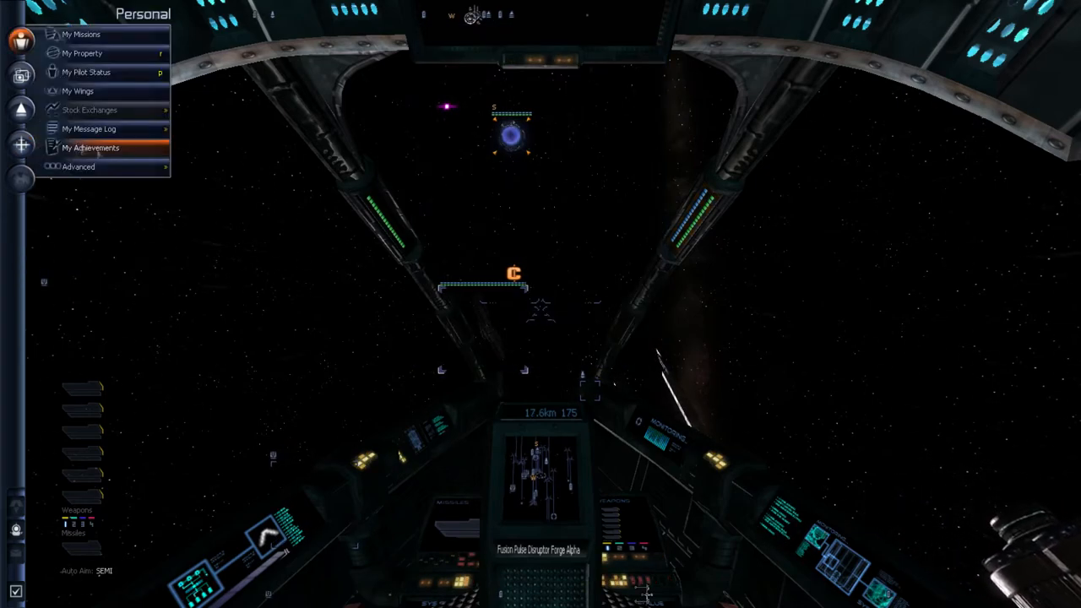
left_click(86, 71)
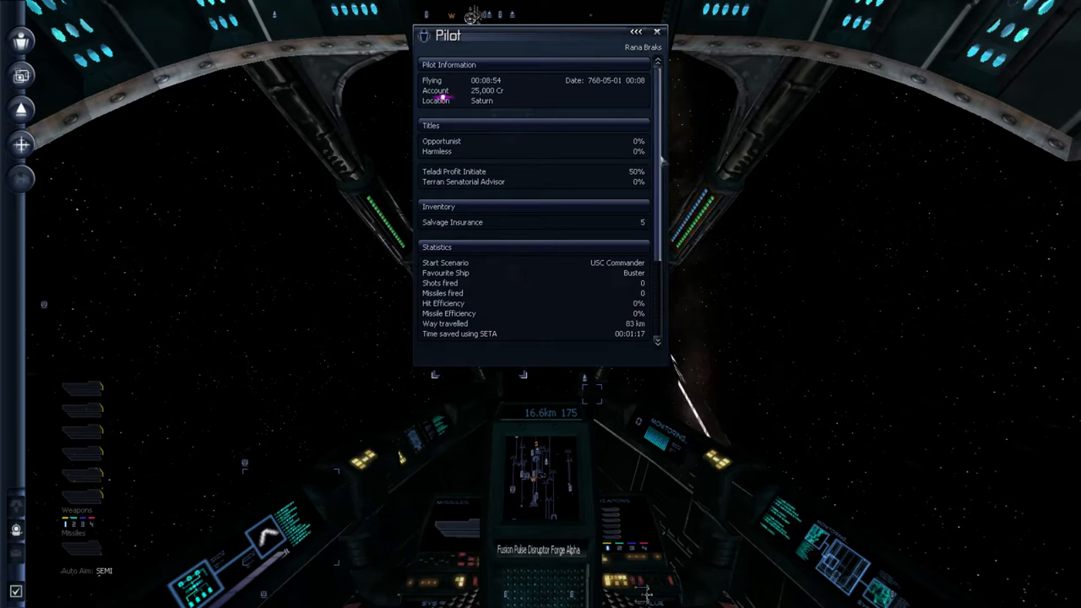
scroll("down", 3)
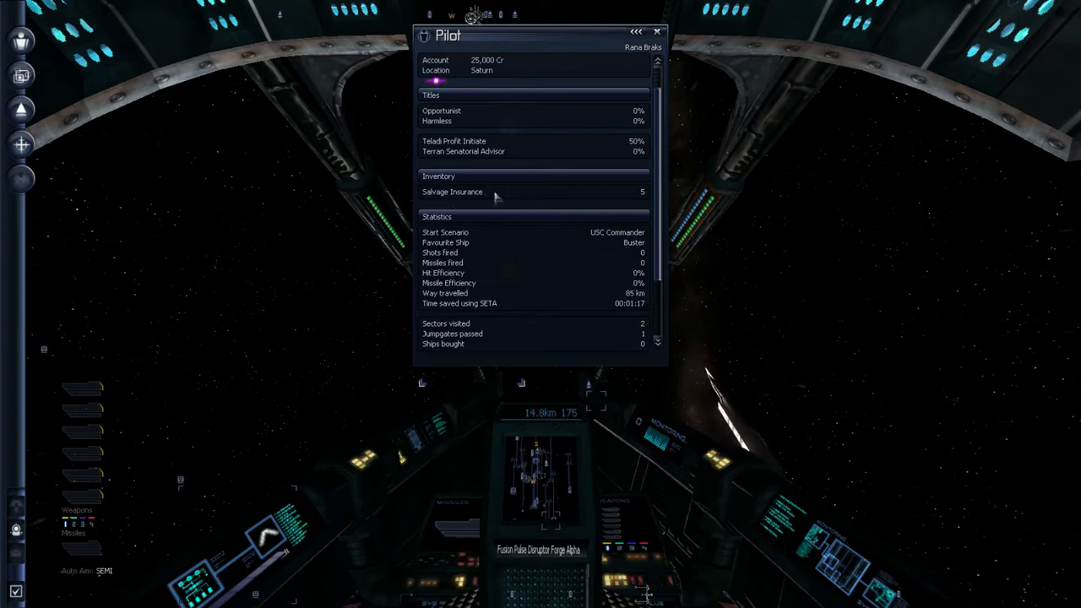
scroll("down", 3)
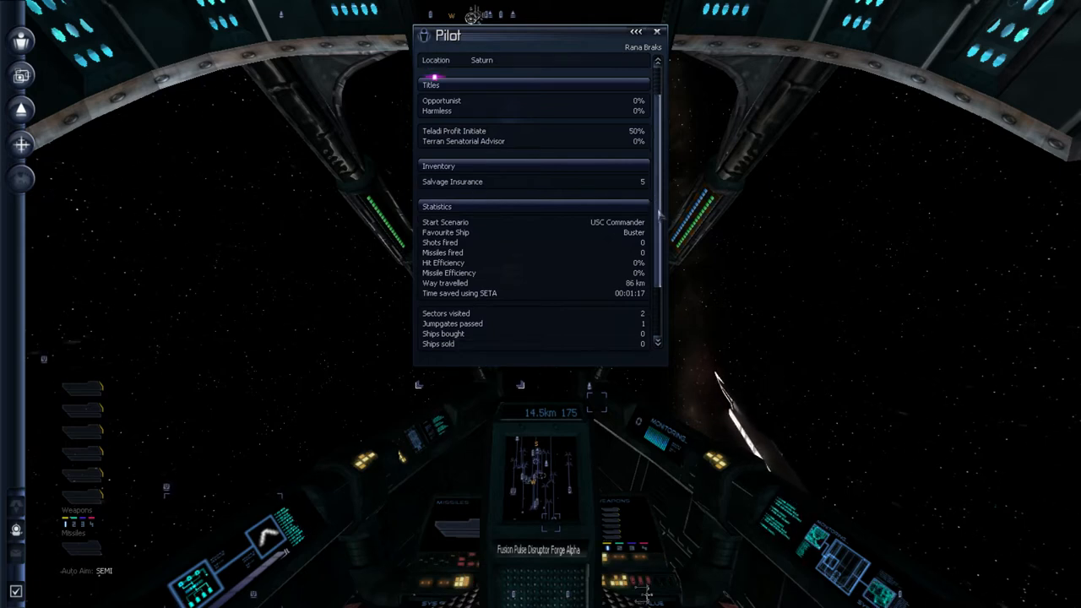
scroll("down", 3)
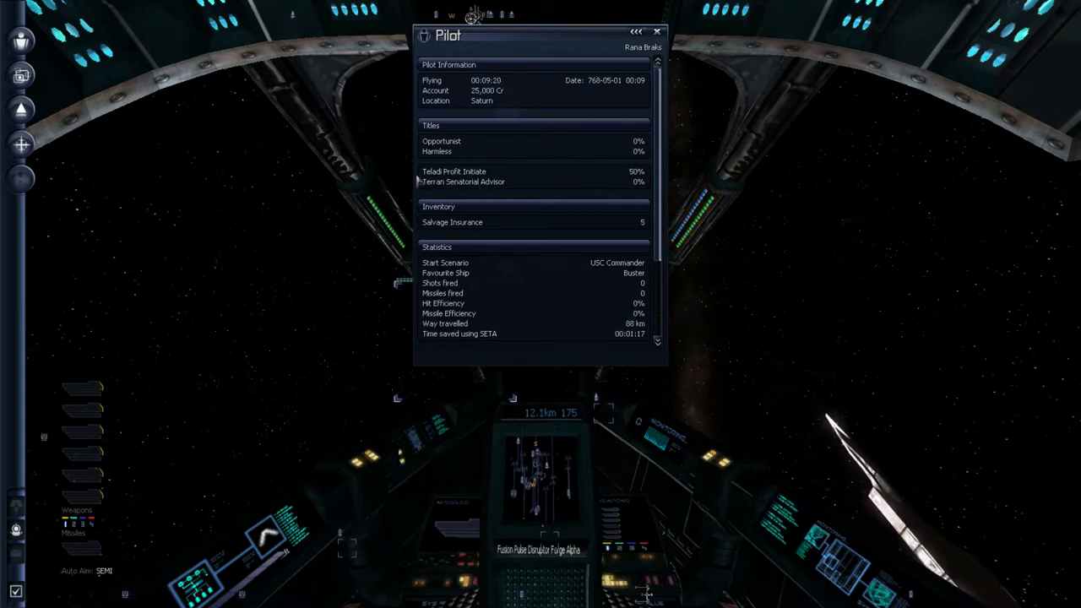
left_click(655, 31)
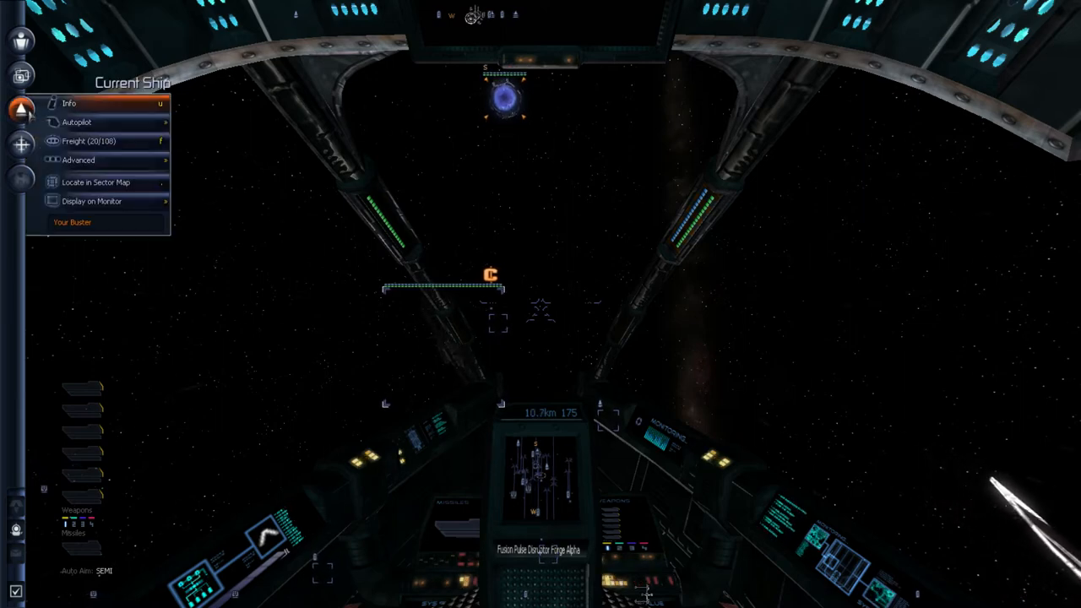
Check the weapon bays under Advanced > Weapons, then switch to the Freight Bay listing
left_click(78, 159)
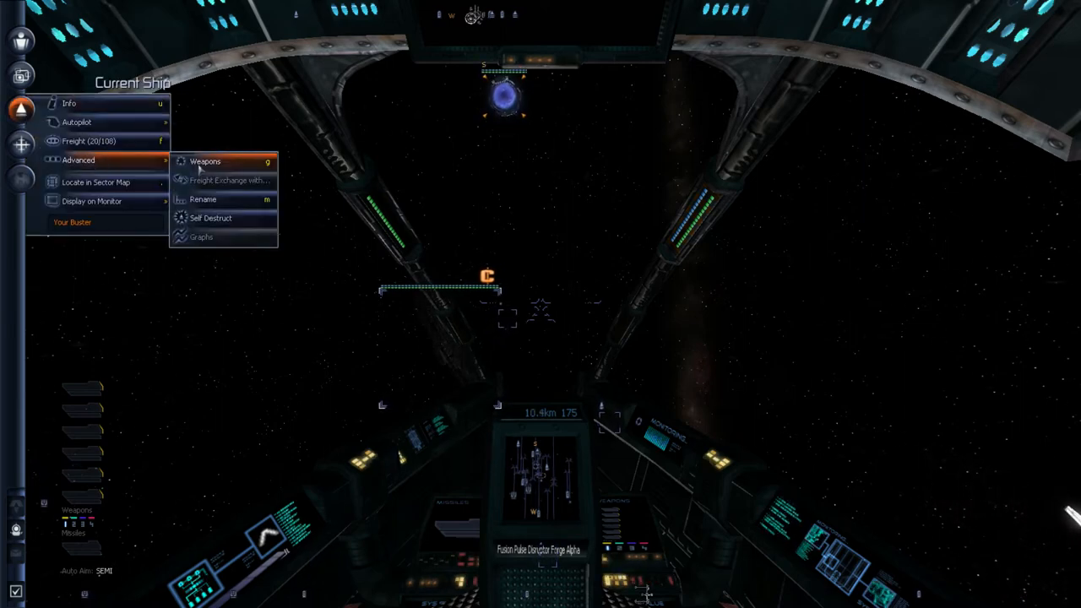
left_click(205, 163)
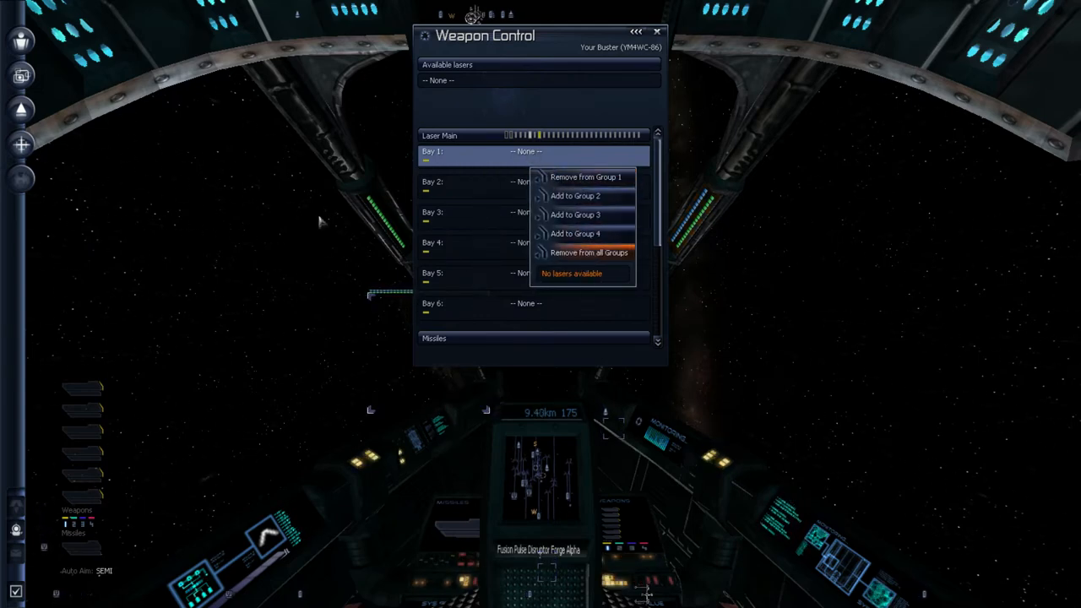
left_click(657, 31)
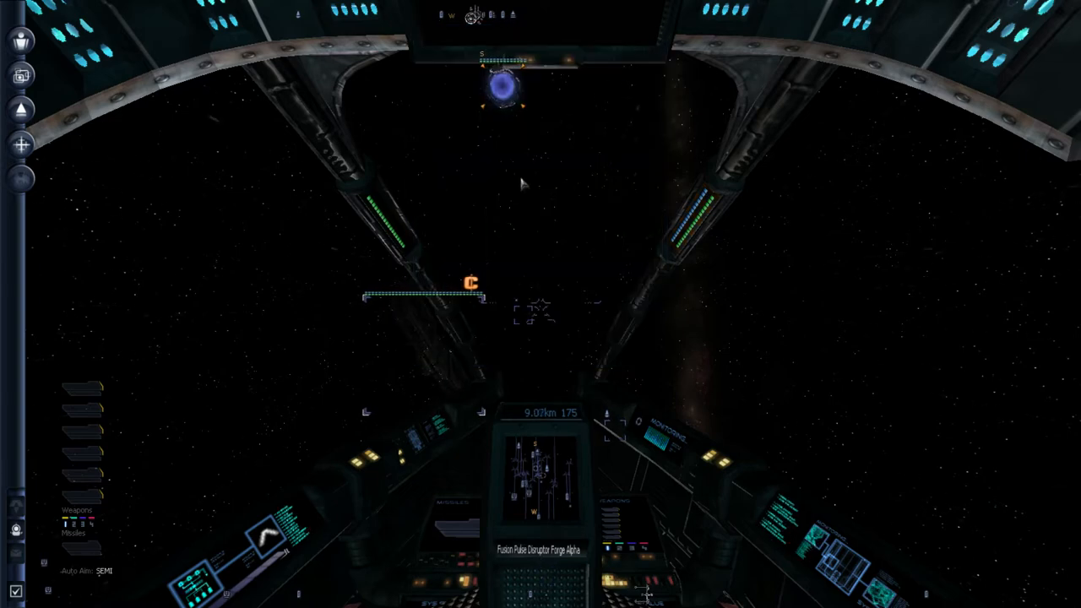
left_click(20, 41)
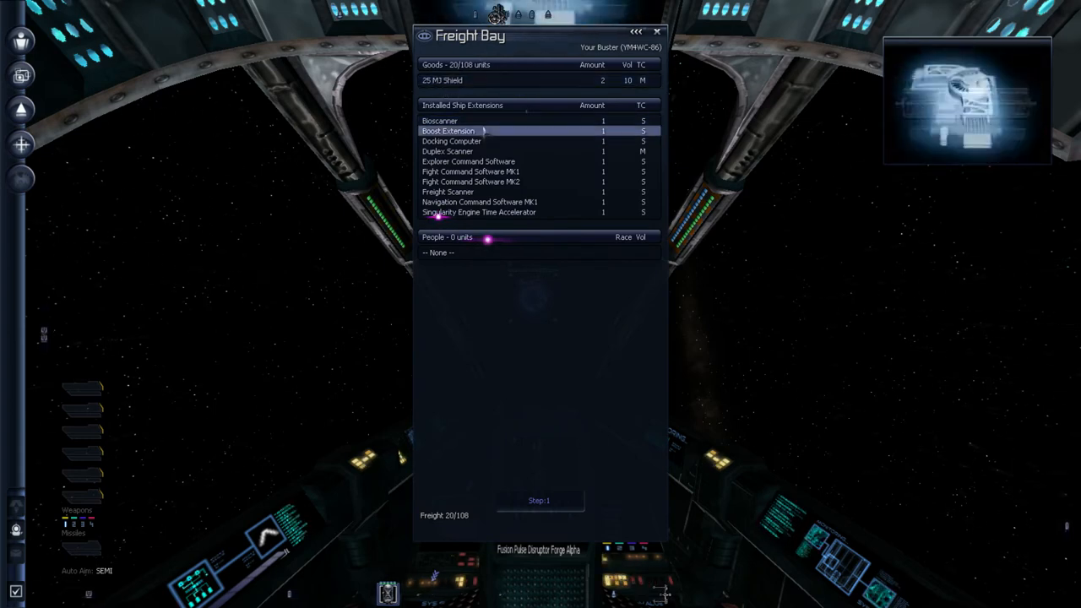
Preview the installed extensions and the 25 MJ Shield in the freight bay
left_click(453, 142)
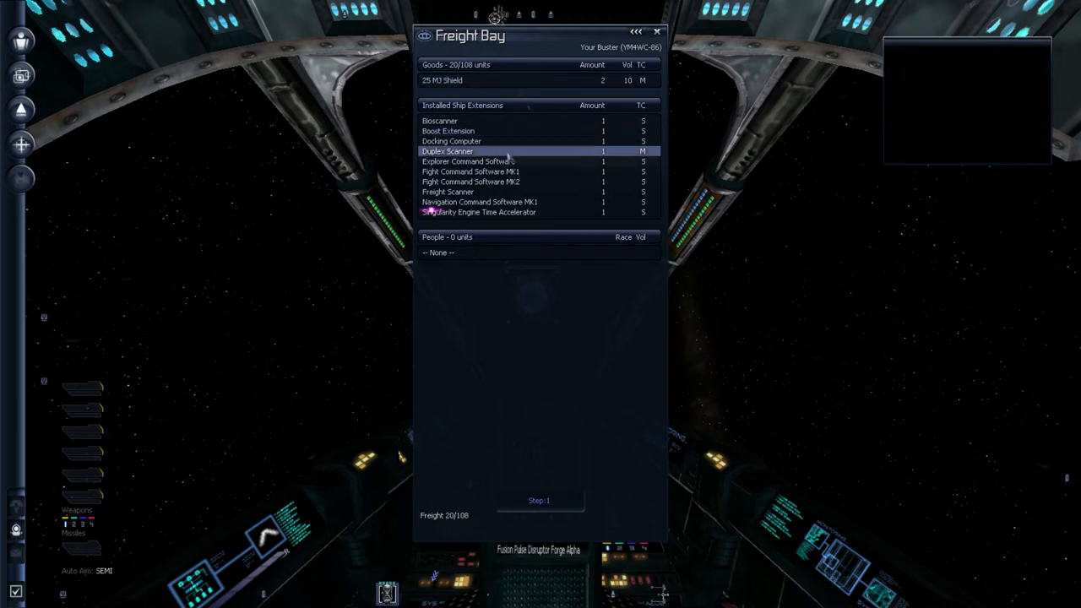
left_click(469, 182)
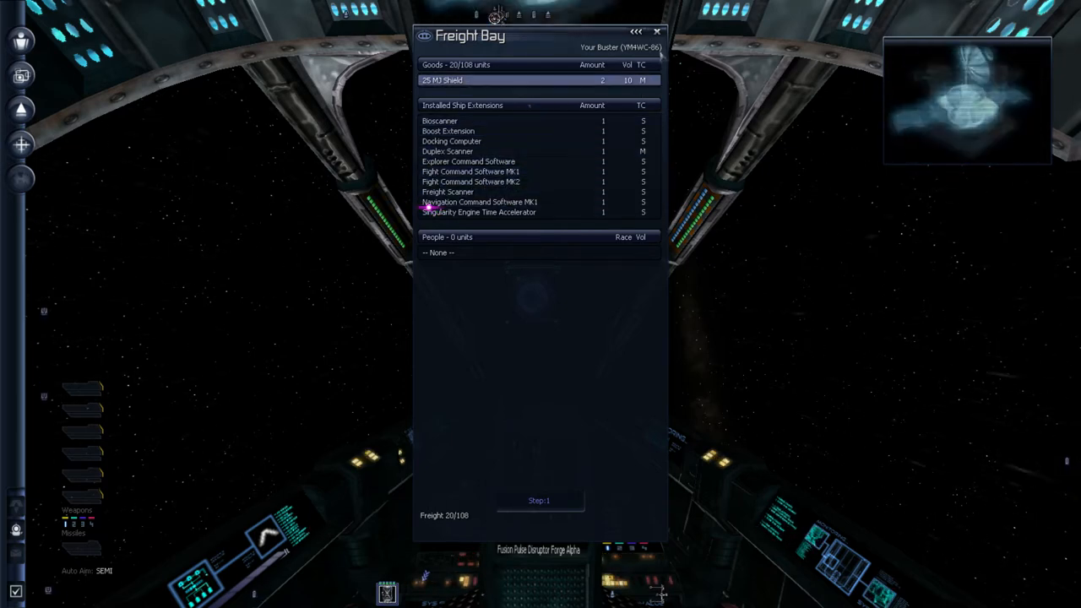
left_click(657, 31)
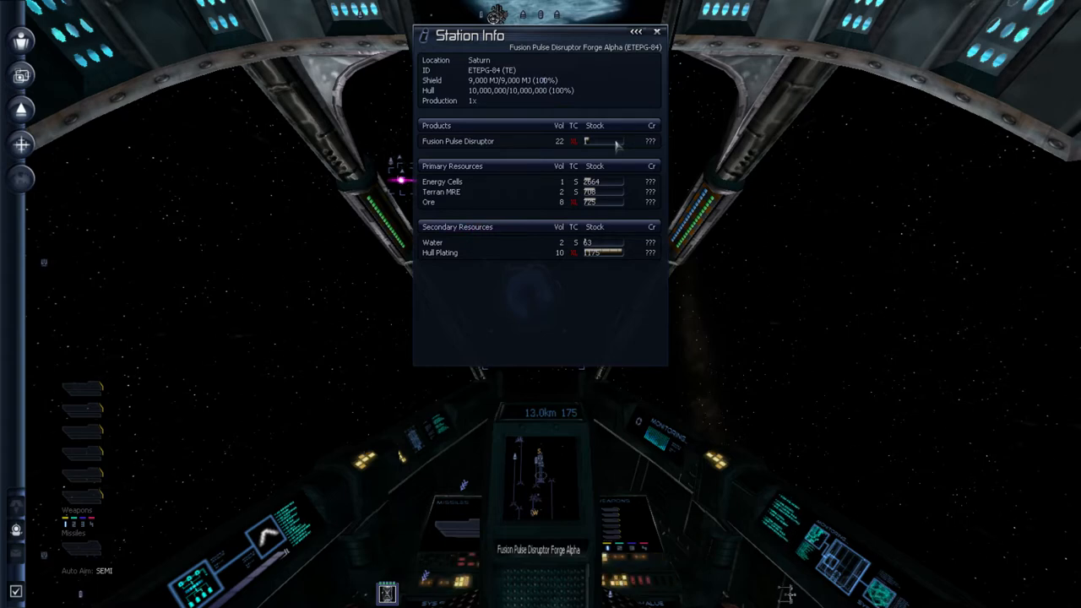
mouse_move(477, 189)
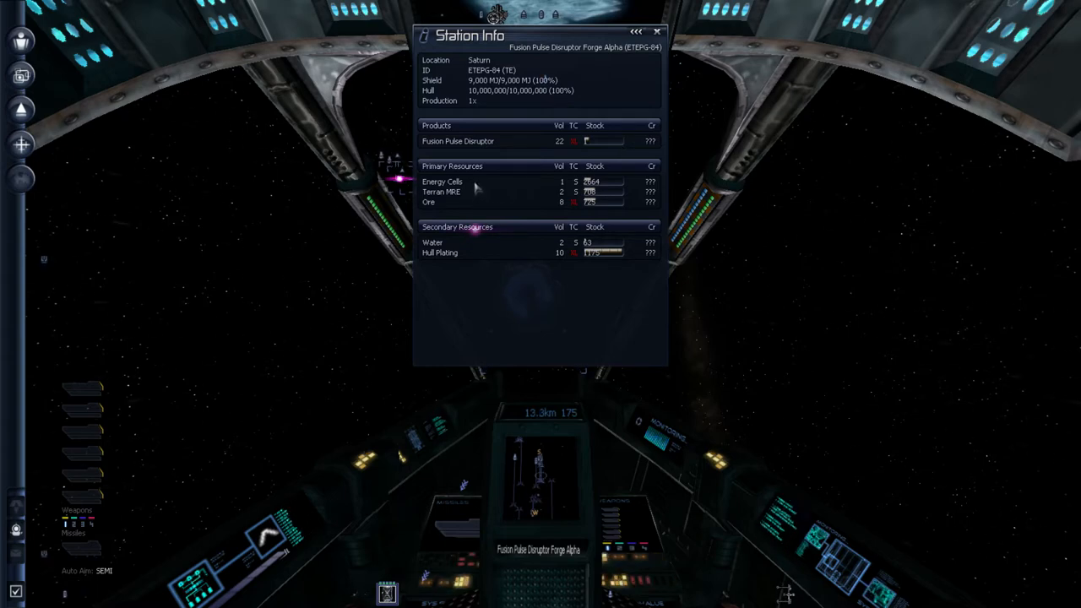
mouse_move(436, 213)
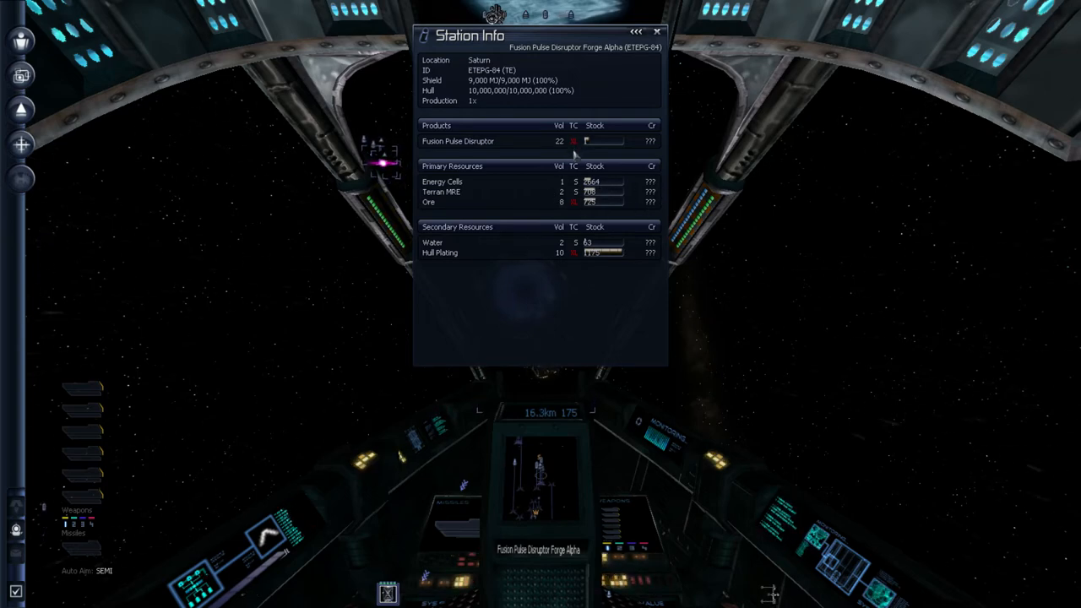
mouse_move(576, 264)
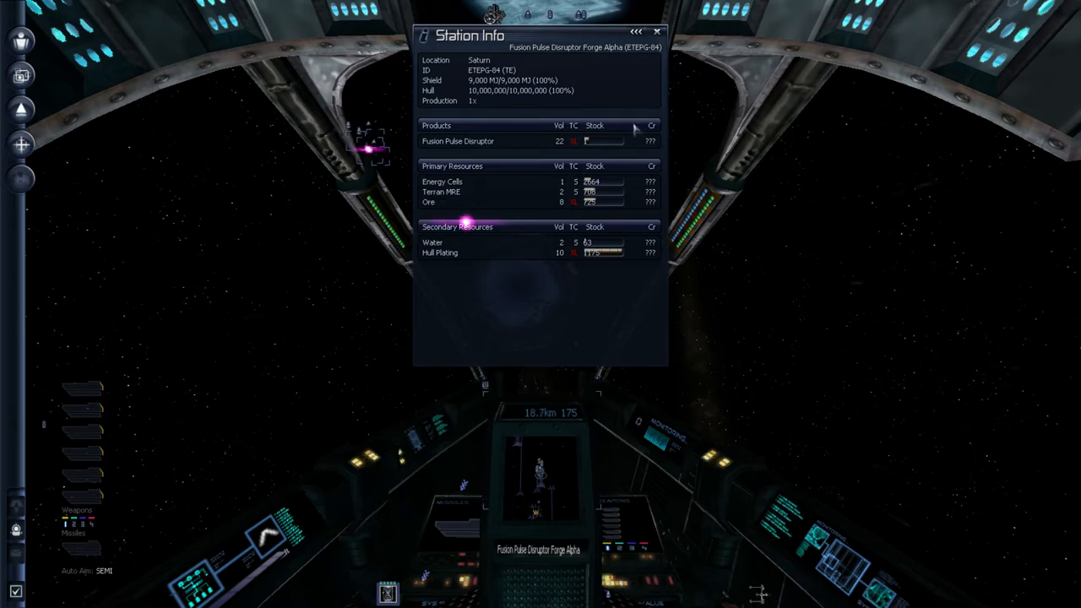
Leave the station info and bring up the game's Controls settings
left_click(657, 31)
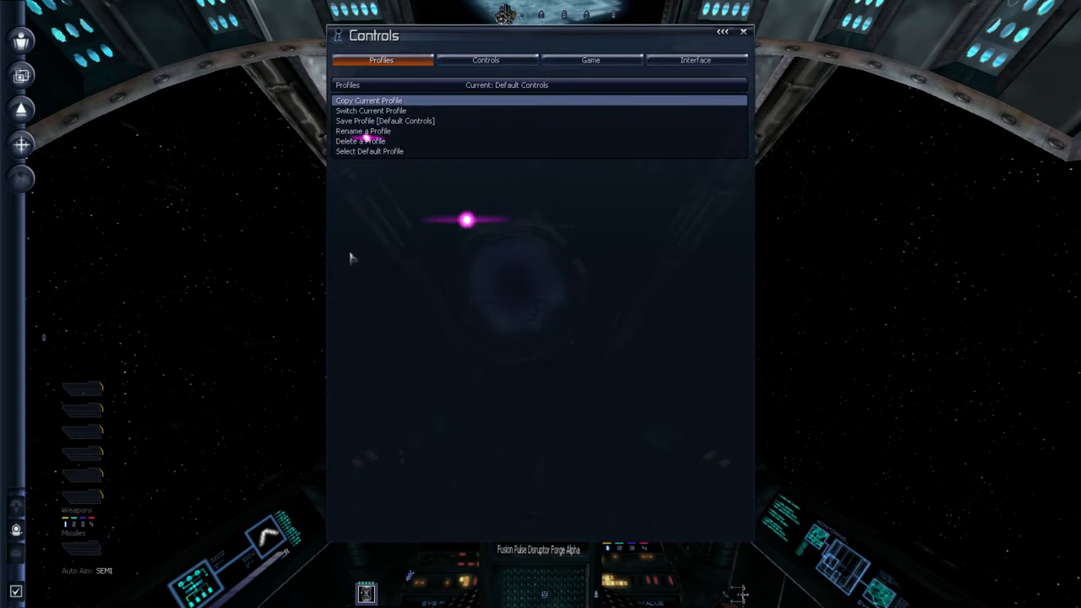
left_click(487, 60)
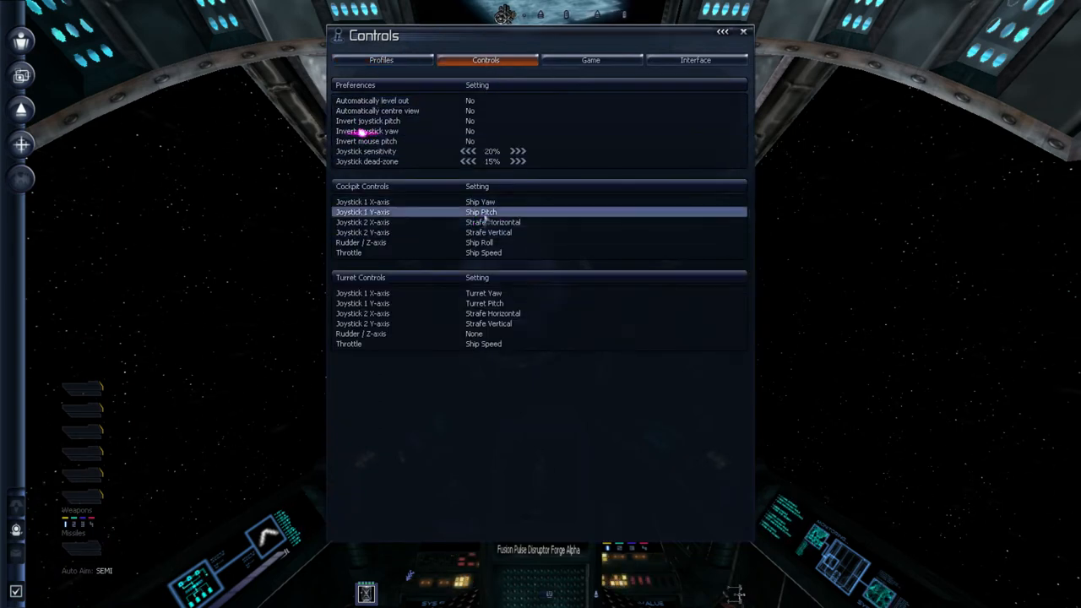
left_click(743, 30)
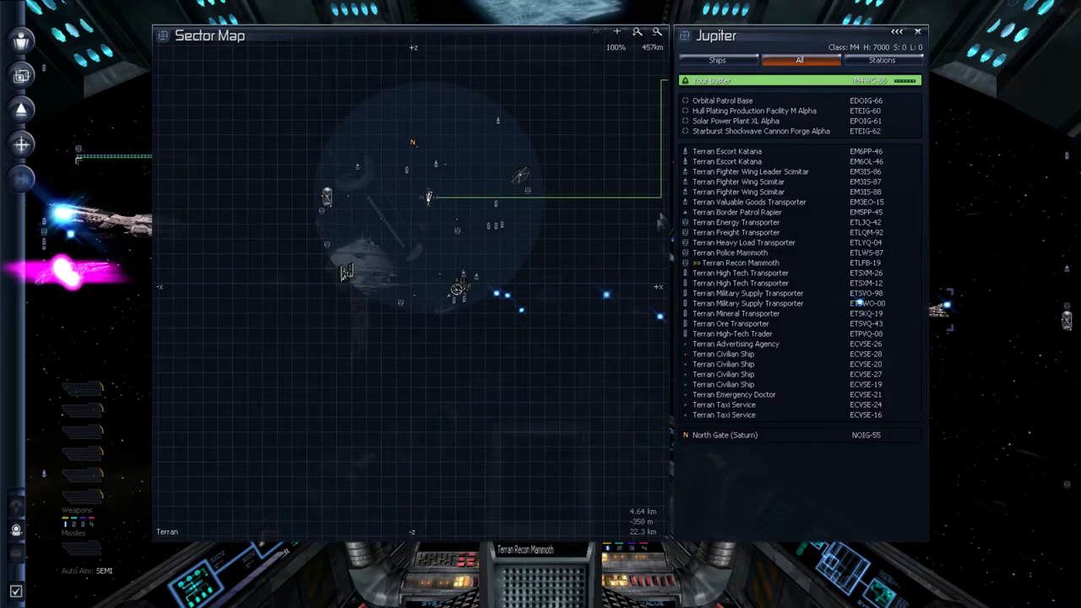
View stats of both Terran Escort Katanas, the Fighter Wing Leader Scimitar and the High Tech Transporter
left_click(743, 152)
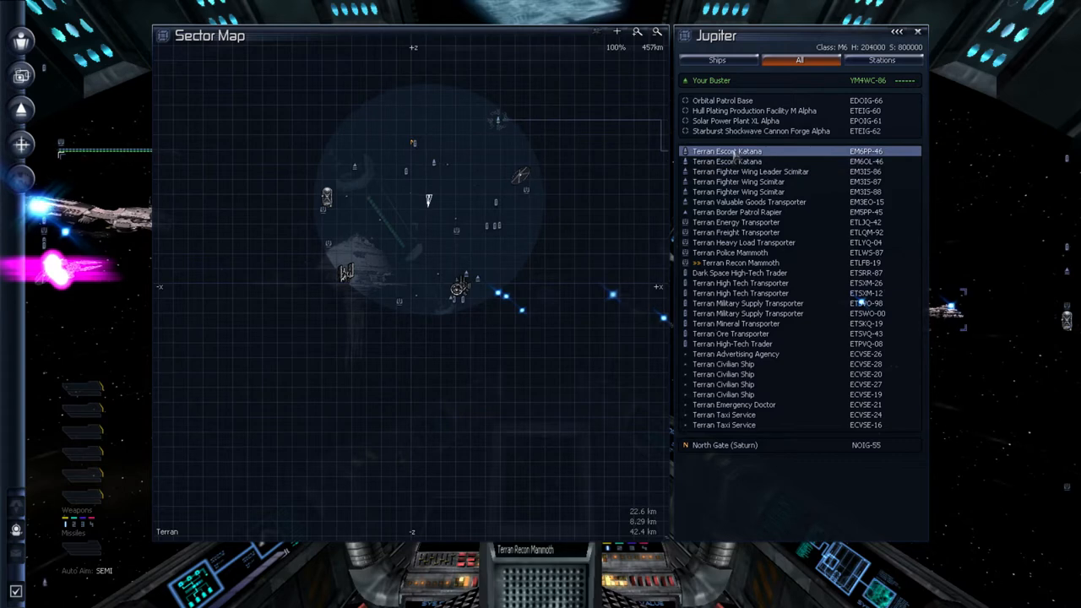
left_click(760, 163)
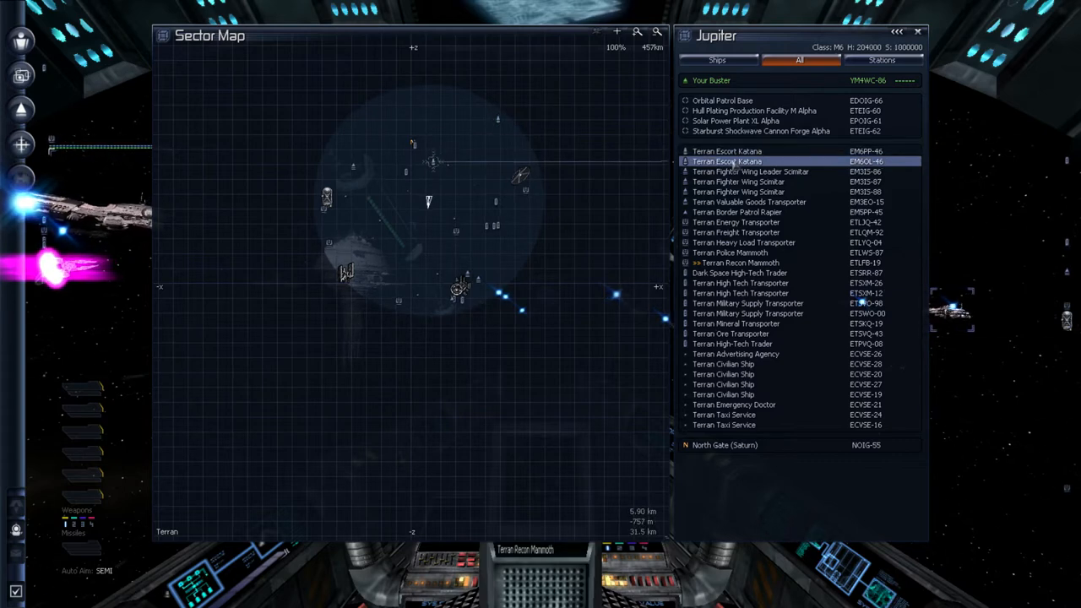
left_click(749, 172)
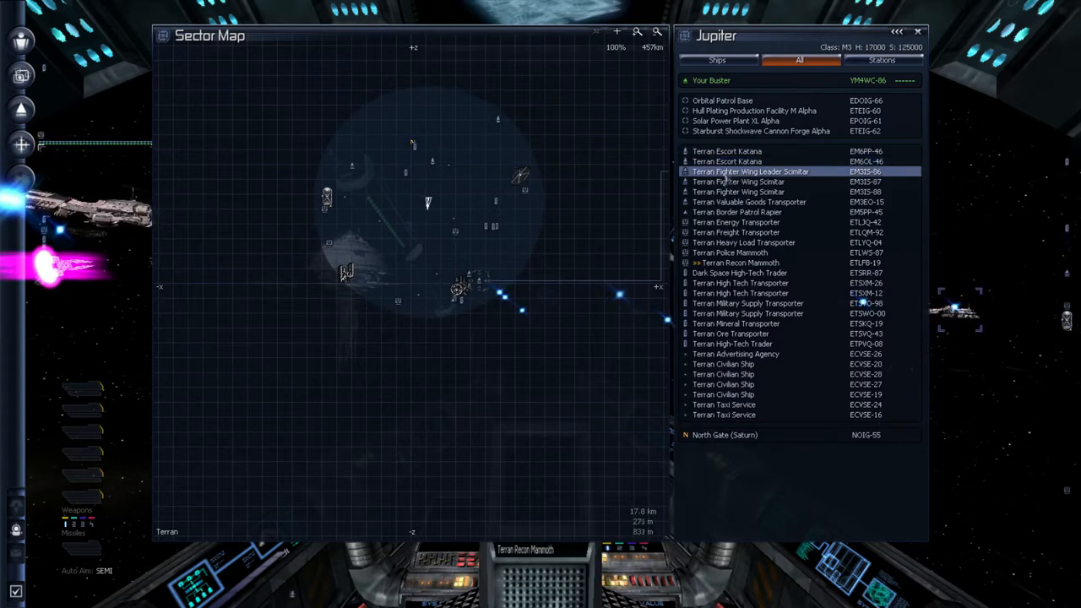
left_click(736, 213)
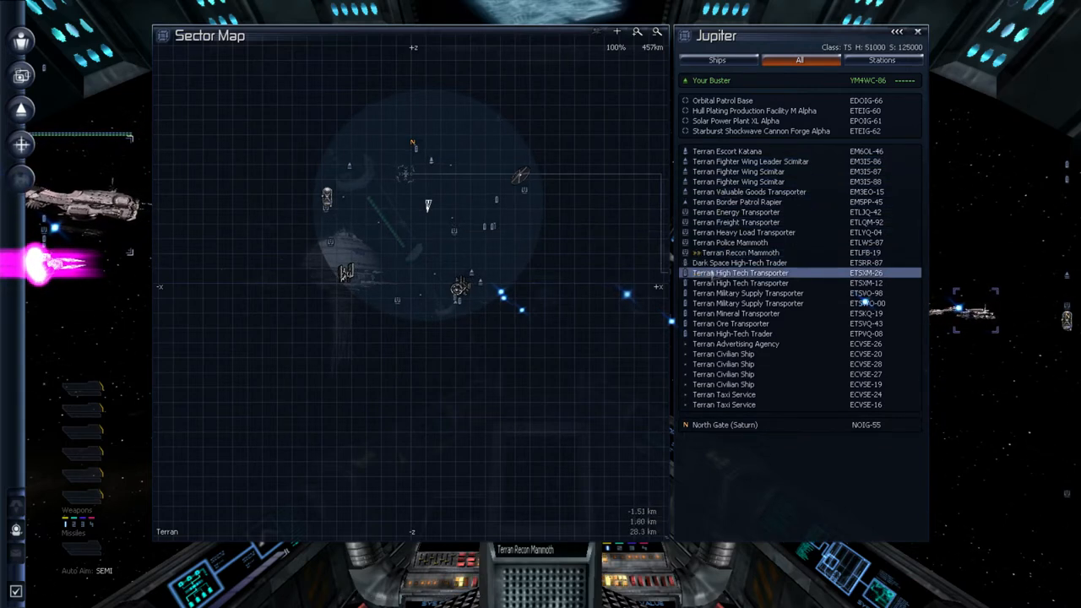
left_click(736, 122)
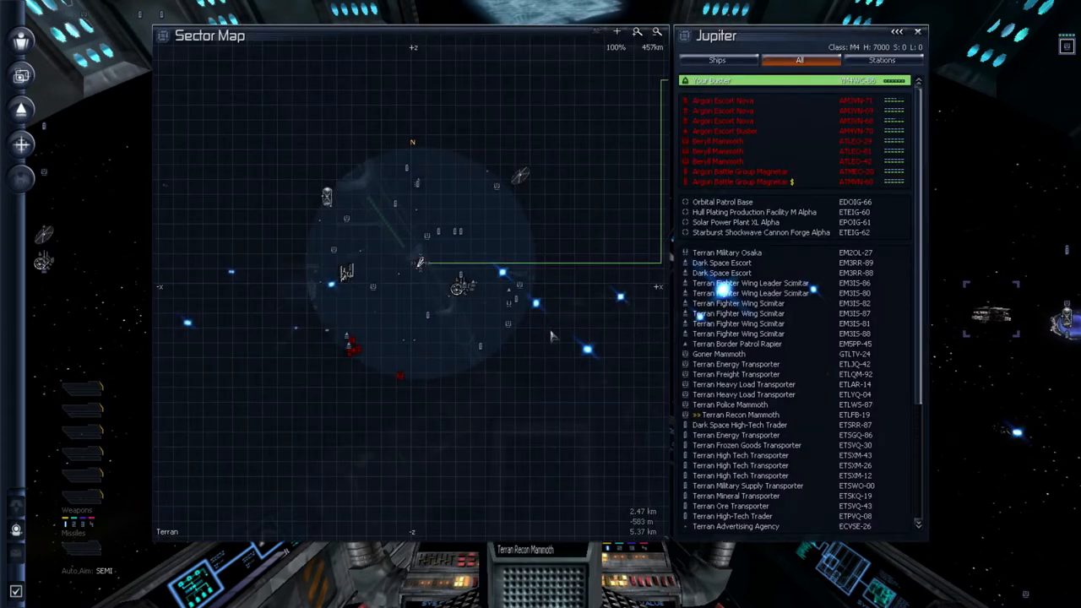
View details of the Argon Escort Nova, Battle Group Magnetar, hostile Mammoth and Starburst Shockwave Cannon Forge Alpha
left_click(723, 122)
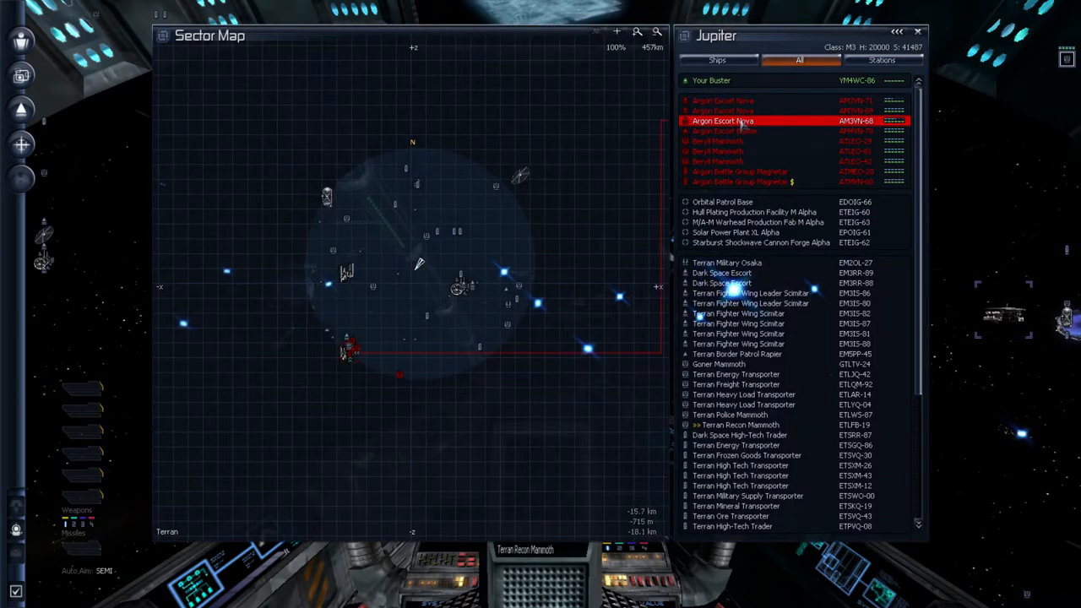
left_click(743, 172)
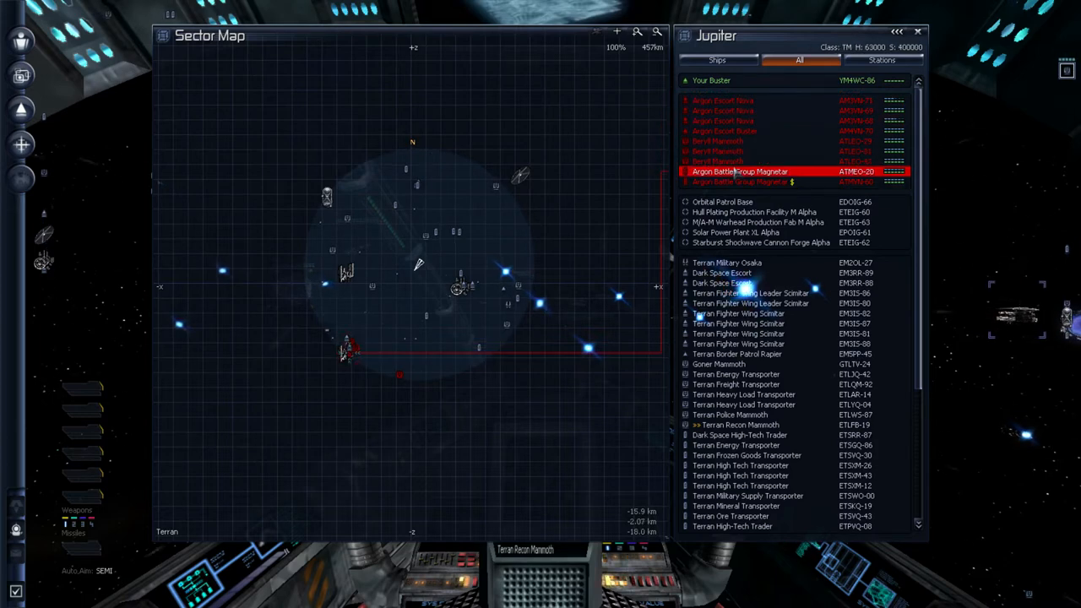
left_click(718, 152)
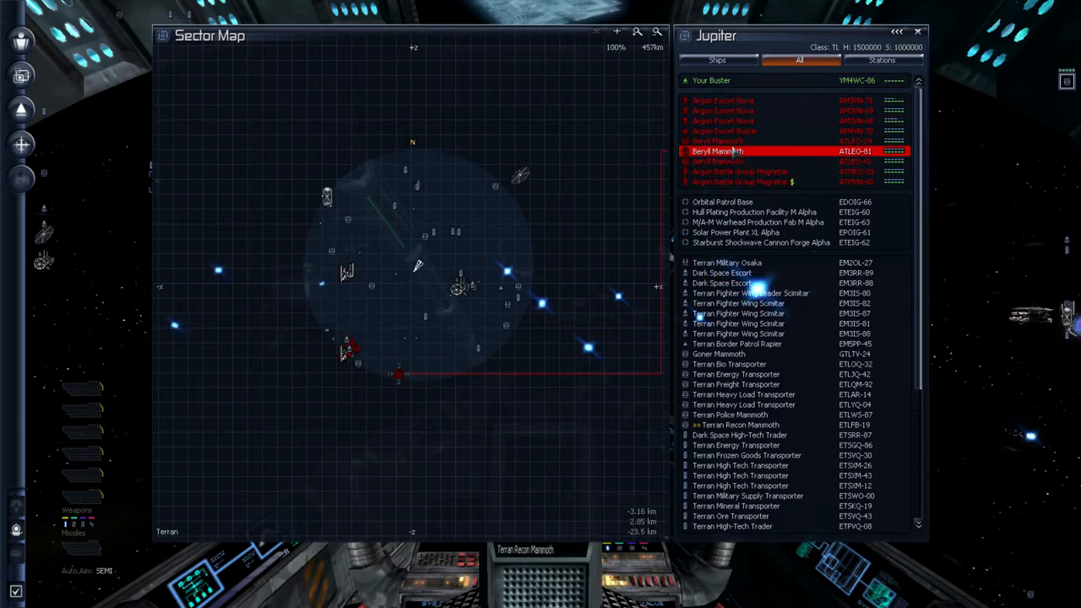
left_click(759, 243)
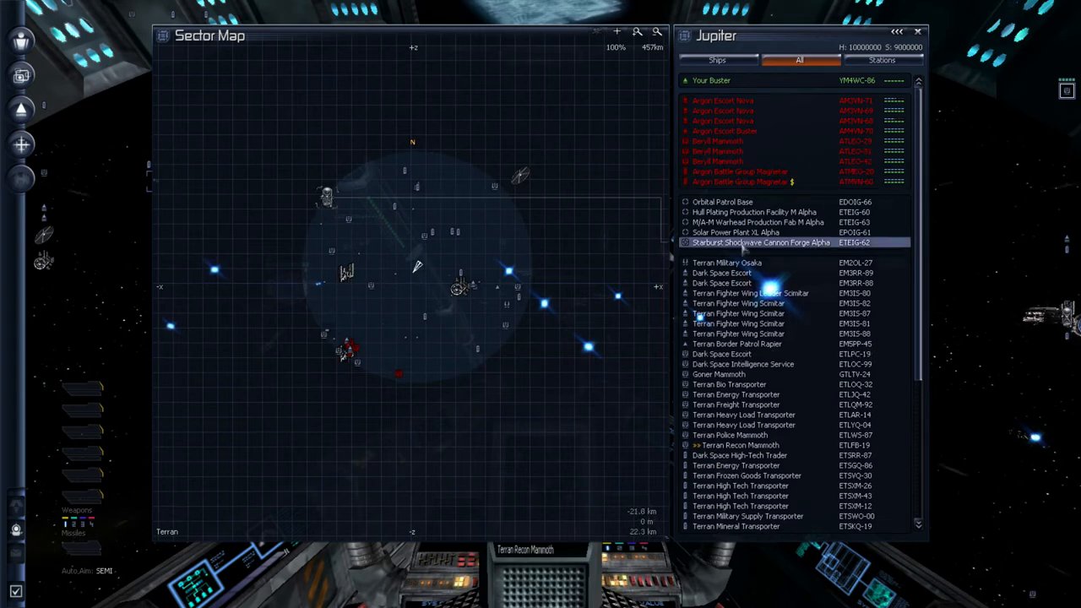
Scroll further down the Jupiter list and check the Argon Battle Group Magnetar and another entry
scroll("down", 3)
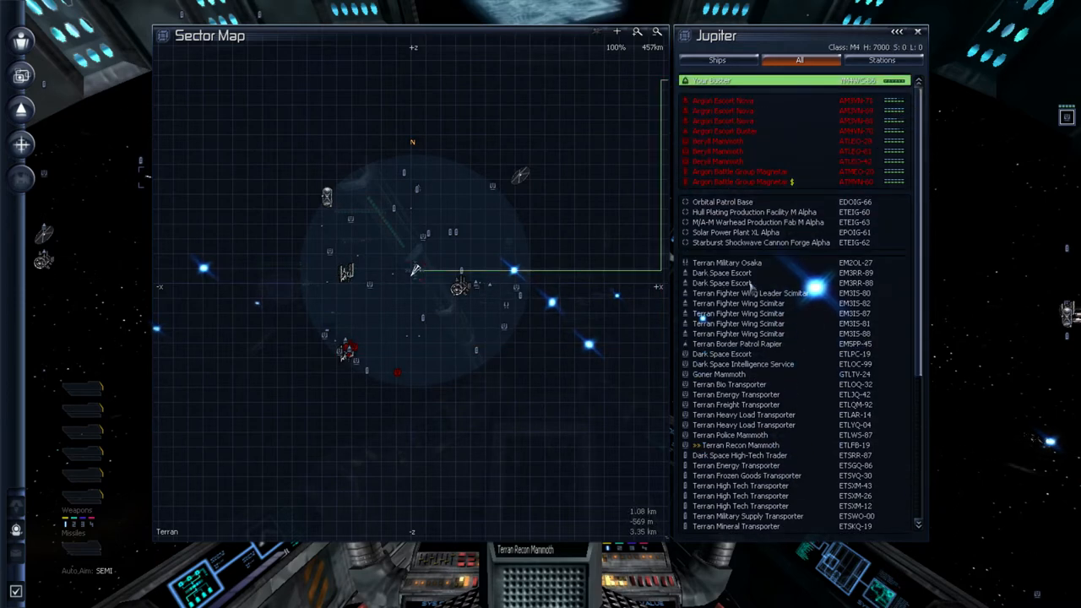
scroll("down", 3)
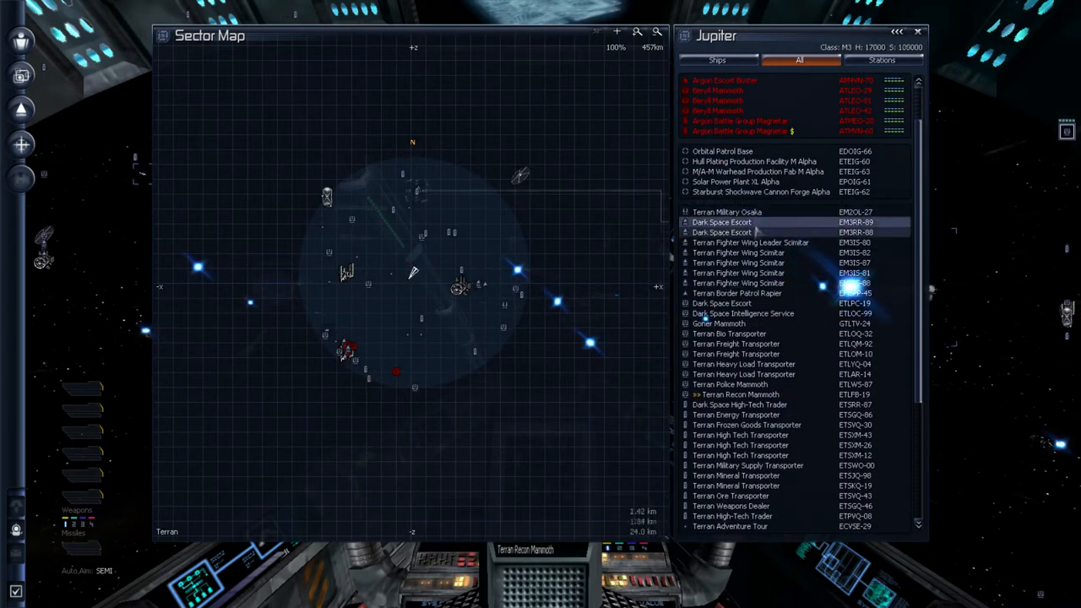
left_click(740, 122)
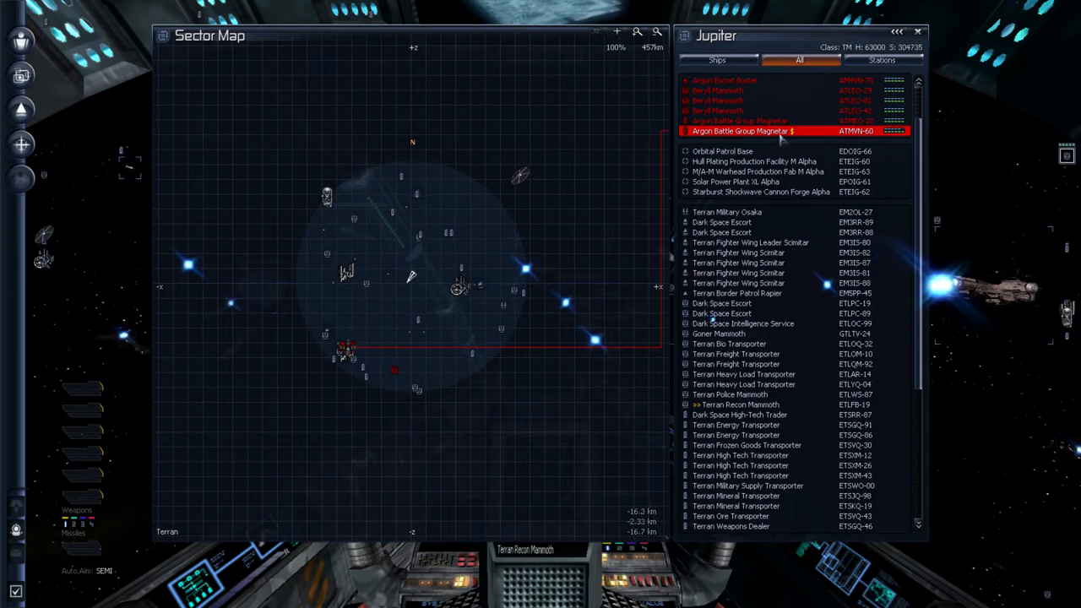
left_click(736, 182)
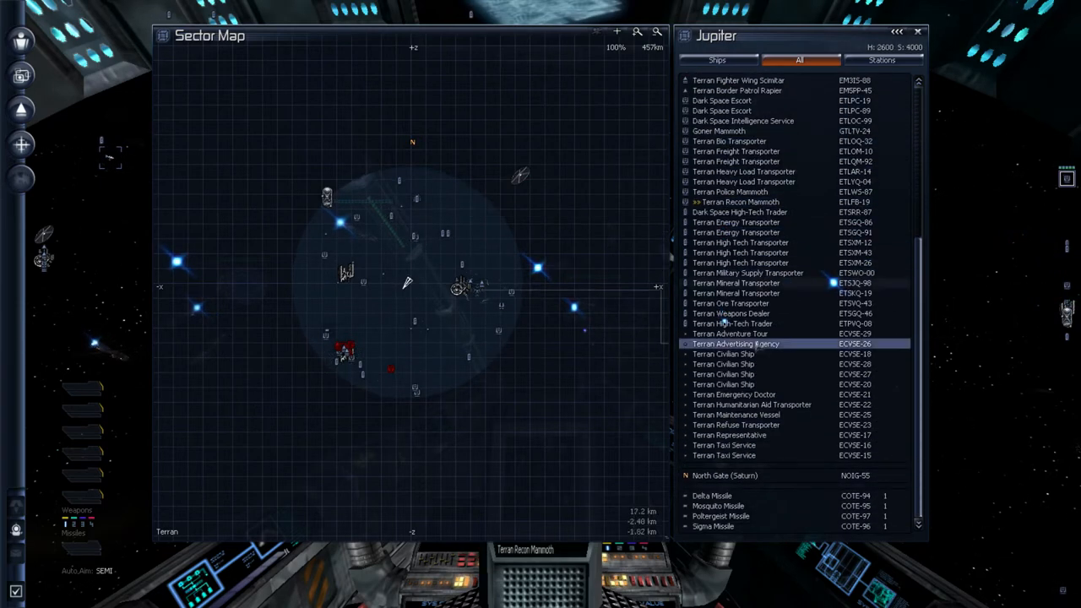
Select the Sigma Missile, then open the Delta Missile's action options at the list's bottom
left_click(734, 496)
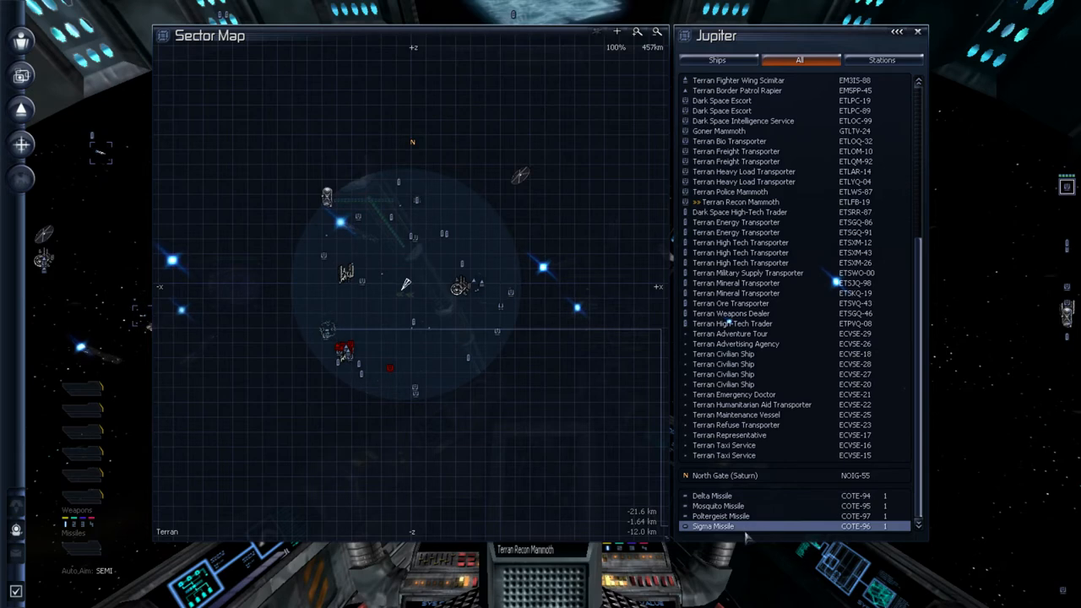
left_click(712, 497)
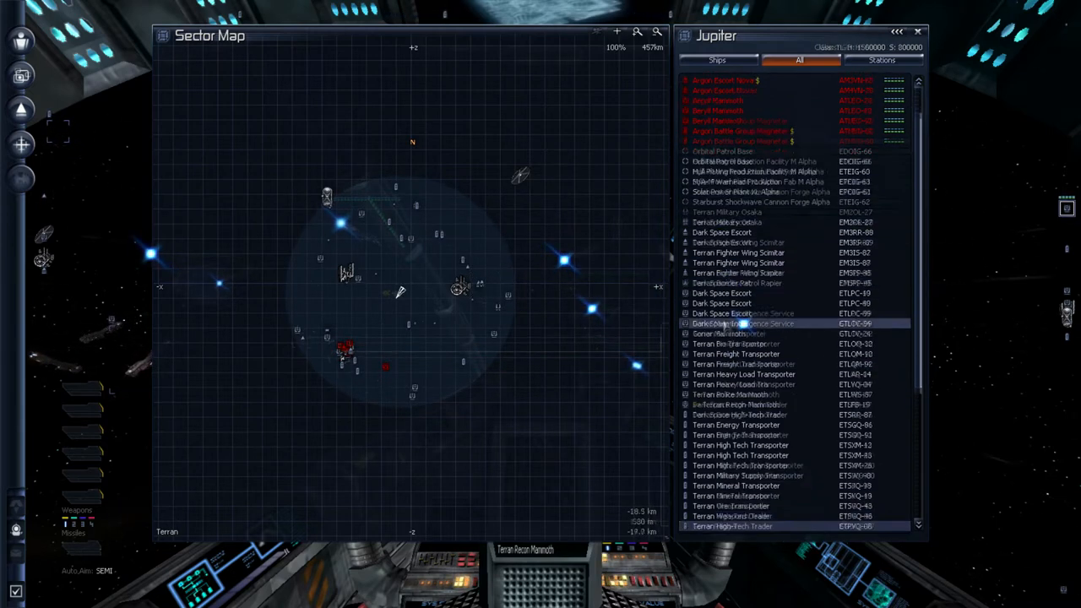
scroll("down", 3)
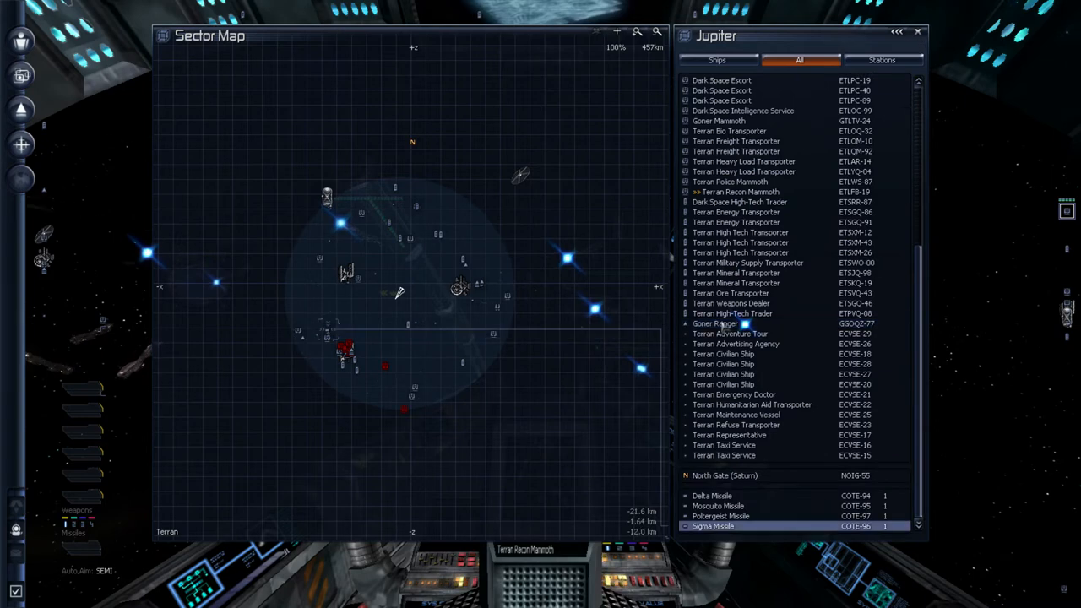
left_click(733, 312)
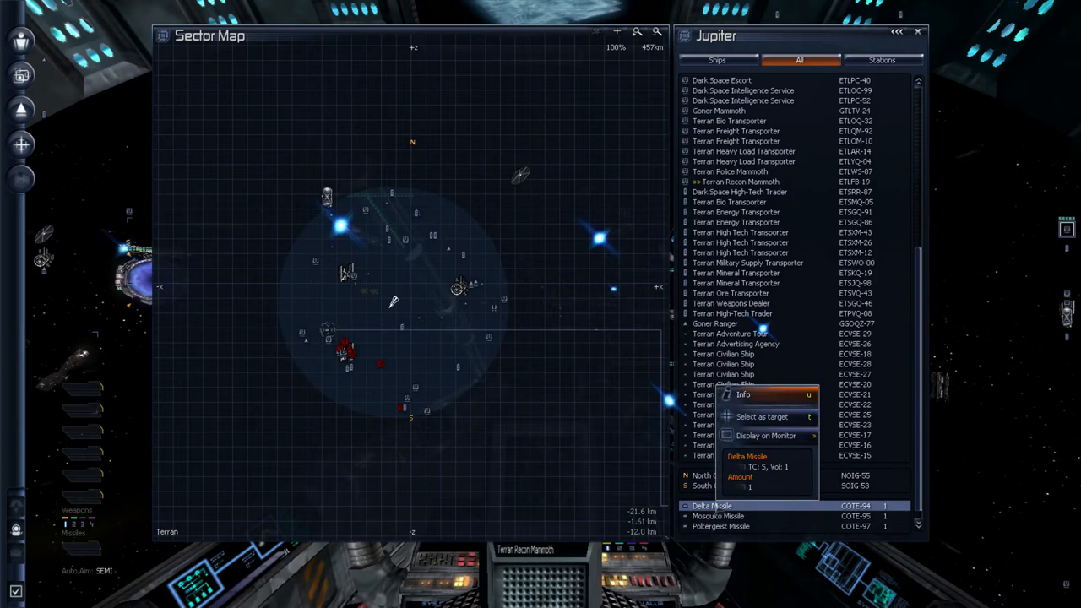
Open options for the Poltergeist and Sigma Missiles and choose Info on the Sigma Missile
left_click(743, 395)
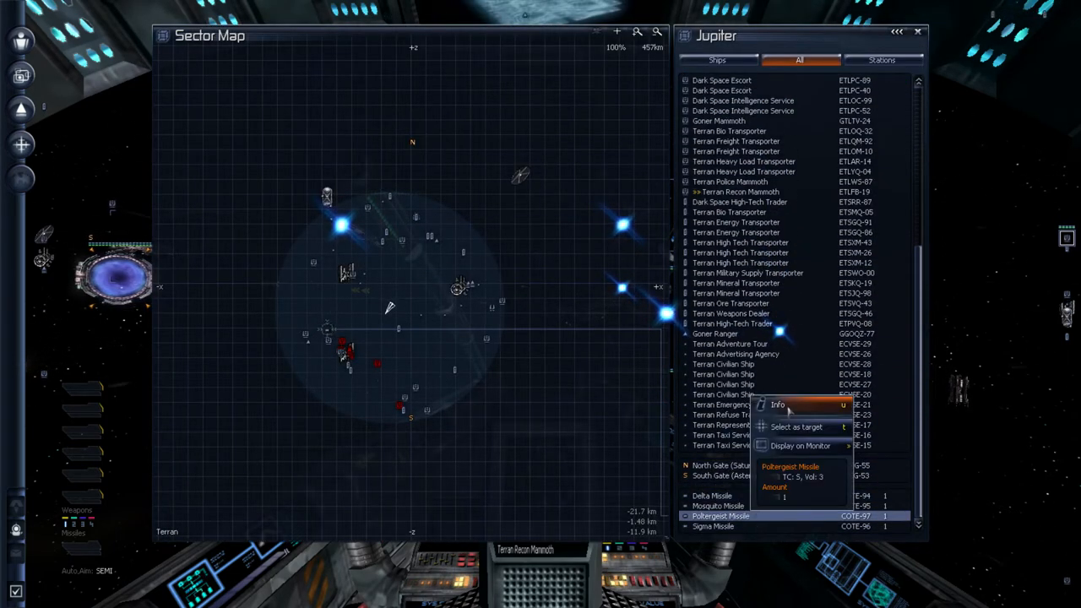
left_click(777, 405)
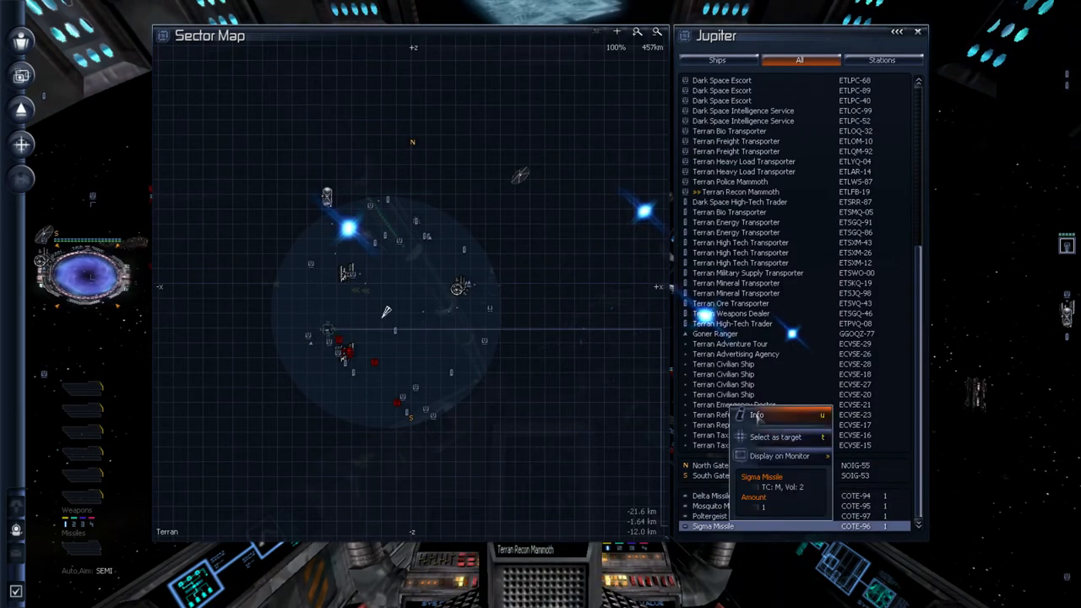
left_click(757, 415)
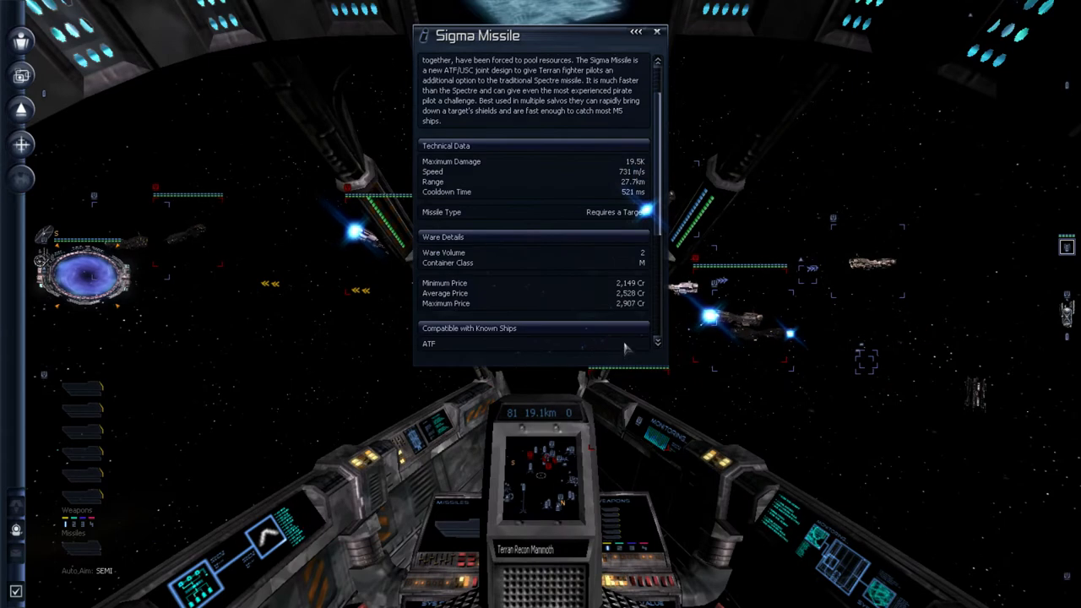
Read through the Sigma Missile's technical data and compatible ships, then close the info page
scroll("down", 3)
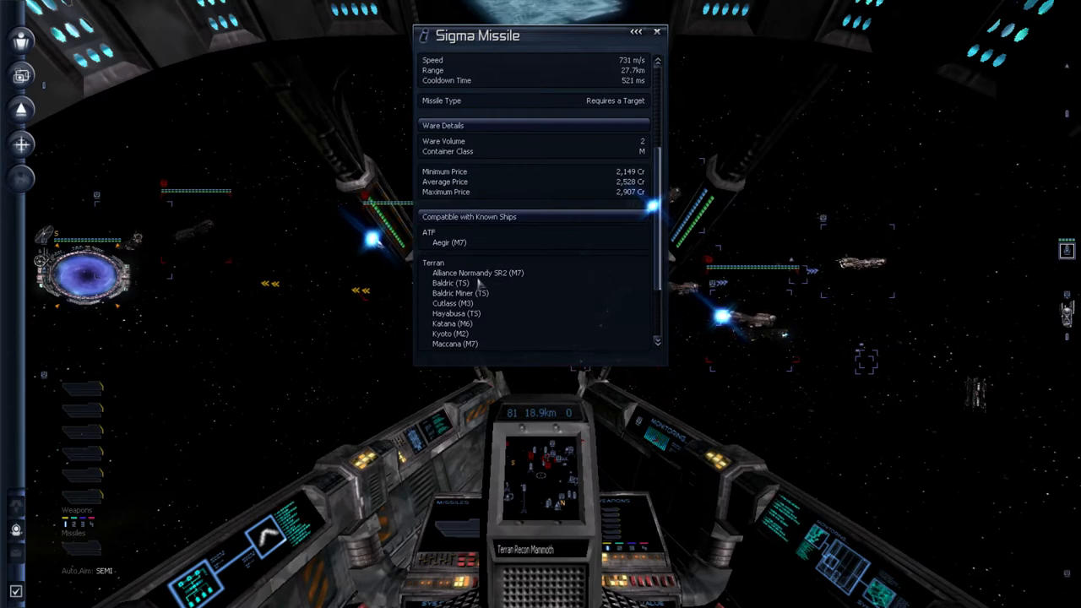
scroll("down", 3)
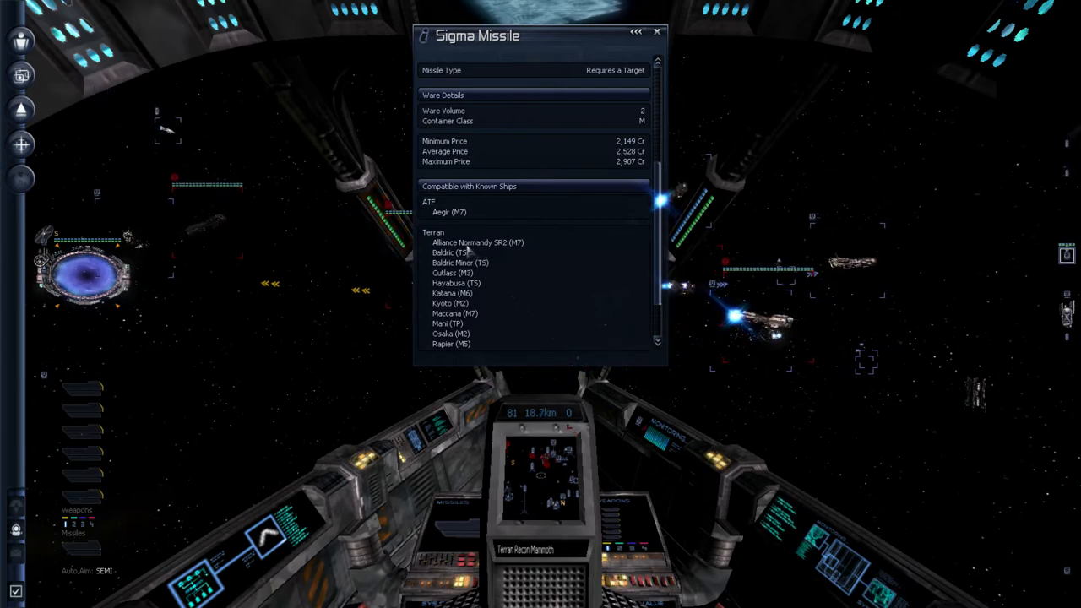
scroll("down", 3)
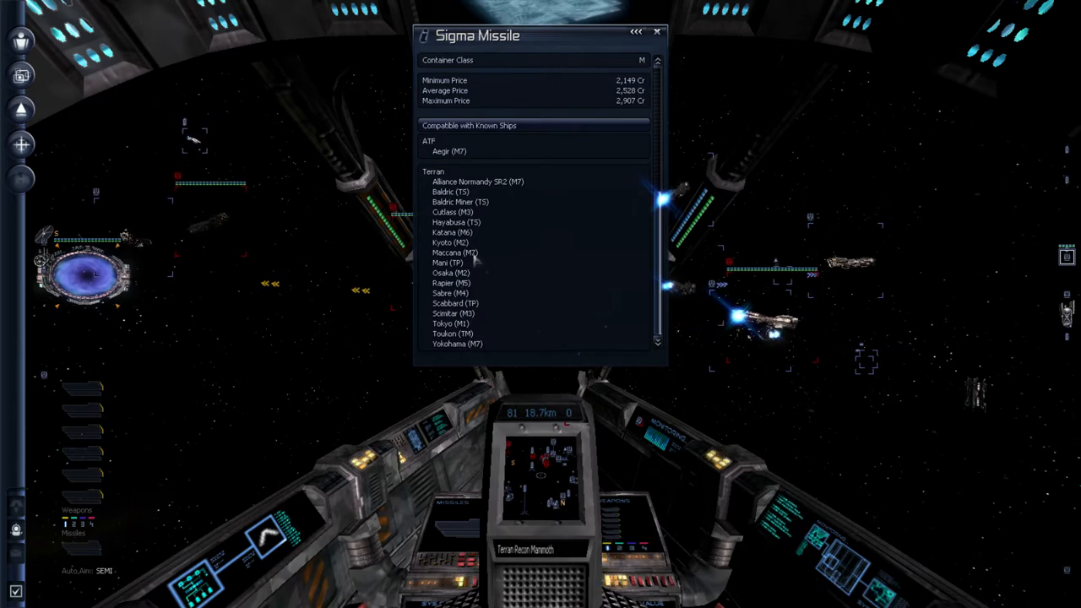
left_click(657, 31)
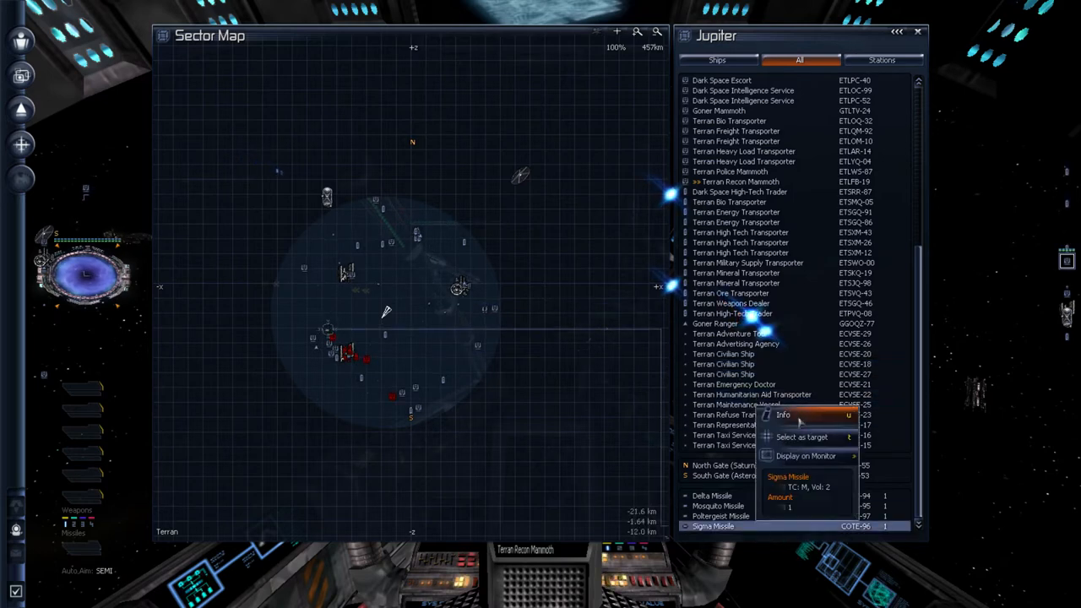
Reopen the Sigma Missile info page from its context menu over the cockpit
left_click(783, 416)
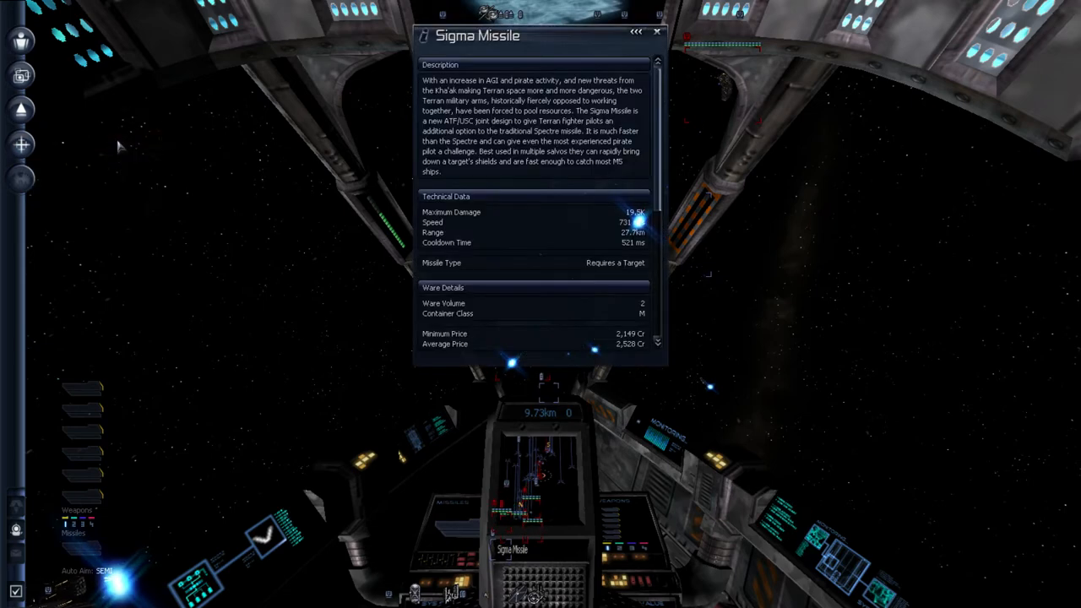
Review your own ship's status info and close the panel
left_click(655, 31)
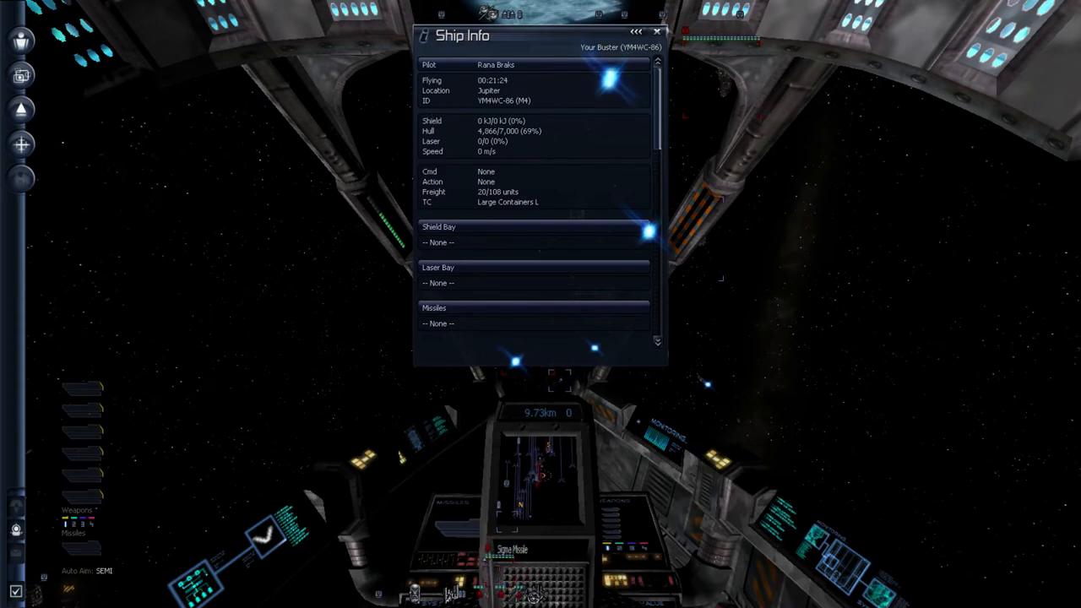
scroll("down", 3)
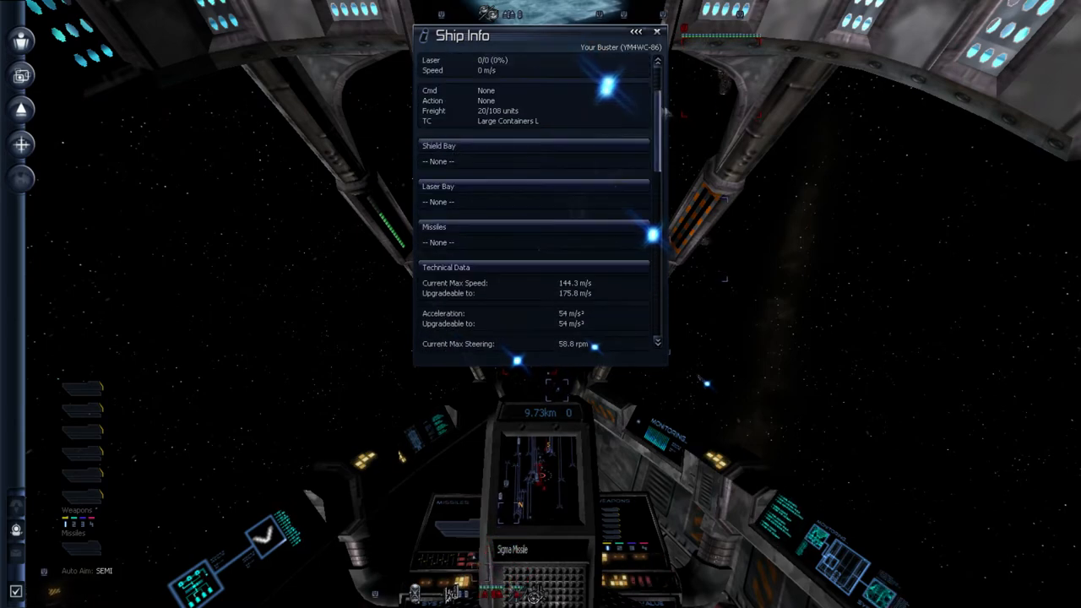
left_click(657, 30)
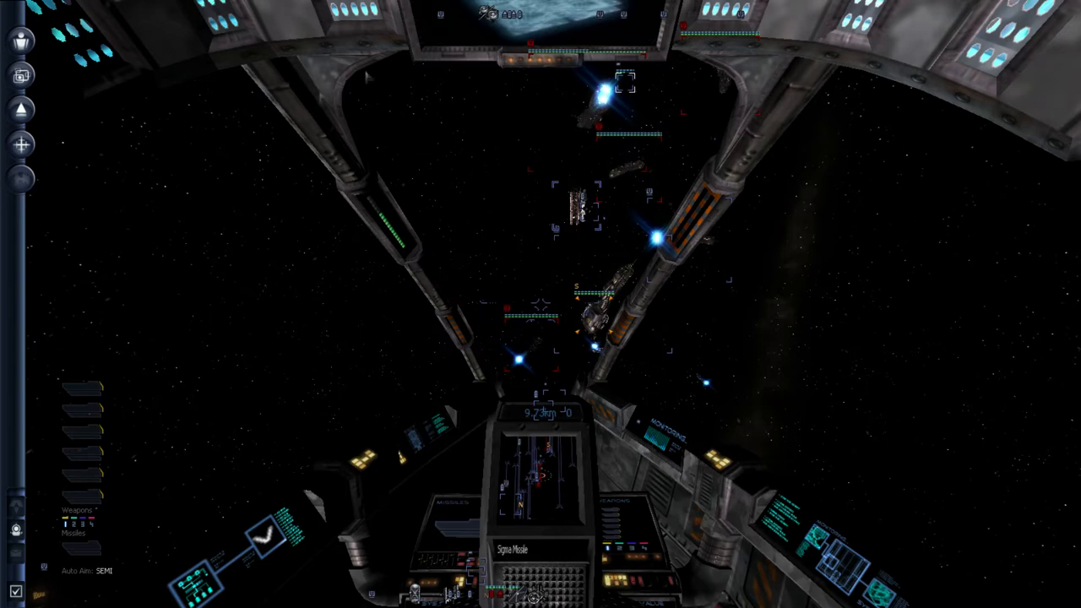
Open Current Ship > Freight and read through the 25 MJ Shield's details
left_click(21, 110)
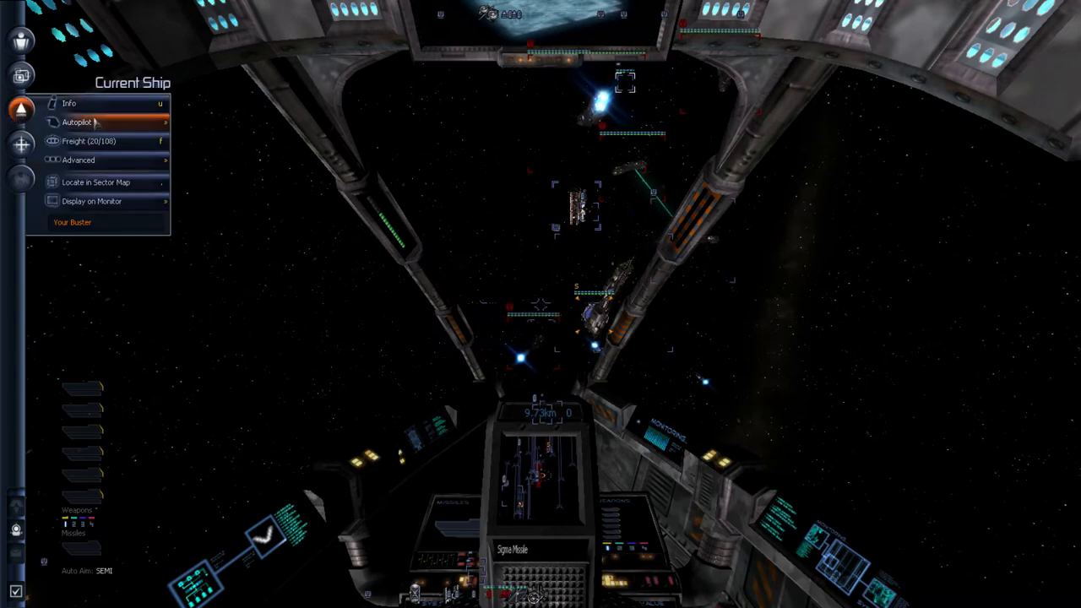
left_click(88, 142)
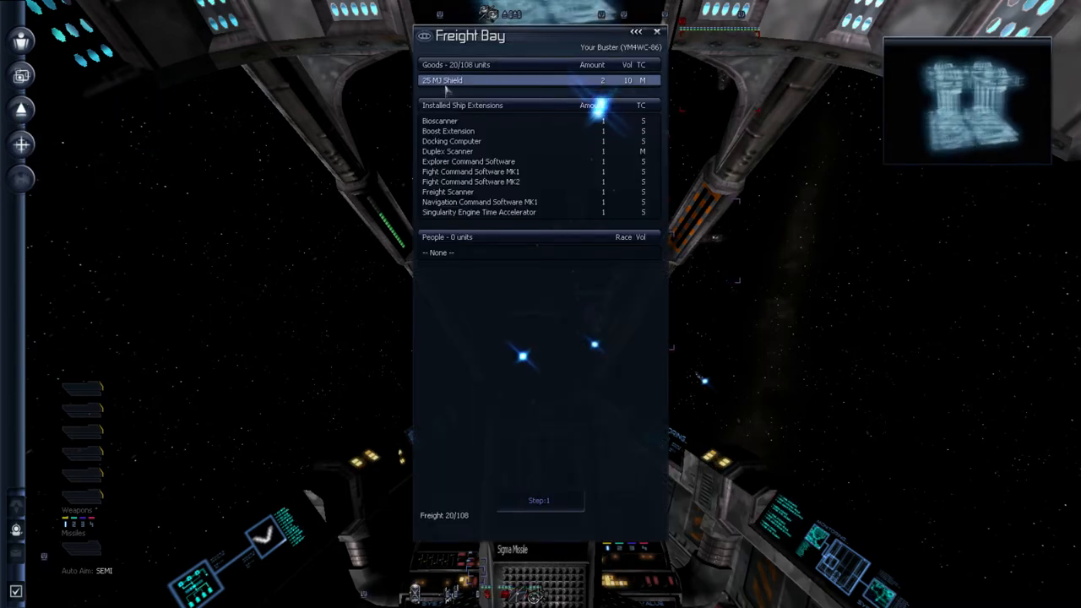
left_click(442, 80)
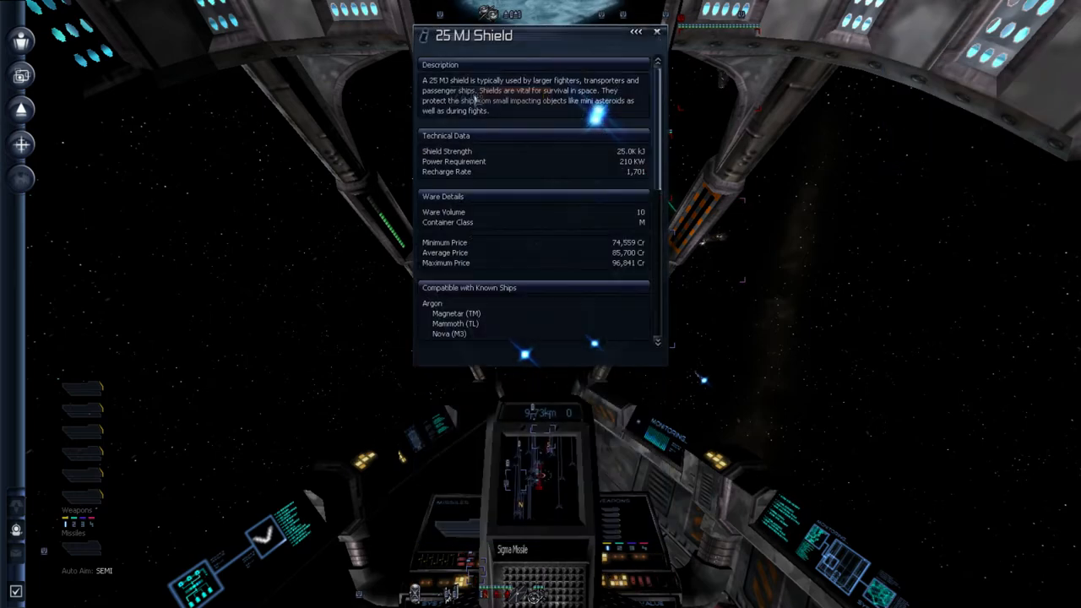
scroll("down", 3)
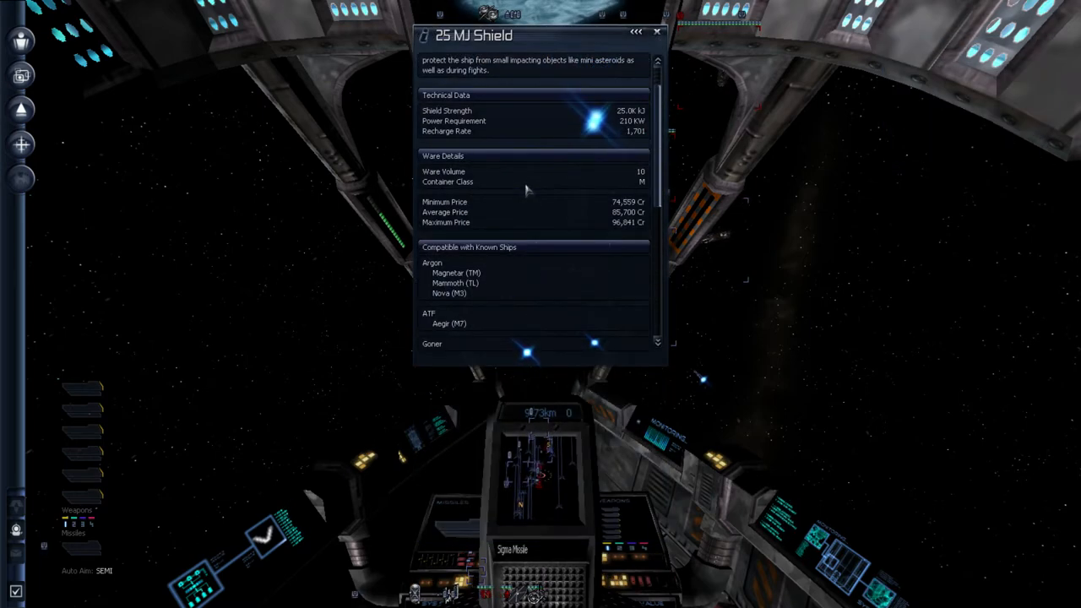
scroll("down", 3)
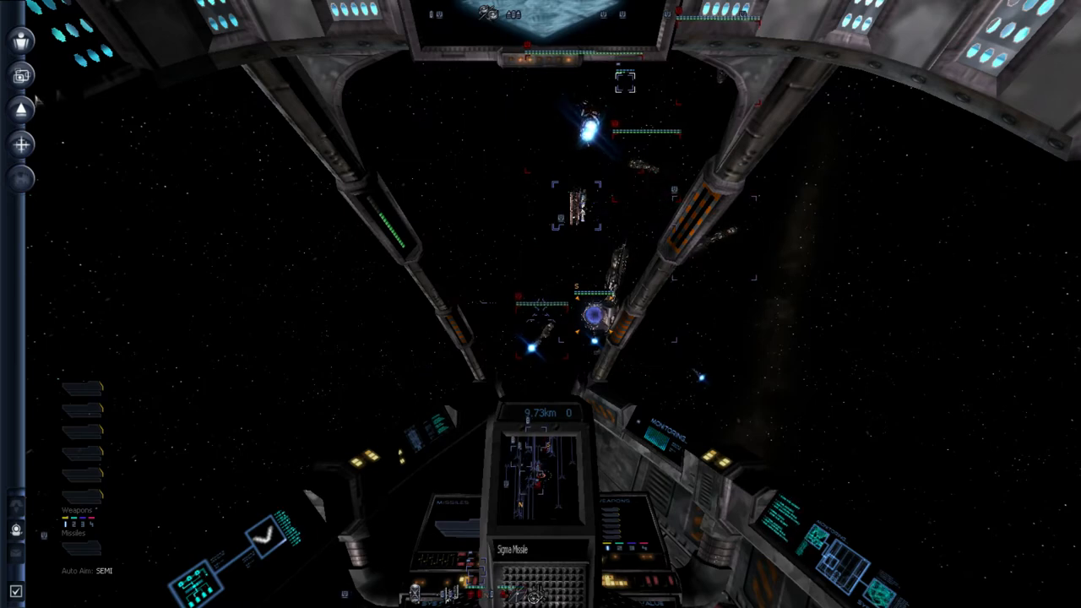
Close the Freight Bay window and bring up the Jupiter sector map
left_click(21, 109)
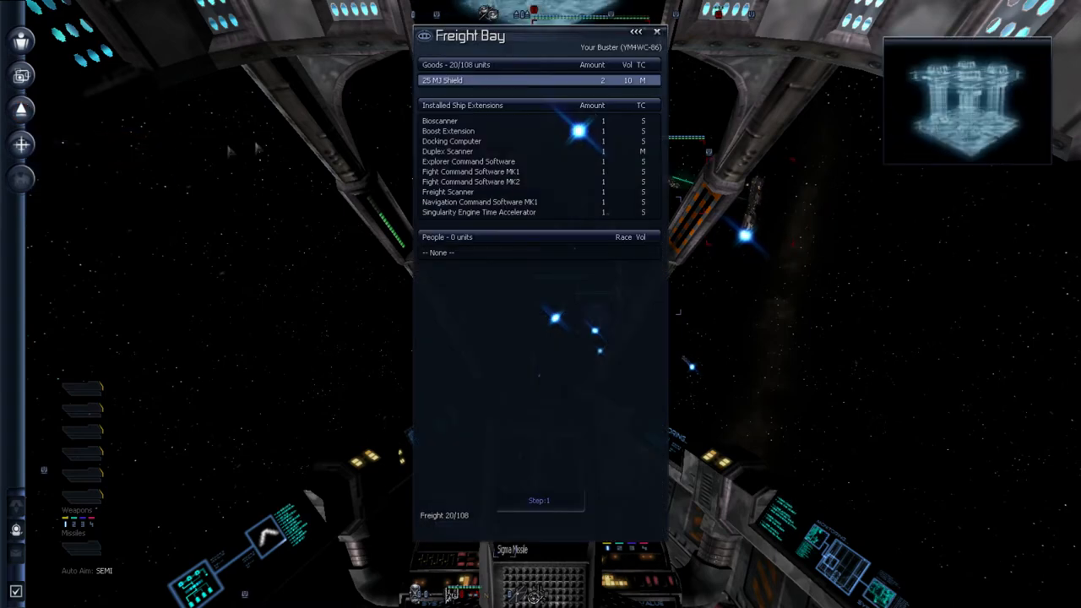
right_click(442, 79)
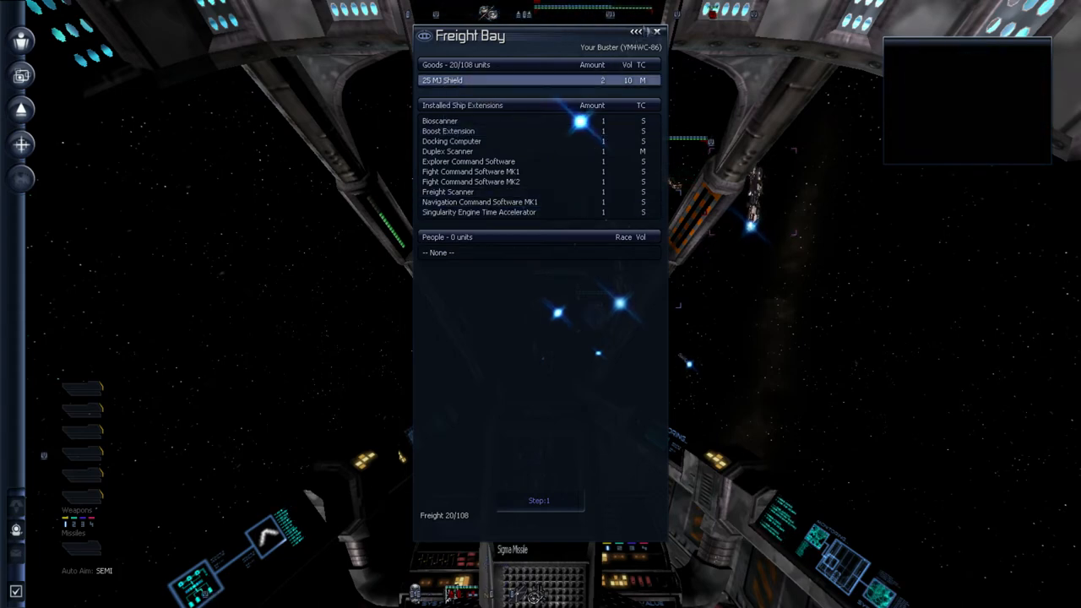
left_click(657, 32)
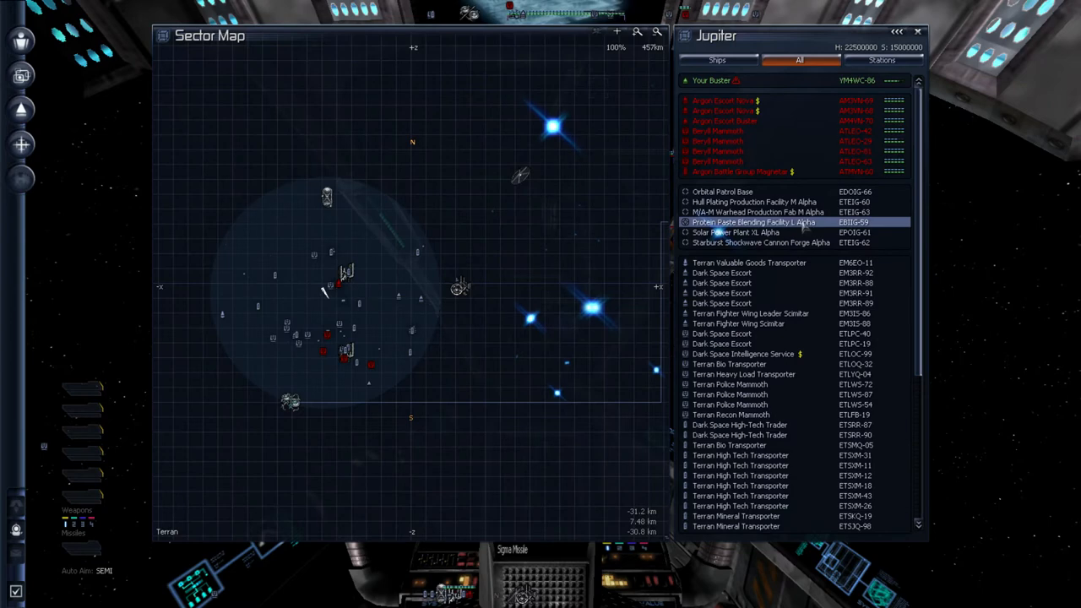
left_click(756, 212)
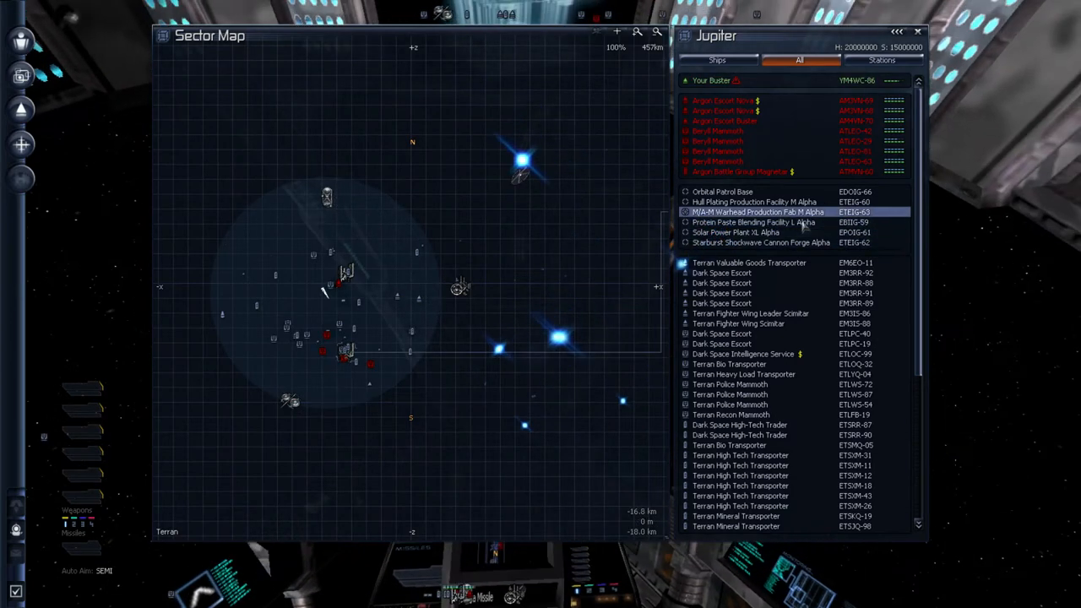
double_click(723, 192)
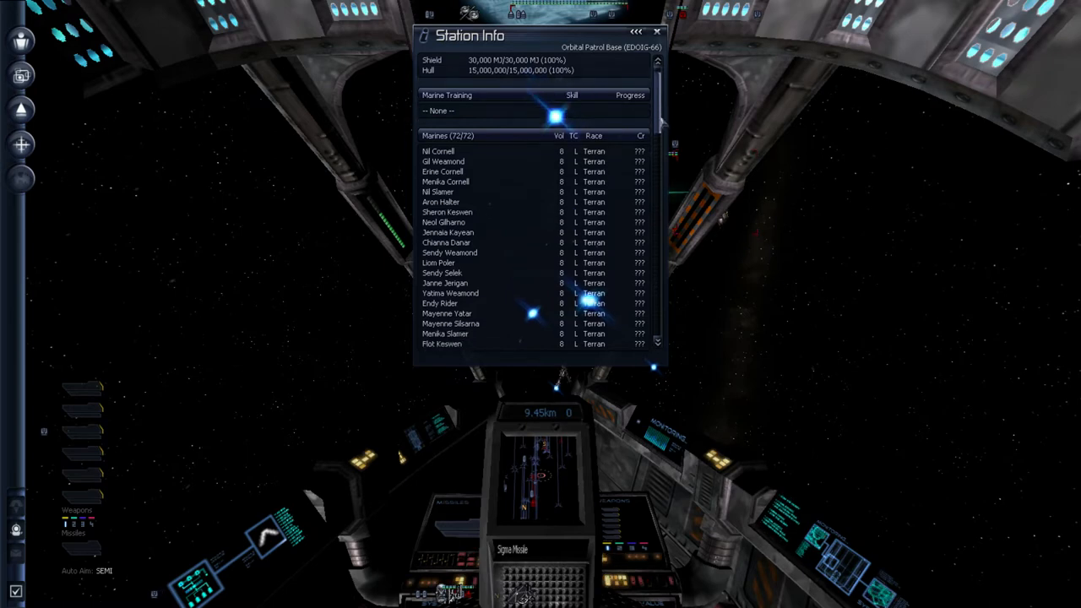
scroll("down", 3)
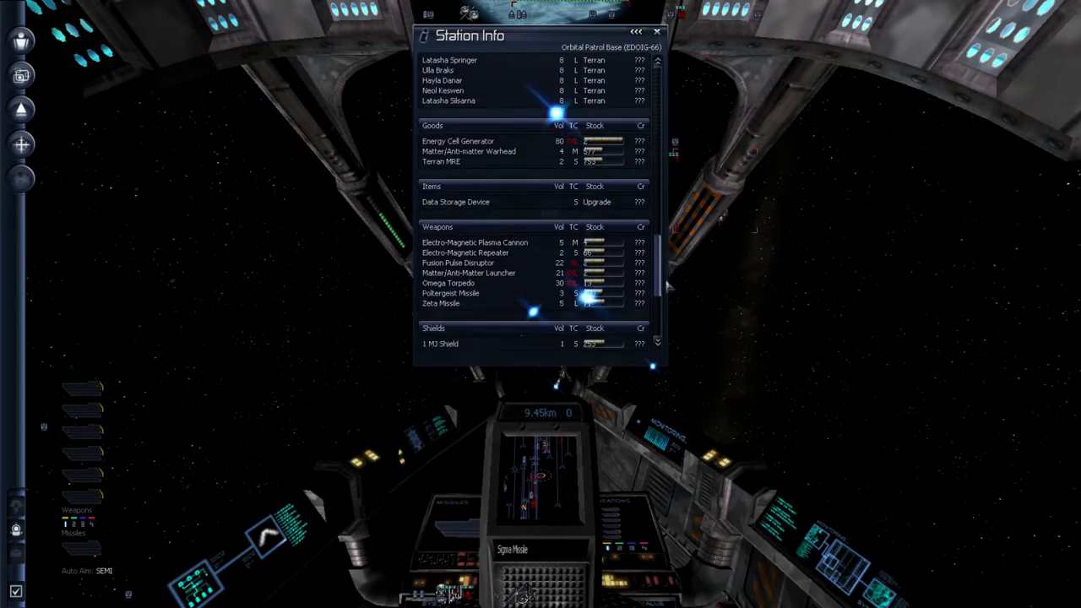
scroll("down", 3)
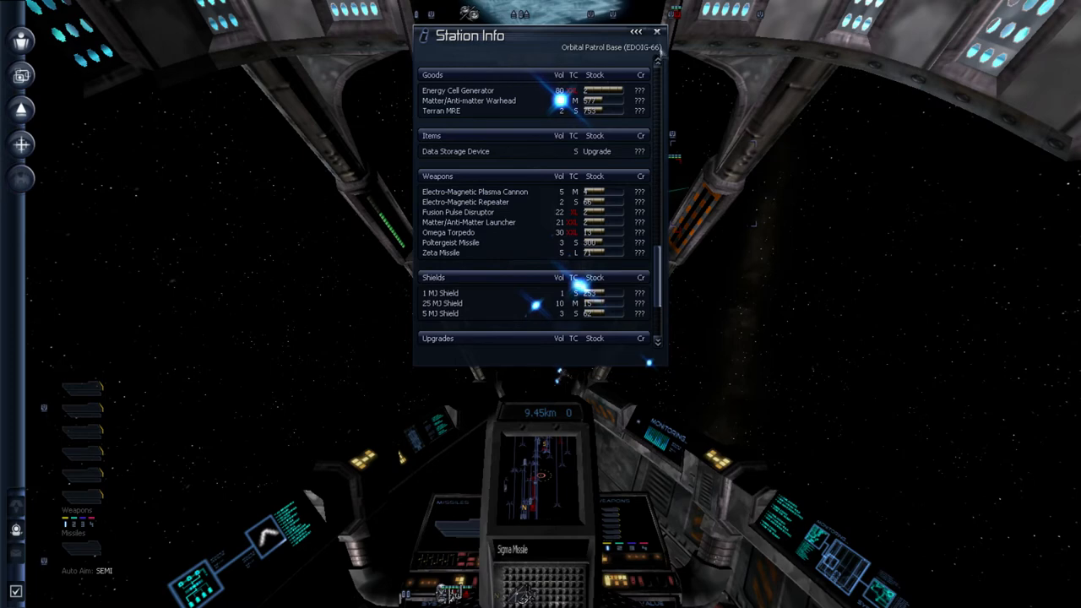
left_click(656, 30)
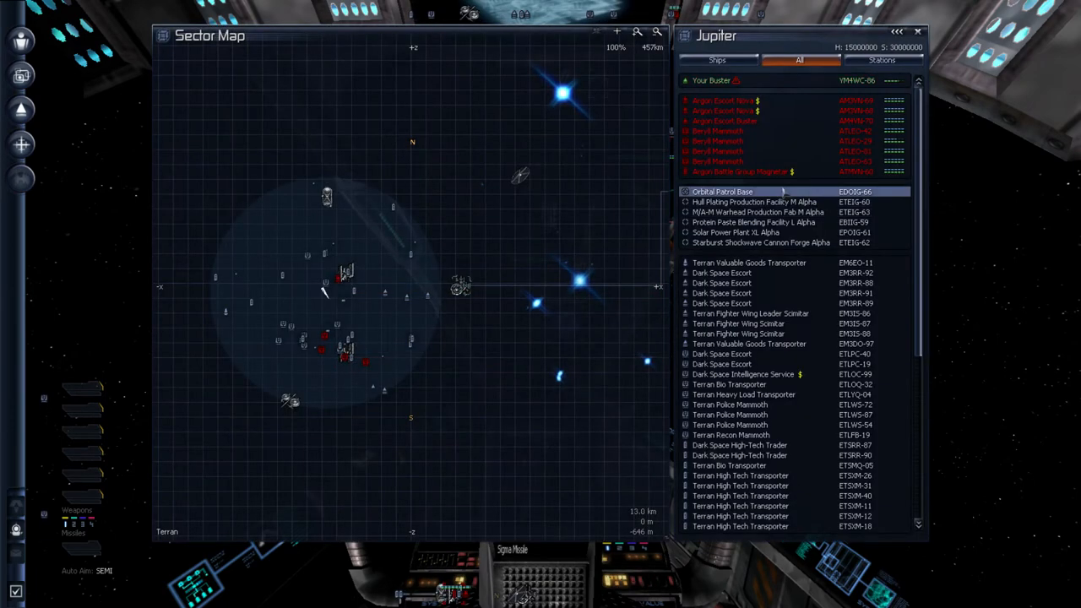
right_click(722, 192)
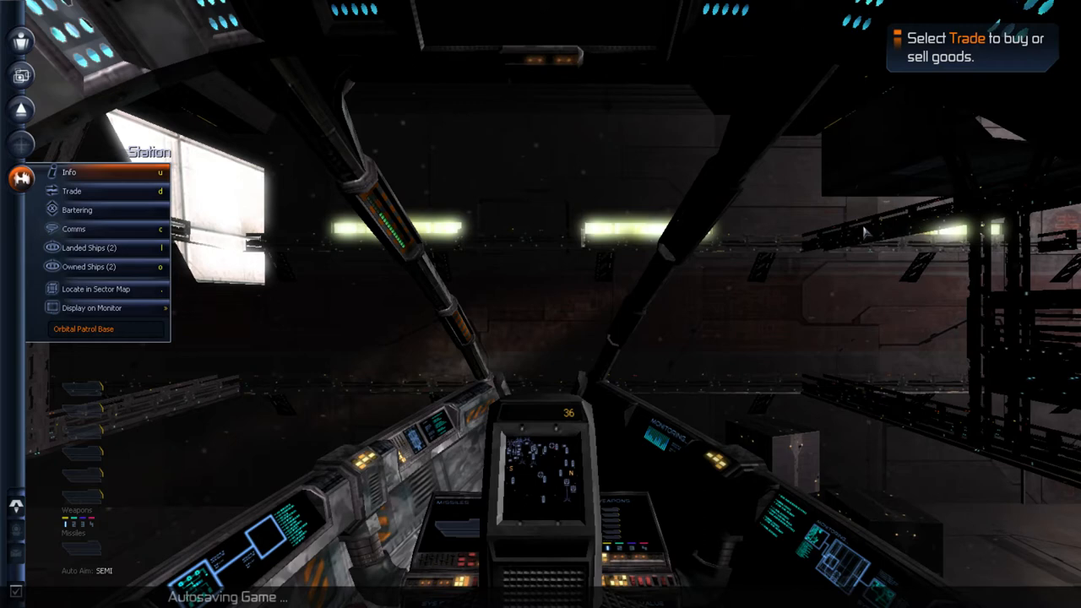
mouse_move(274, 344)
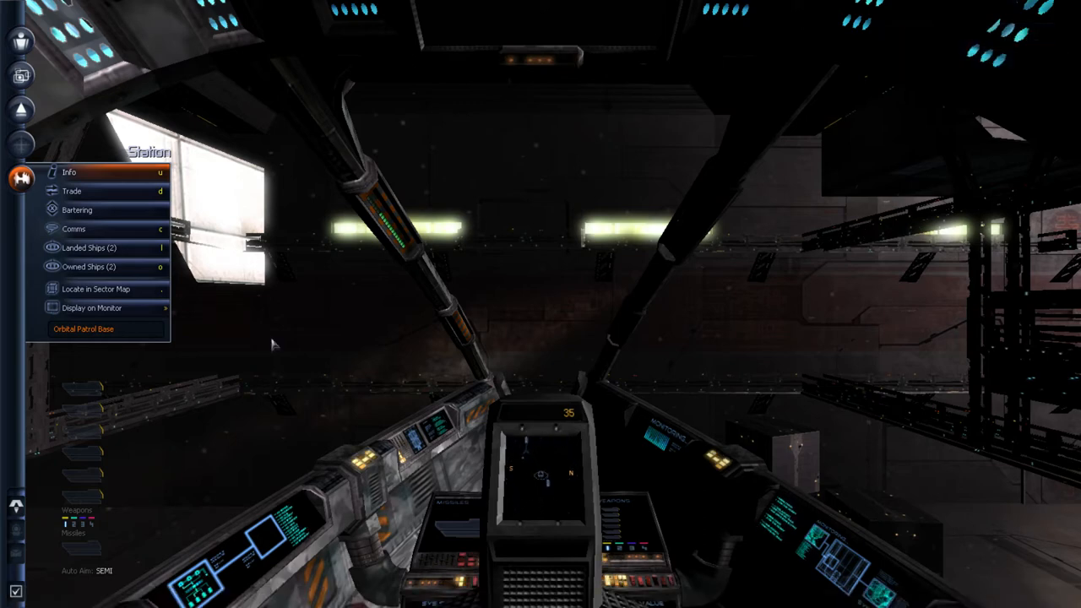
Browse the Orbital Patrol Base's trade wares down to the 25 MJ Shield listing
left_click(71, 190)
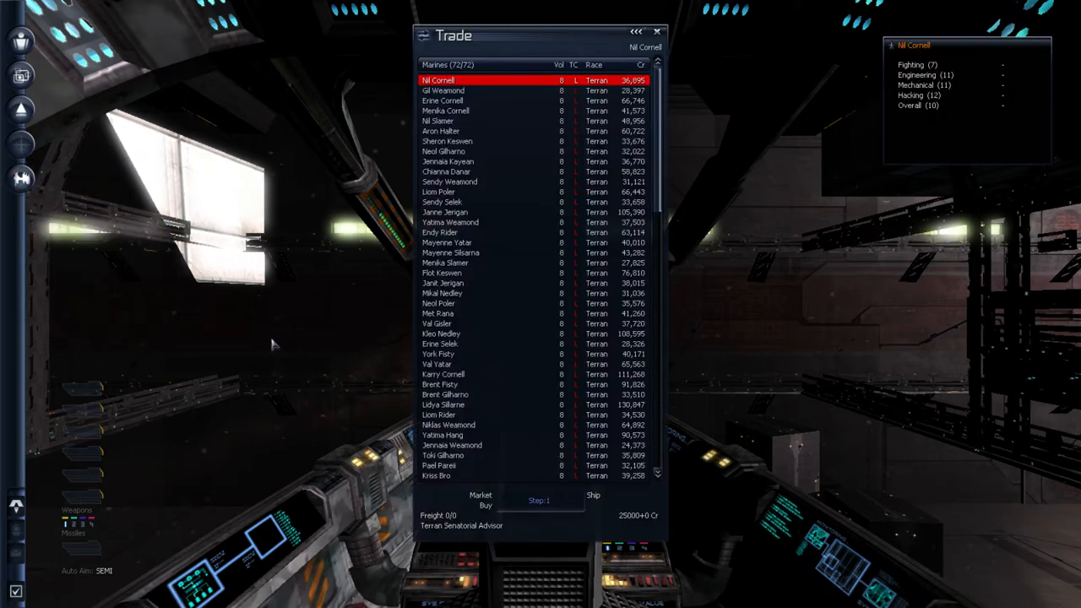
left_click(441, 334)
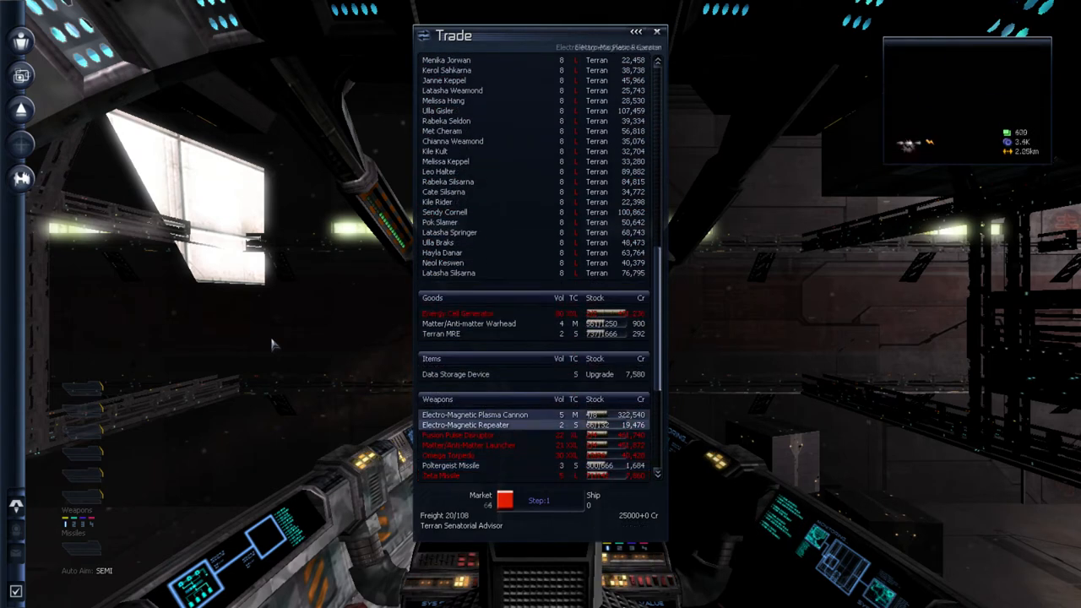
left_click(474, 414)
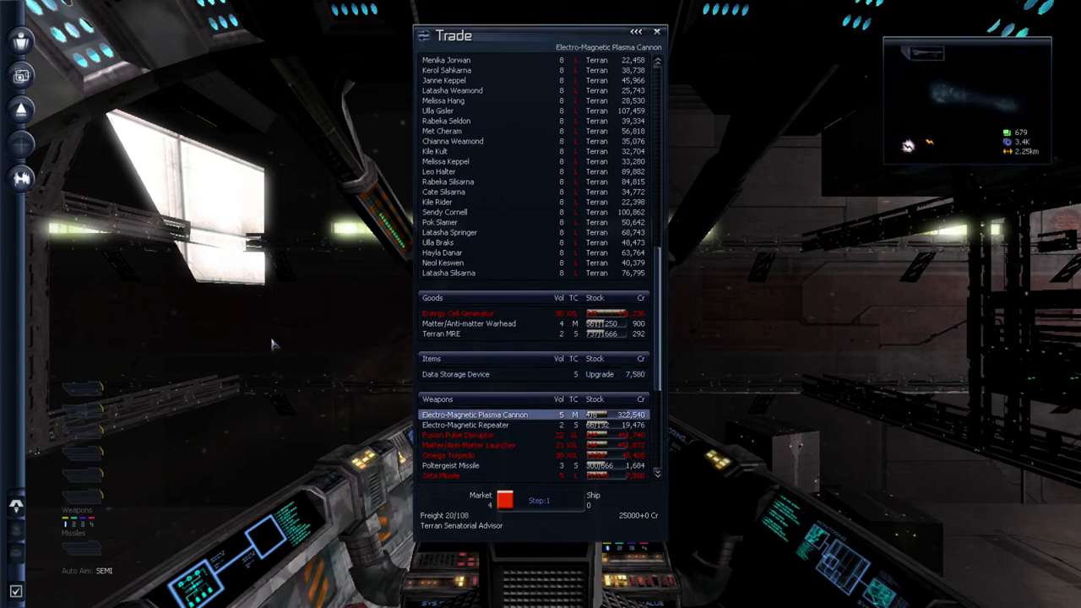
left_click(442, 334)
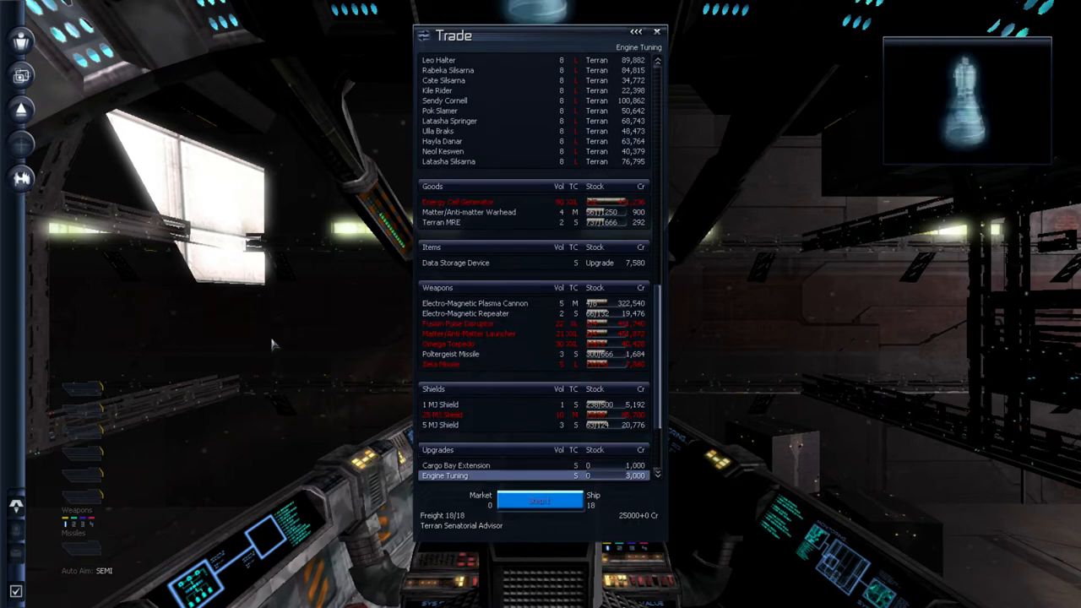
scroll("down", 3)
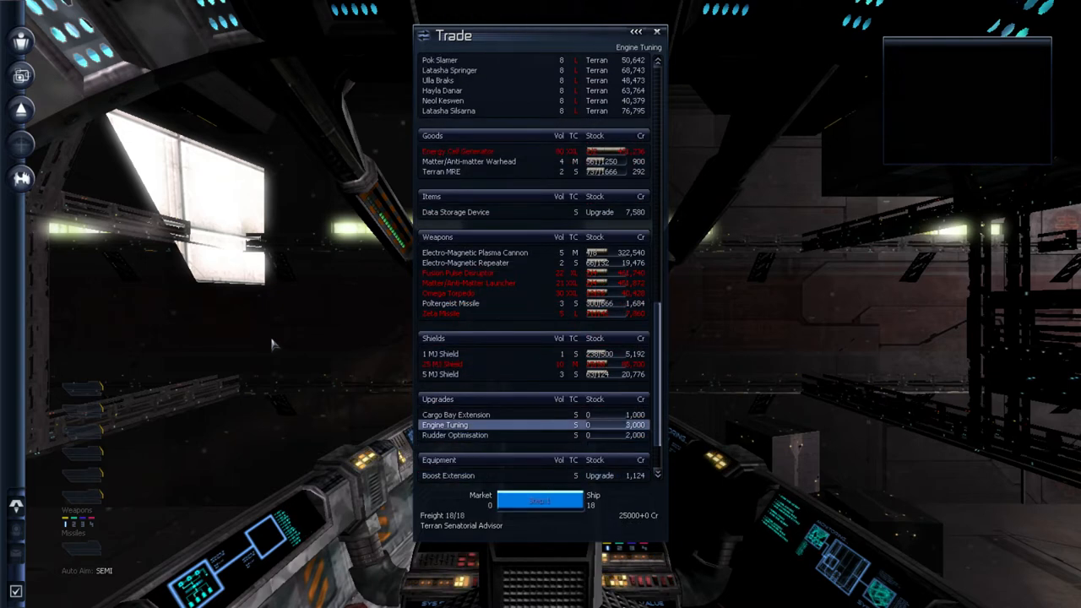
left_click(443, 363)
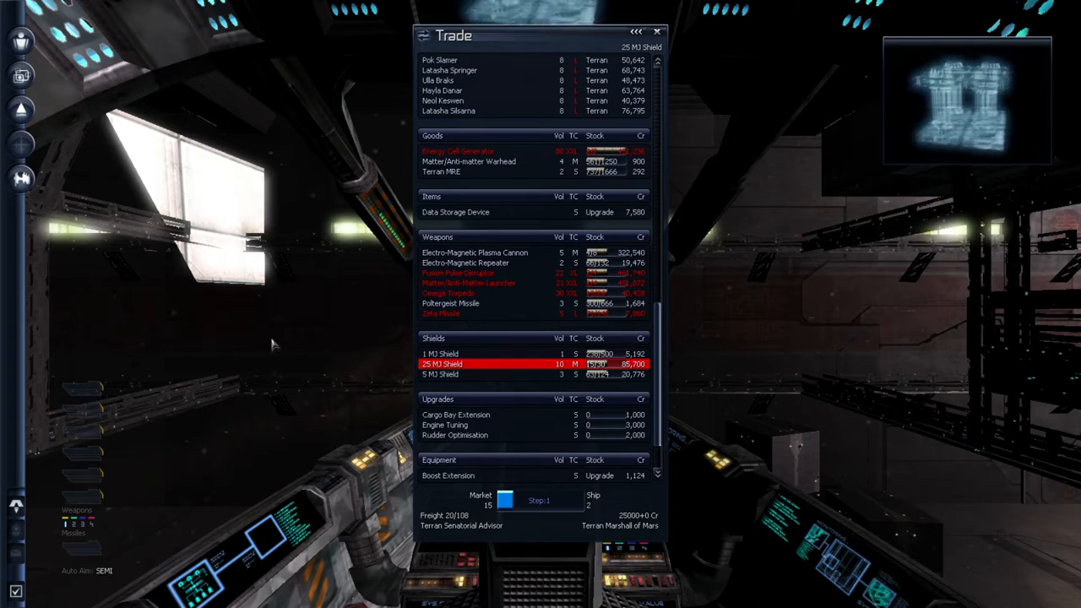
Sell all 25 MJ Shields to the market and finish trading, emptying the hold
left_click(456, 413)
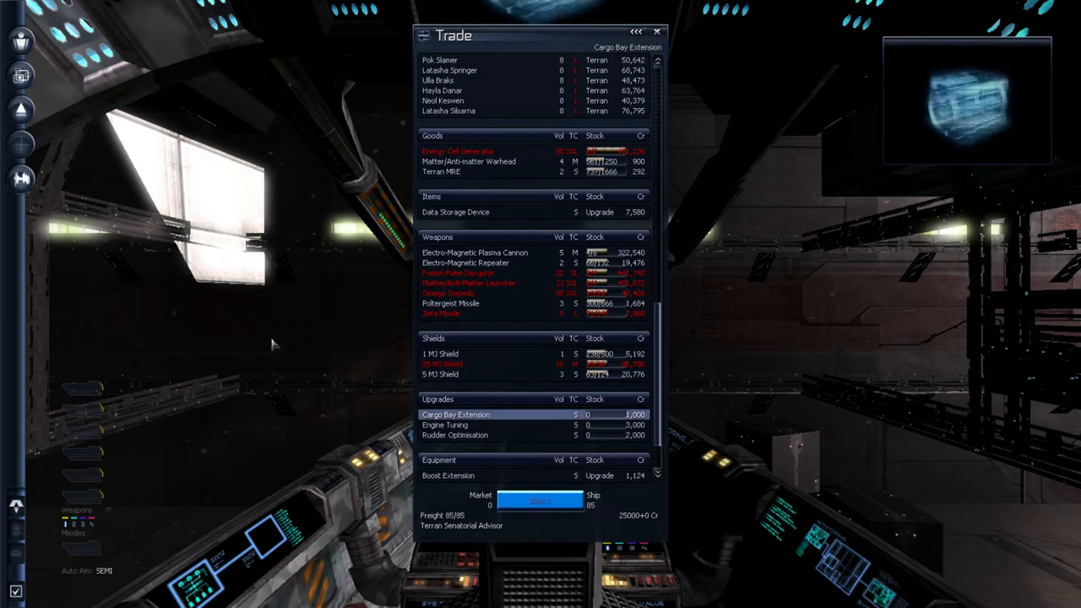
left_click(465, 365)
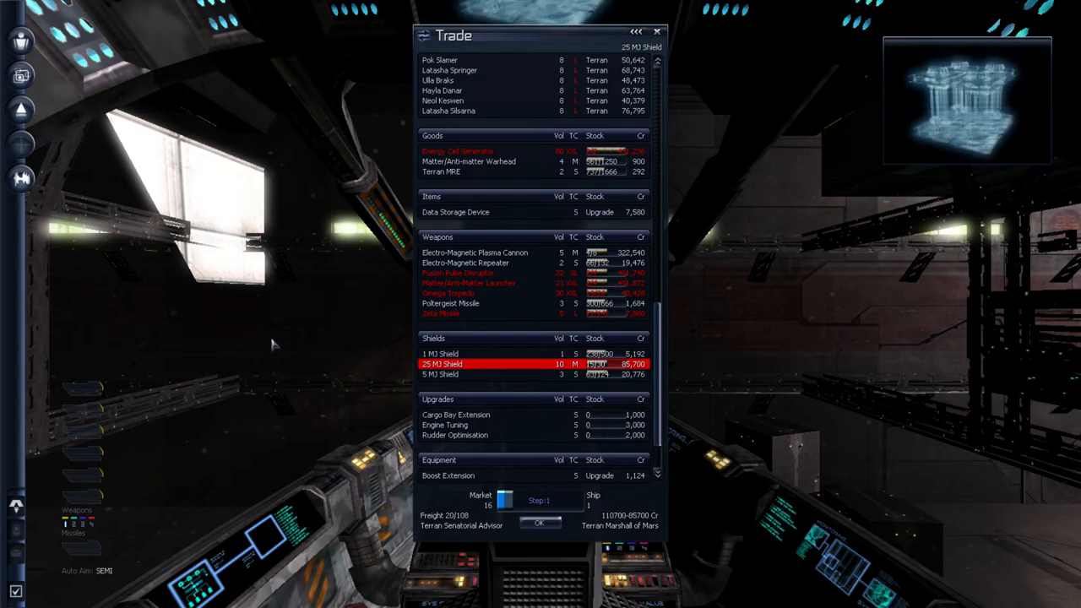
left_click(538, 524)
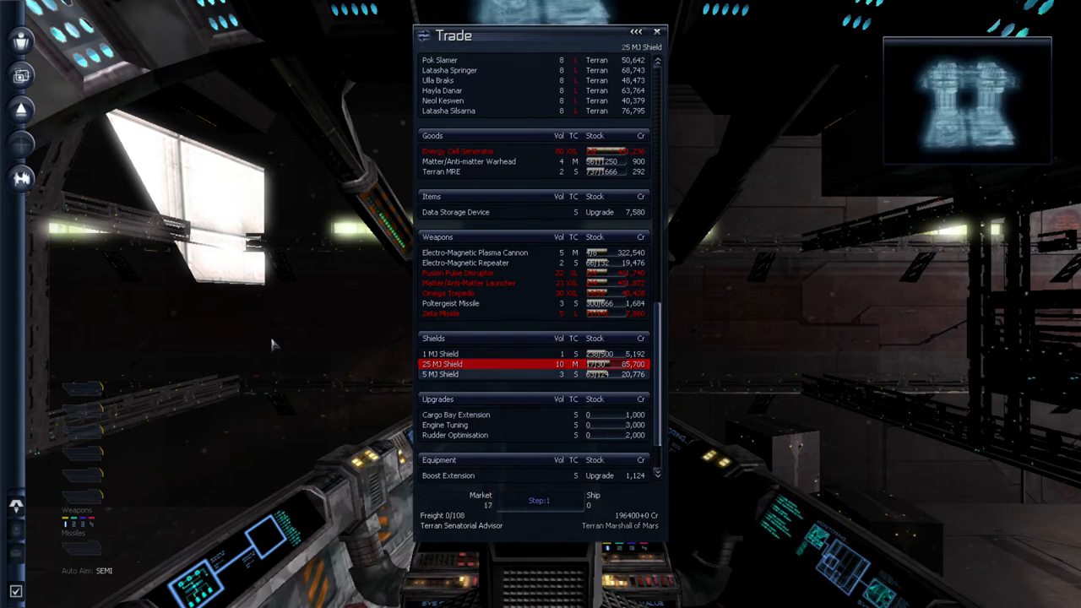
left_click(439, 373)
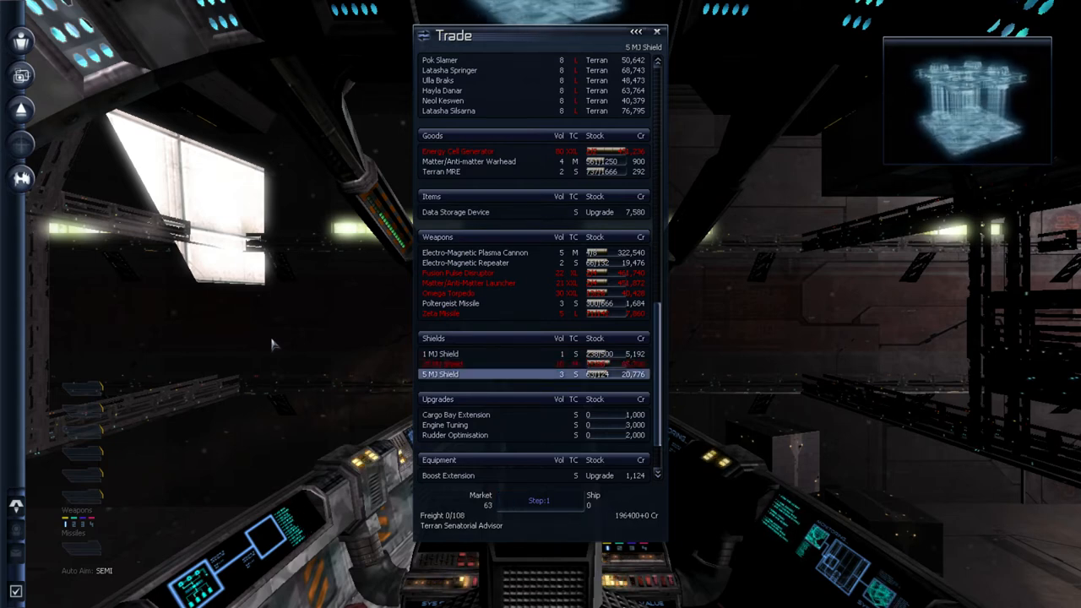
left_click(439, 375)
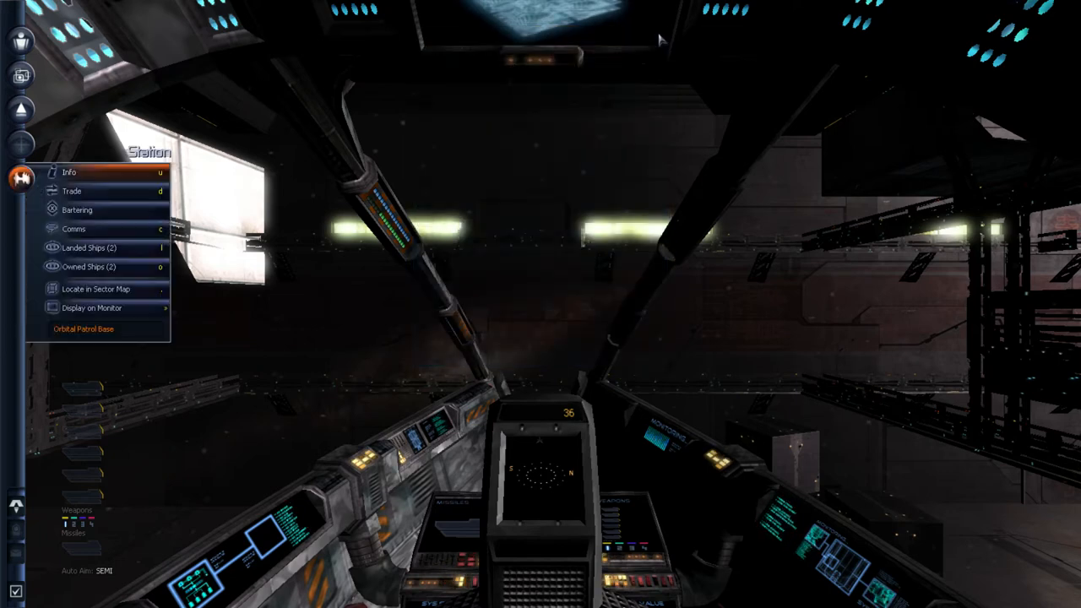
mouse_move(633, 101)
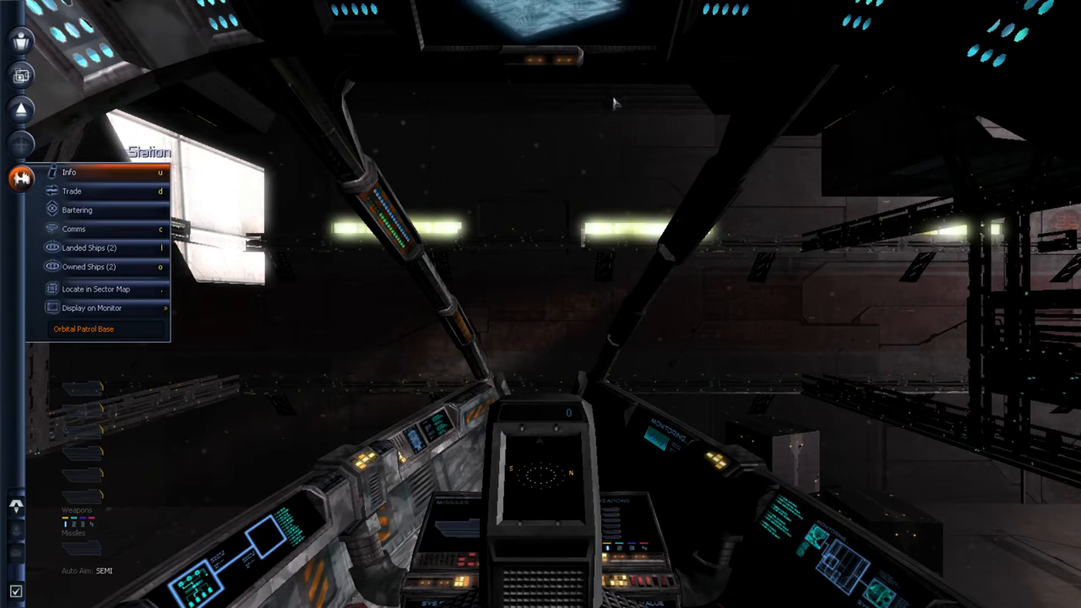
mouse_move(119, 191)
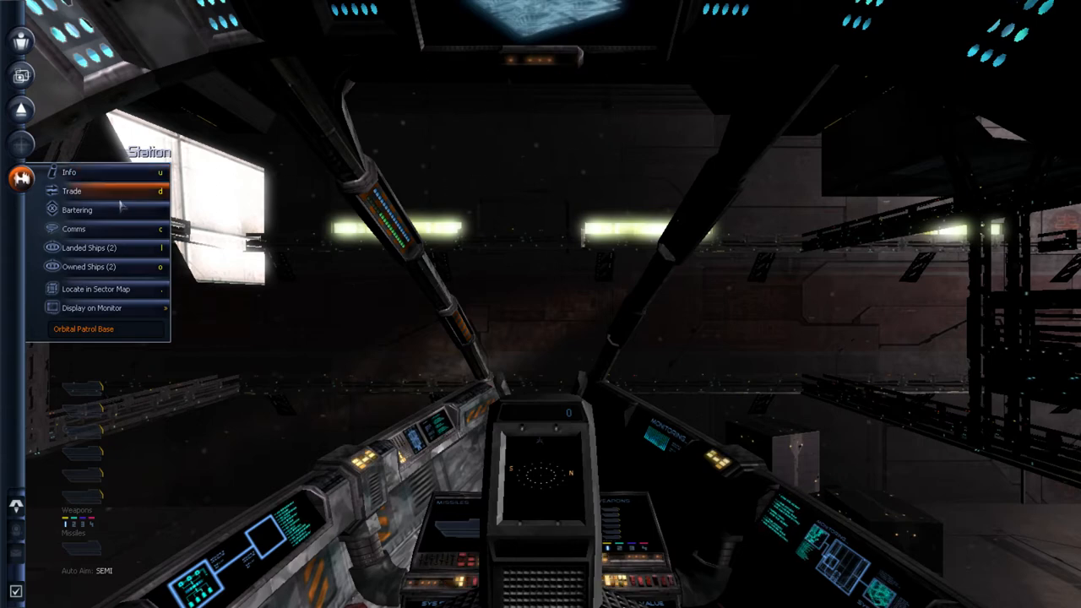
Bring up the Orbital Patrol Base's trade listing and browse its wares
left_click(71, 191)
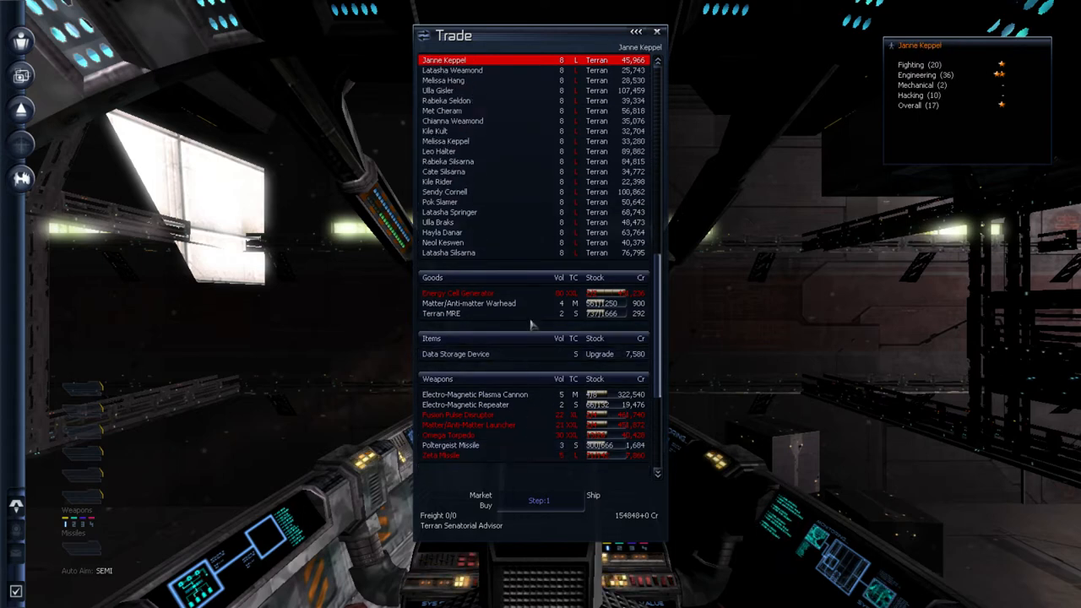
left_click(446, 59)
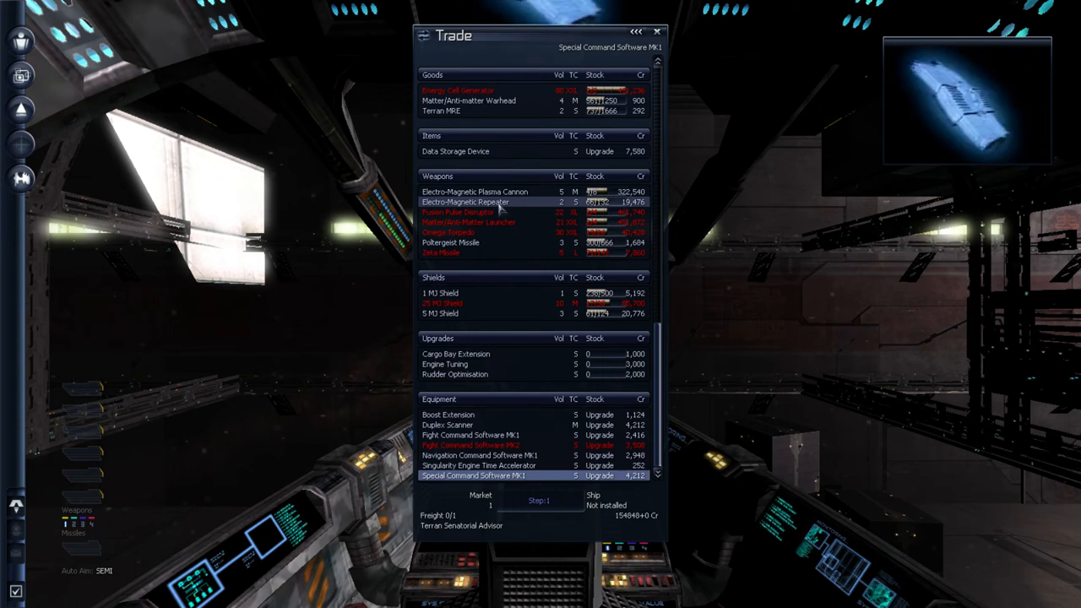
Buy Electro-Magnetic Repeaters, bringing the ship's freight to 10/100
left_click(473, 202)
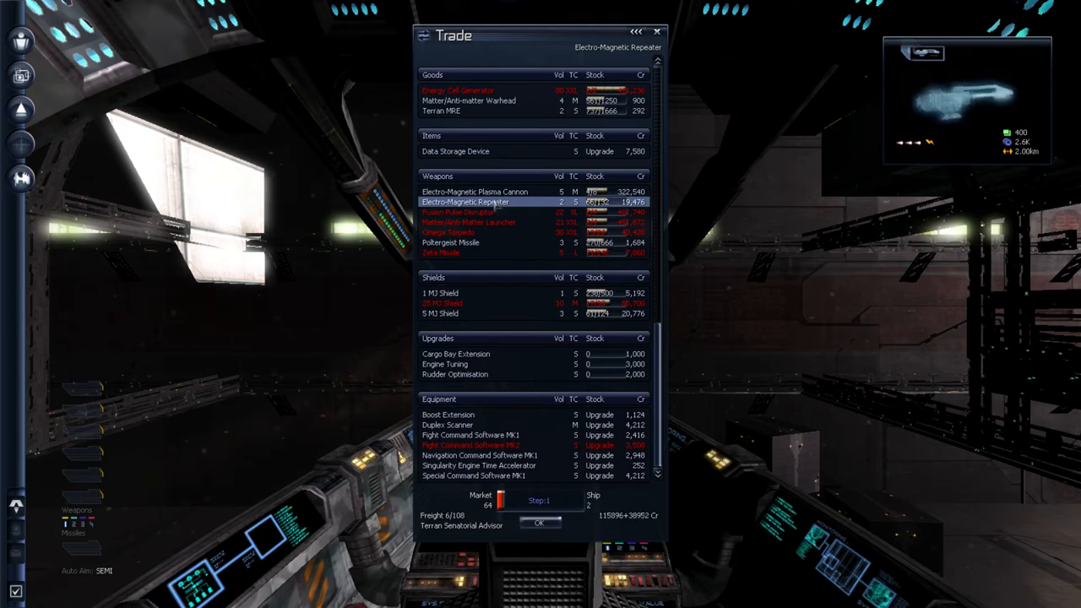
left_click(539, 522)
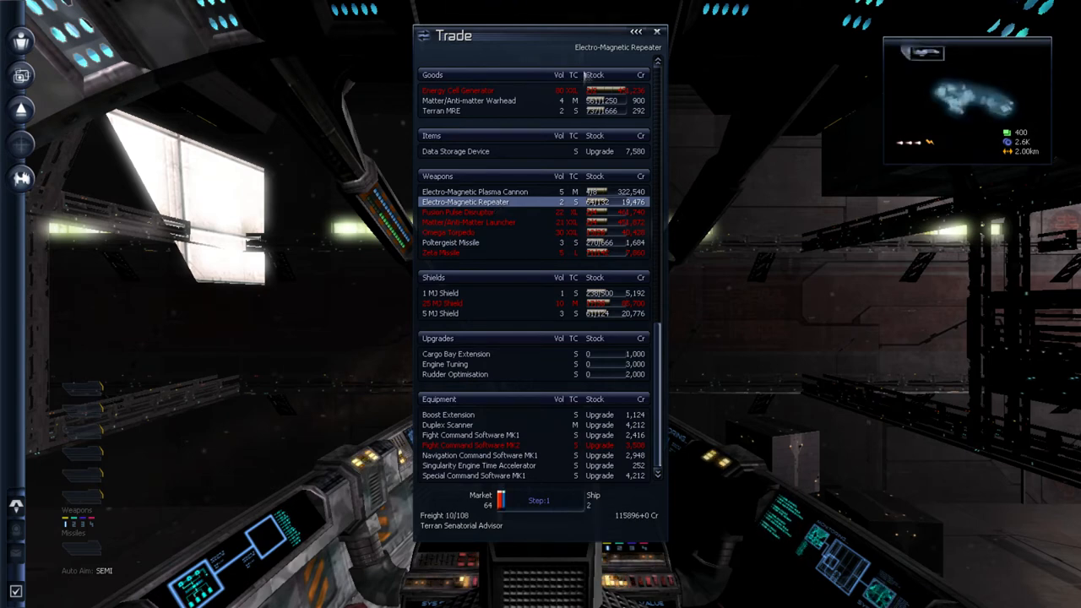
left_click(657, 31)
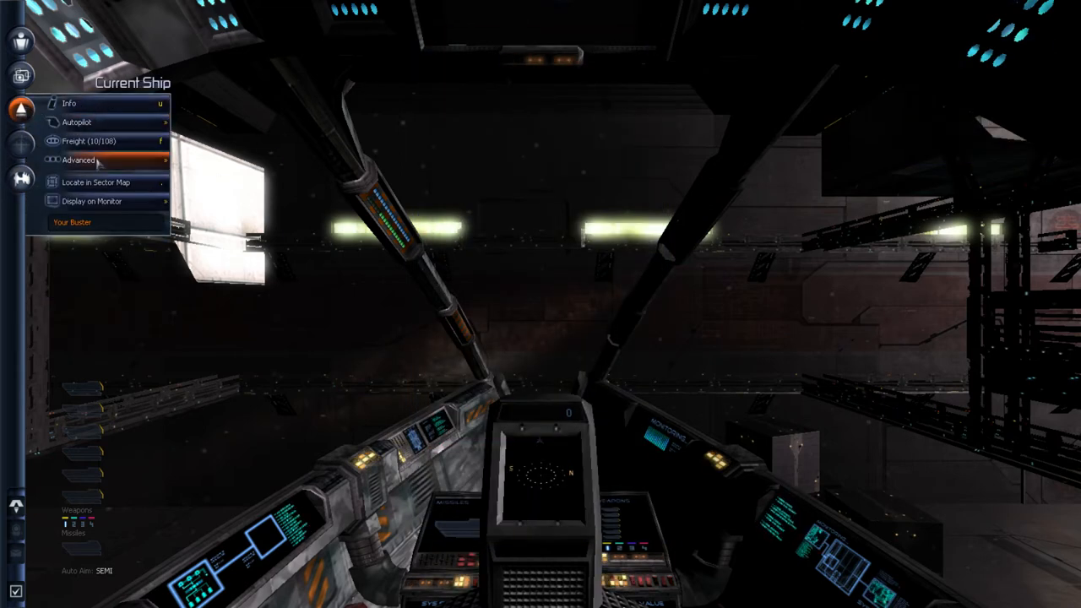
mouse_move(70, 103)
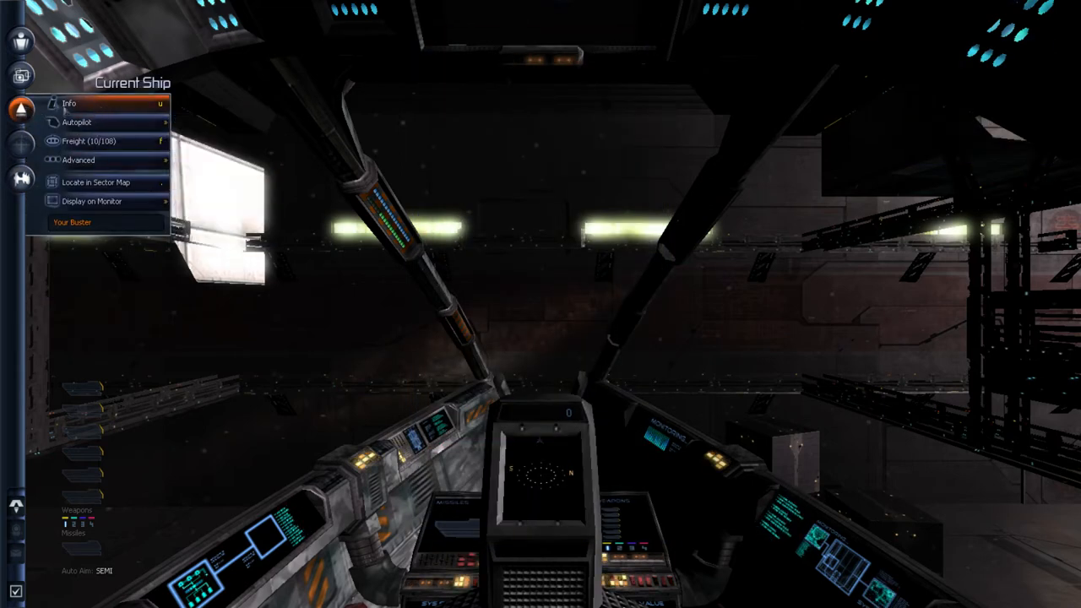
mouse_move(88, 142)
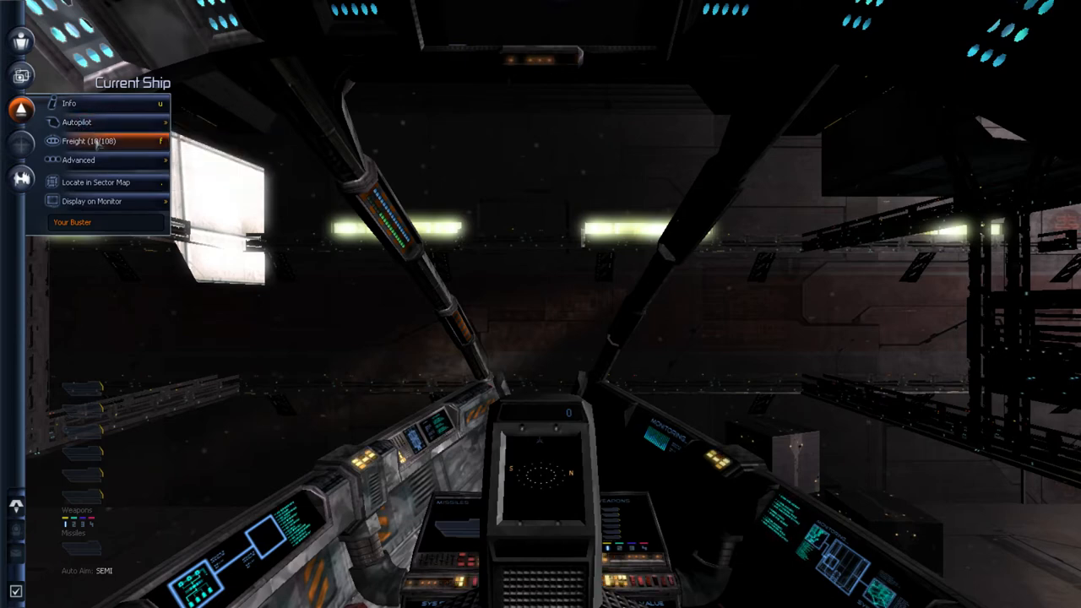
mouse_move(109, 161)
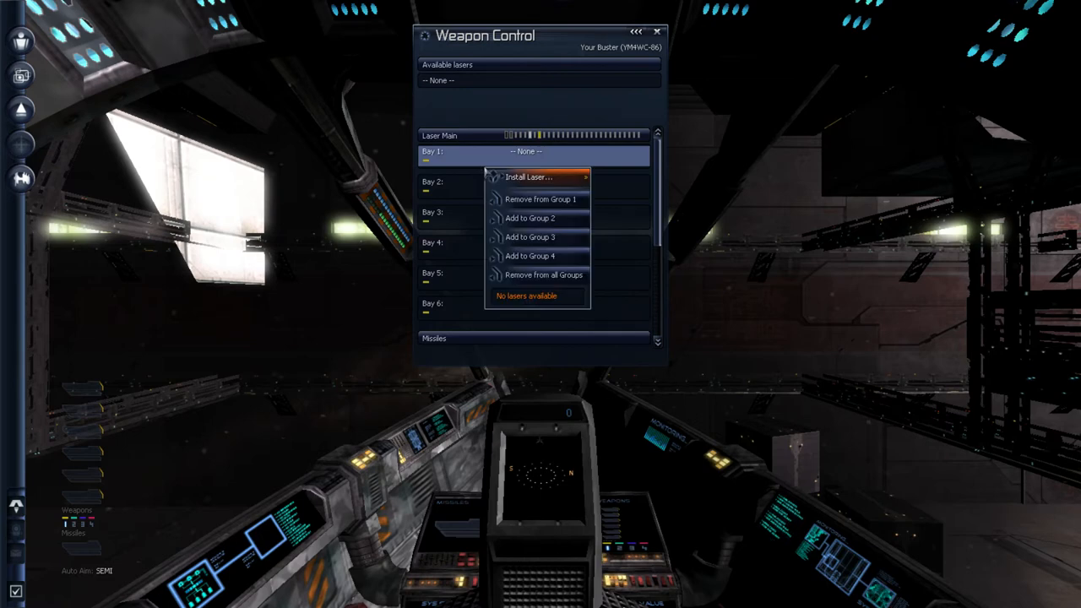
mouse_move(527, 177)
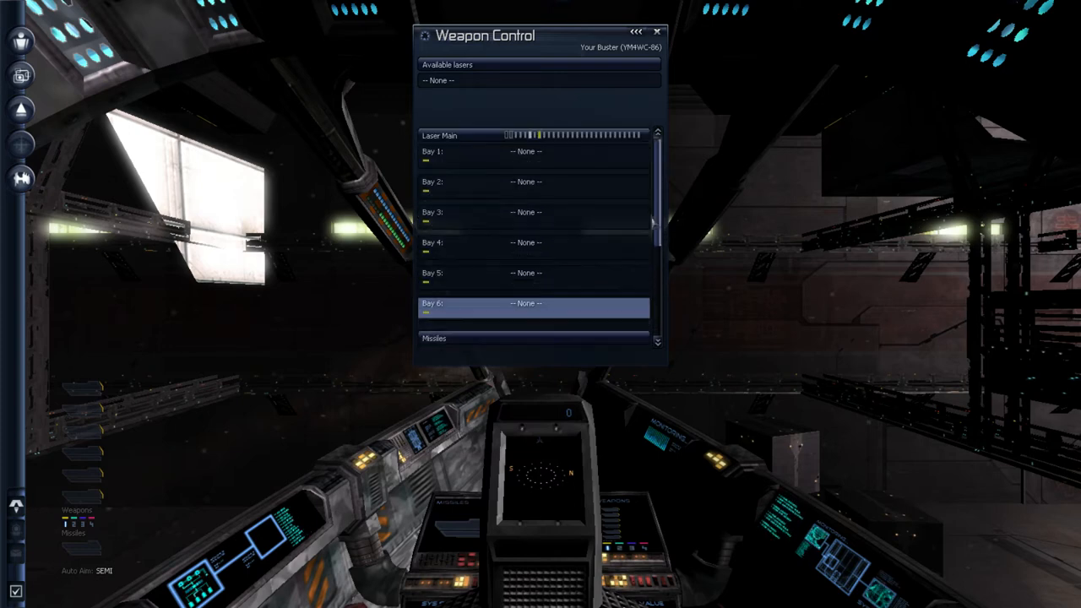
Back out of the Buster's empty weapon control to its ship info
right_click(525, 212)
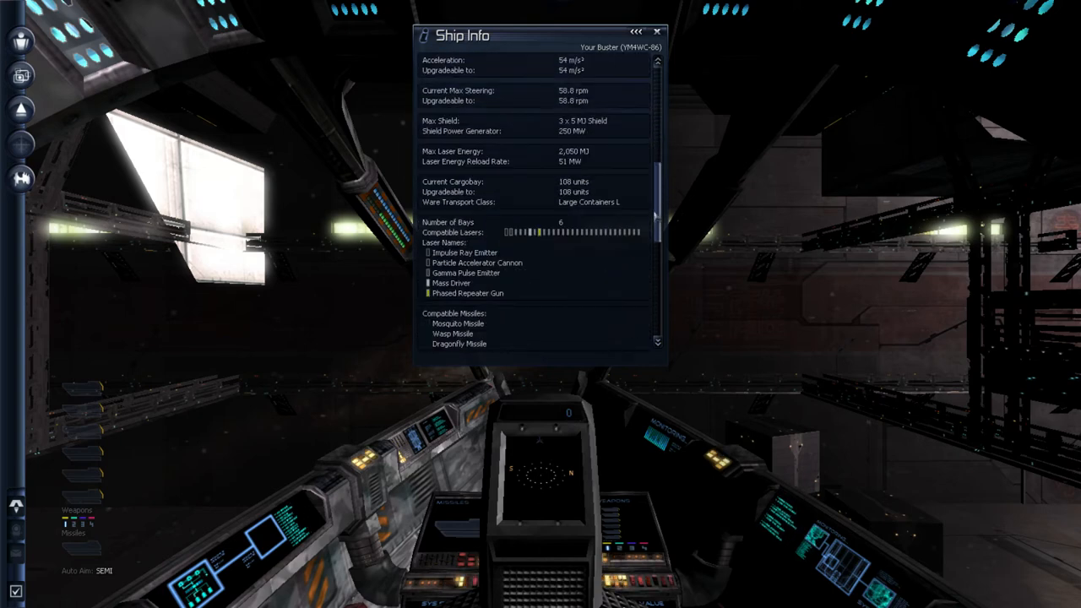
Scroll the Buster's ship info down to its compatible missiles, Silkworm and Disruptor
scroll("down", 3)
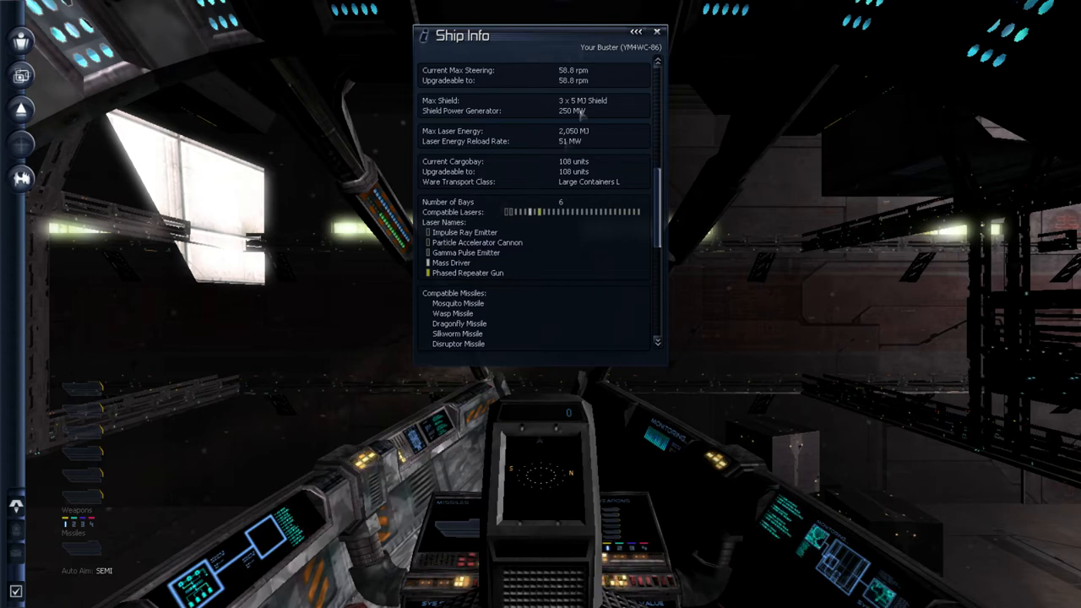
mouse_move(447, 245)
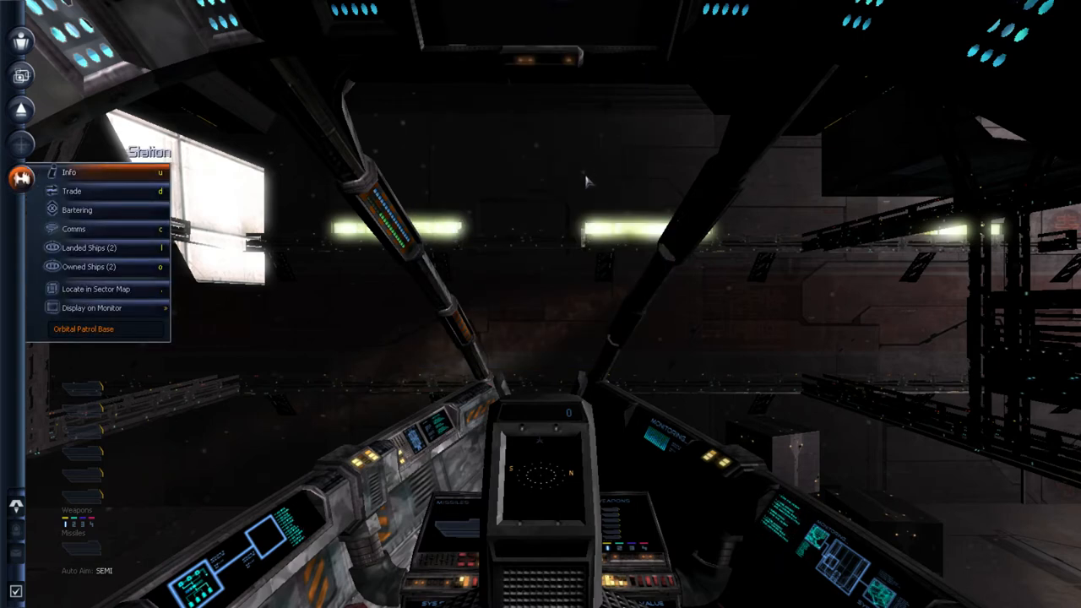
mouse_move(510, 329)
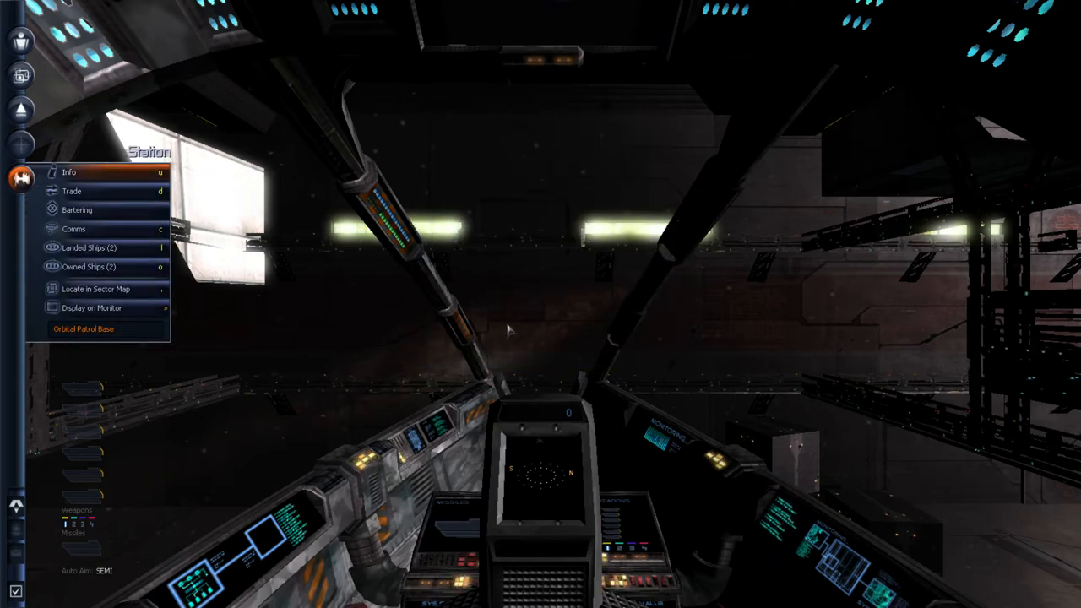
mouse_move(490, 291)
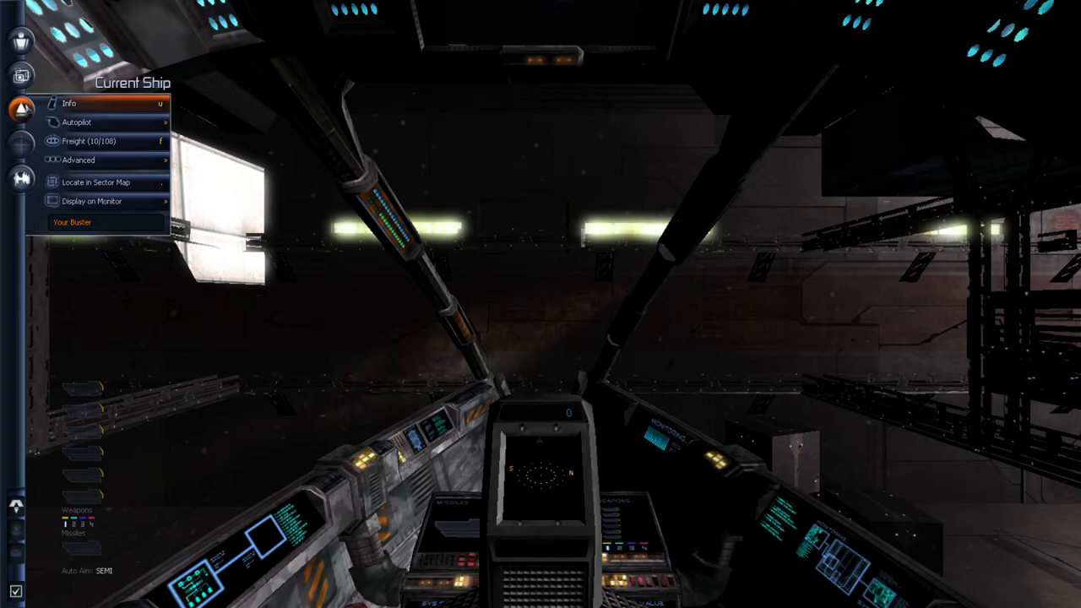
mouse_move(78, 159)
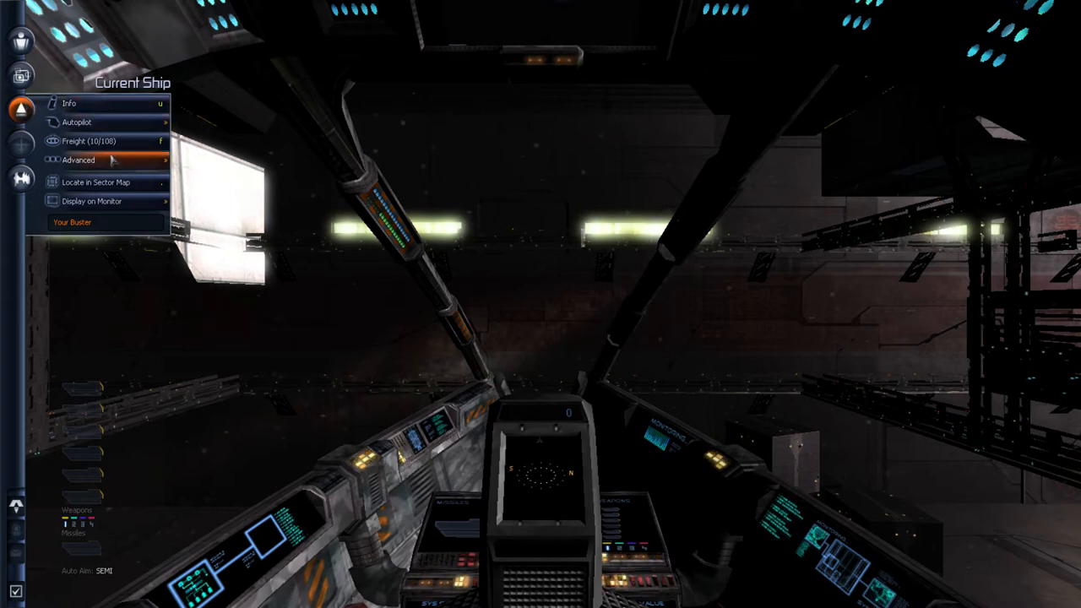
Bring up the Current Ship menu leading to the personal options
left_click(77, 158)
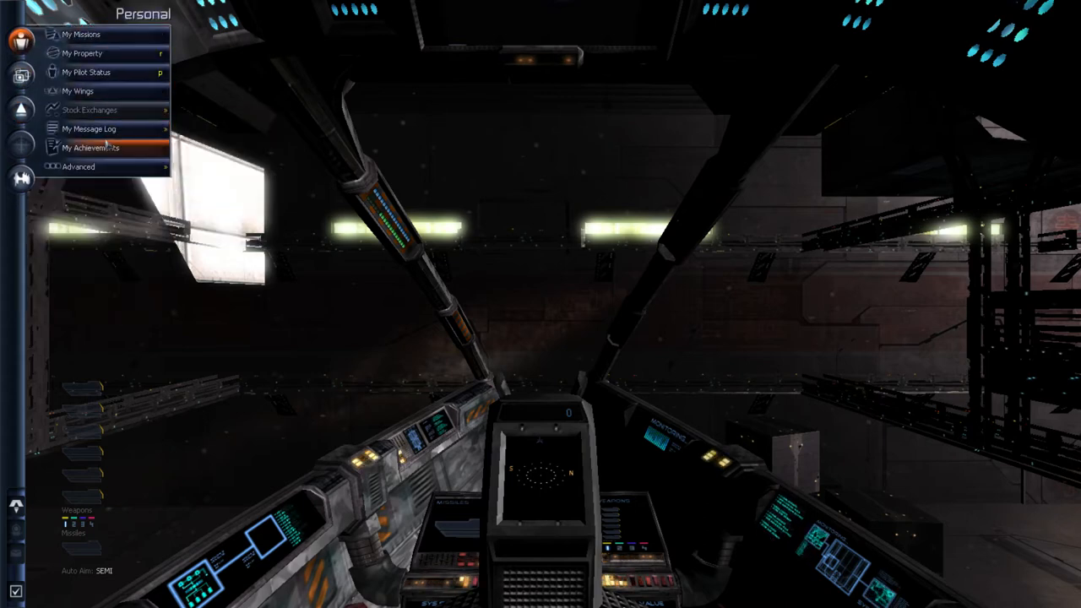
Review owned property across Wings, Sectors, Personnel and Statistics: one ship, nothing else
left_click(81, 52)
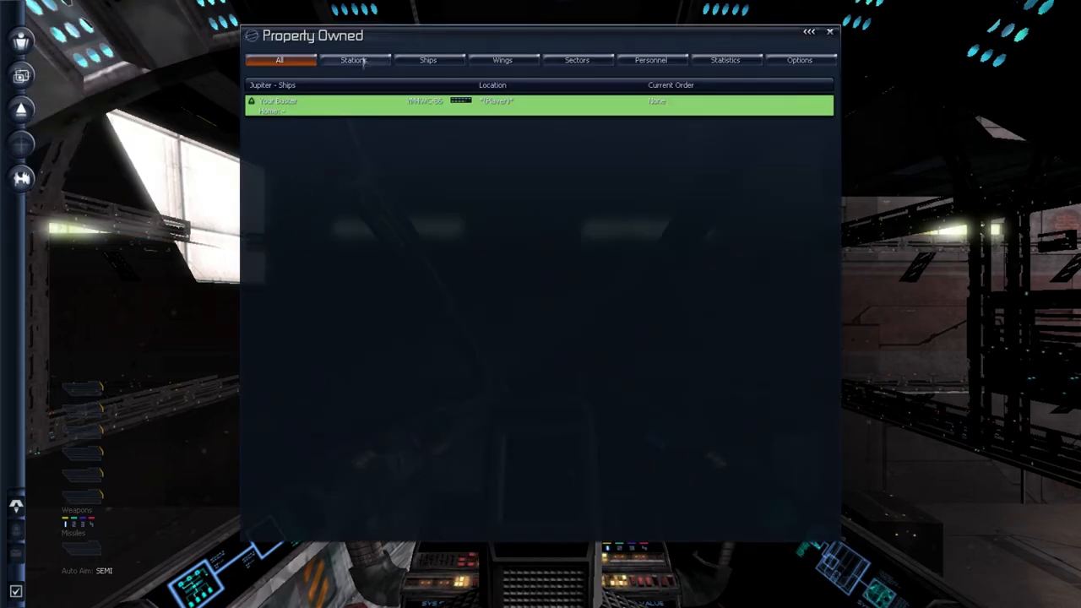
left_click(502, 61)
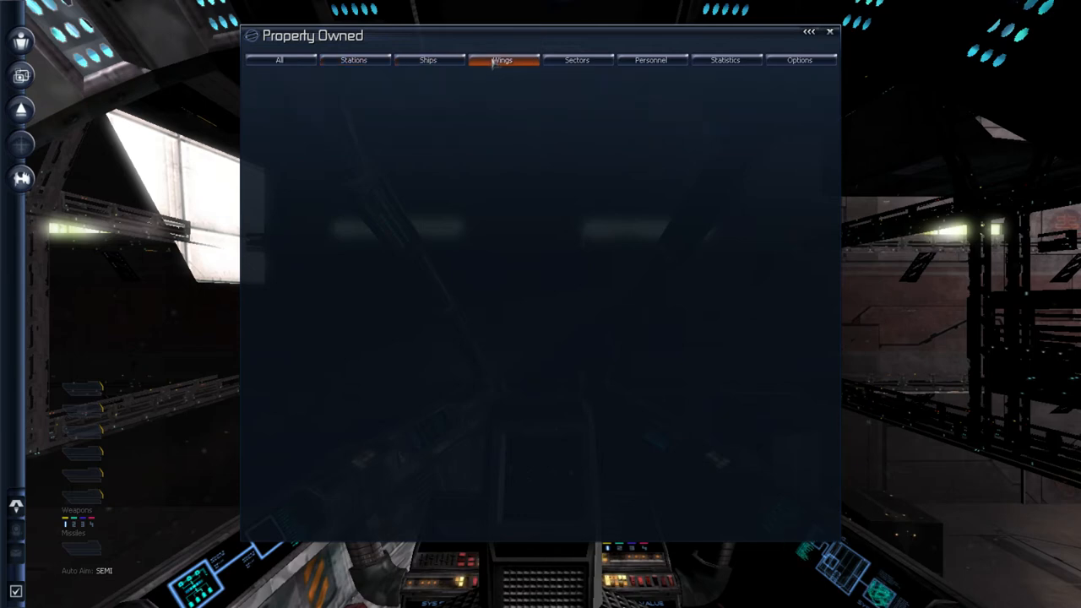
mouse_move(578, 61)
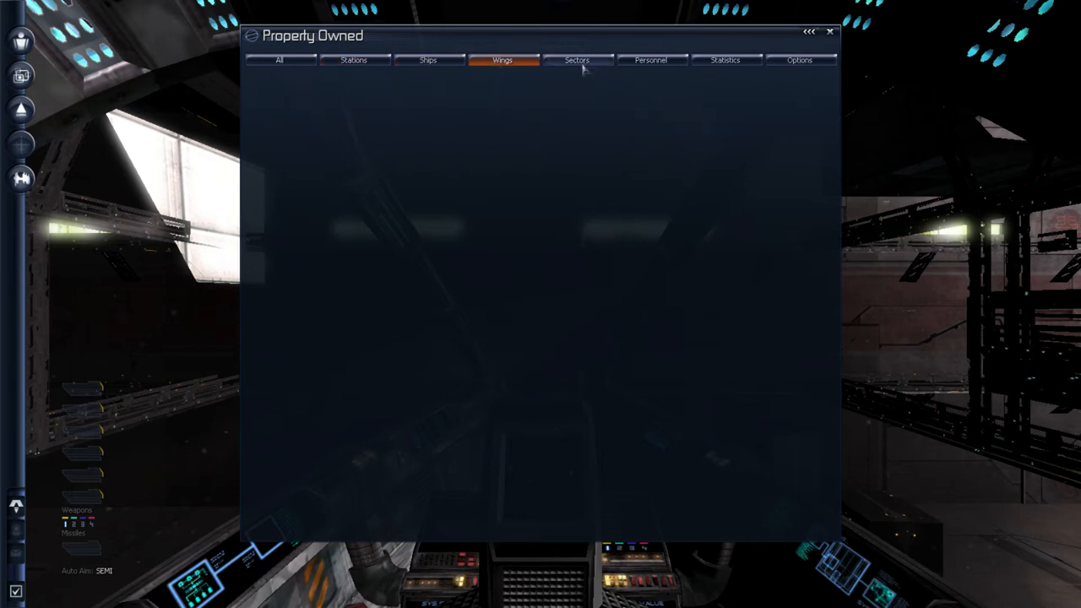
mouse_move(552, 78)
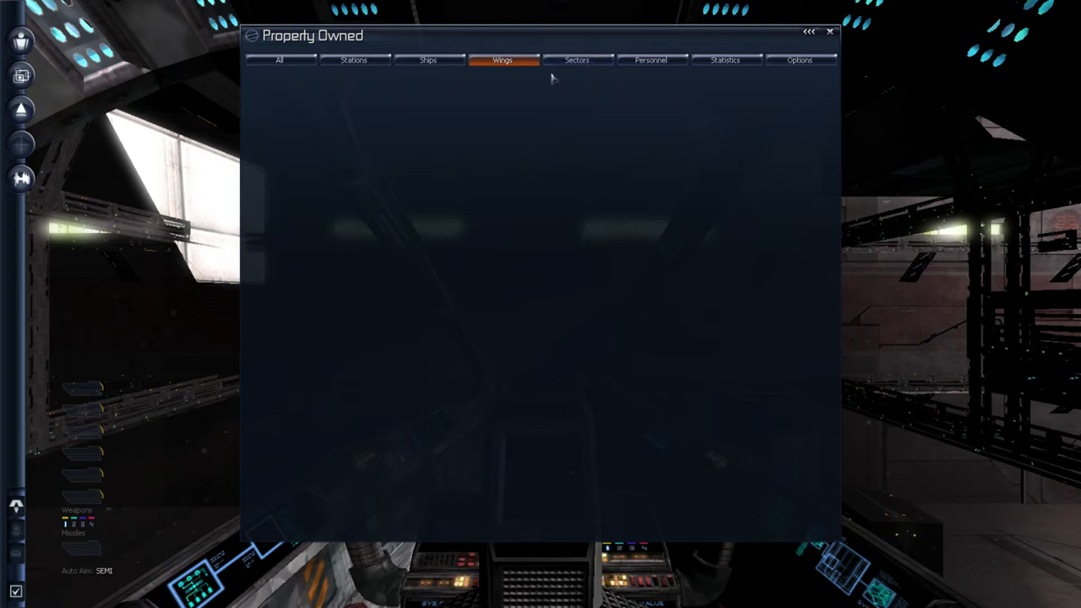
left_click(576, 61)
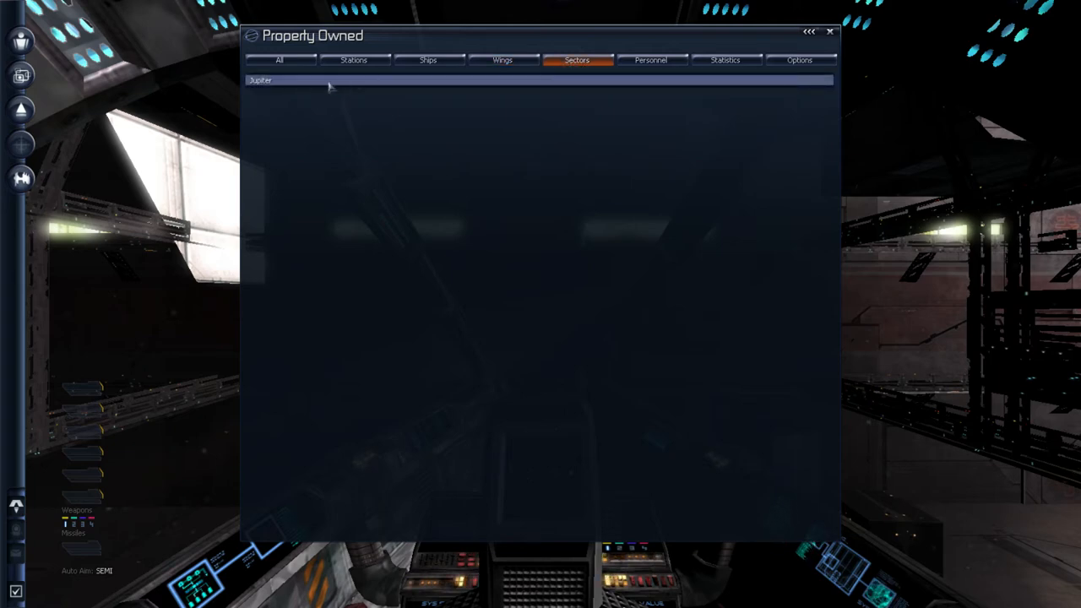
left_click(650, 59)
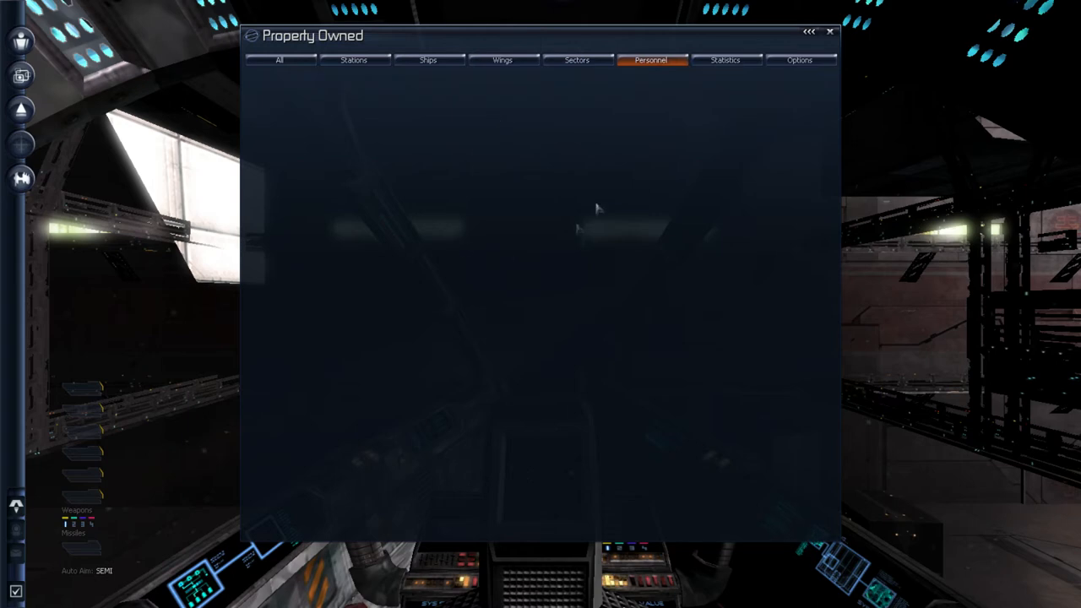
left_click(725, 59)
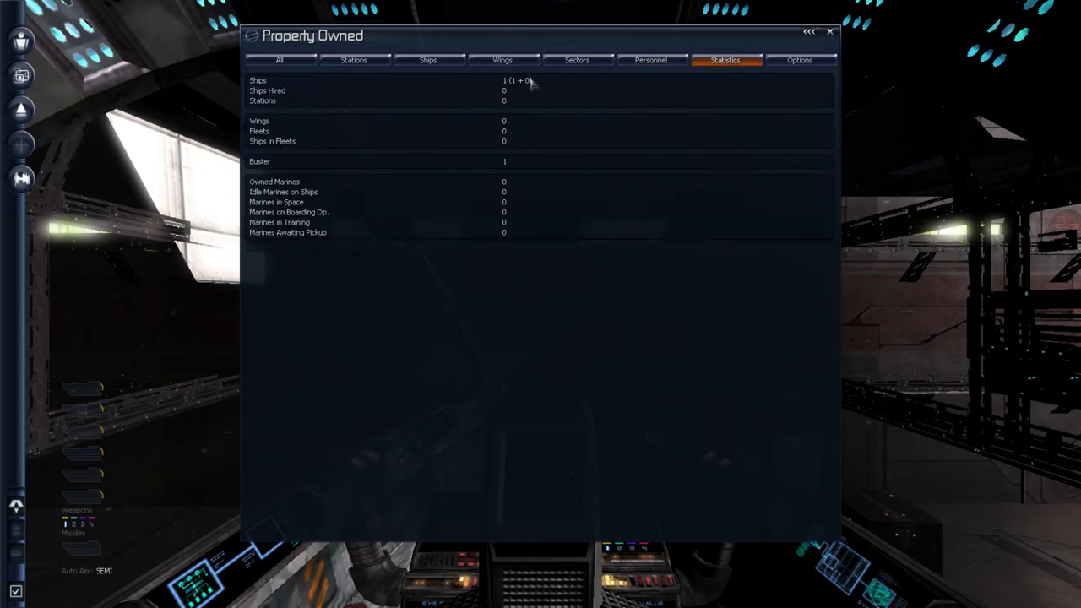
mouse_move(285, 221)
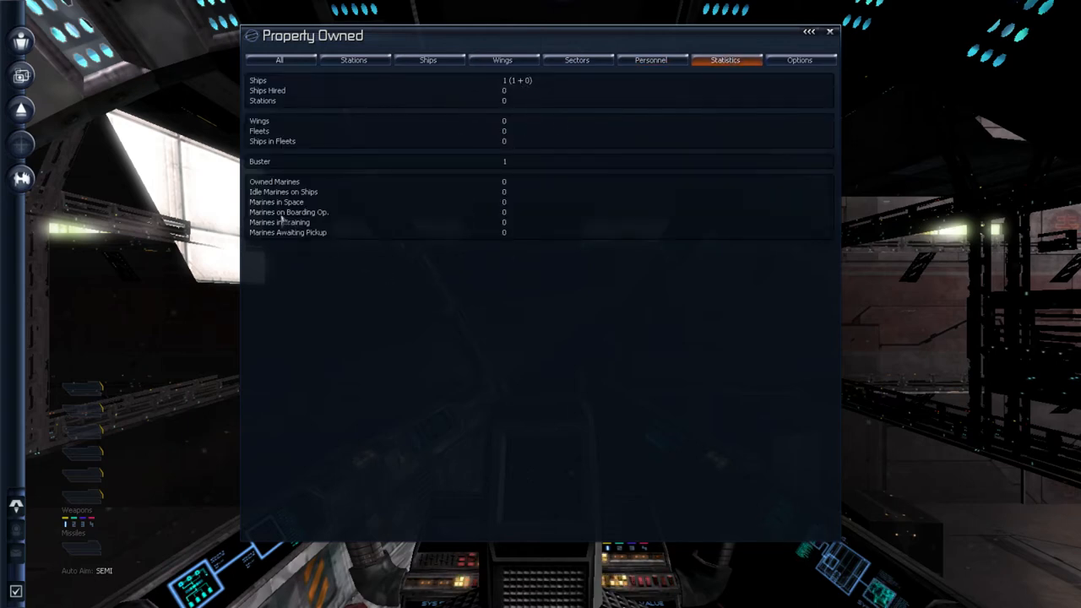
mouse_move(280, 103)
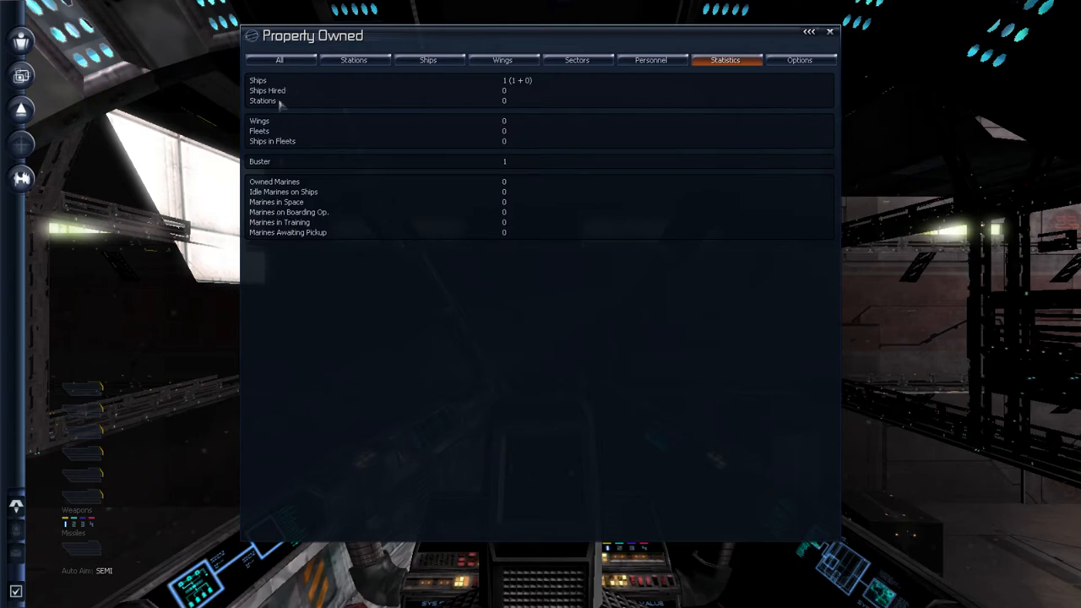
mouse_move(279, 101)
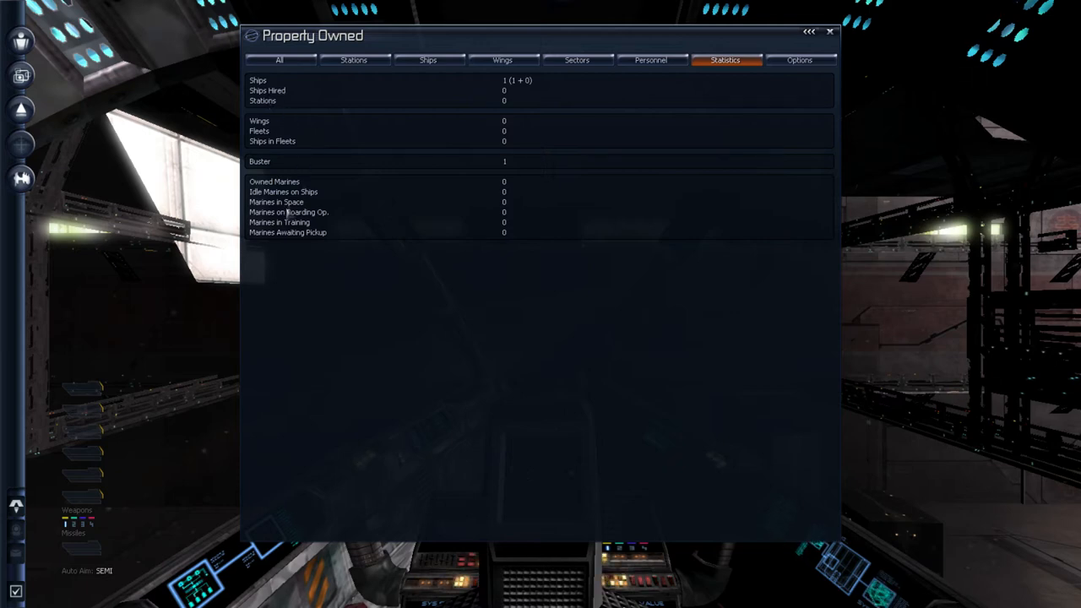
mouse_move(295, 250)
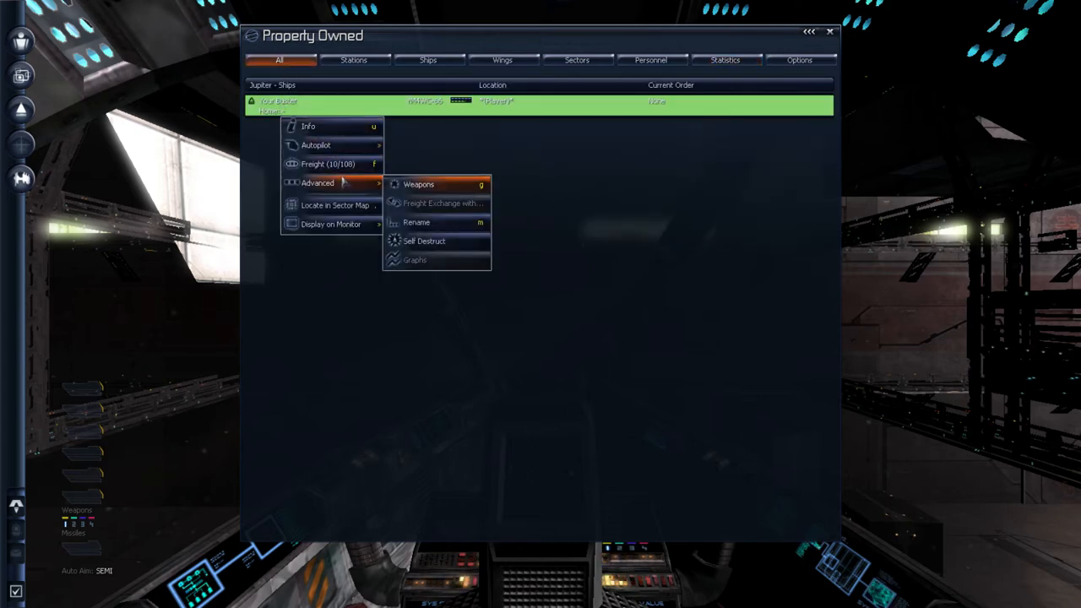
Rename the owned Buster to Explorer One
left_click(416, 223)
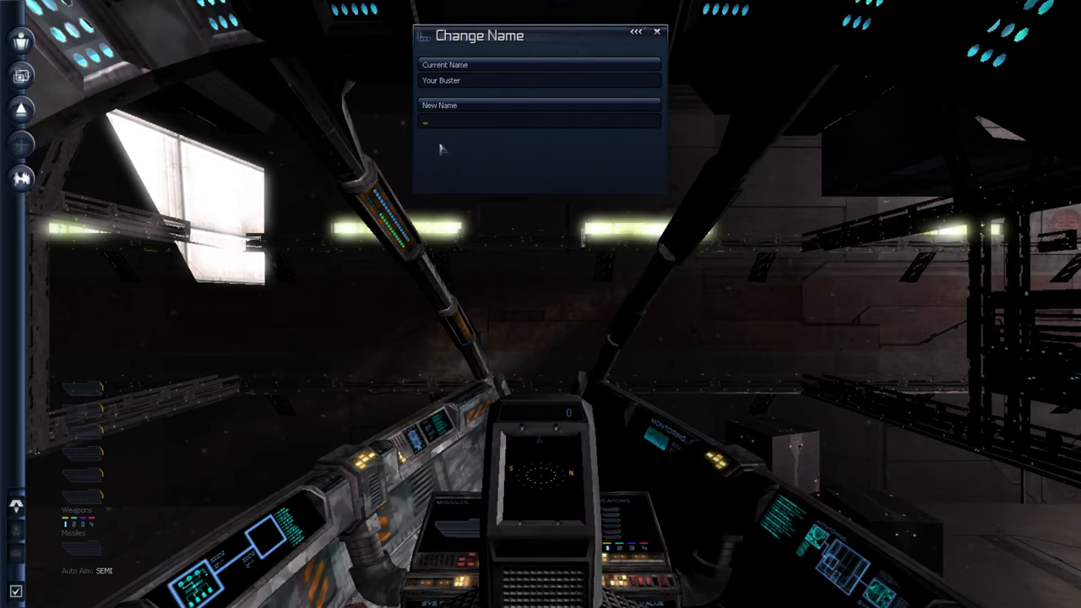
type("Explorer")
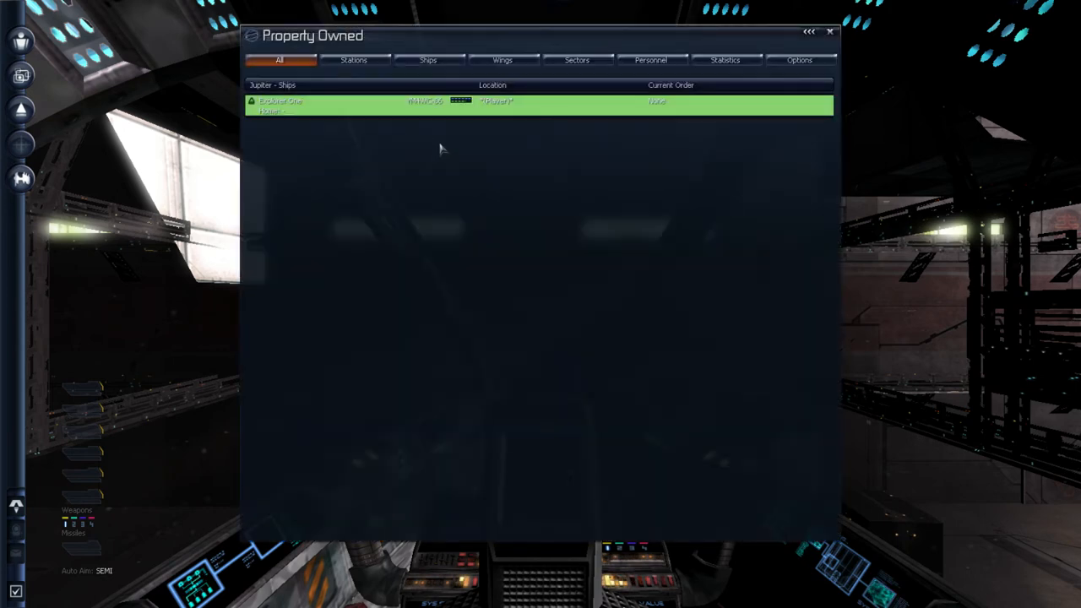
mouse_move(794, 44)
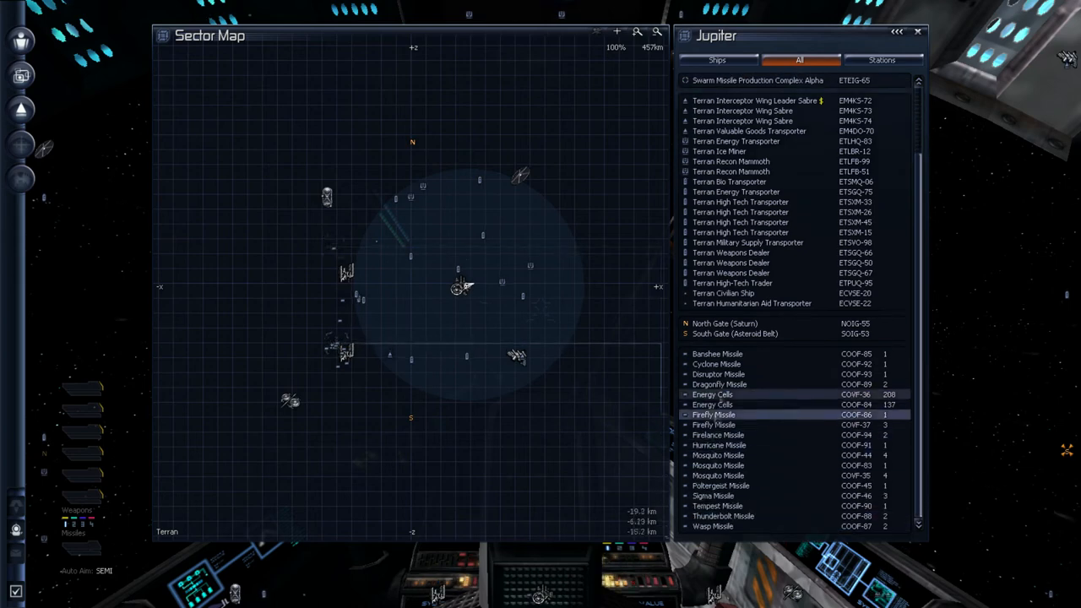
left_click(717, 506)
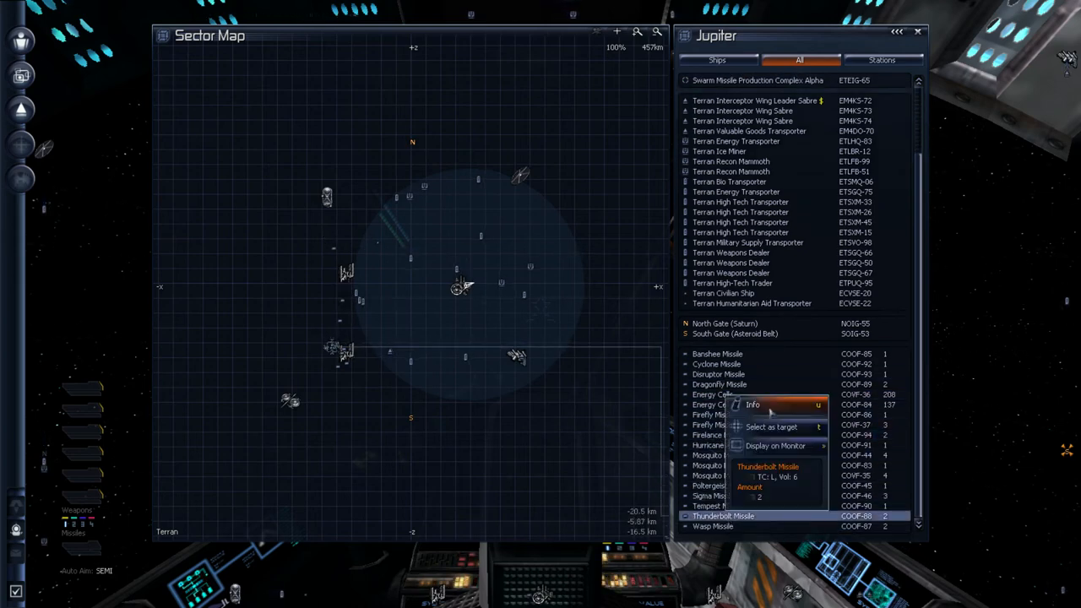
left_click(753, 405)
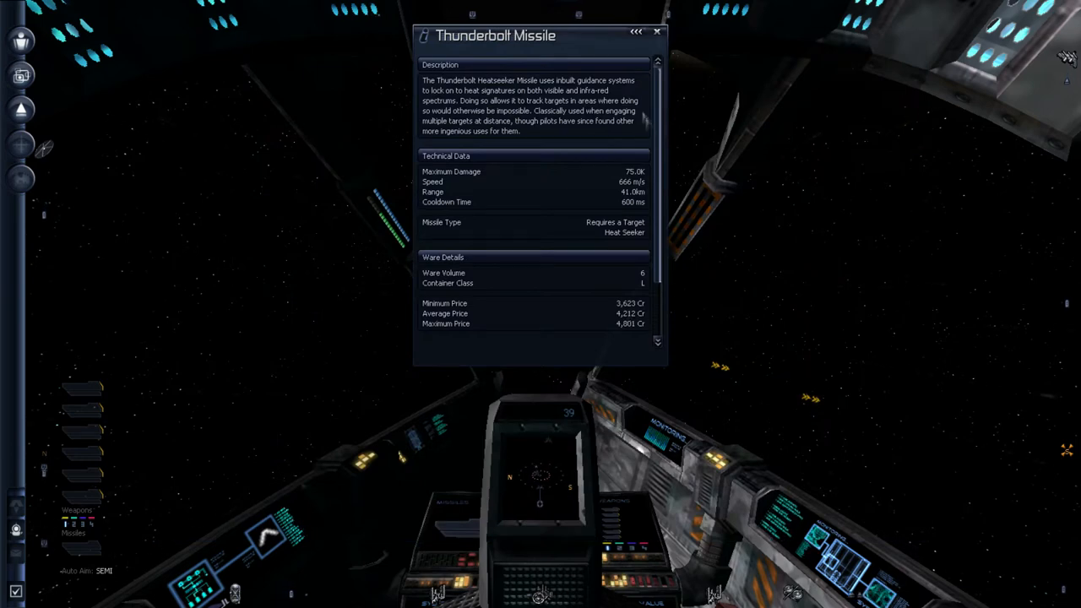
left_click(657, 32)
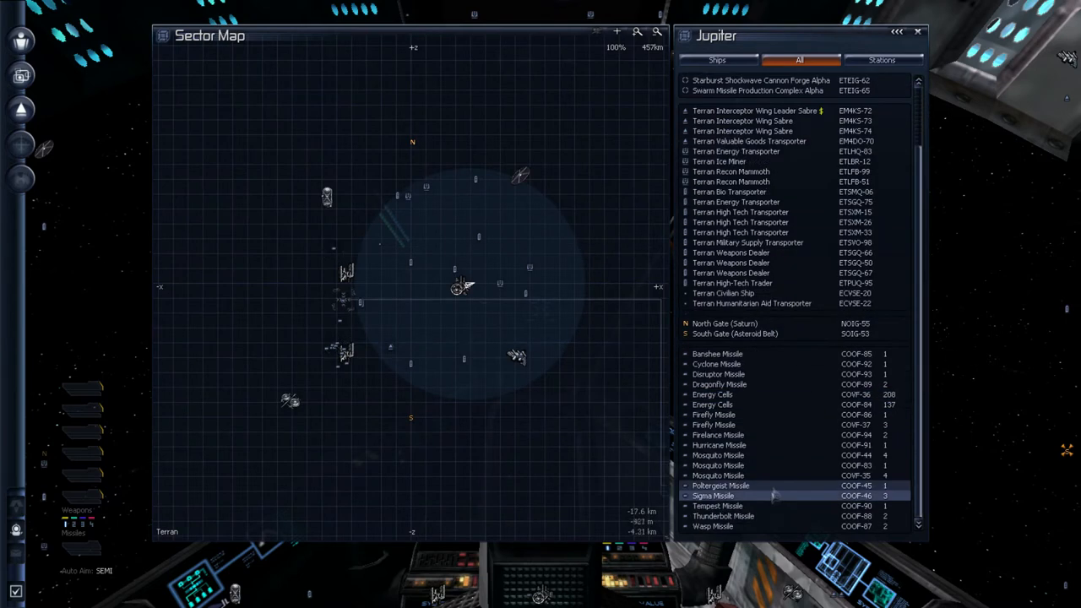
right_click(718, 506)
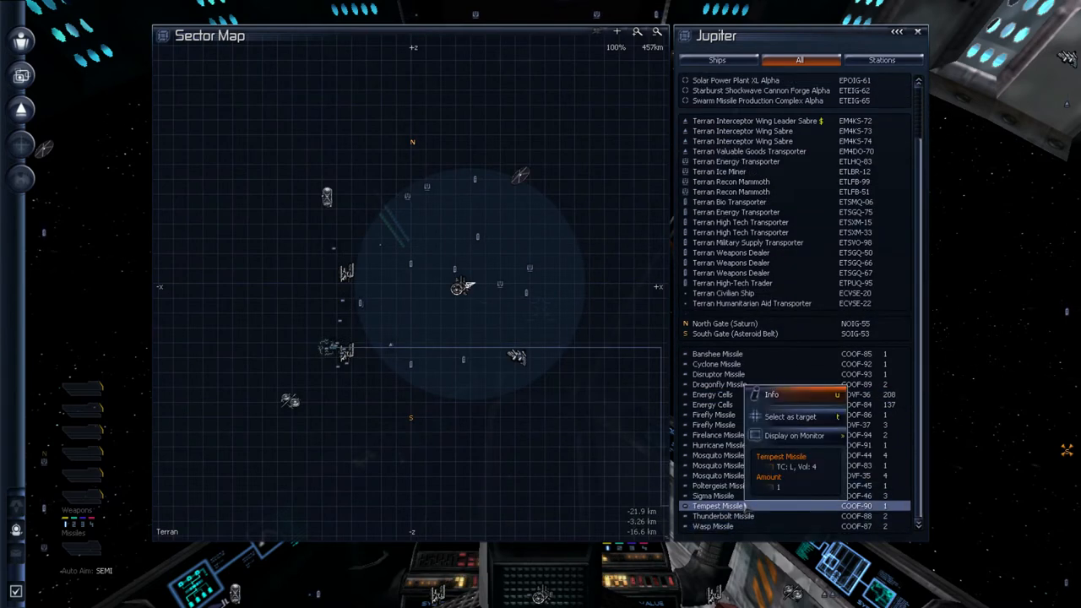
left_click(770, 395)
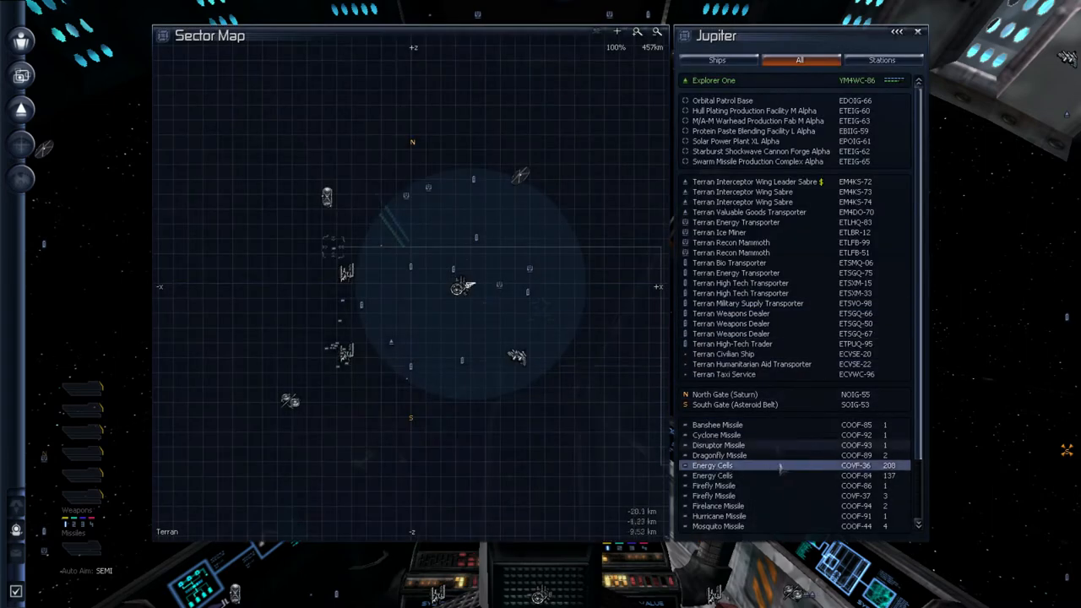
left_click(718, 507)
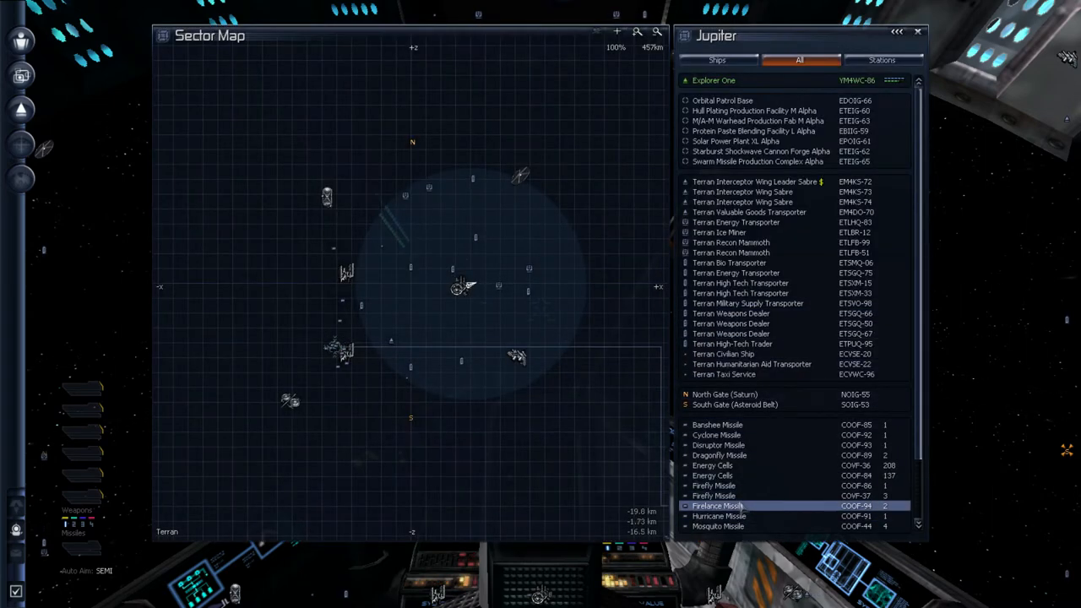
left_click(760, 425)
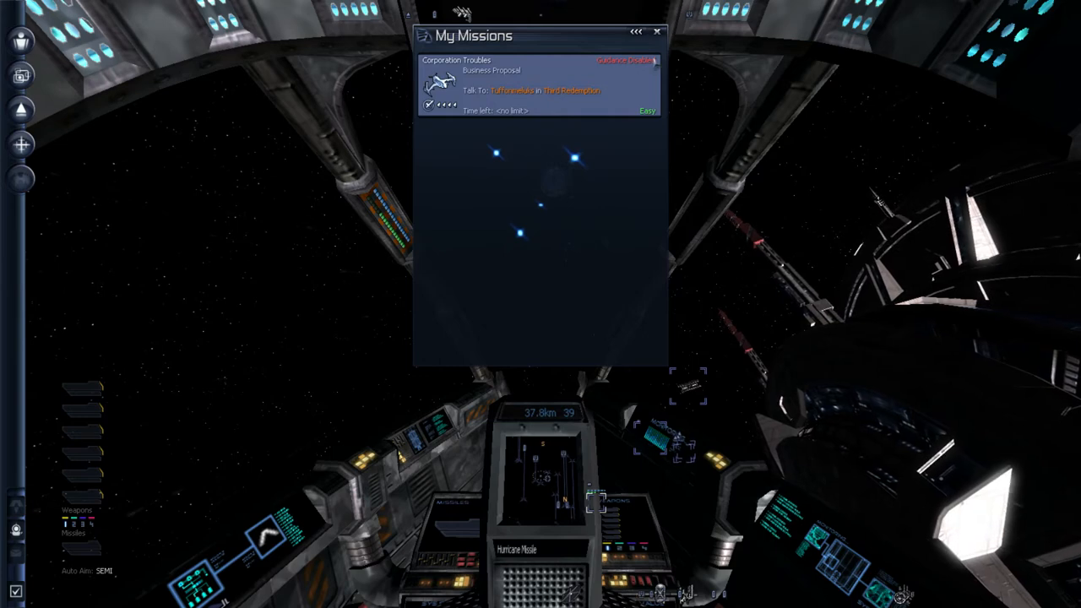
Close the My Missions list and fly on toward Explorer One's ship options
left_click(657, 31)
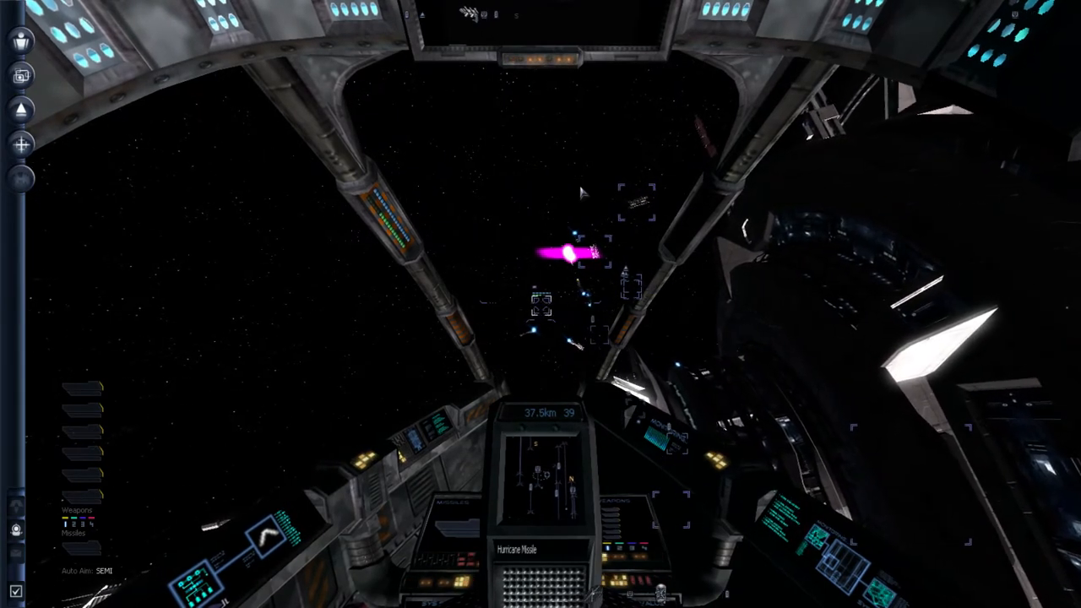
key("j")
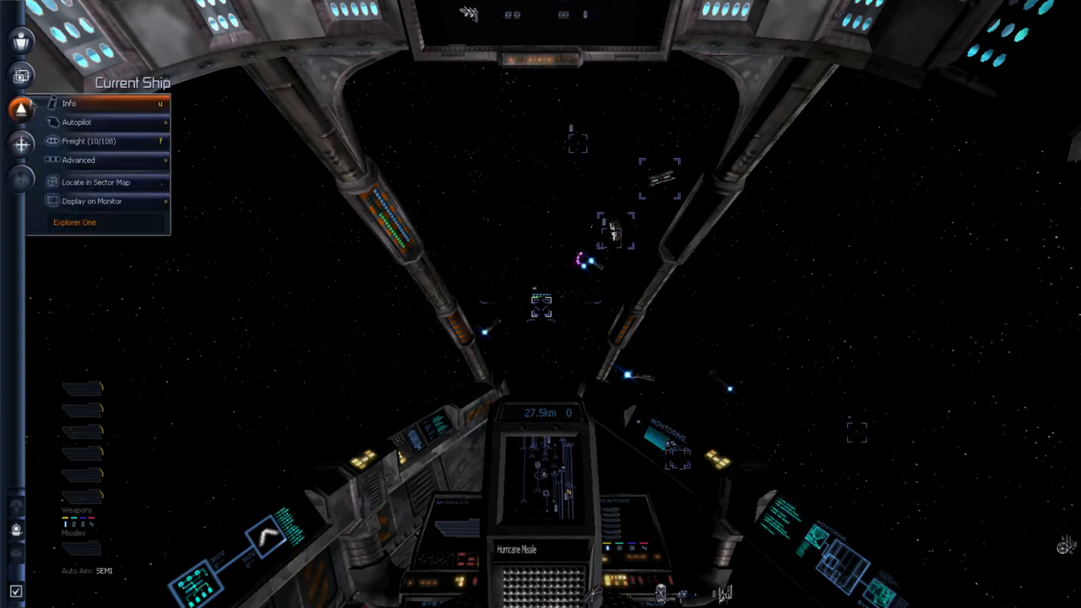
Eject the pilot from Explorer One via the Personal menu and confirm with Yes
left_click(20, 41)
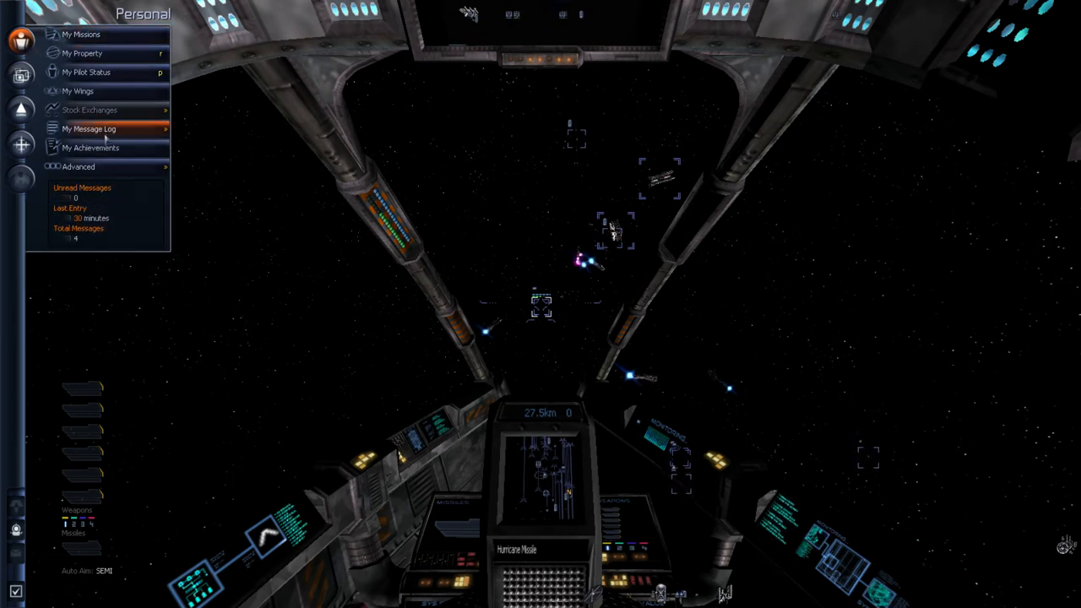
left_click(78, 167)
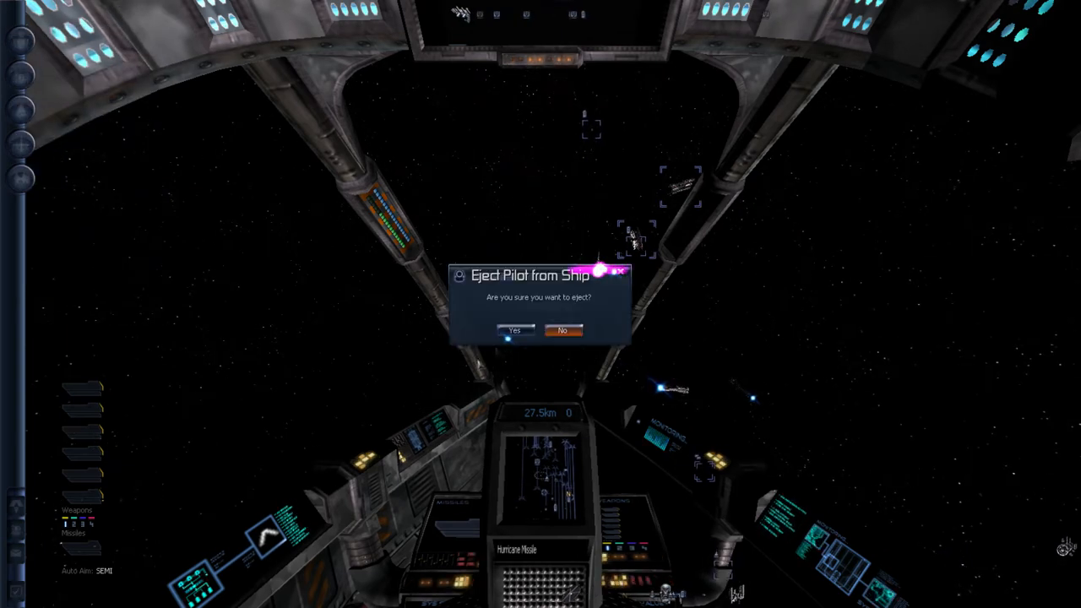
left_click(513, 330)
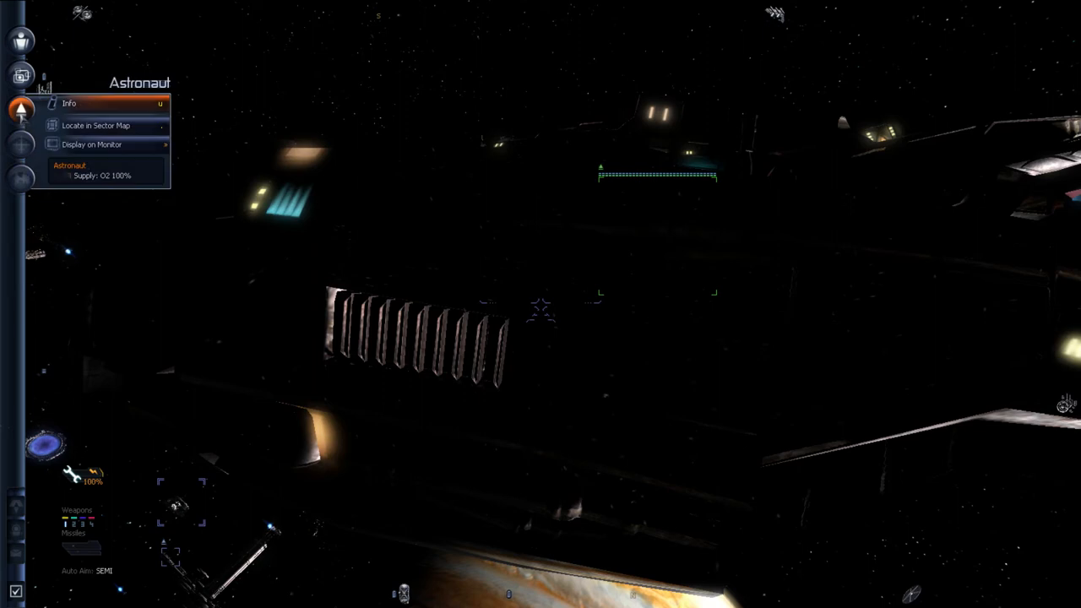
left_click(20, 74)
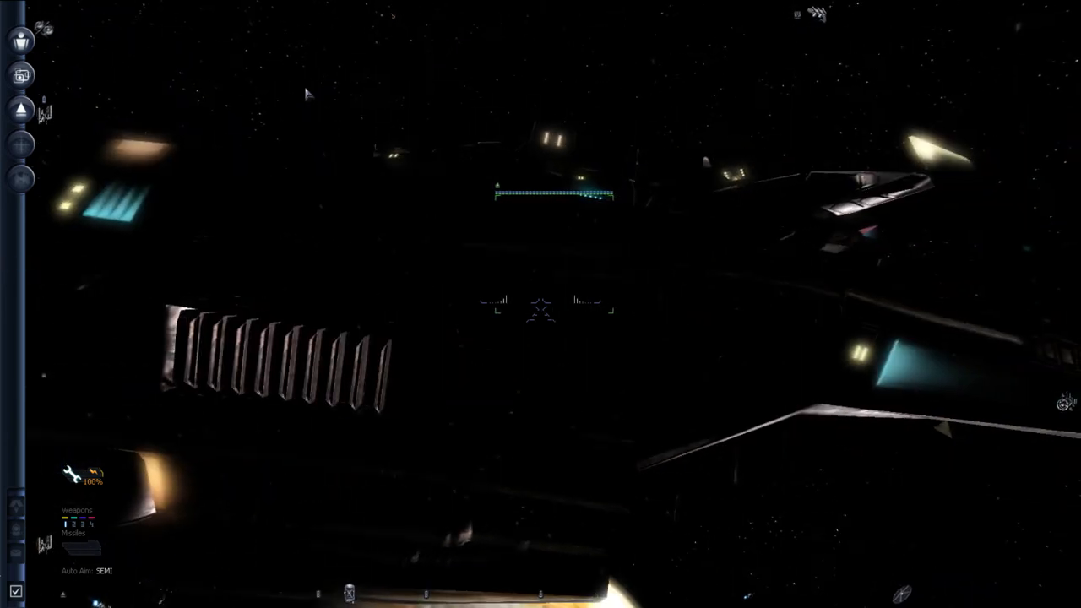
left_click(21, 144)
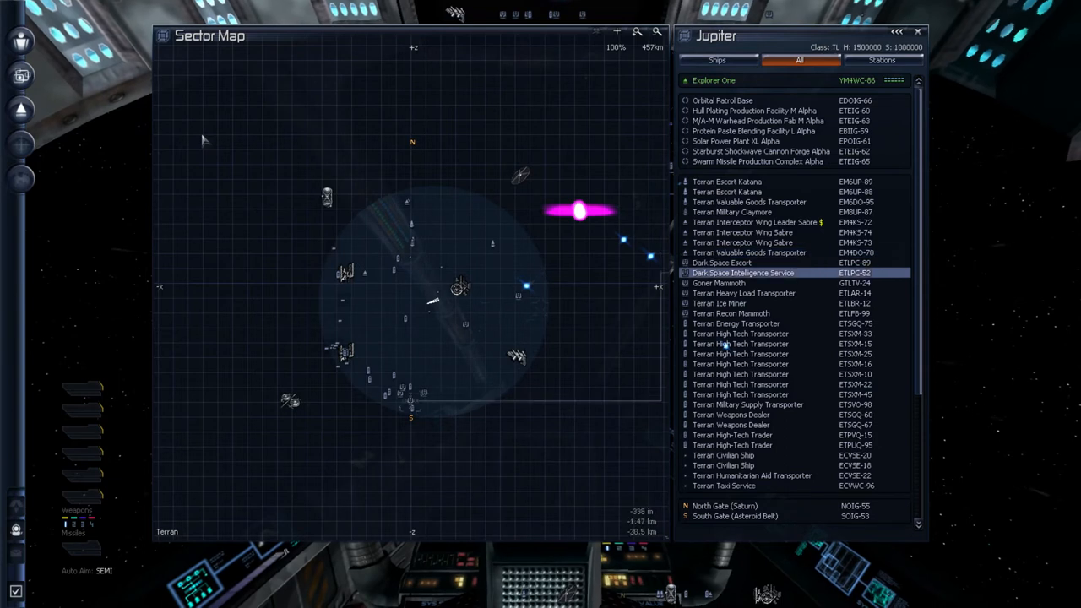
Scroll the Jupiter sector map object list past Explorer One and the hostile entry
scroll("down", 3)
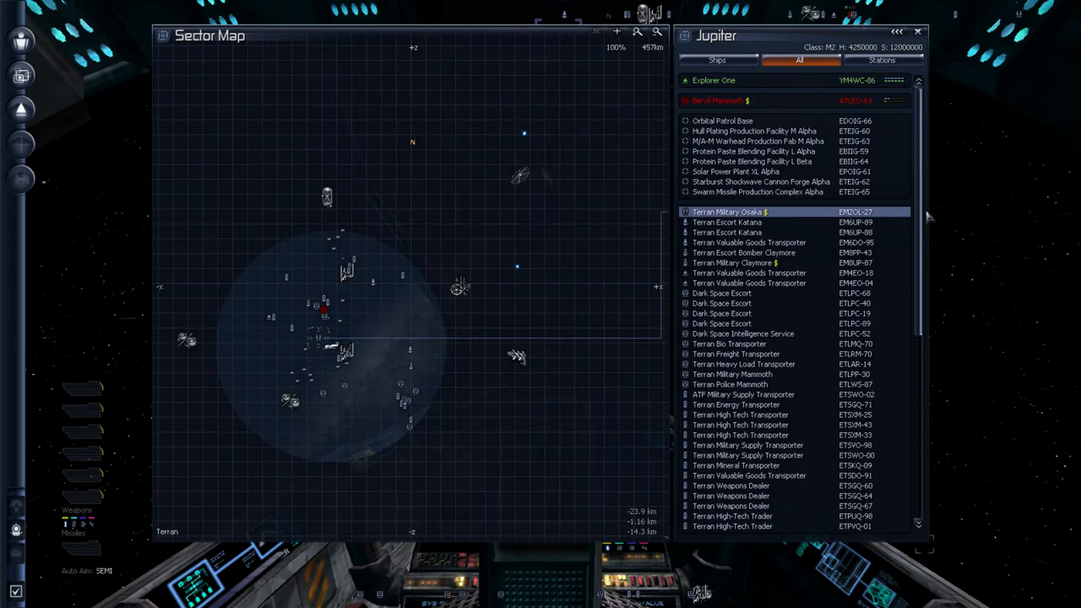
Scroll through the ware list, close the Jupiter map and bring up the Current Ship menu
scroll("down", 3)
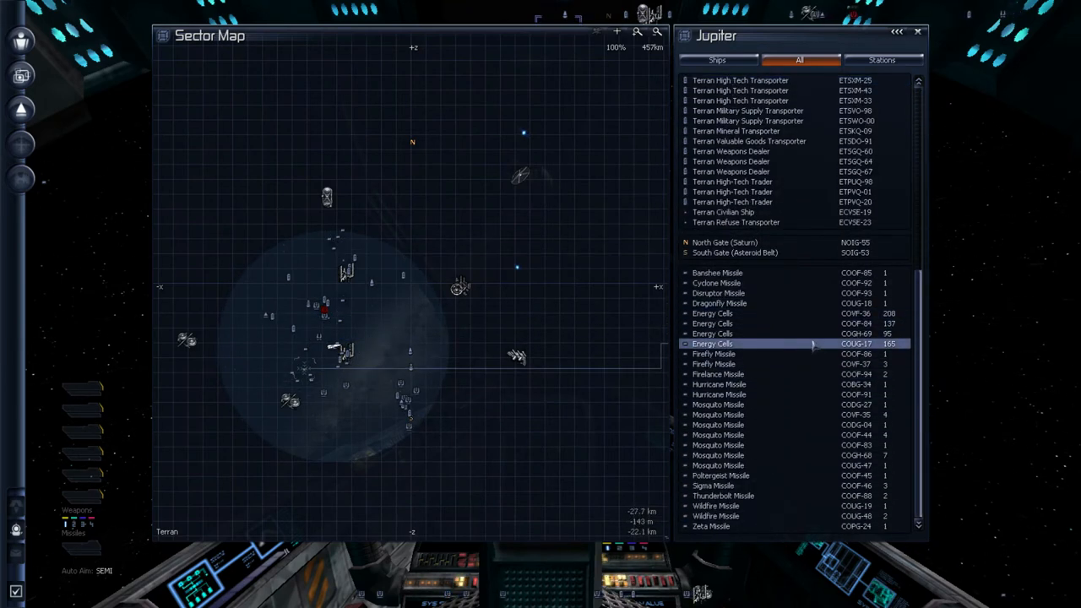
left_click(760, 312)
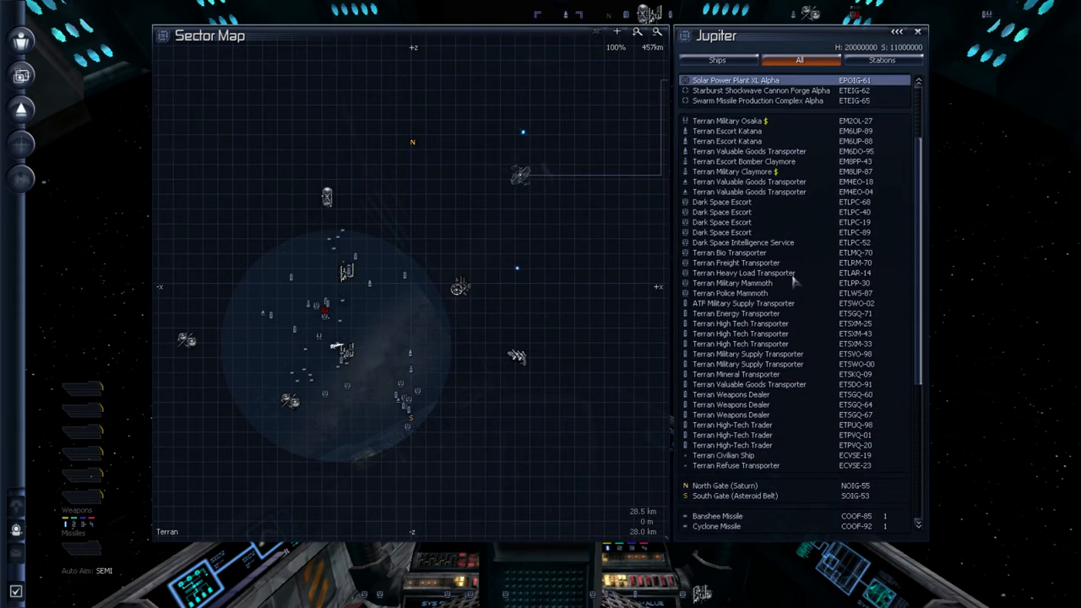
scroll("down", 3)
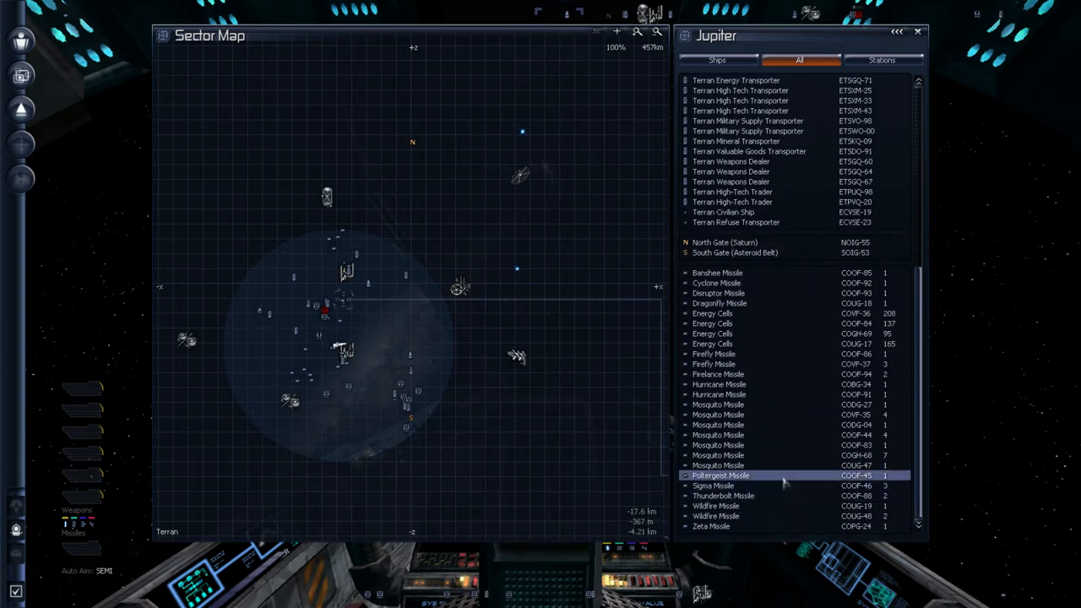
left_click(760, 414)
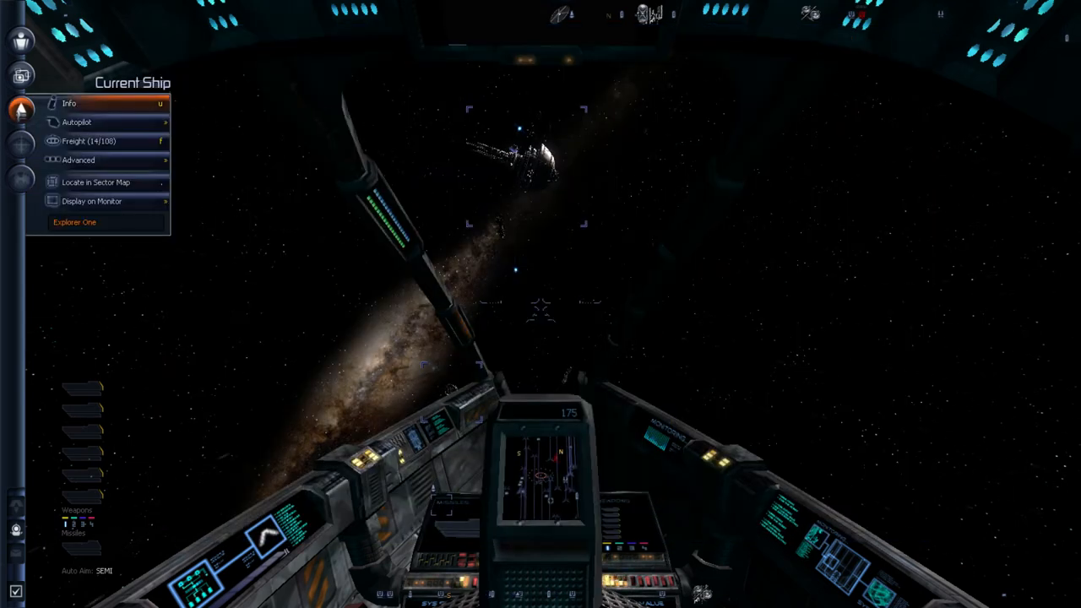
Check Explorer One's ship info — shields, hull, freight 14/100 — then close it
left_click(68, 103)
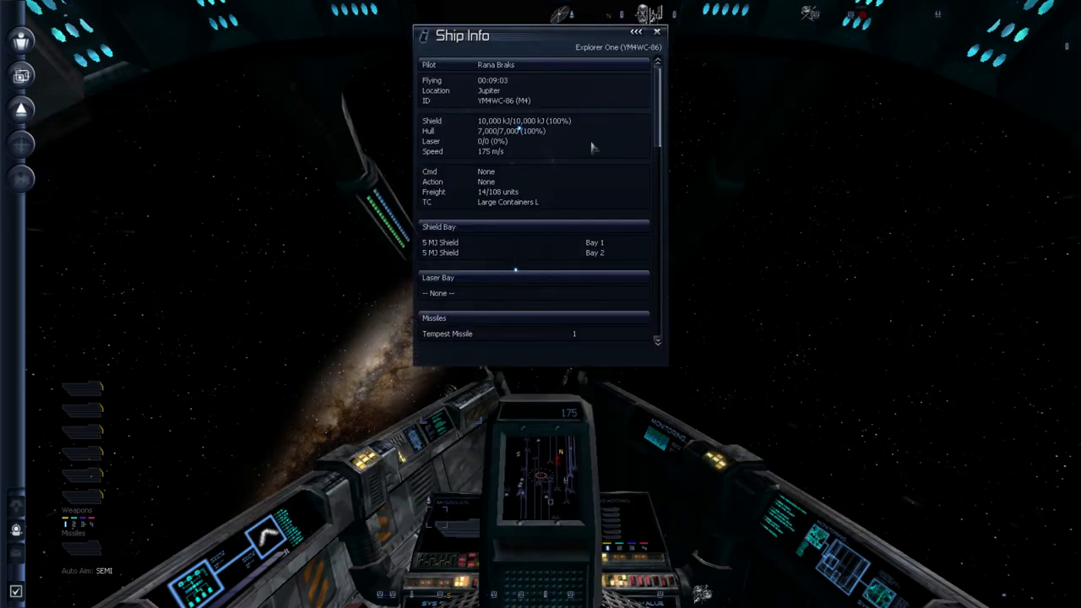
left_click(657, 32)
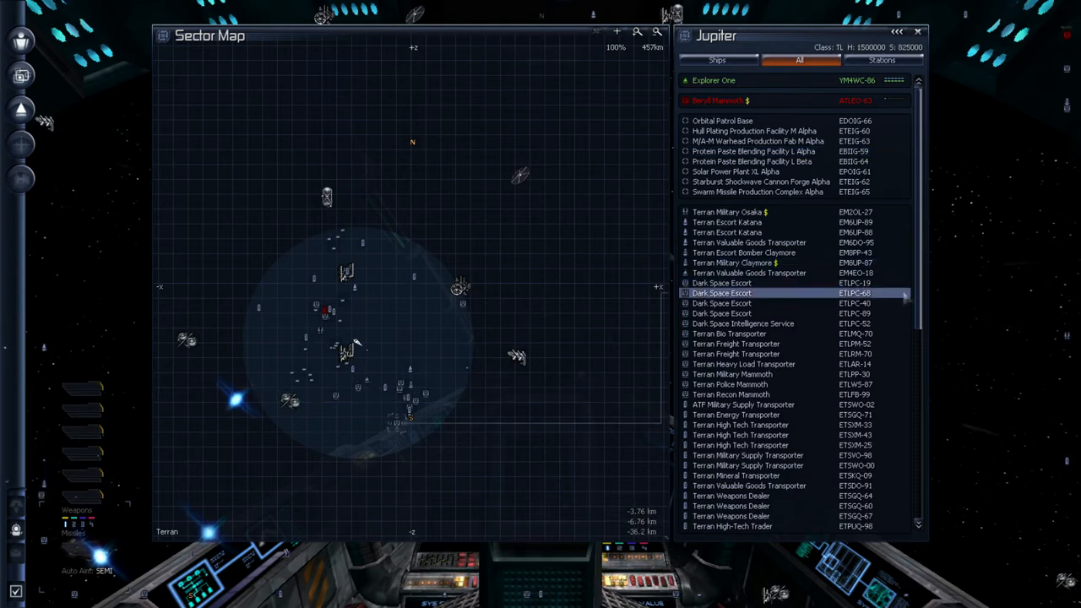
Scroll the Saturn sector map list showing the USC Shipyard, research station, forge and gates
scroll("down", 3)
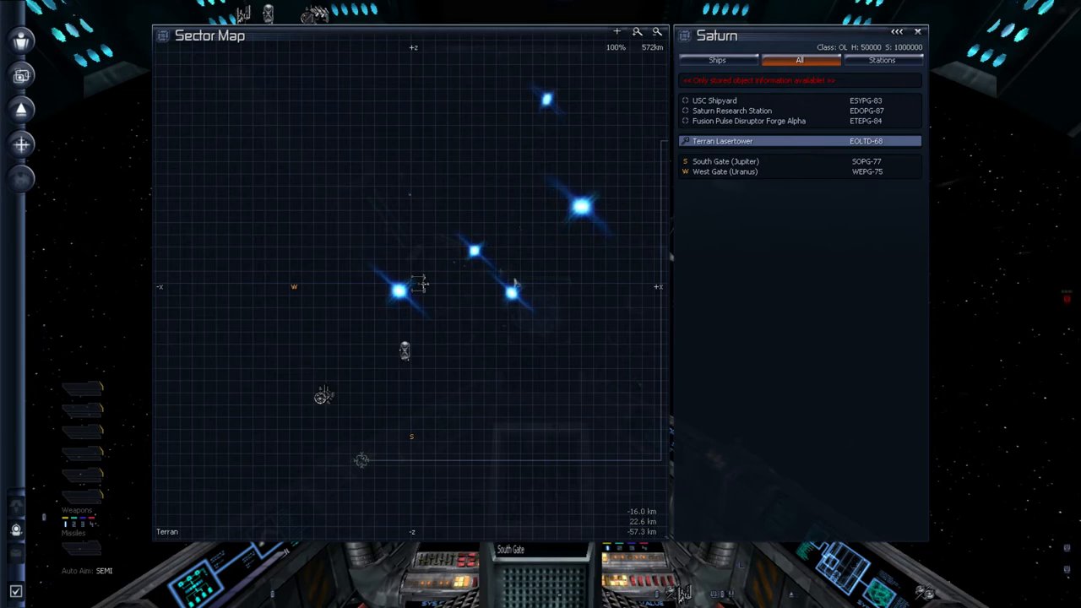
View the Fusion Pulse Disruptor Forge Alpha station info, then close it
left_click(750, 121)
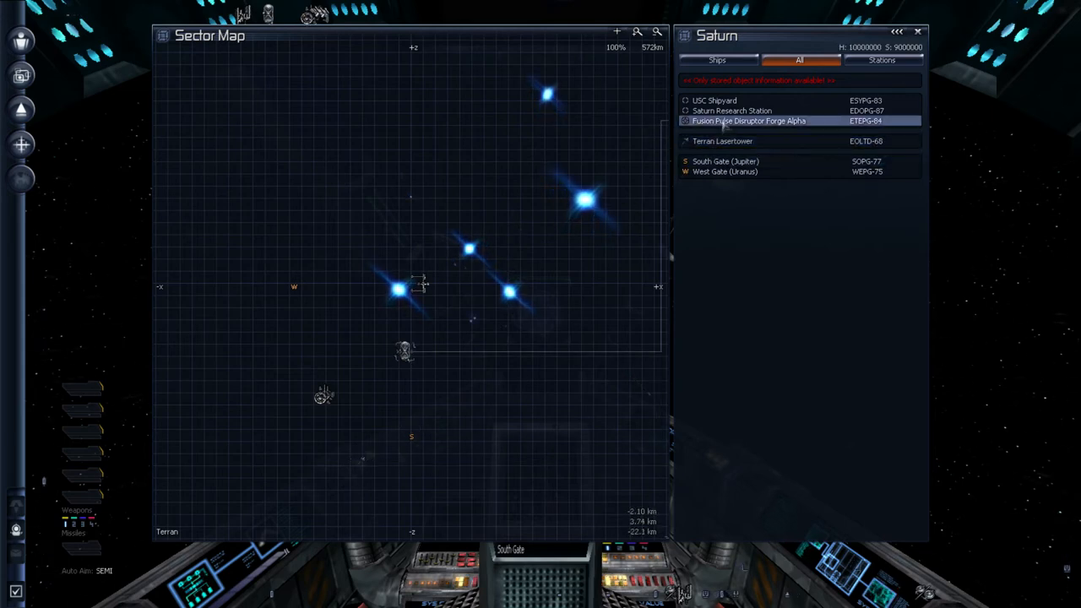
double_click(748, 122)
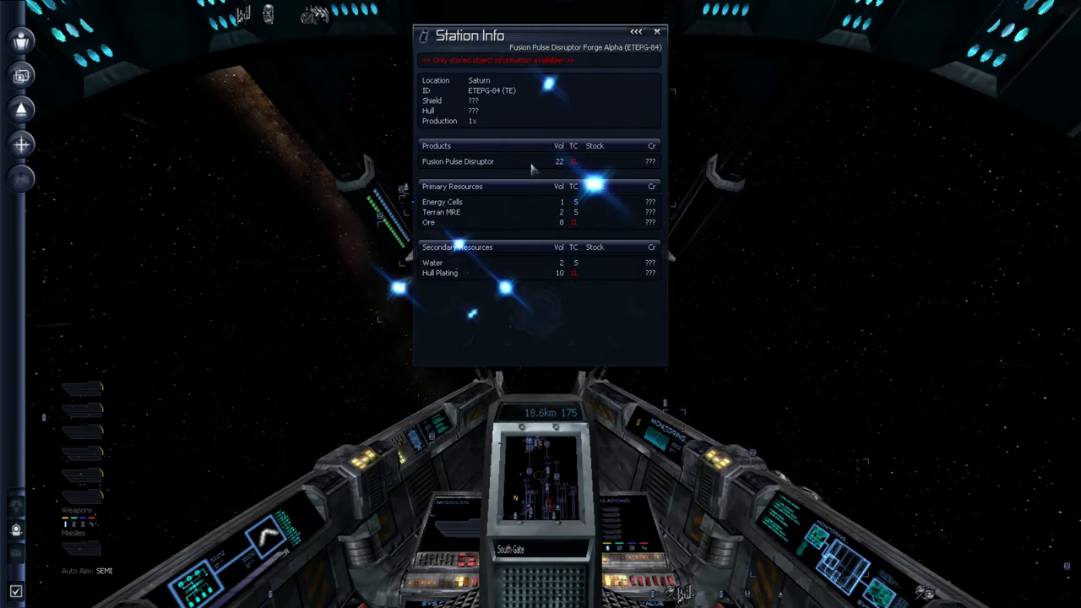
mouse_move(587, 199)
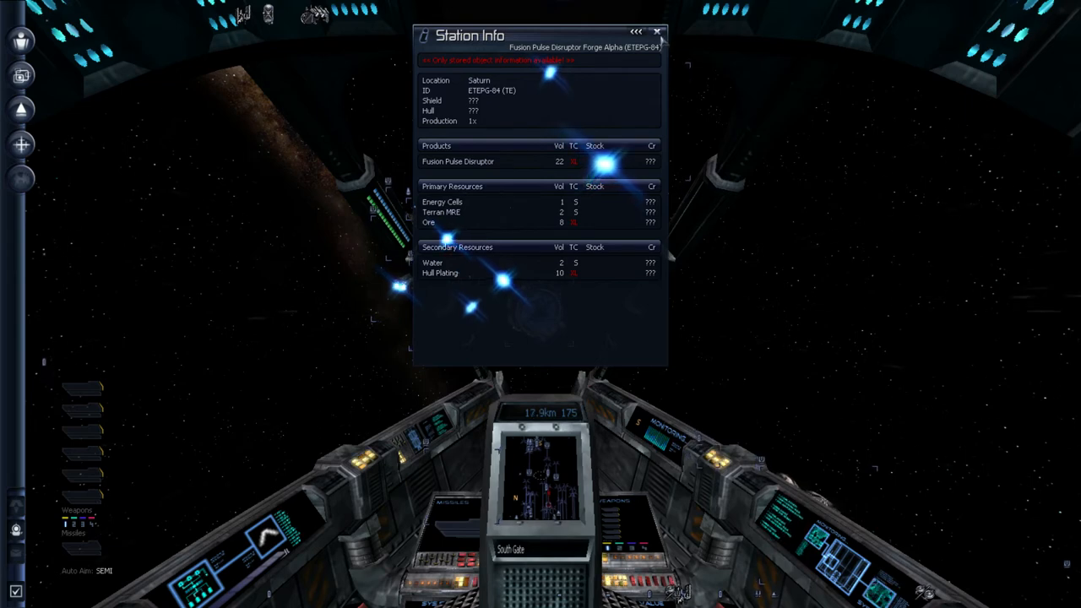
left_click(658, 32)
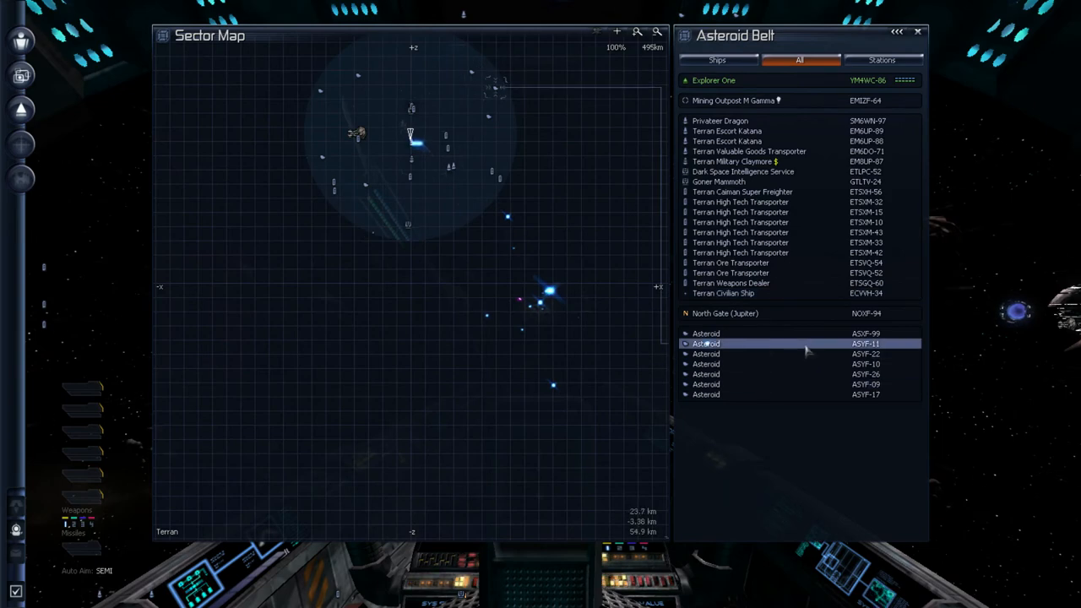
Highlight two asteroids, the Terran Military Claymore and nearby ships on the Asteroid Belt map
left_click(759, 333)
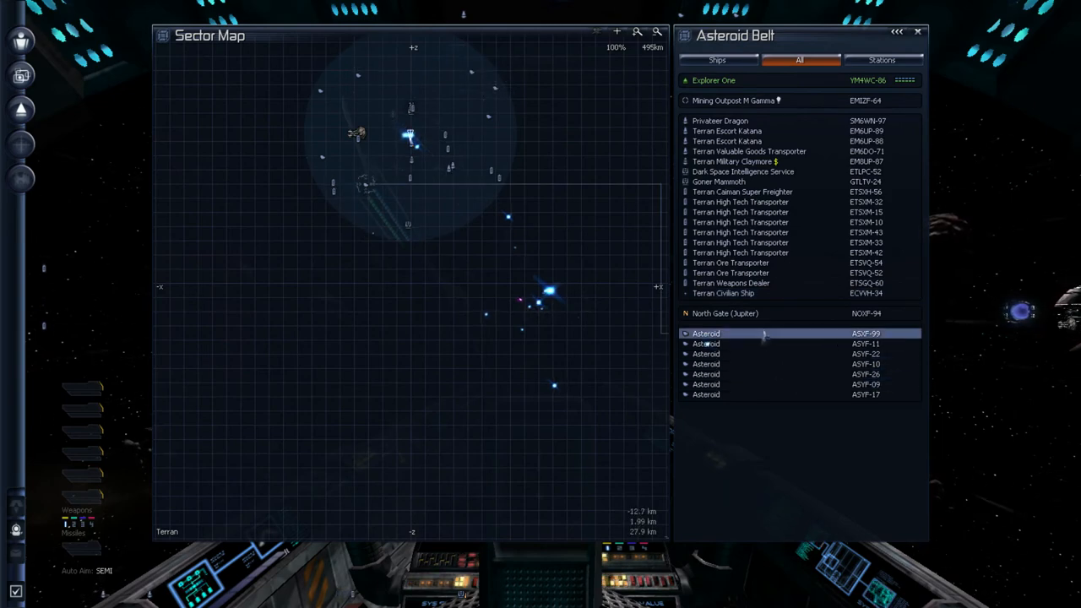
left_click(760, 342)
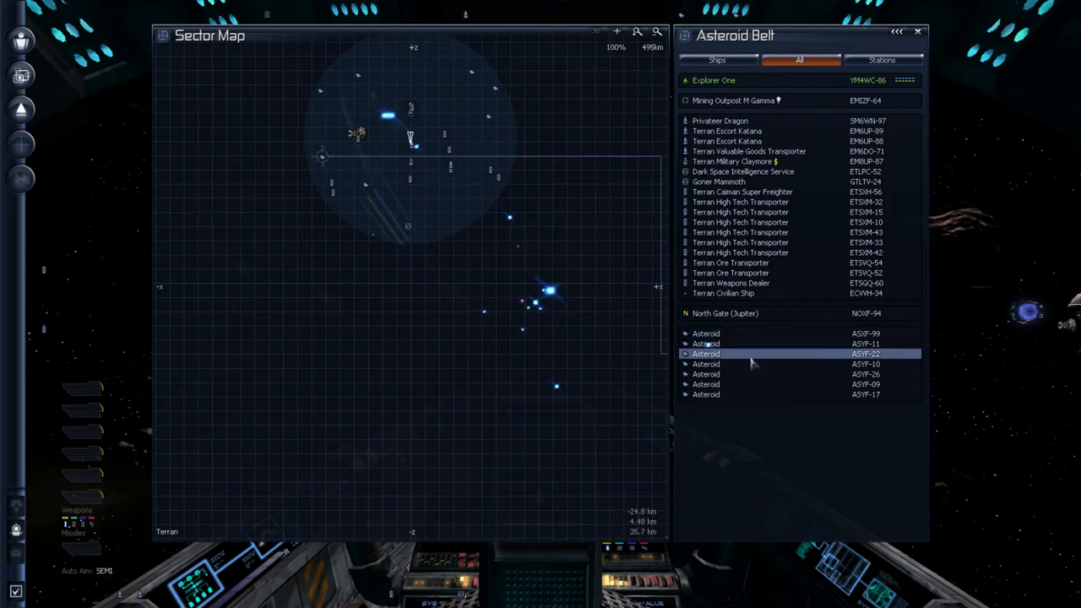
left_click(719, 121)
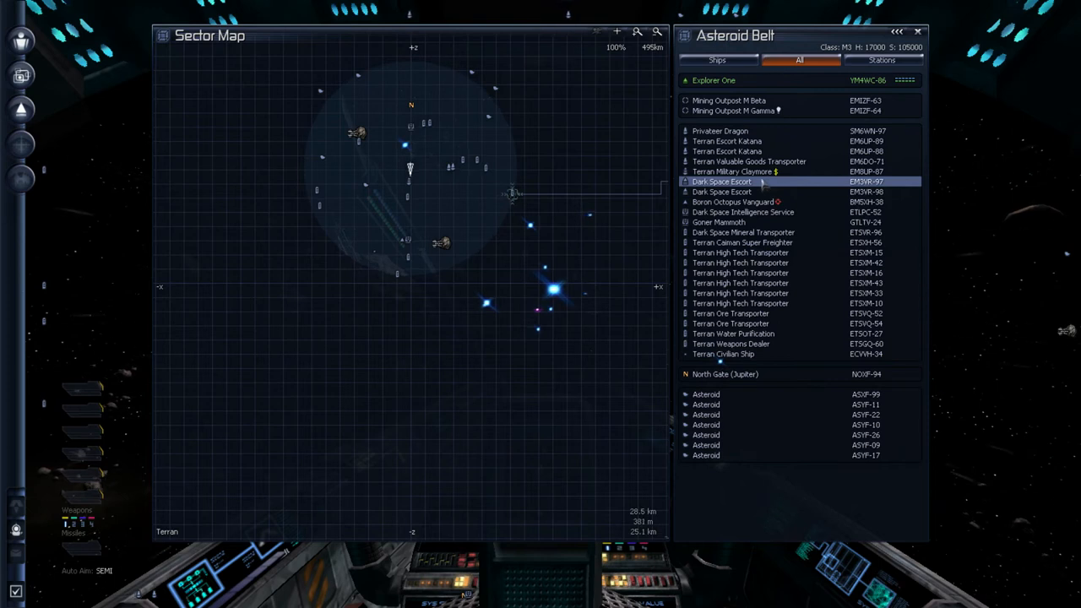
left_click(734, 172)
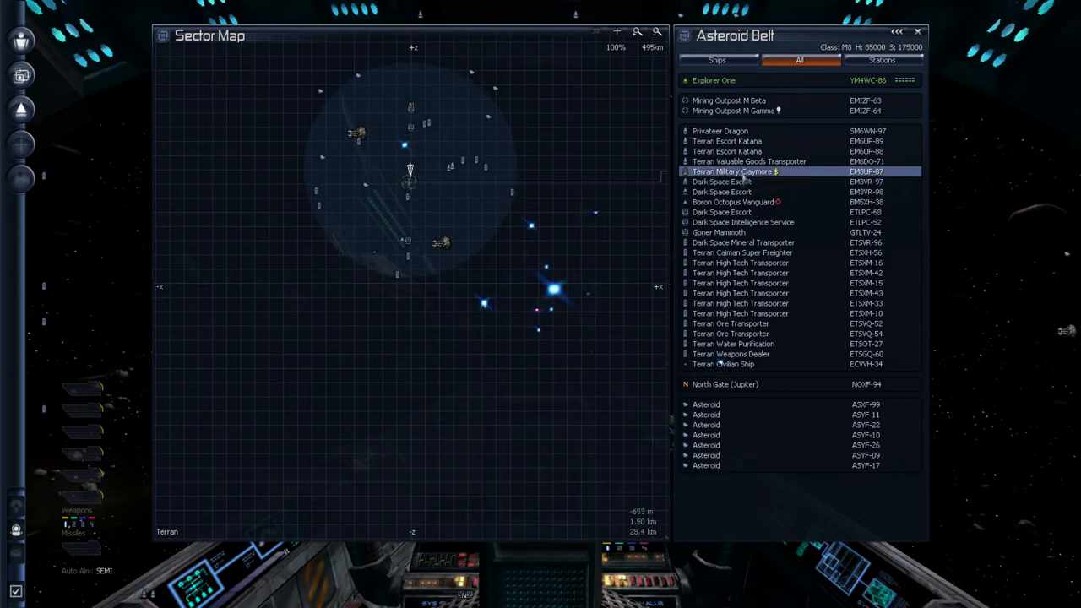
left_click(726, 152)
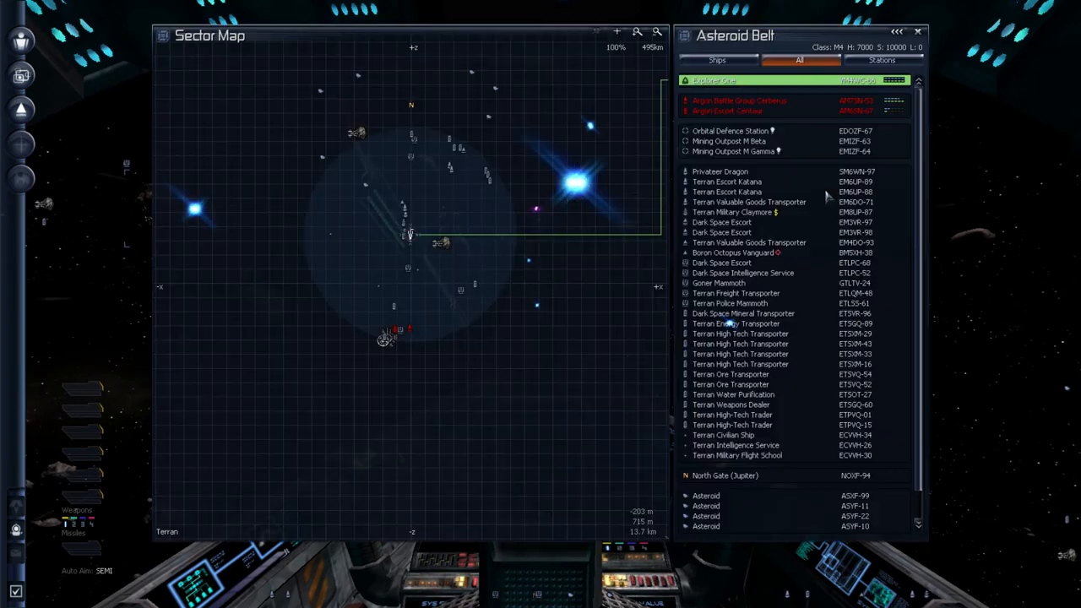
Select the Argon Battle Group Cerberus and target the Argon Escort Centaur
left_click(740, 101)
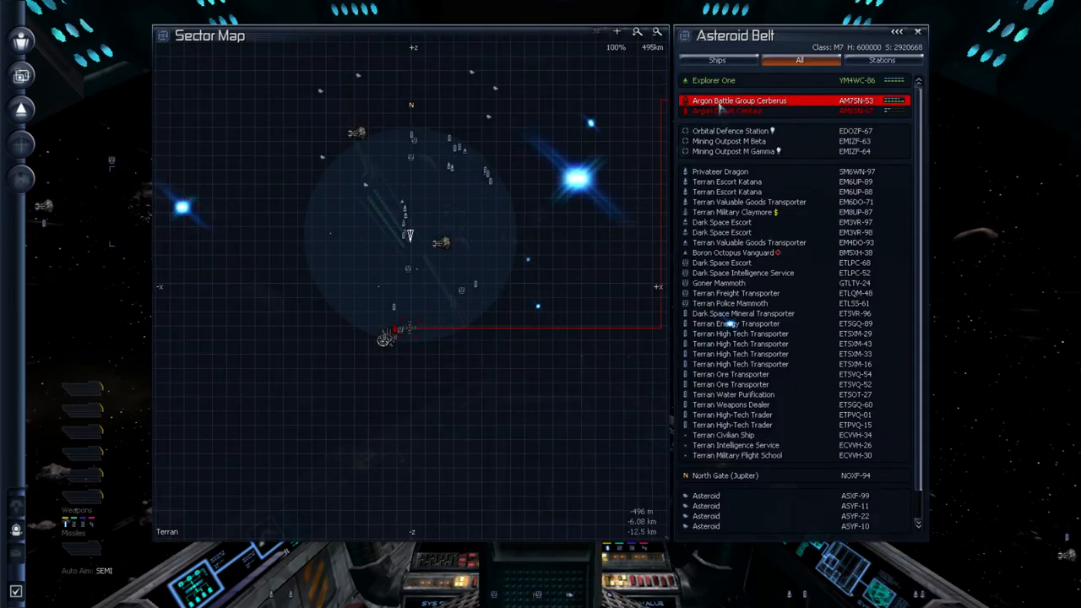
left_click(726, 111)
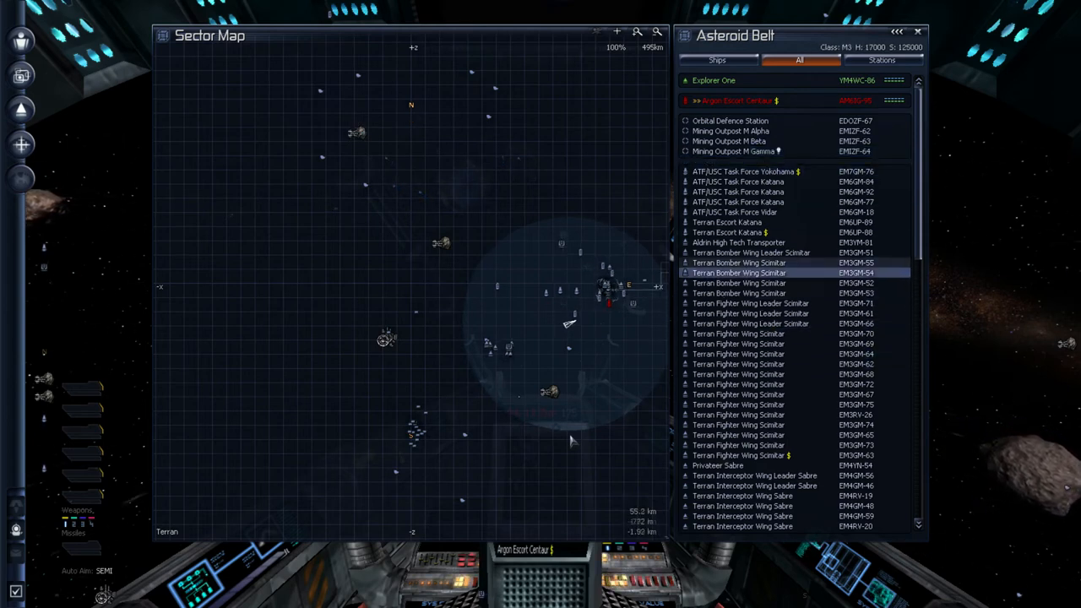
Pick a Terran bomber wing ship, then view the Terran Escort Katana up close from outside
left_click(777, 263)
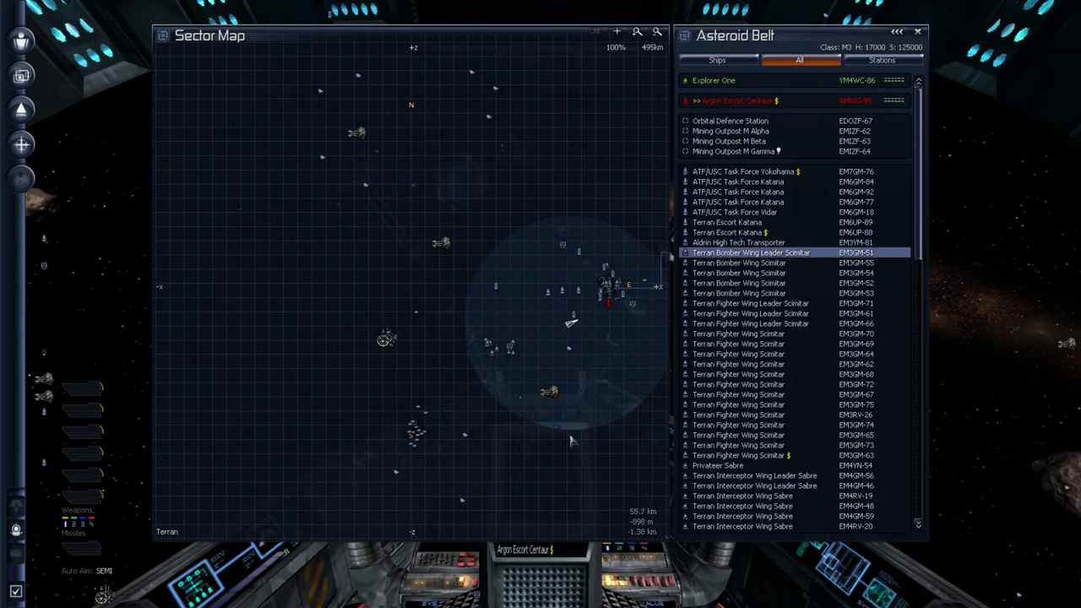
right_click(728, 223)
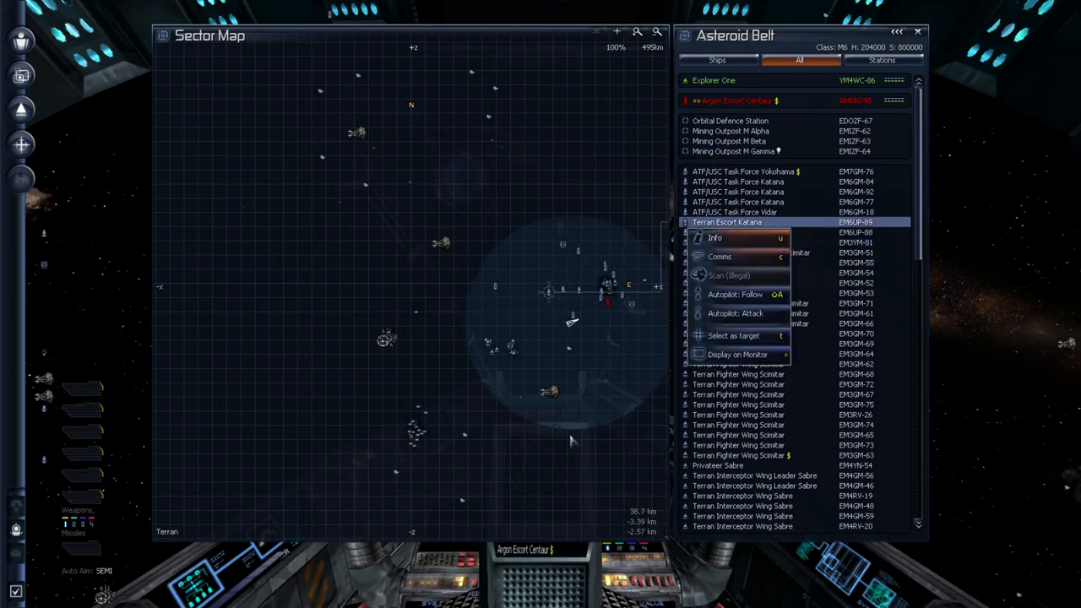
left_click(733, 334)
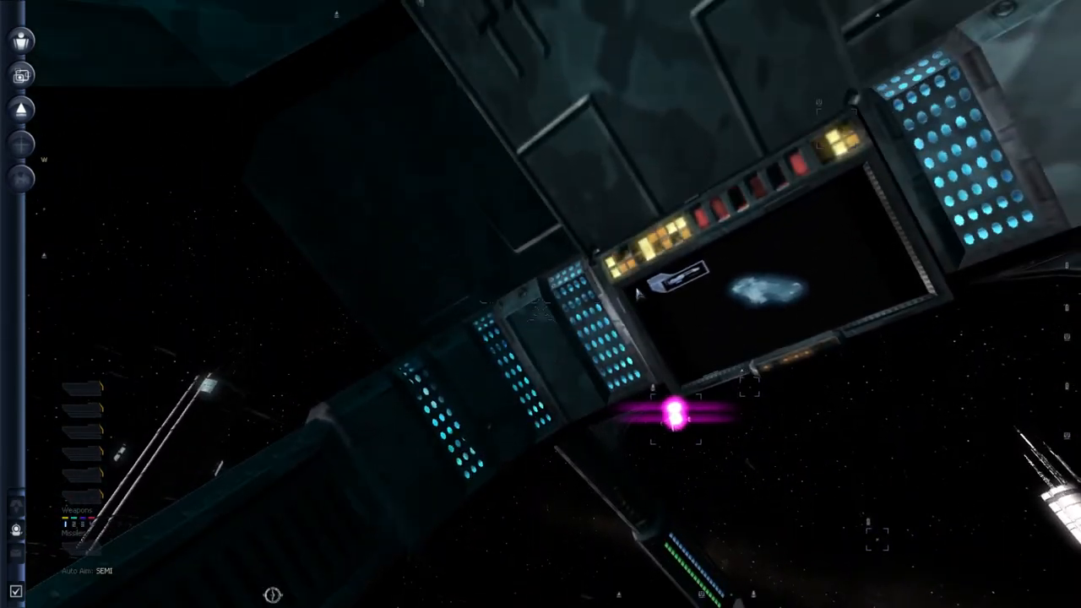
mouse_move(541, 304)
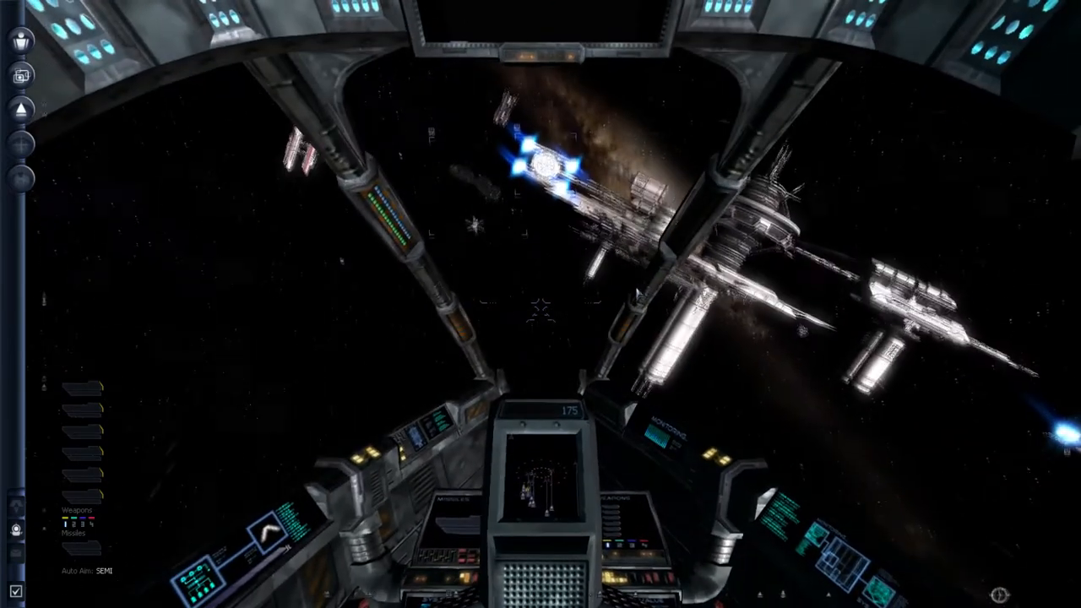
Return to the cockpit view with the j key while flying past the station
key("j")
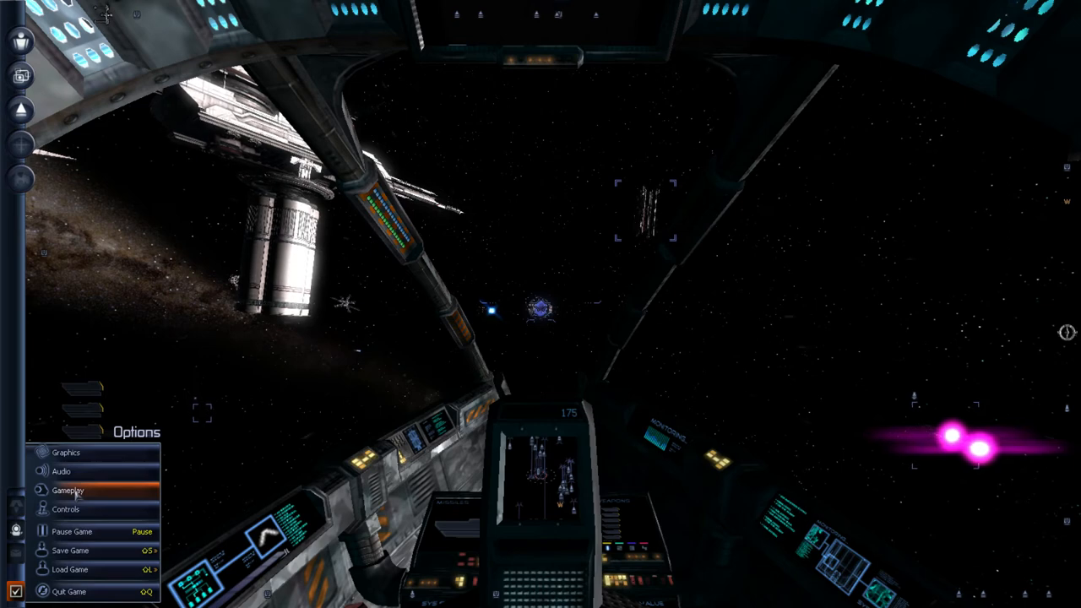
mouse_move(66, 508)
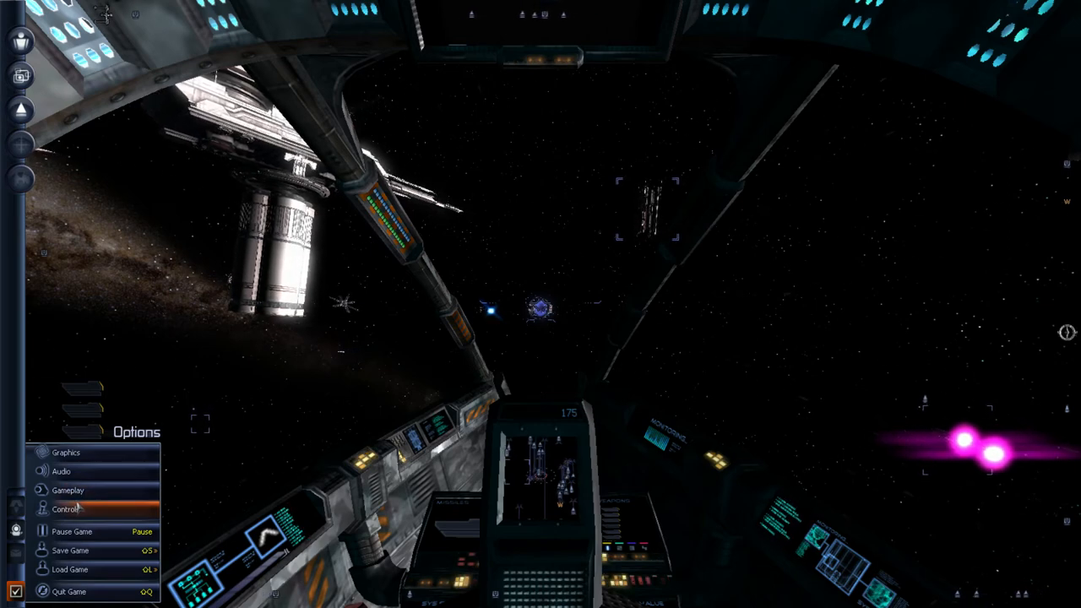
Review the Controls key bindings from the Options menu, then close them
left_click(67, 508)
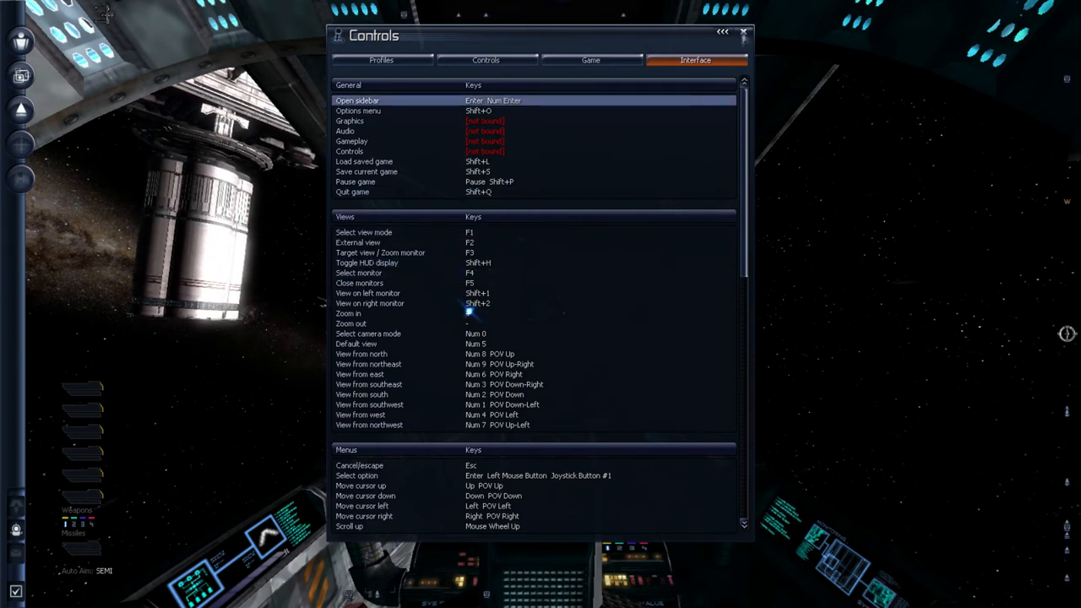
left_click(743, 32)
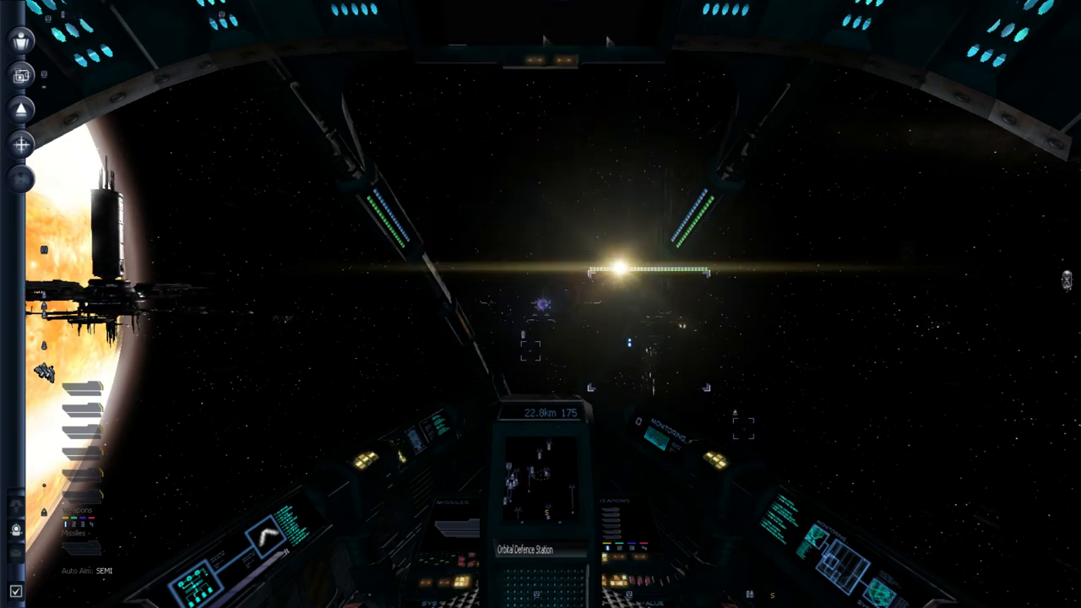
View the Change Name dialog fields and close it back to the Personal menu
left_click(20, 41)
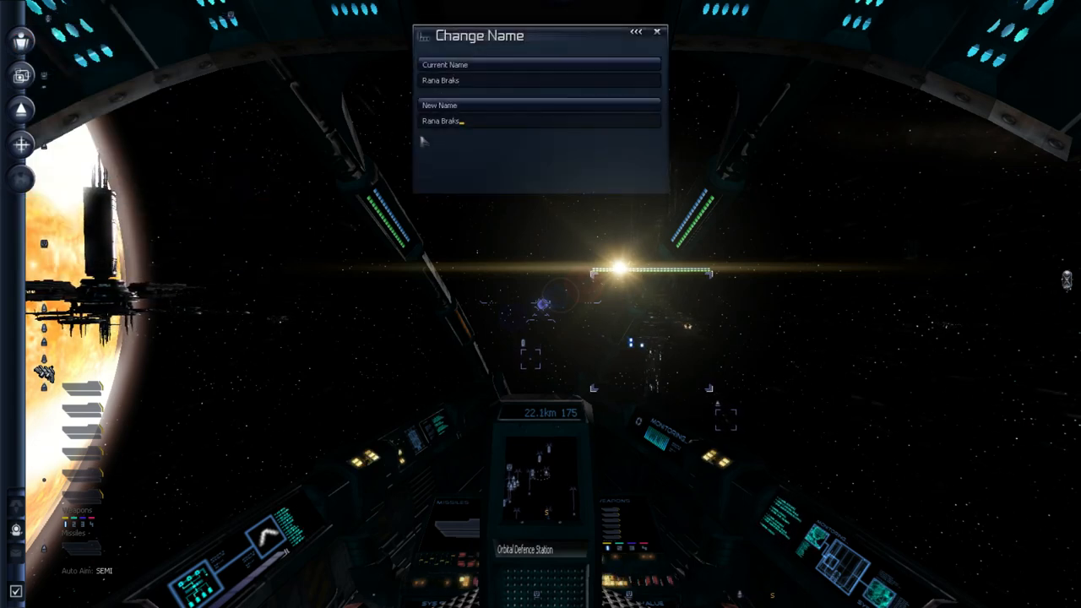
left_click(657, 32)
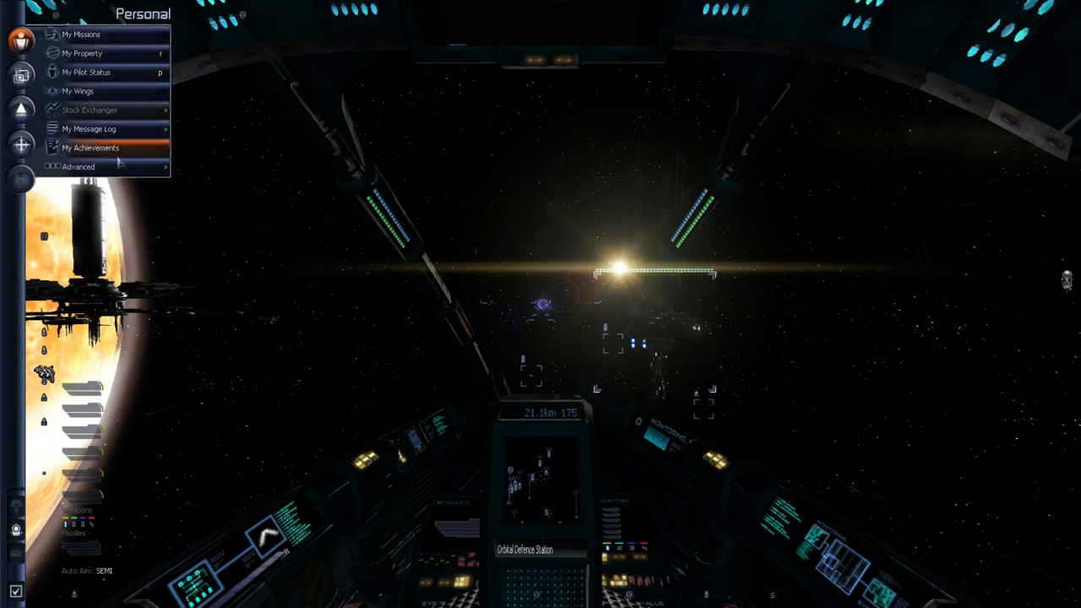
Read the Electro-Magnetic Plasma Cannon entry through its ships and docks lists, then close it
left_click(77, 167)
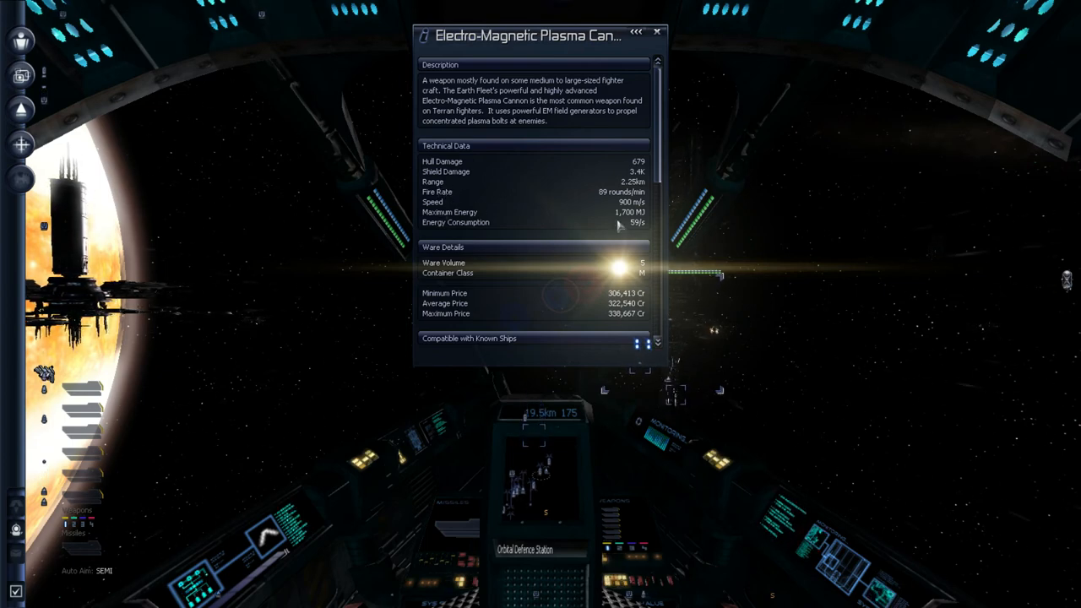
mouse_move(594, 326)
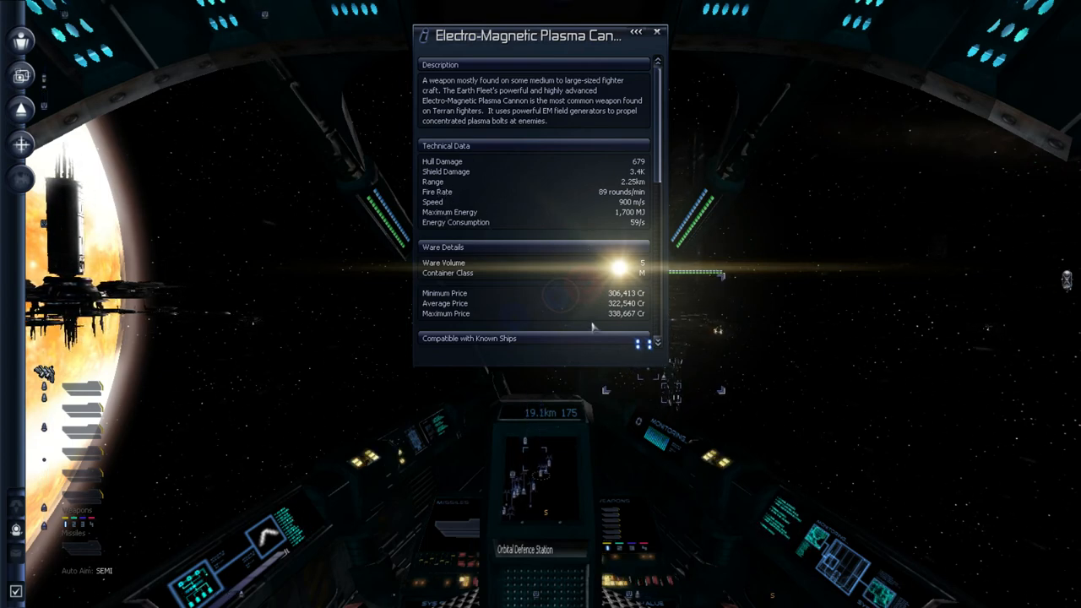
scroll("down", 3)
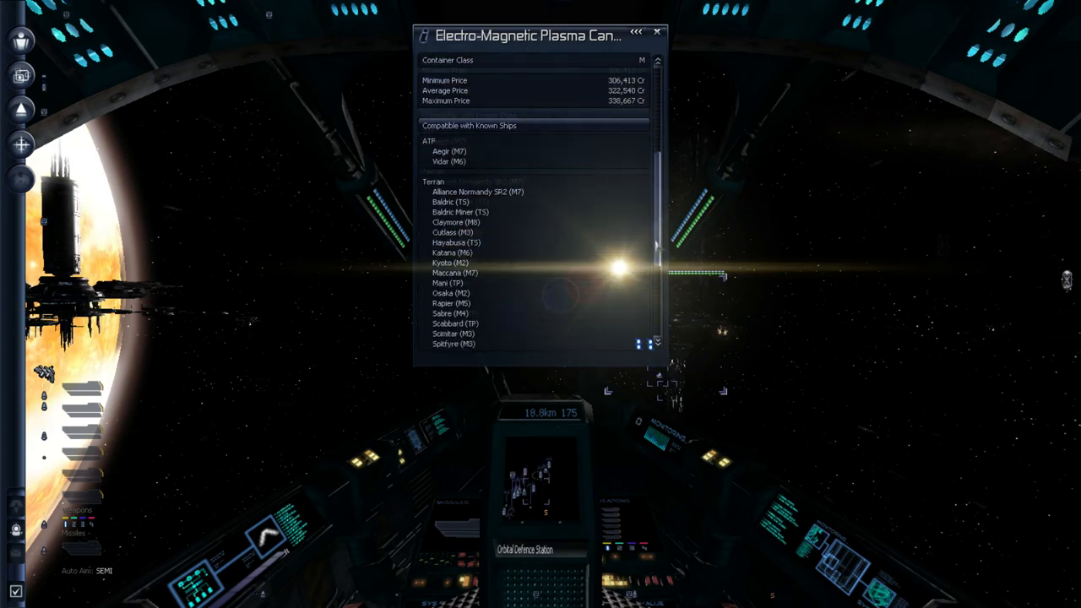
scroll("down", 3)
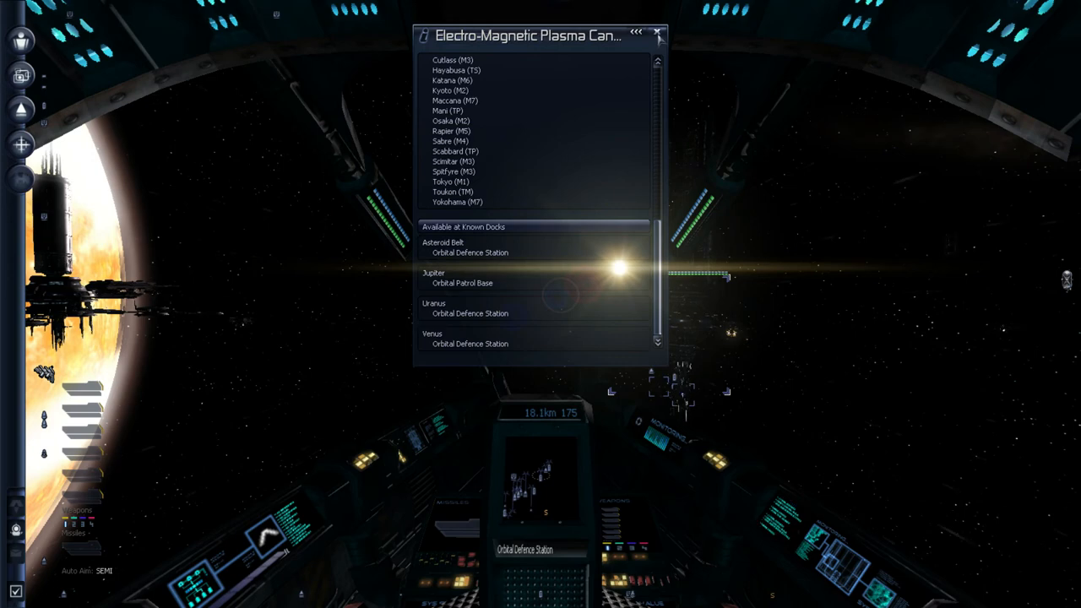
left_click(656, 32)
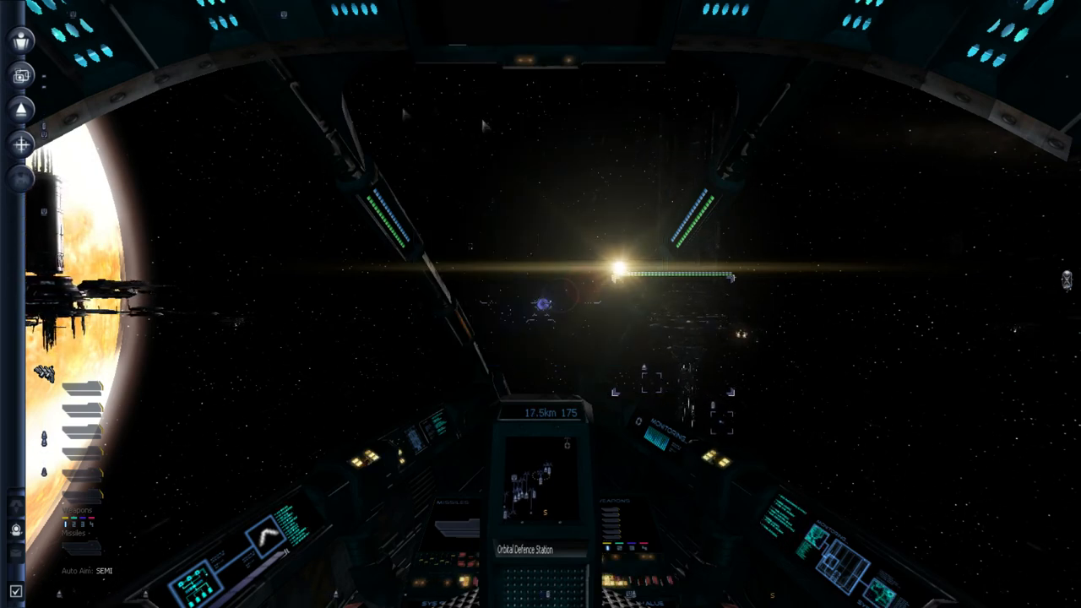
left_click(20, 40)
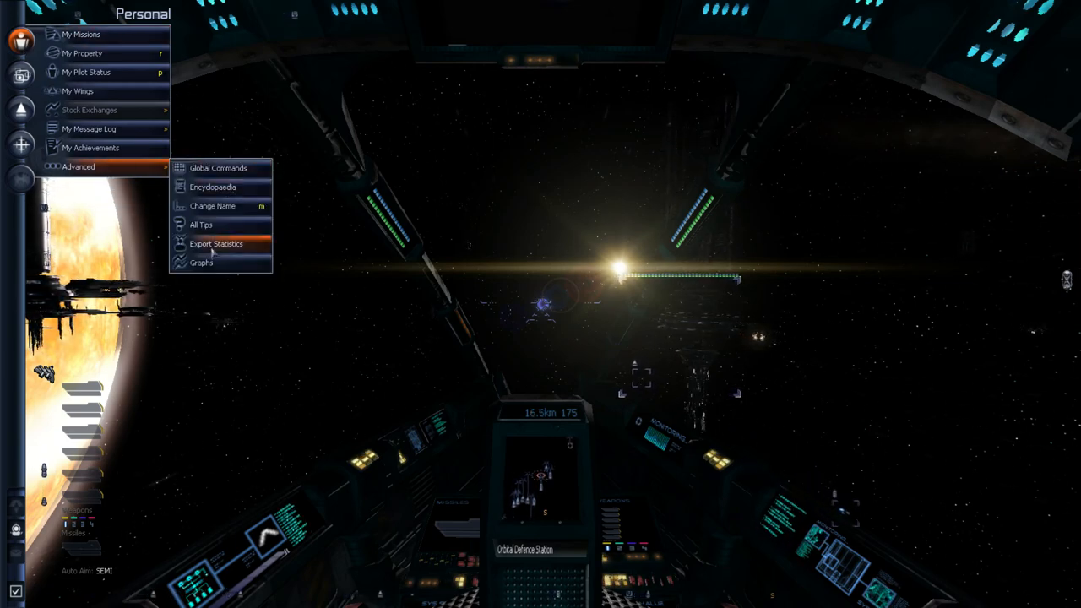
Show the Money-over-time graph from the graphs list, then close it
left_click(201, 263)
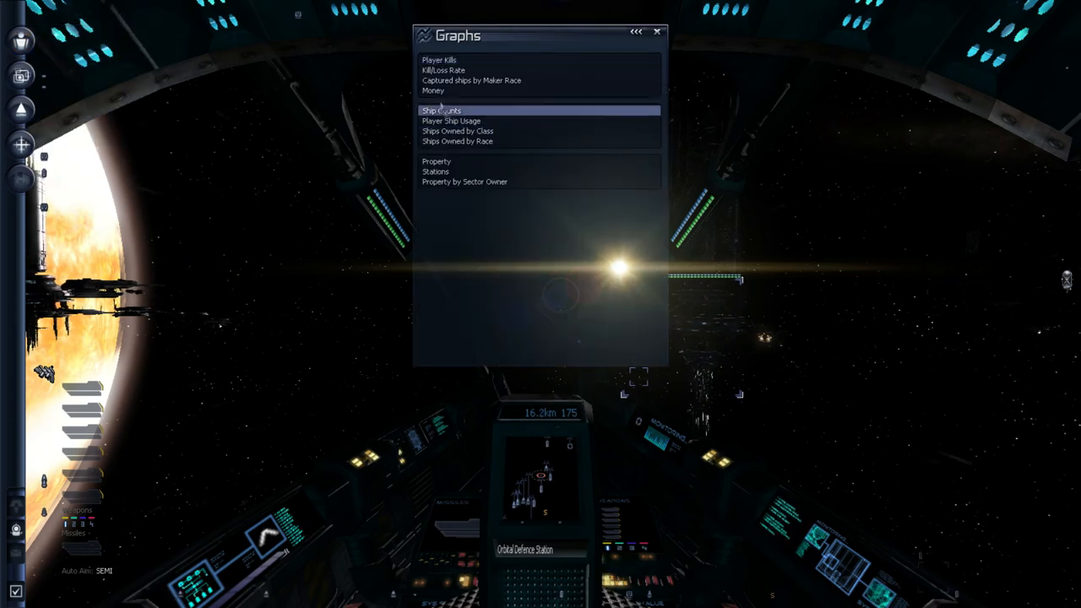
left_click(444, 71)
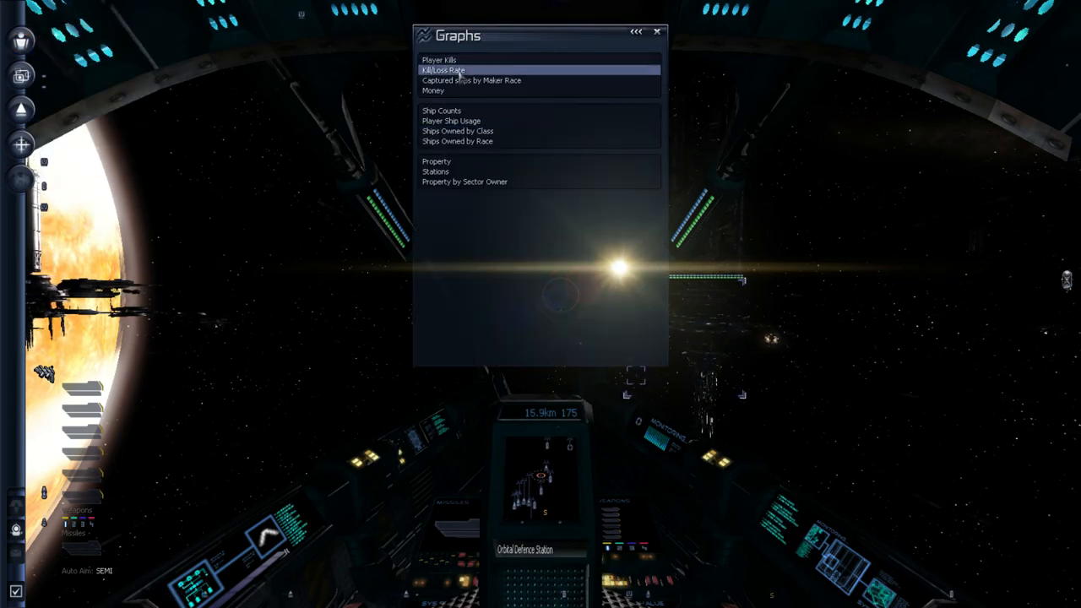
left_click(432, 92)
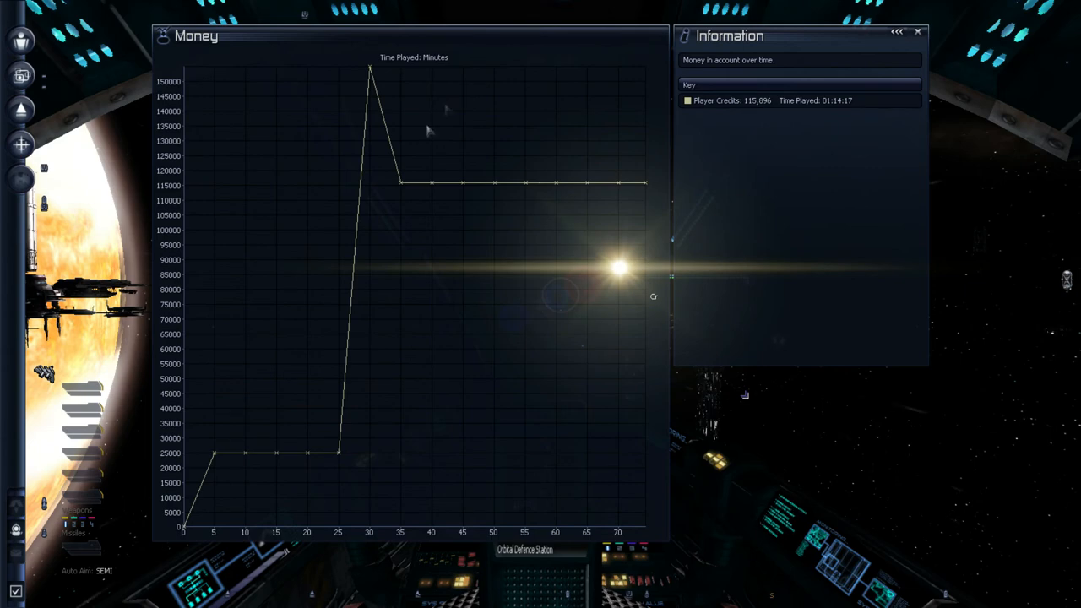
mouse_move(470, 174)
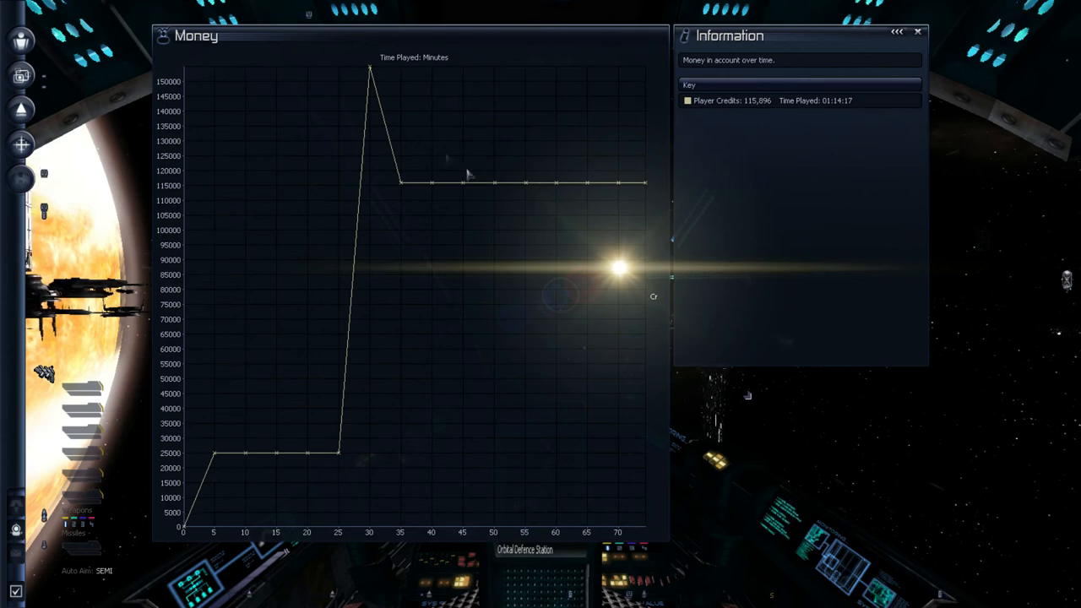
mouse_move(430, 111)
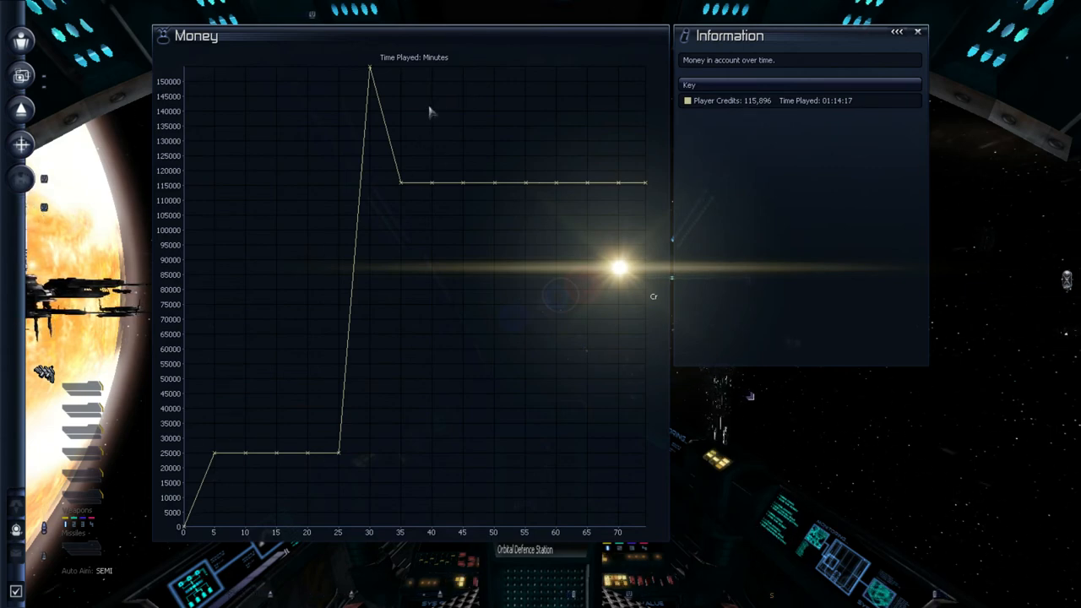
left_click(917, 31)
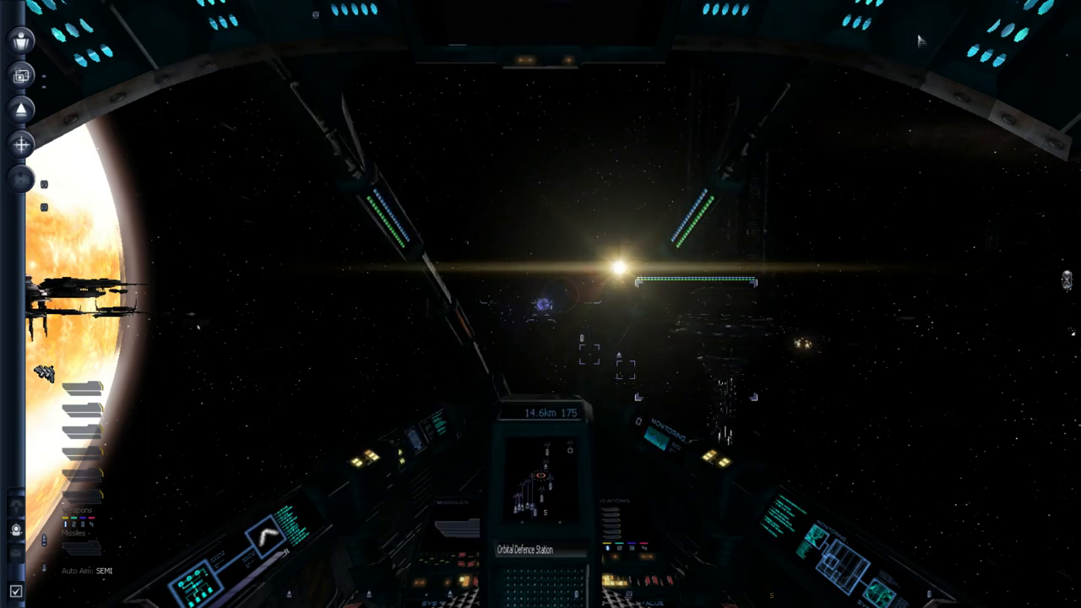
Run SETA time acceleration at 600% while cruising toward the Orbital Defence Station
left_click(20, 40)
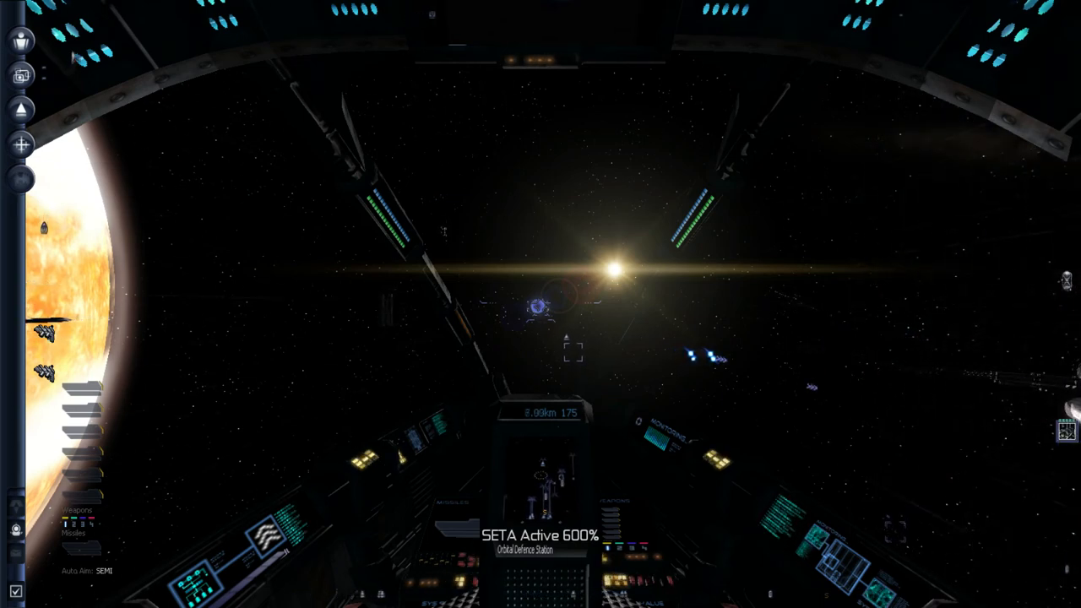
left_click(21, 41)
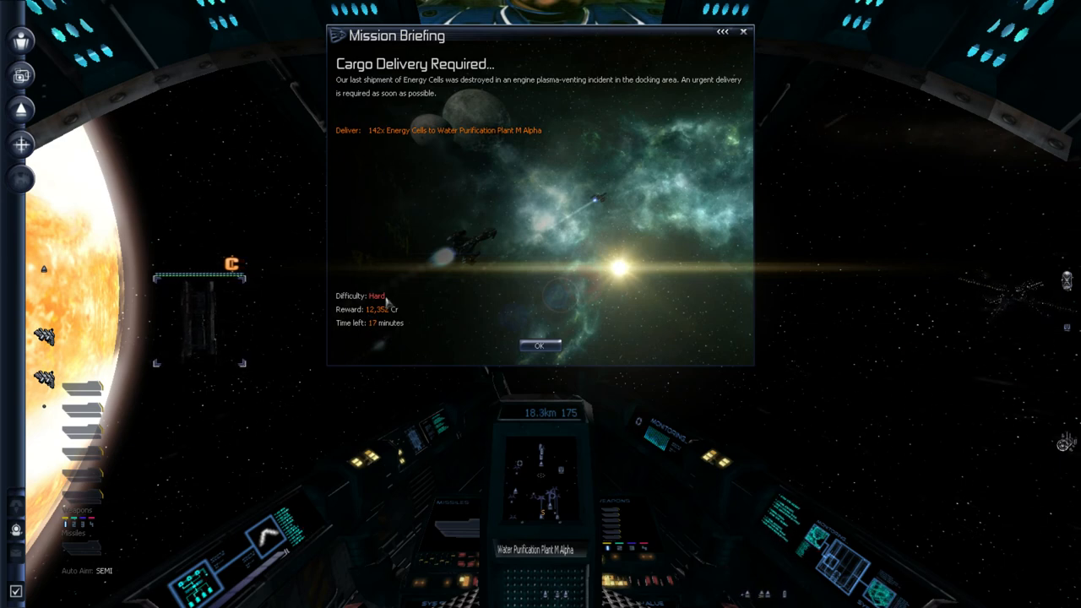
Close the Energy Cells cargo delivery briefing for Water Purification Plant M Alpha
left_click(538, 344)
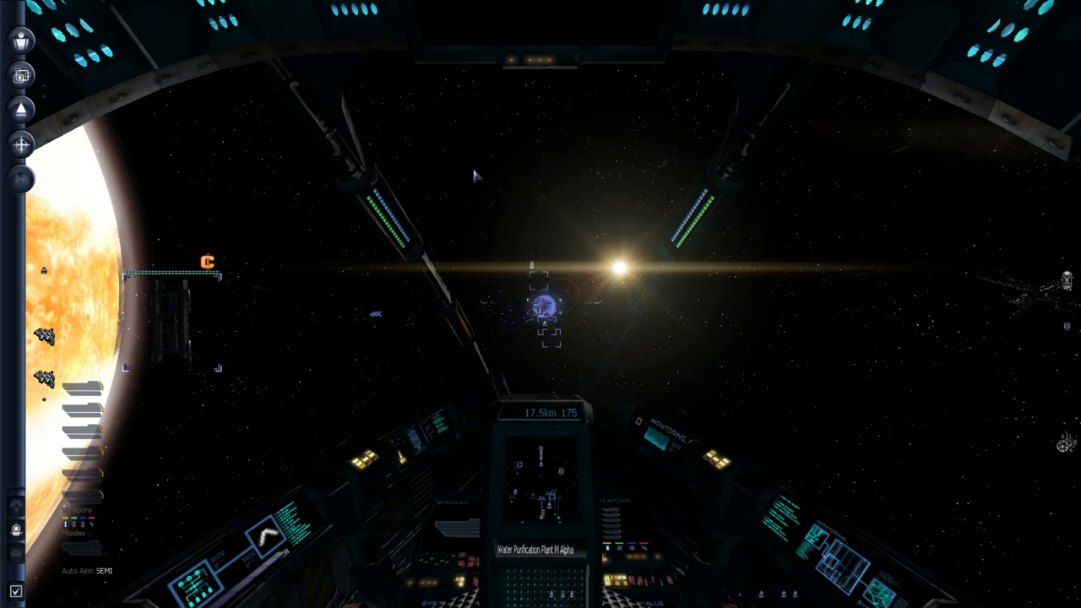
Engage SETA while flying toward the Venus North Gate
key("j")
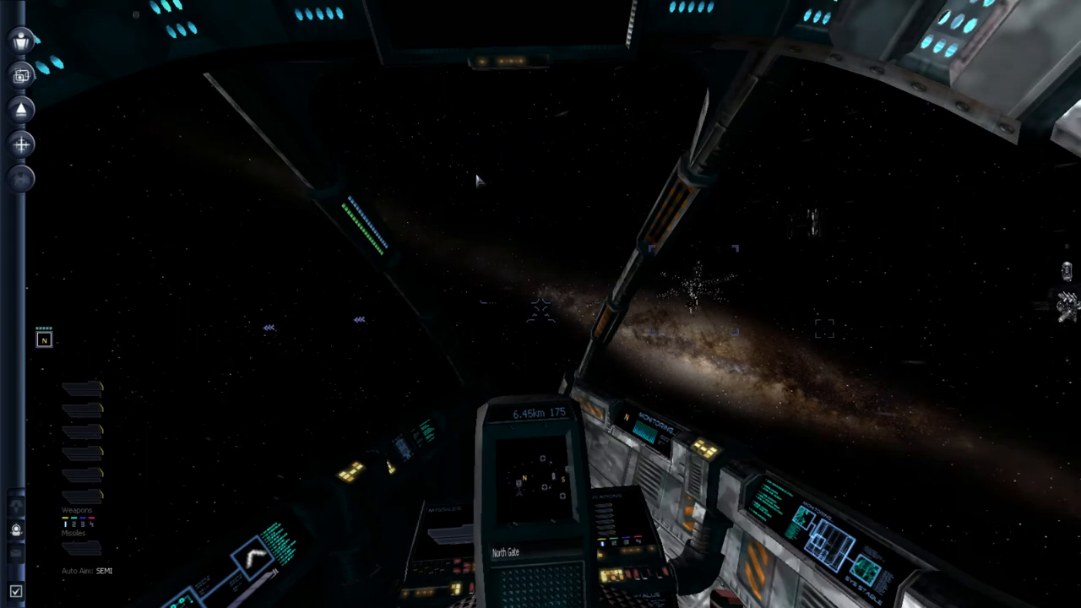
mouse_move(476, 177)
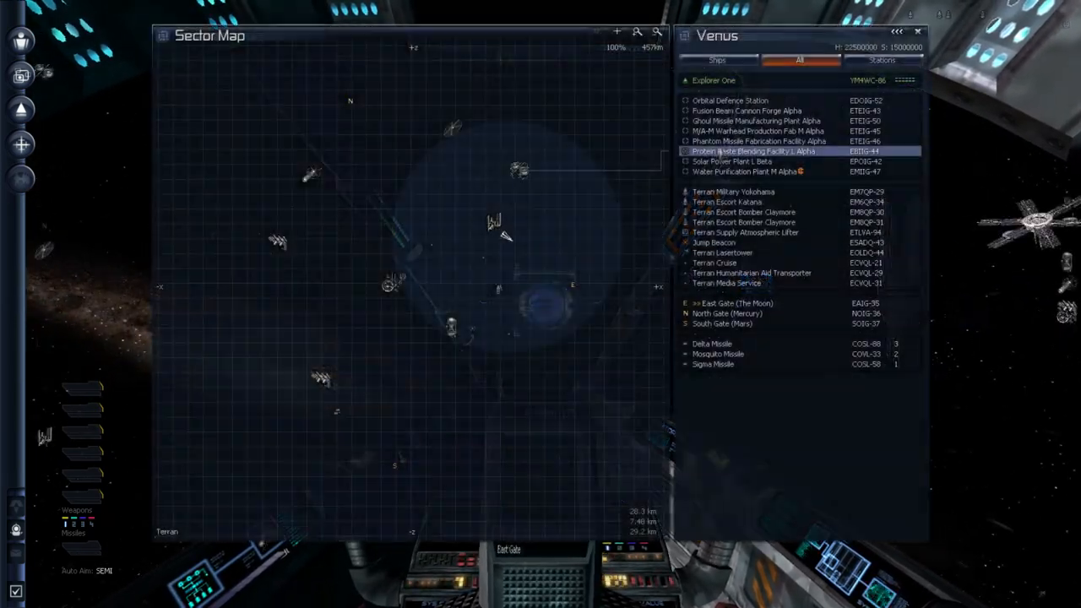
Check Protein Paste Blending Facility L Alpha's station info and close it
right_click(753, 152)
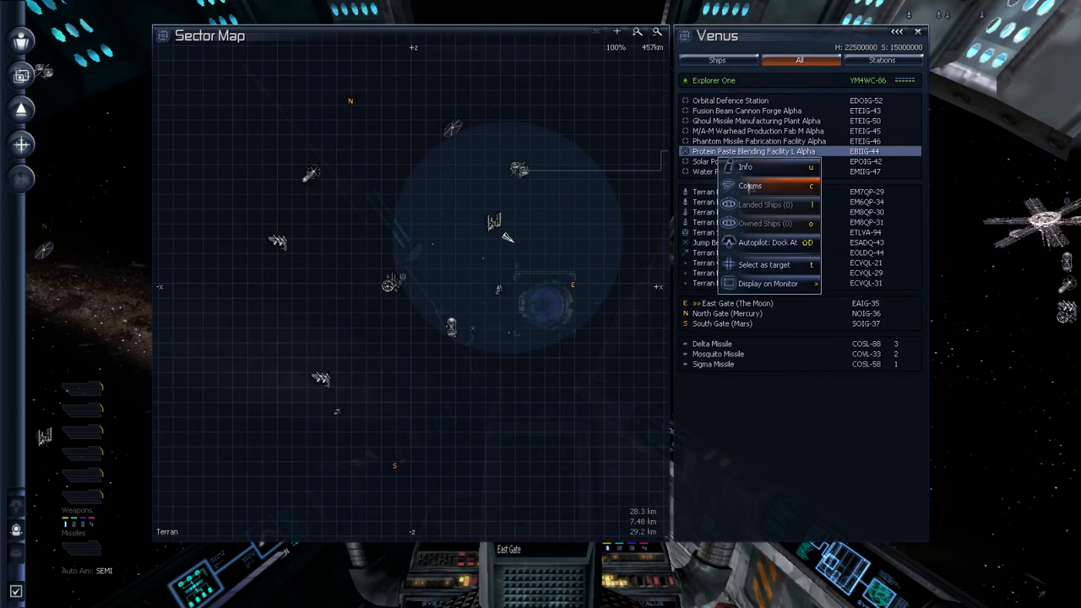
left_click(745, 168)
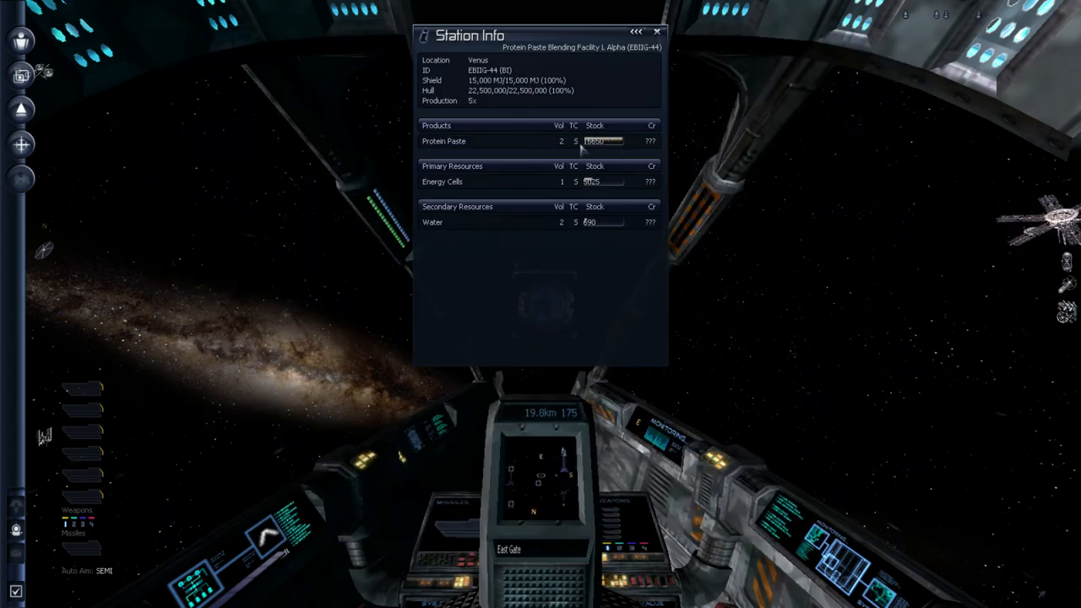
mouse_move(506, 152)
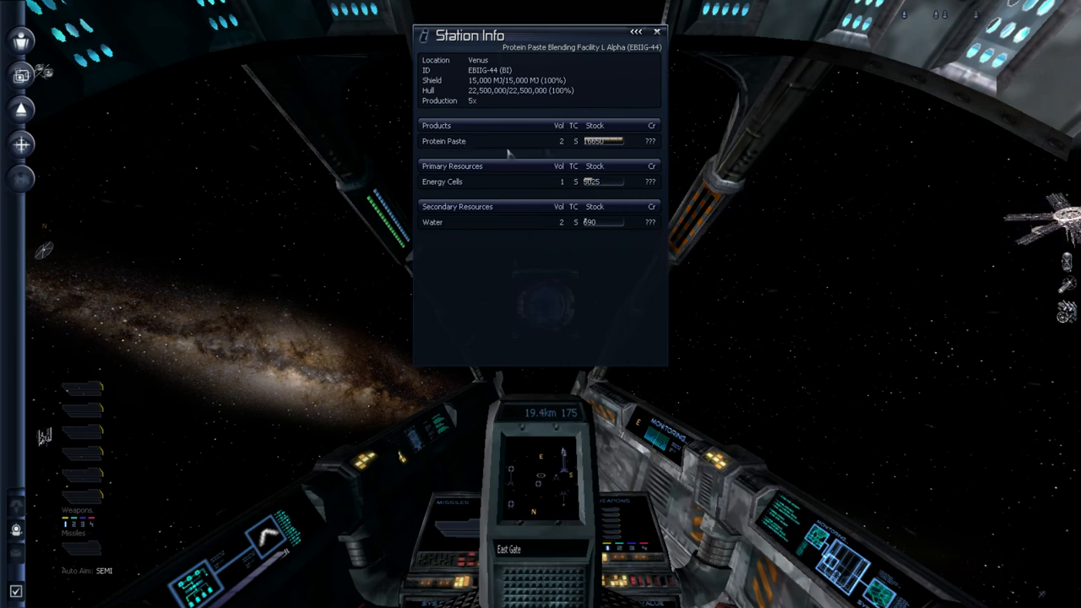
left_click(656, 33)
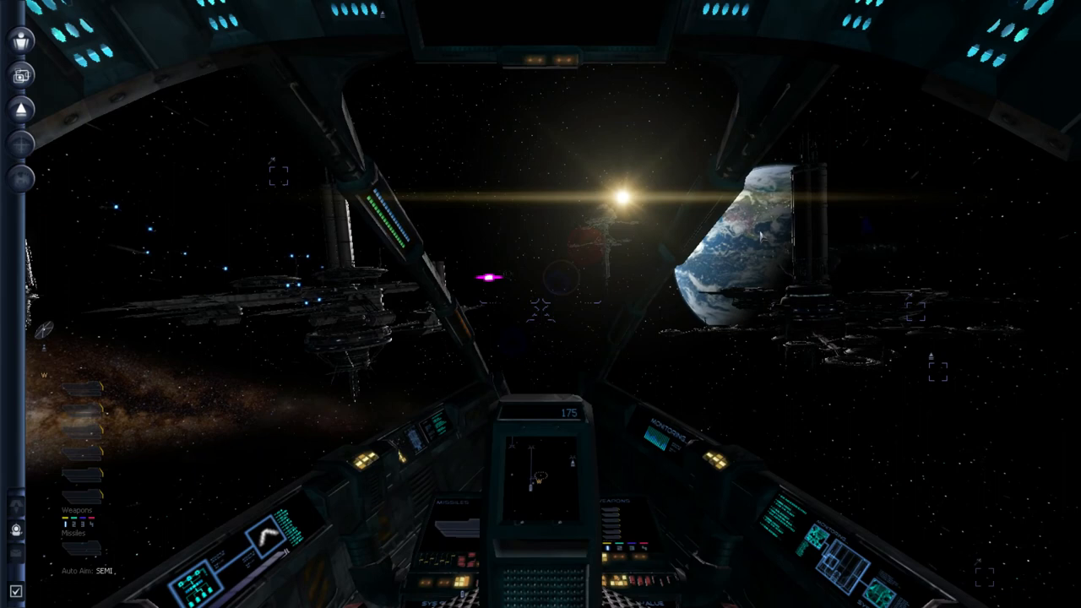
Engage SETA to fly through the gate from Venus into The Moon sector
key("j")
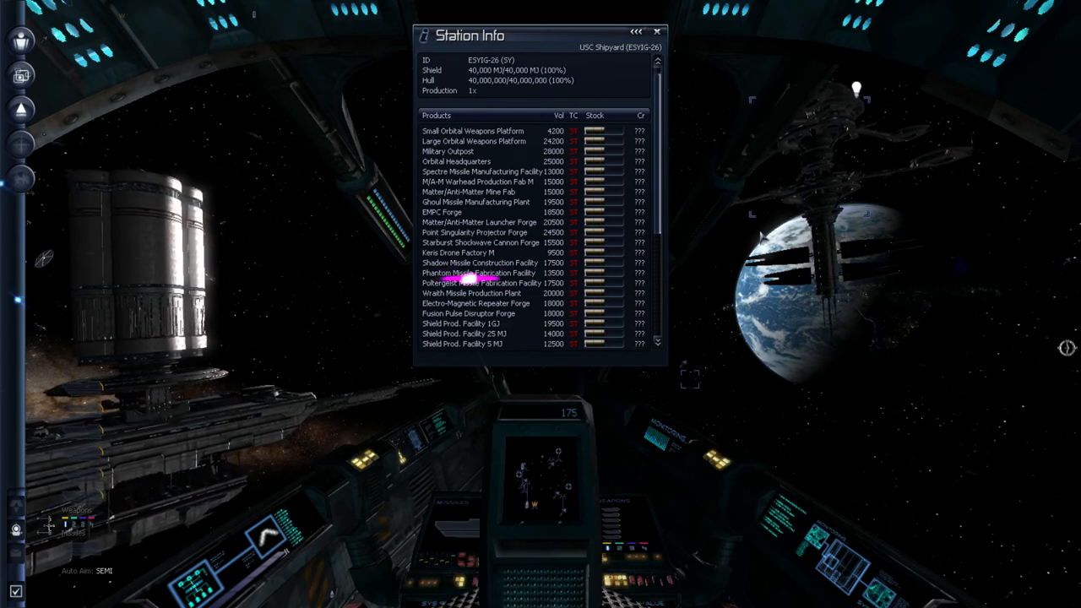
Scroll the USC Shipyard product list, then leave the Audio settings
scroll("down", 3)
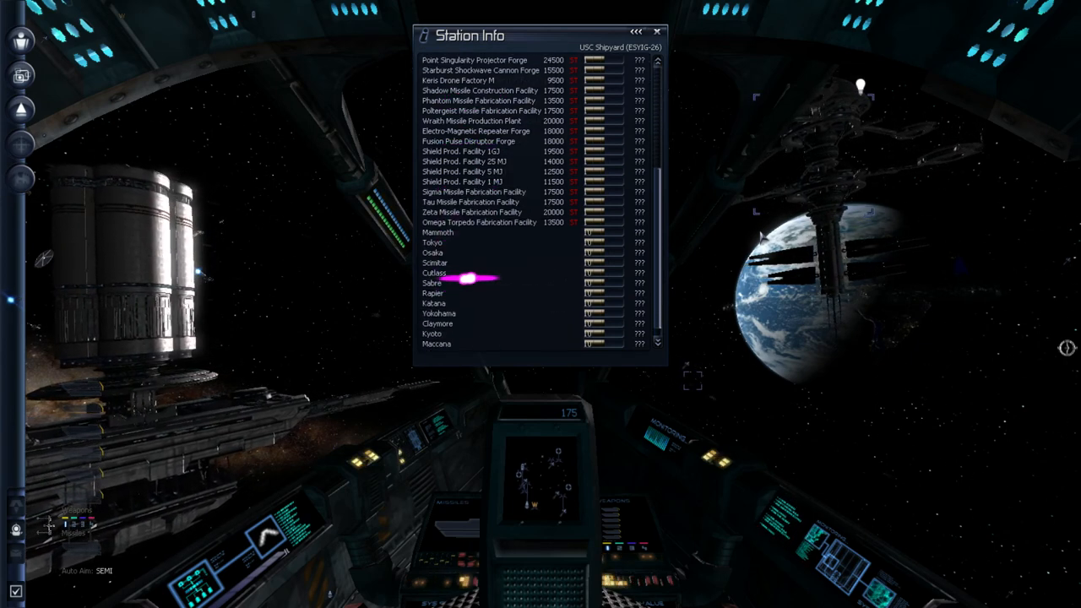
scroll("up", 3)
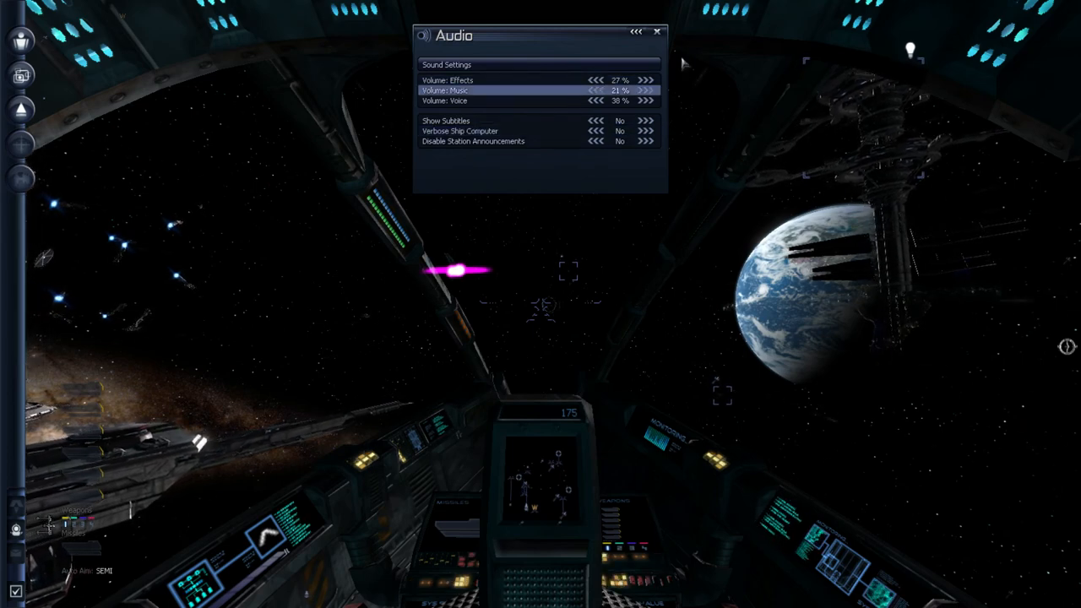
left_click(655, 31)
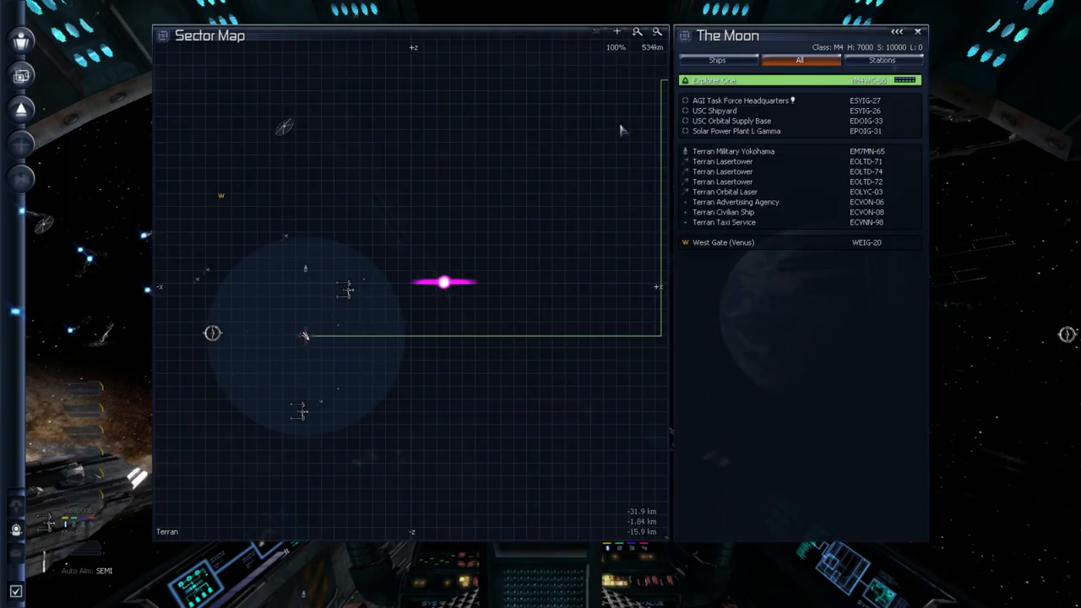
Browse the USC Shipyard's Products list down to the Tokyo and Normandy SR2, then close Station Info
right_click(714, 111)
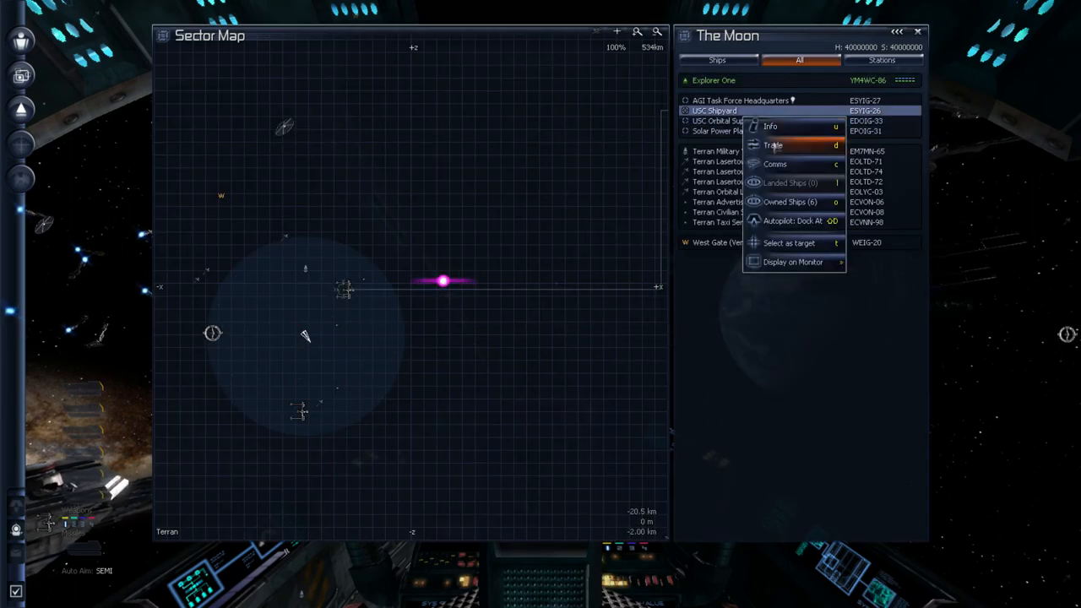
left_click(773, 145)
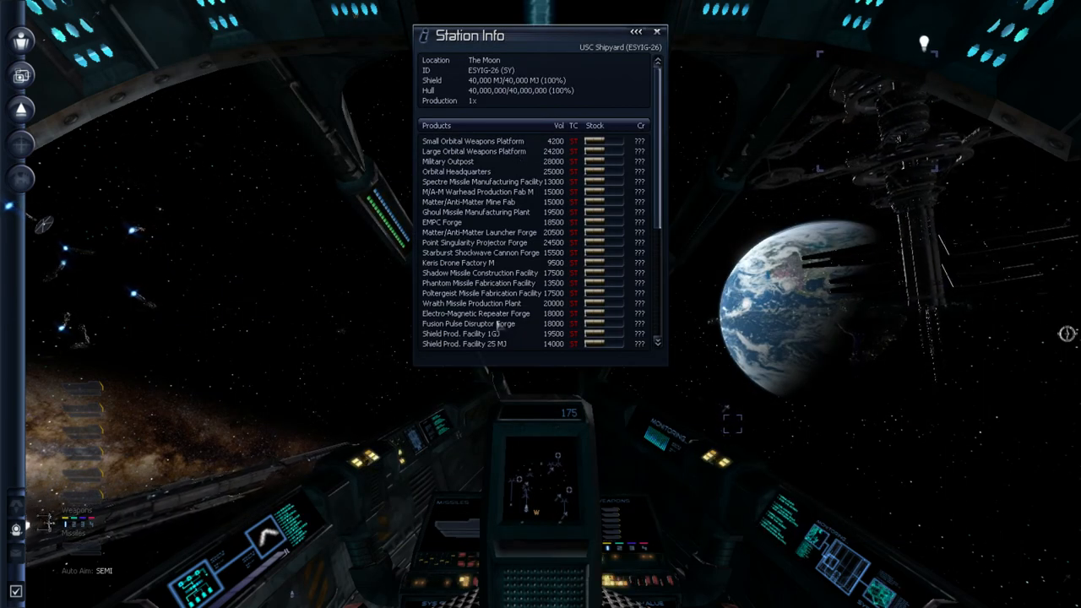
scroll("down", 3)
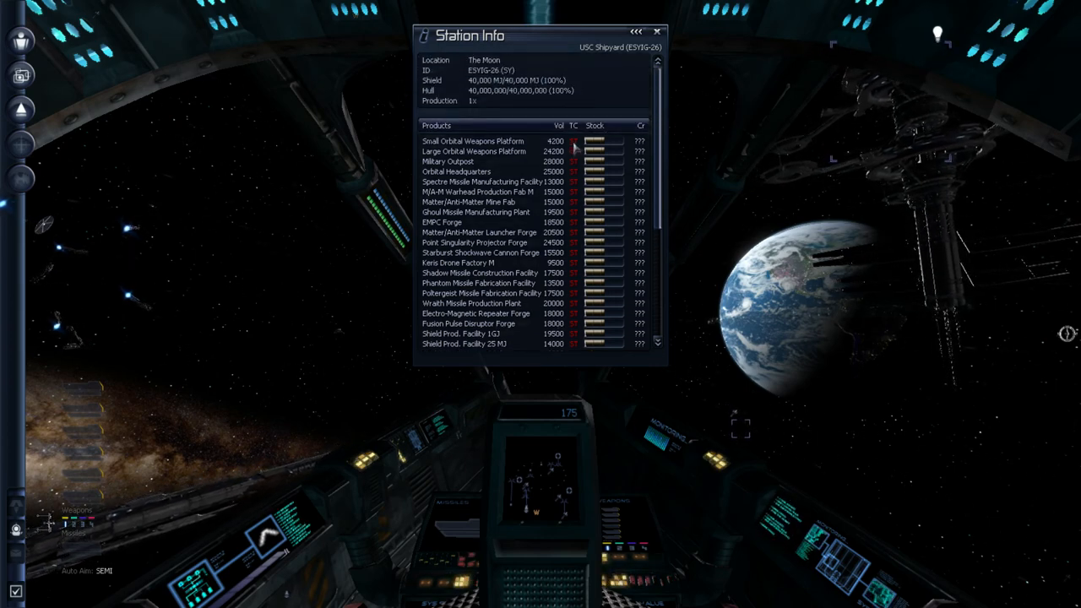
scroll("down", 3)
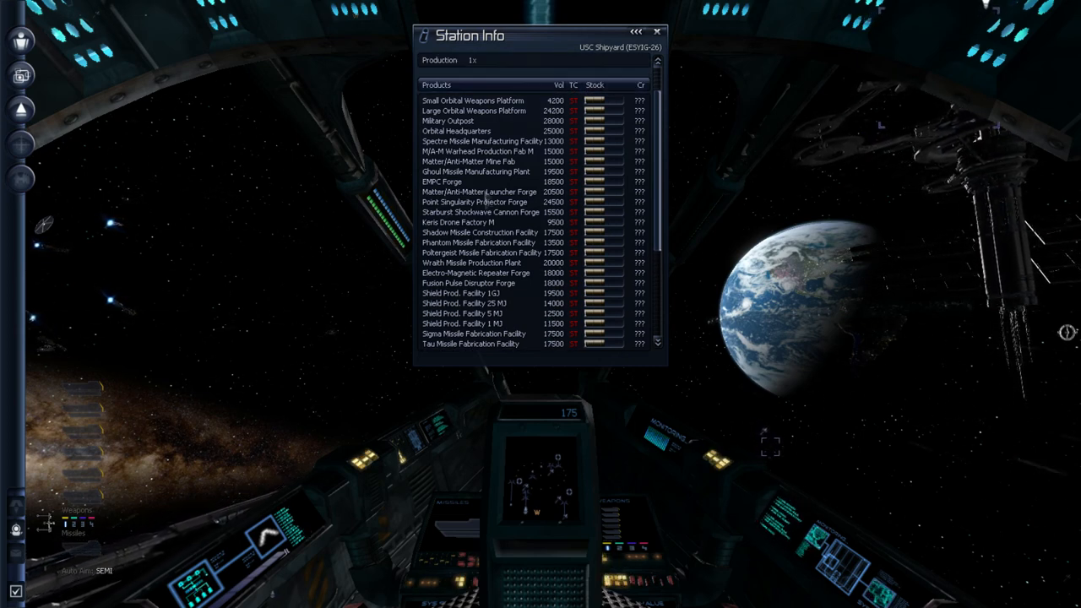
scroll("down", 3)
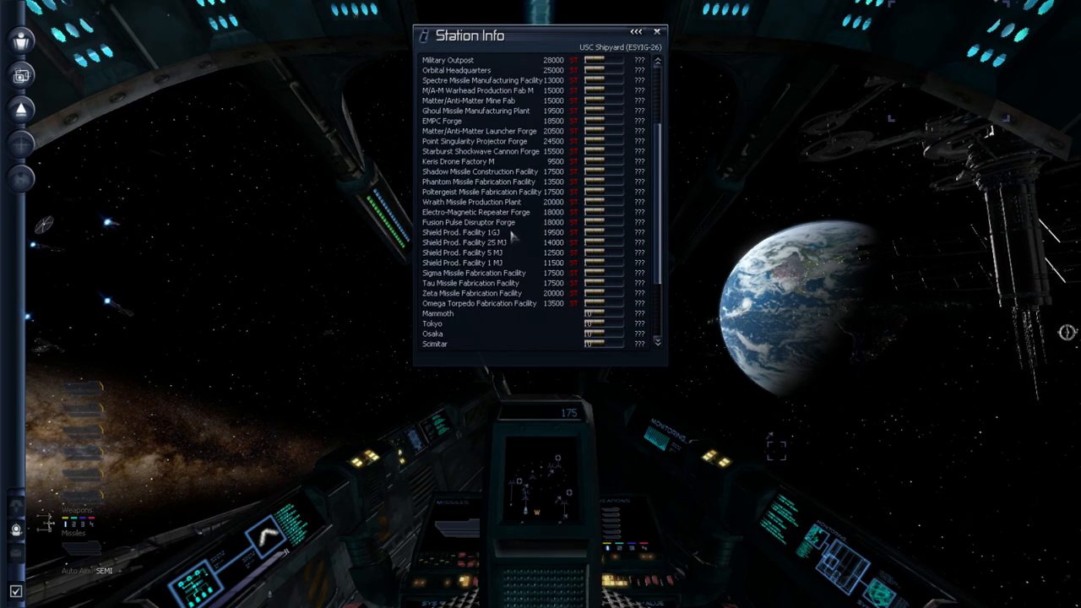
scroll("down", 3)
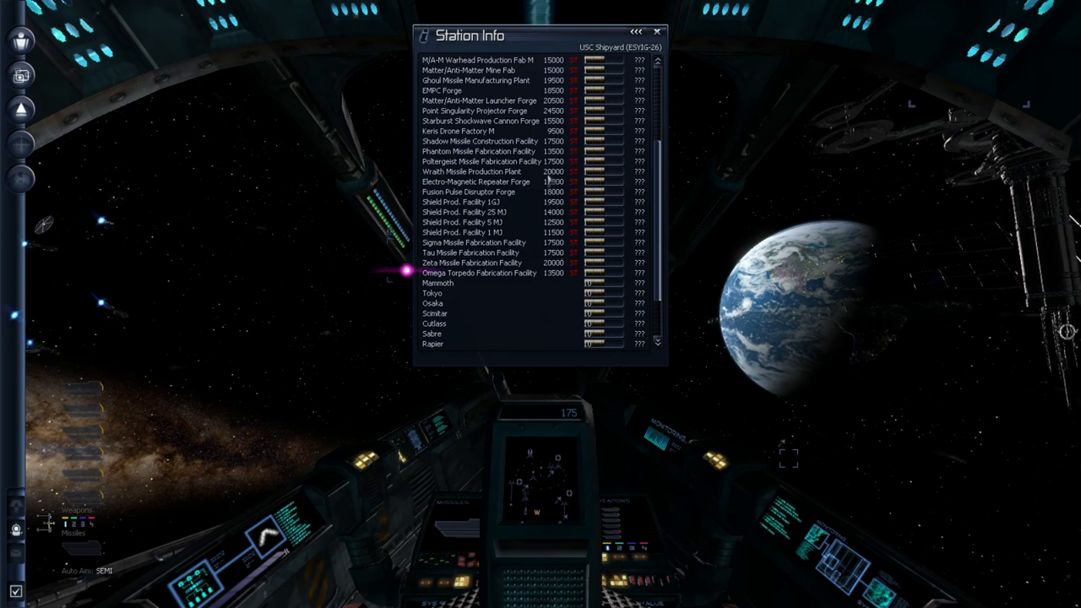
scroll("down", 3)
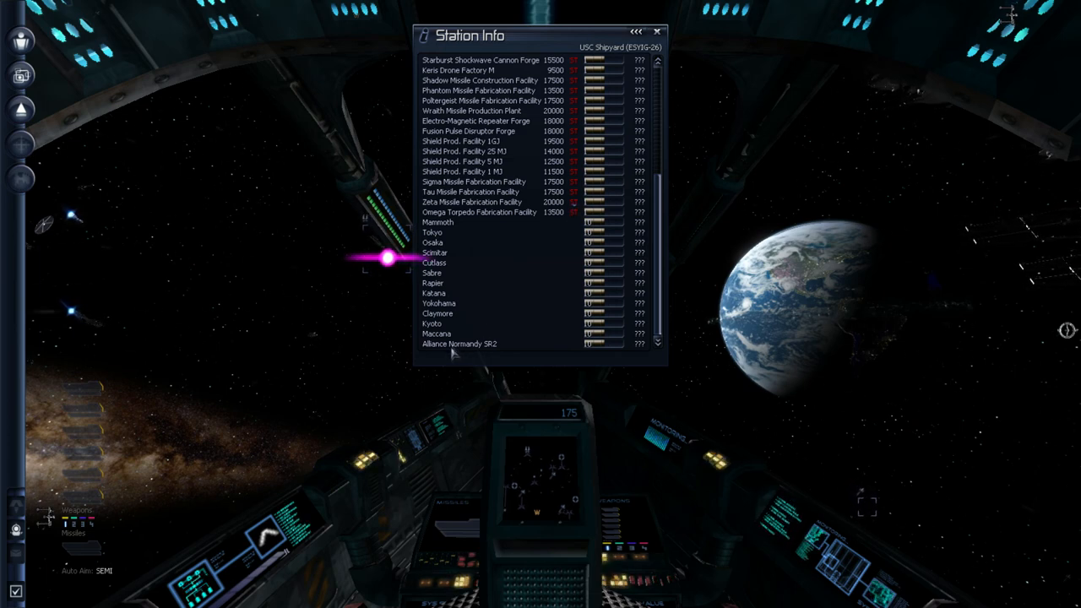
mouse_move(487, 310)
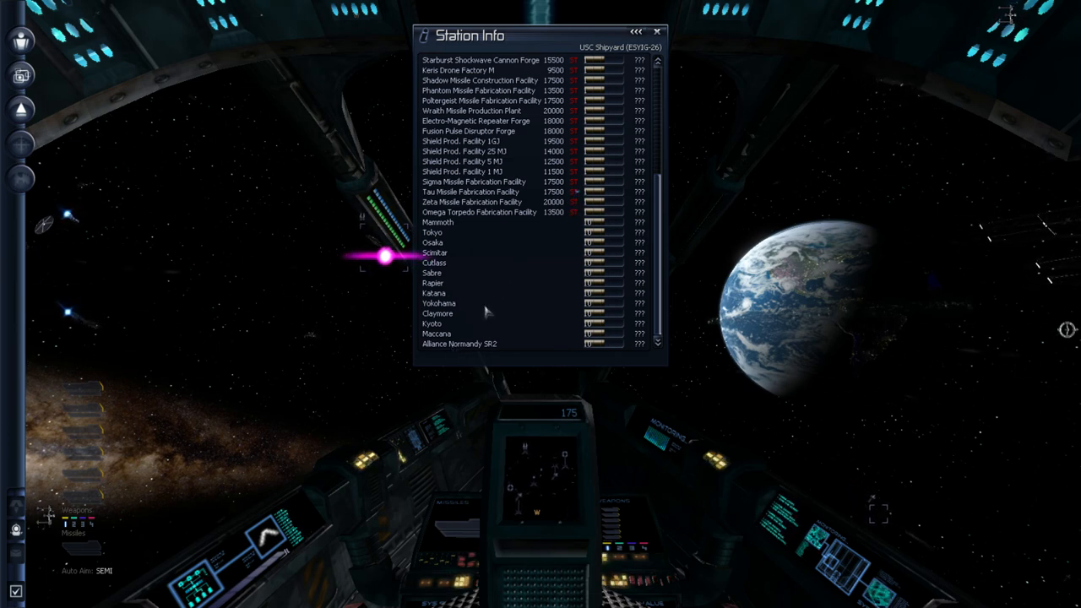
left_click(658, 30)
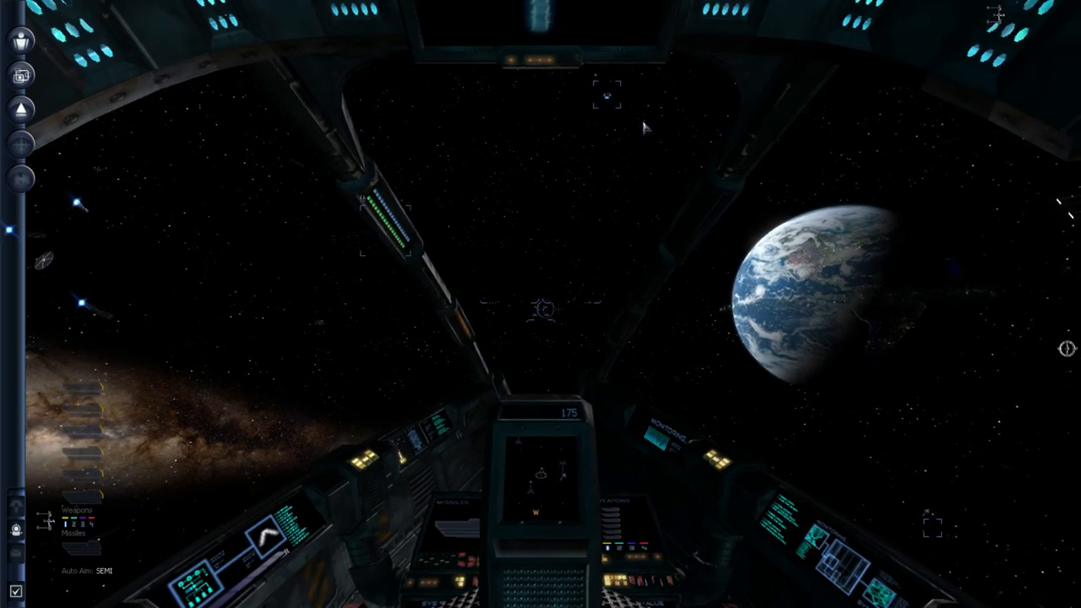
Engage the SETA/jump key to fly Explorer One through the gate to Earth's orbiting stations
key("j")
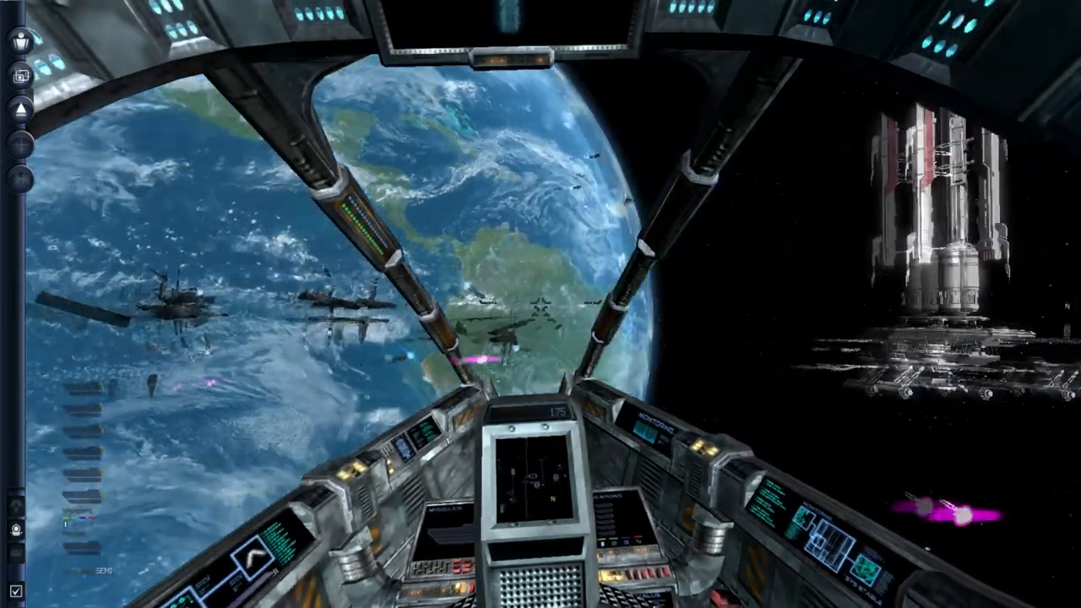
mouse_move(625, 199)
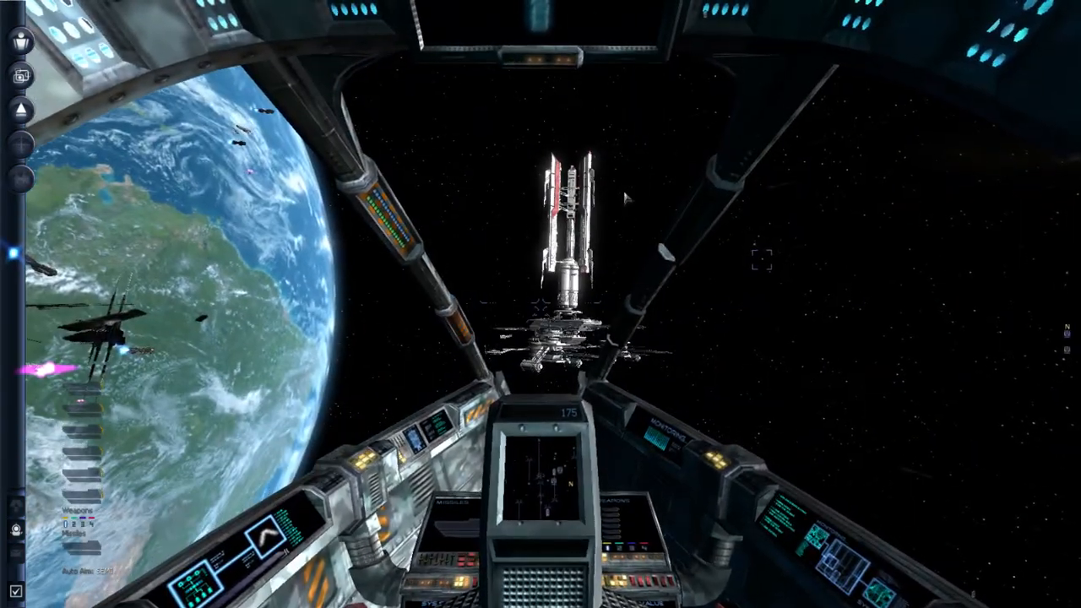